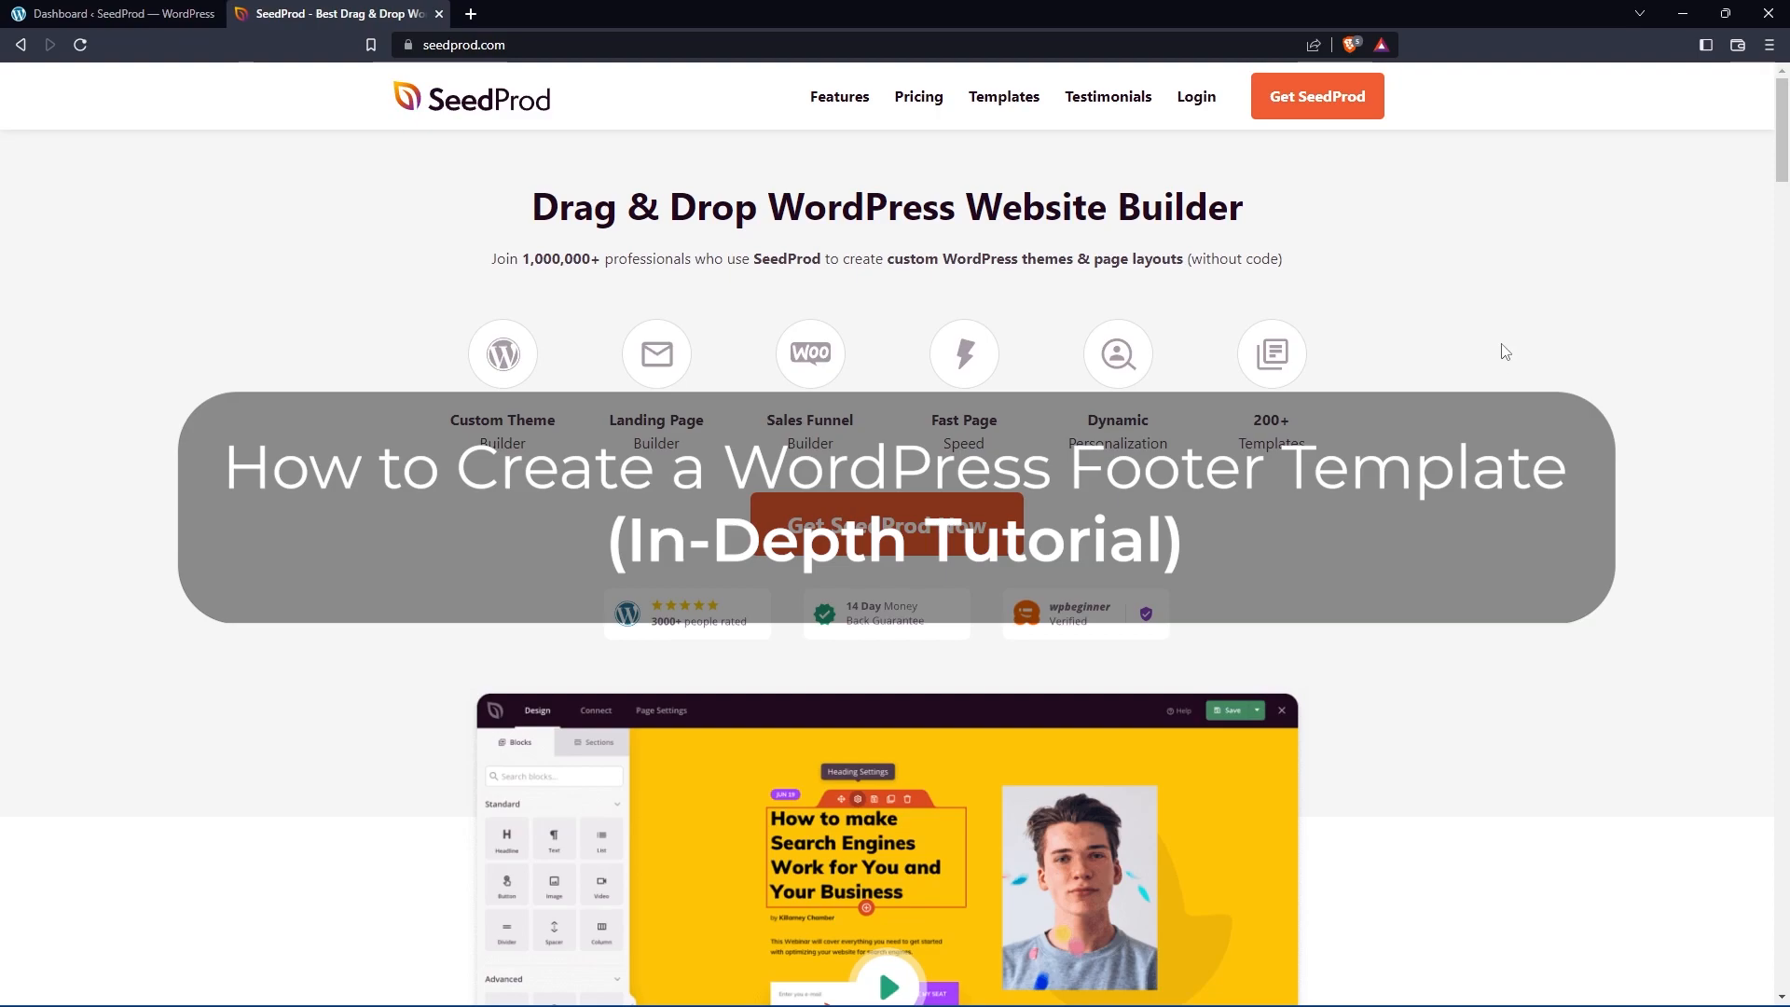
mouse_move(1182, 287)
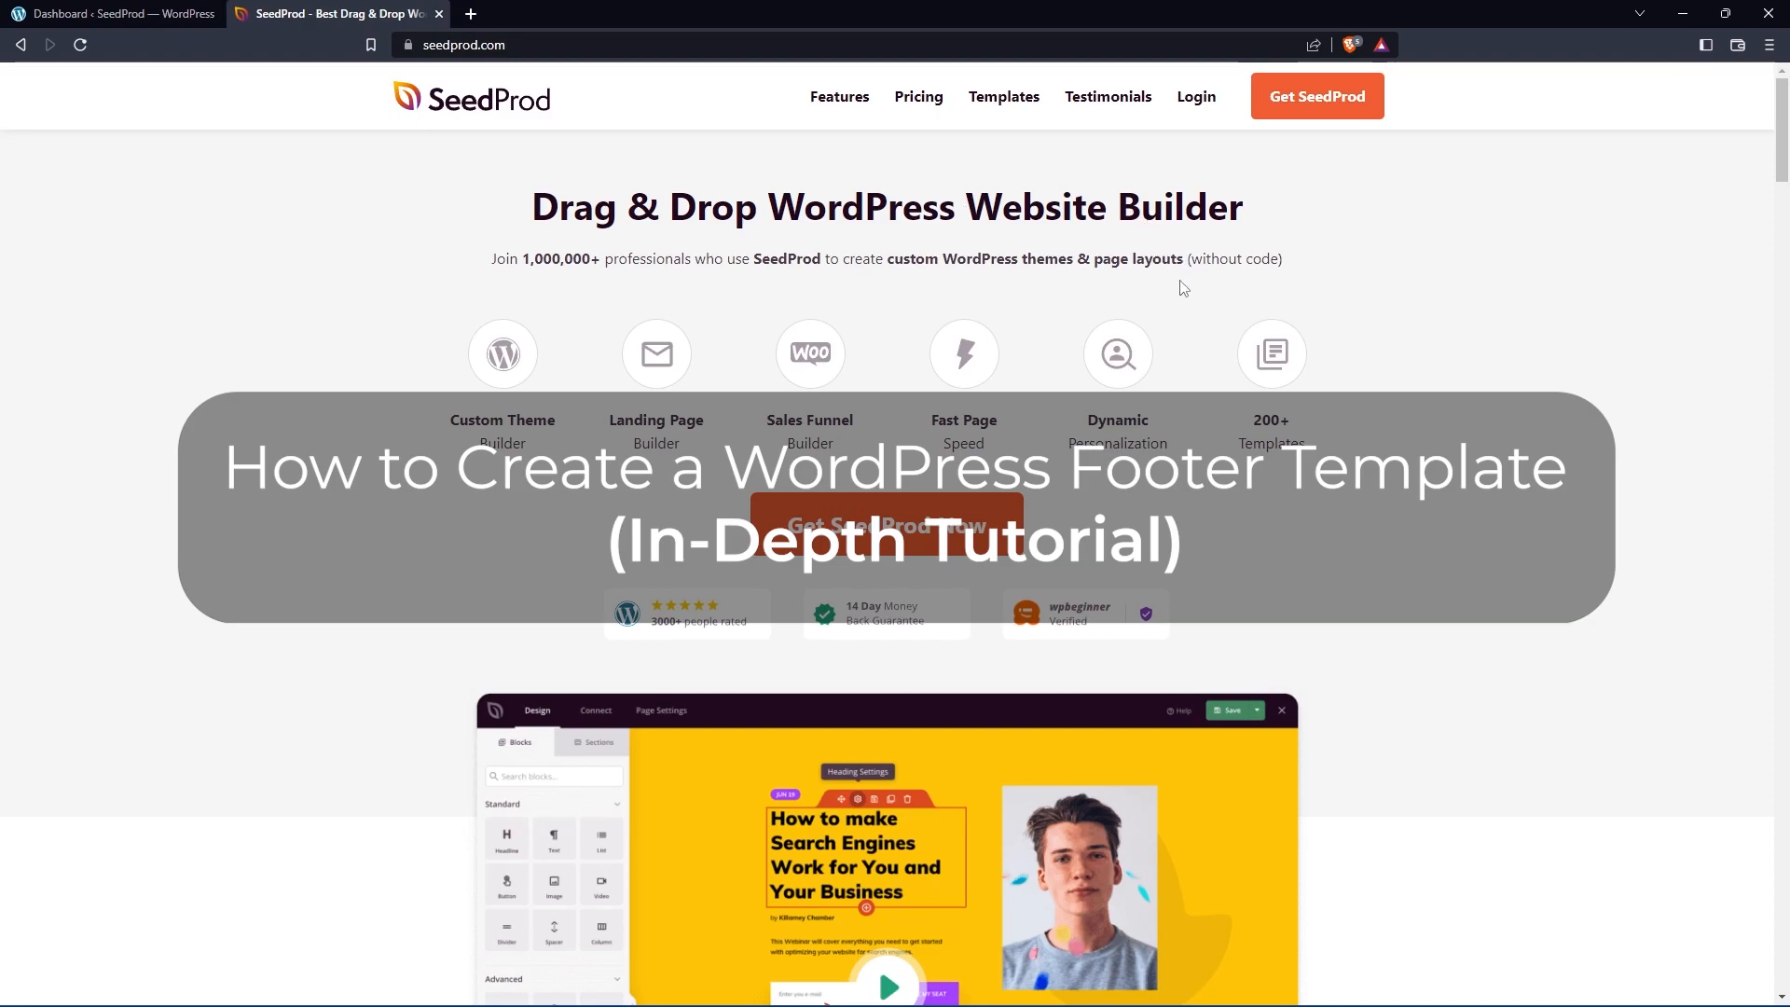
mouse_move(455, 227)
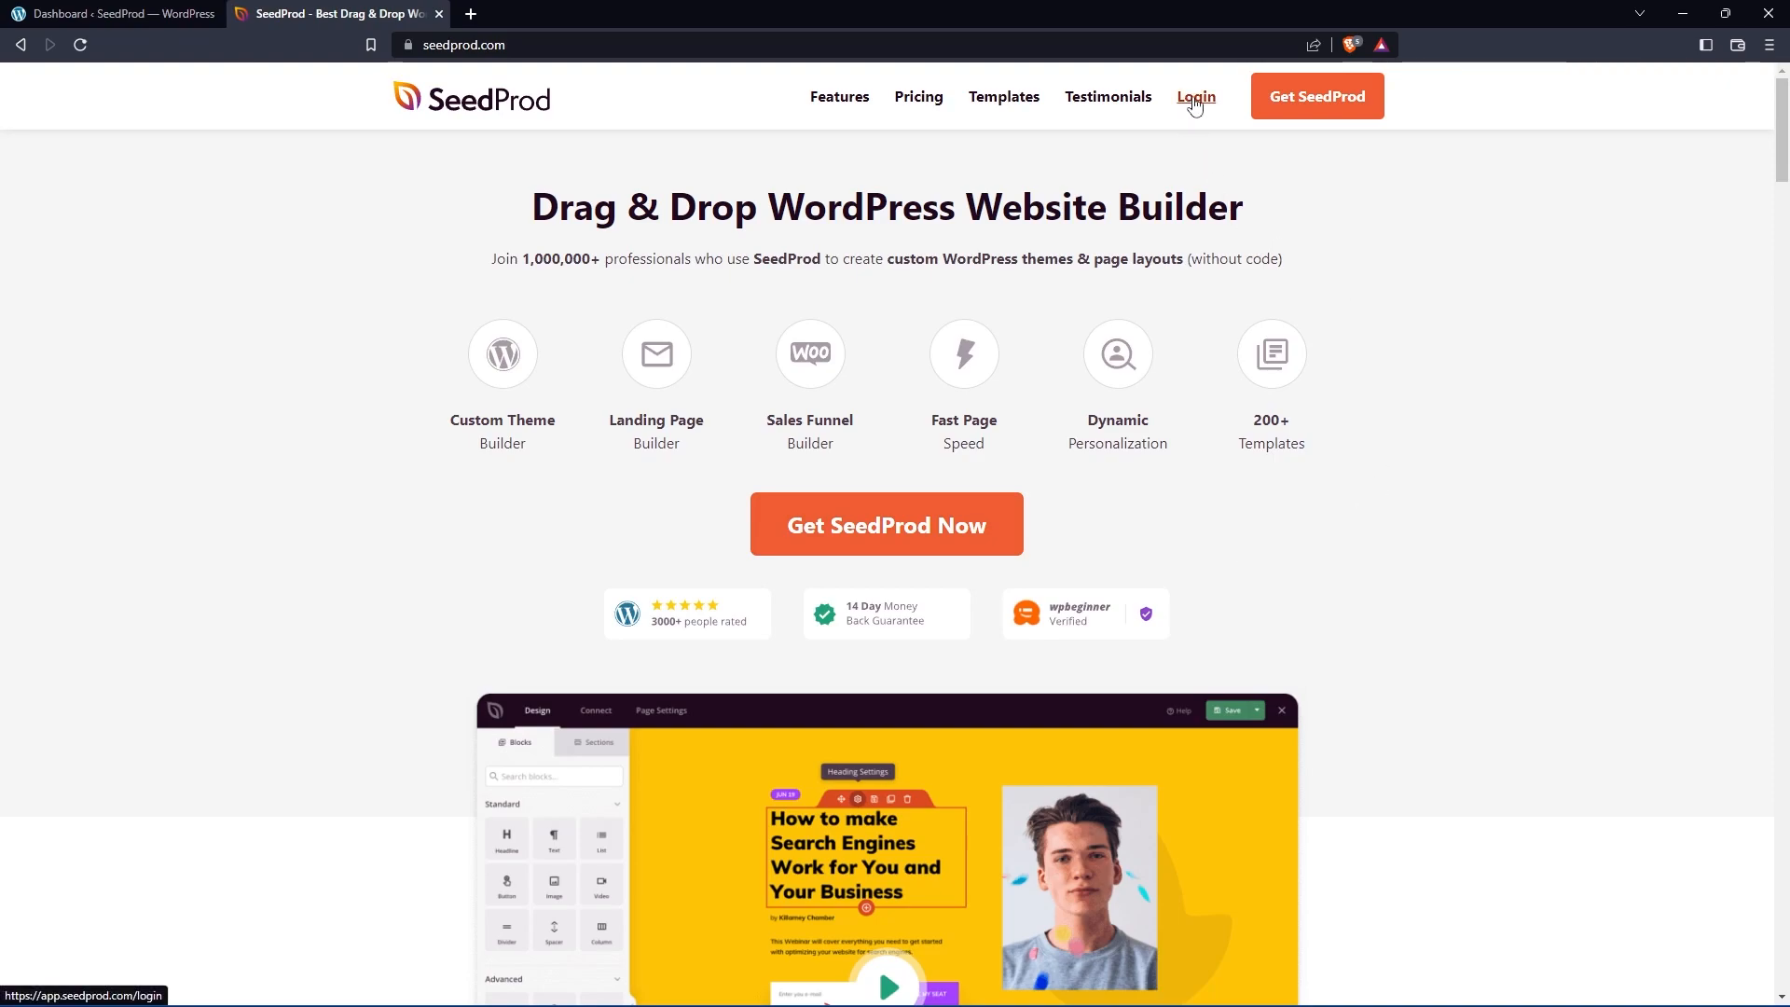
Step: Log into the SeedProd account and download the SeedProd Pro 6.15.7 plugin zip
left_click(1195, 97)
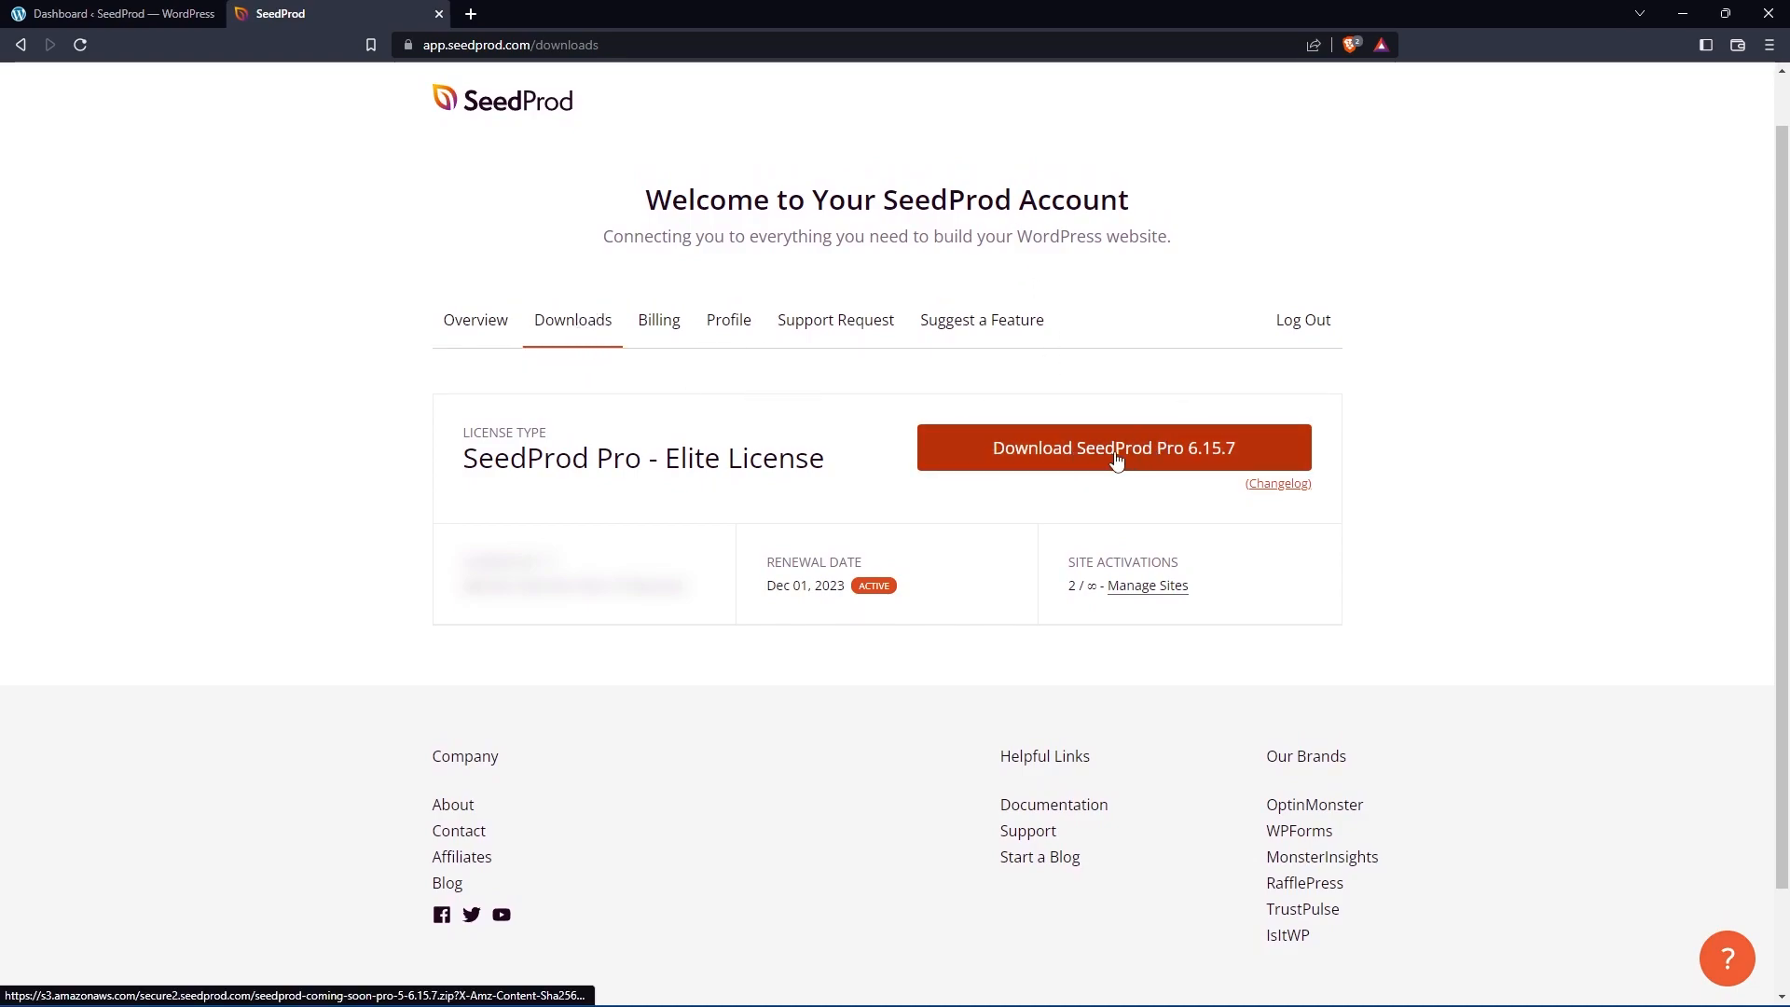
left_click(1111, 446)
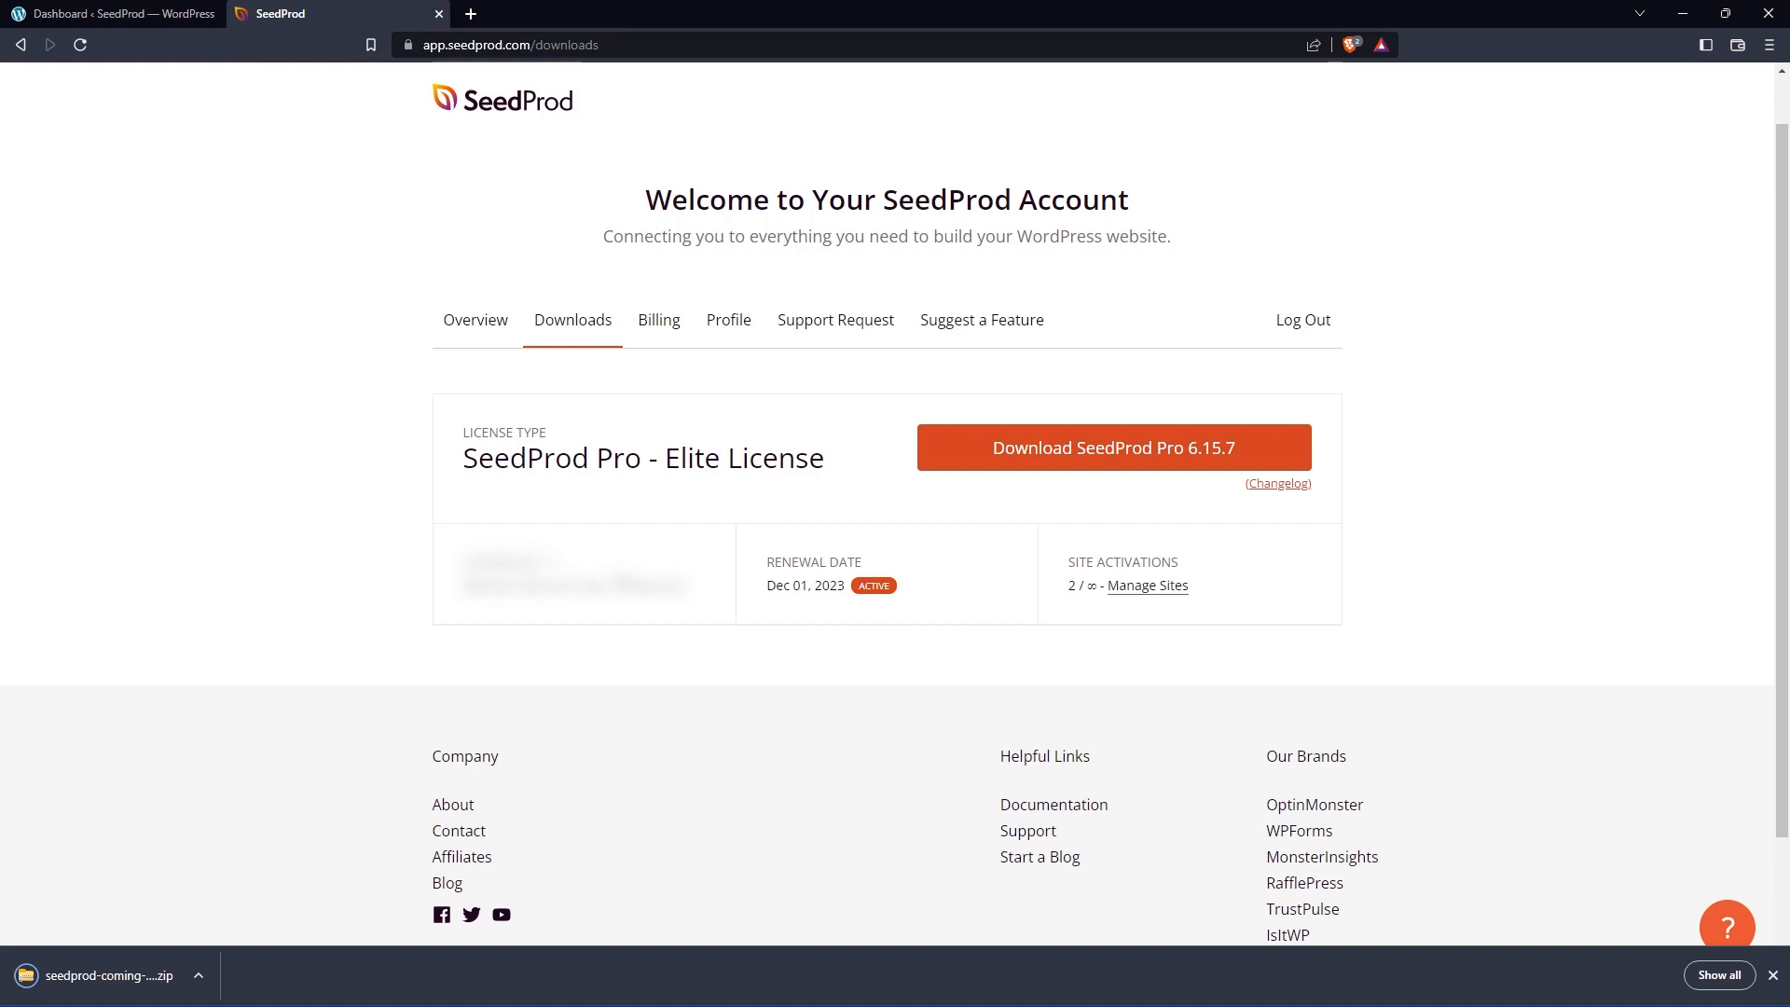
Step: Upload the downloaded SeedProd Pro zip through Plugins > Add New and install it
left_click(114, 13)
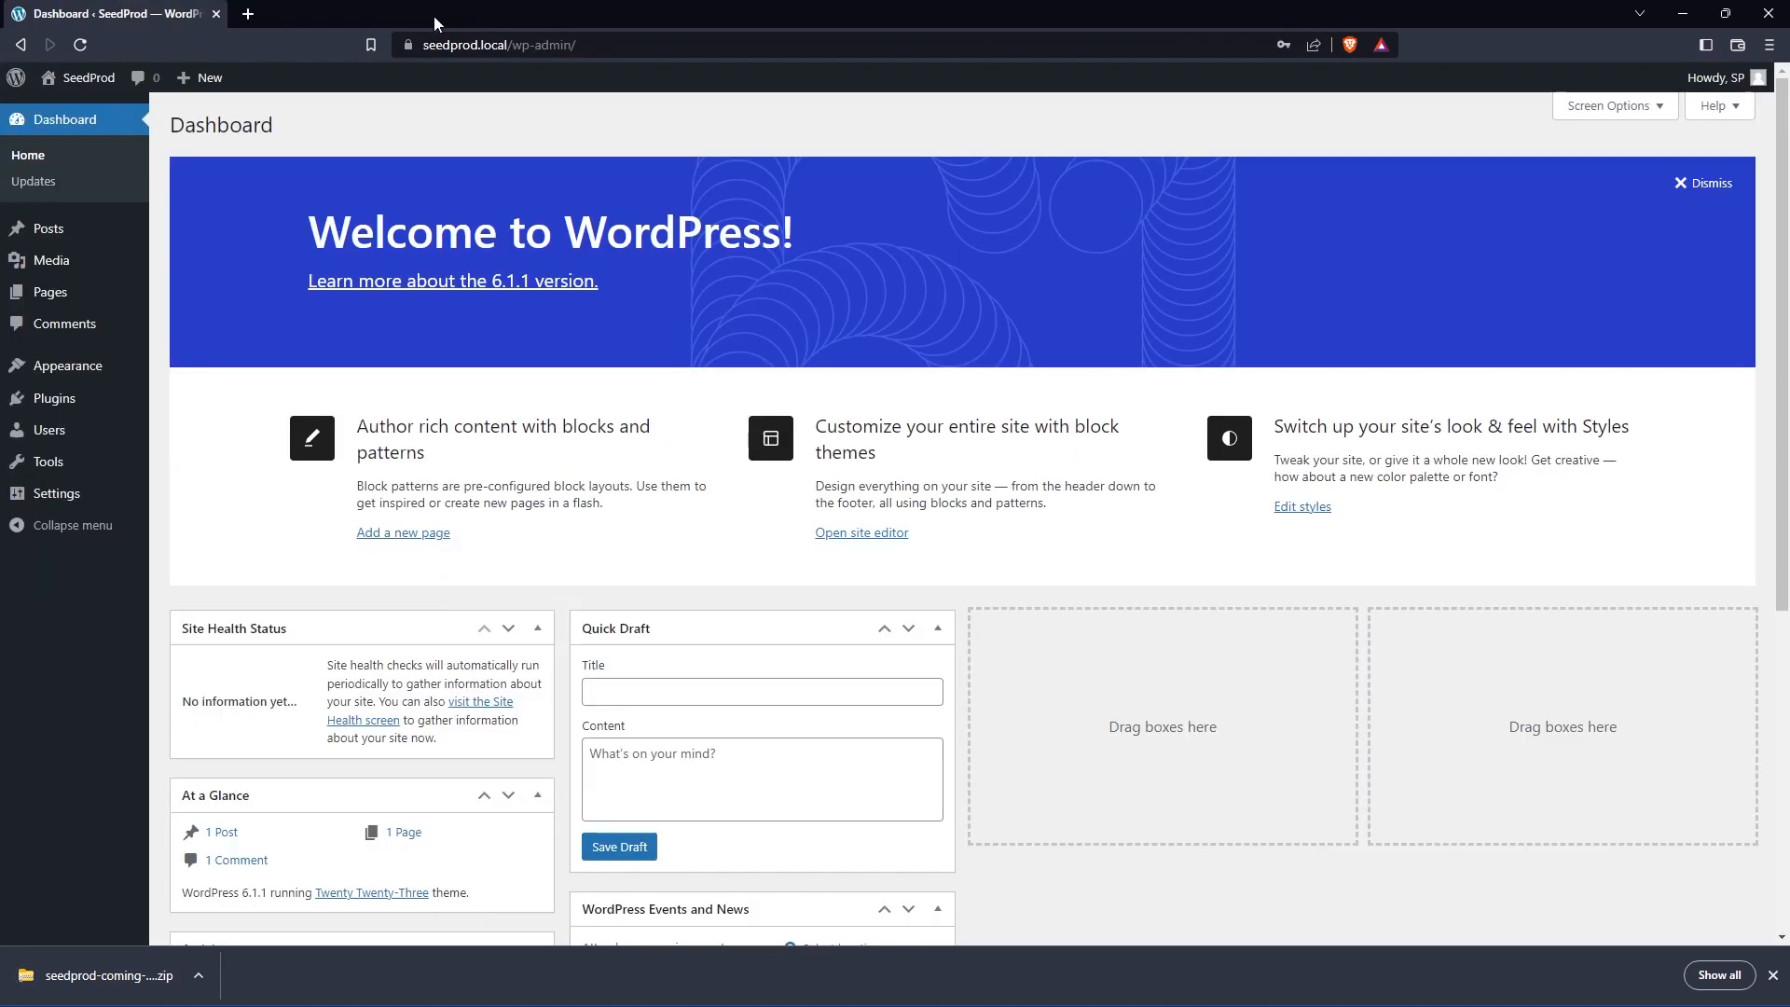
mouse_move(613, 175)
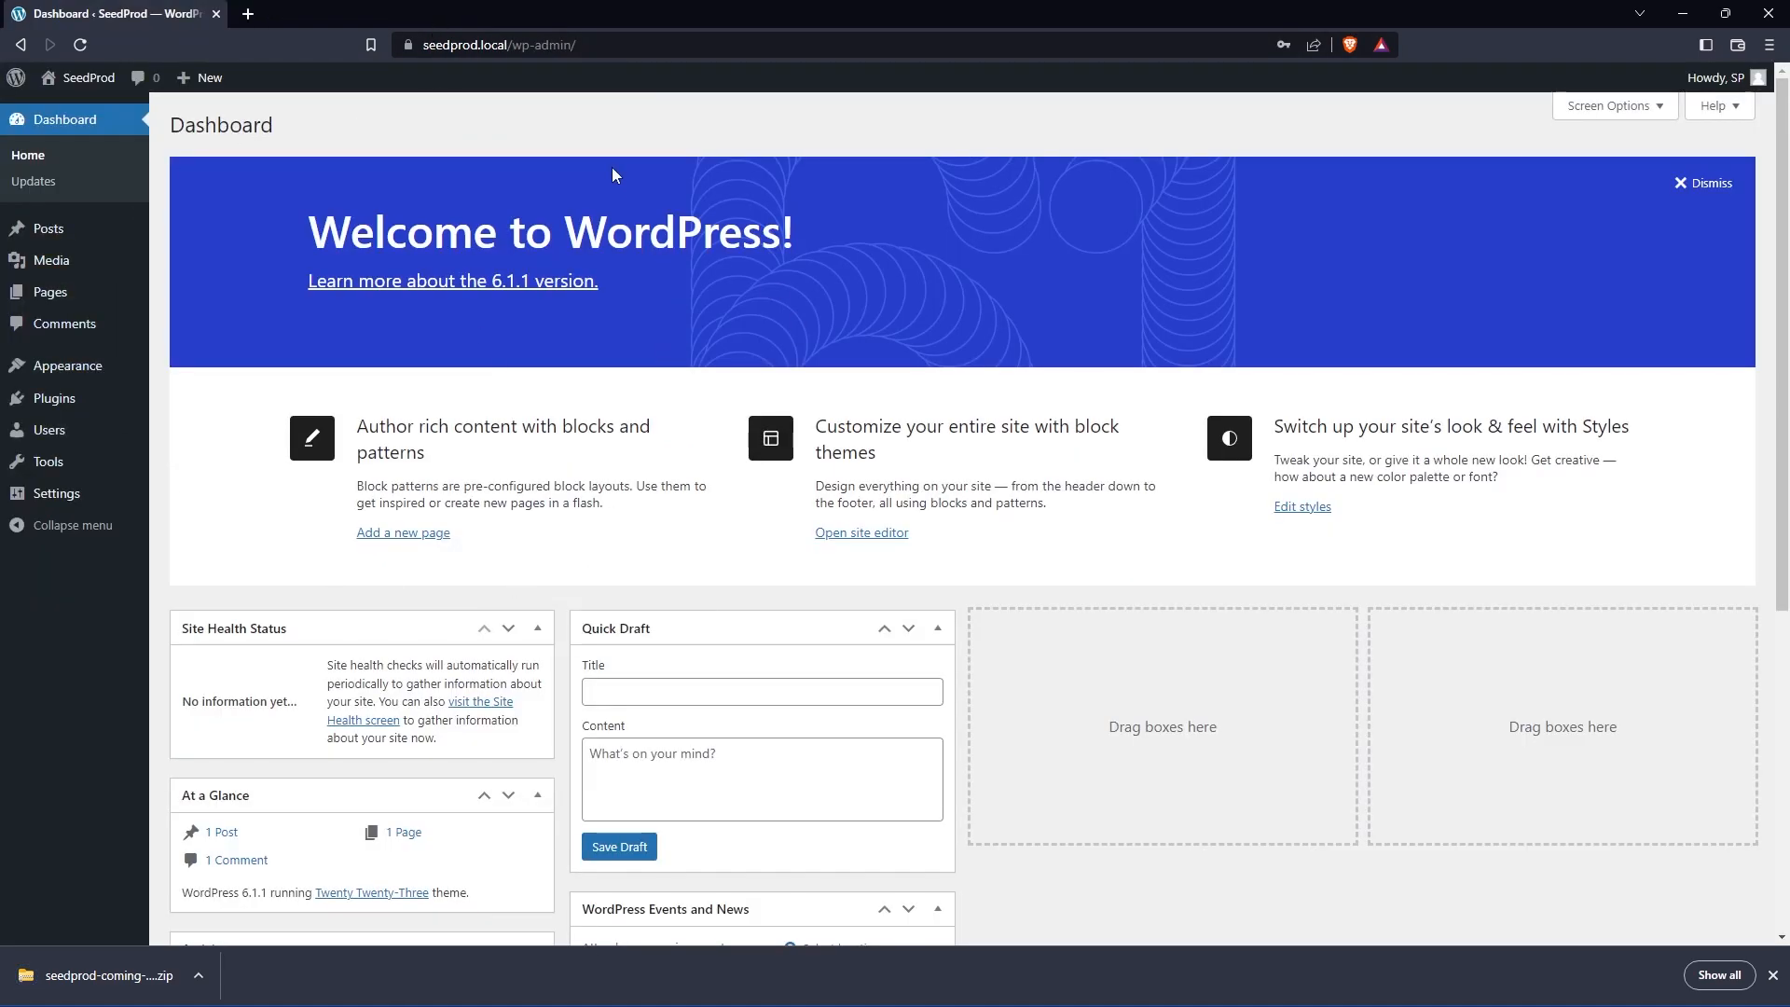
mouse_move(574, 317)
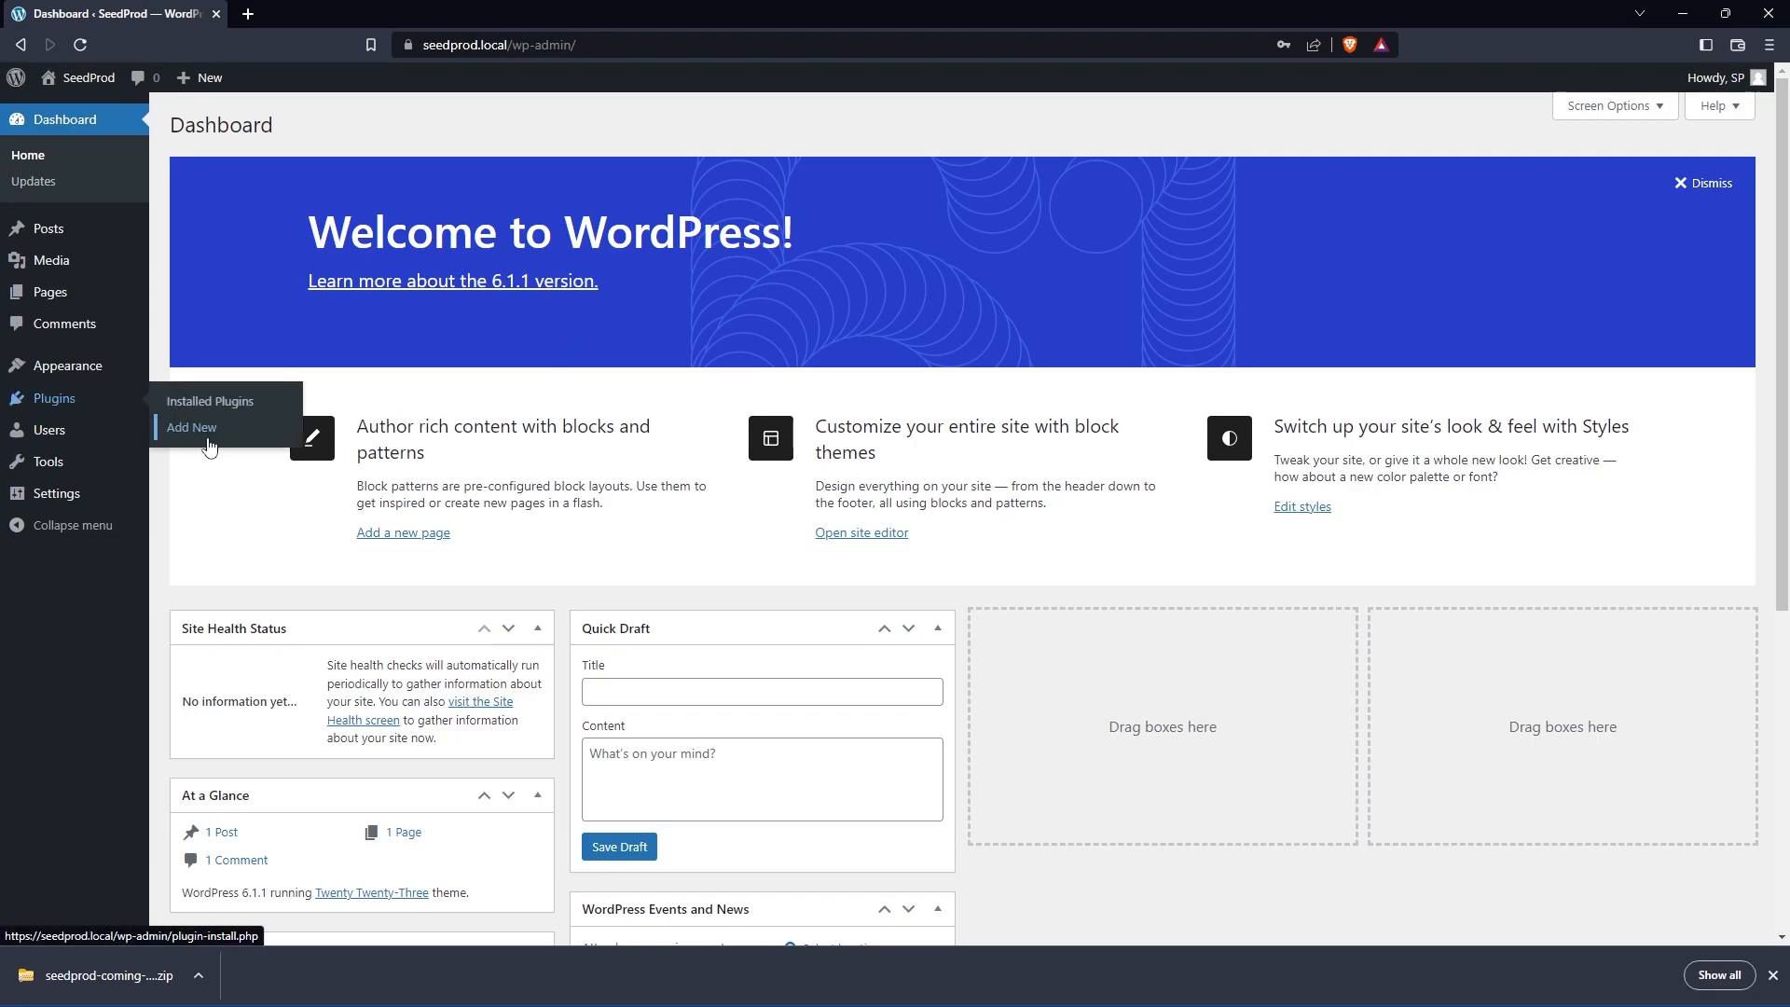
left_click(192, 429)
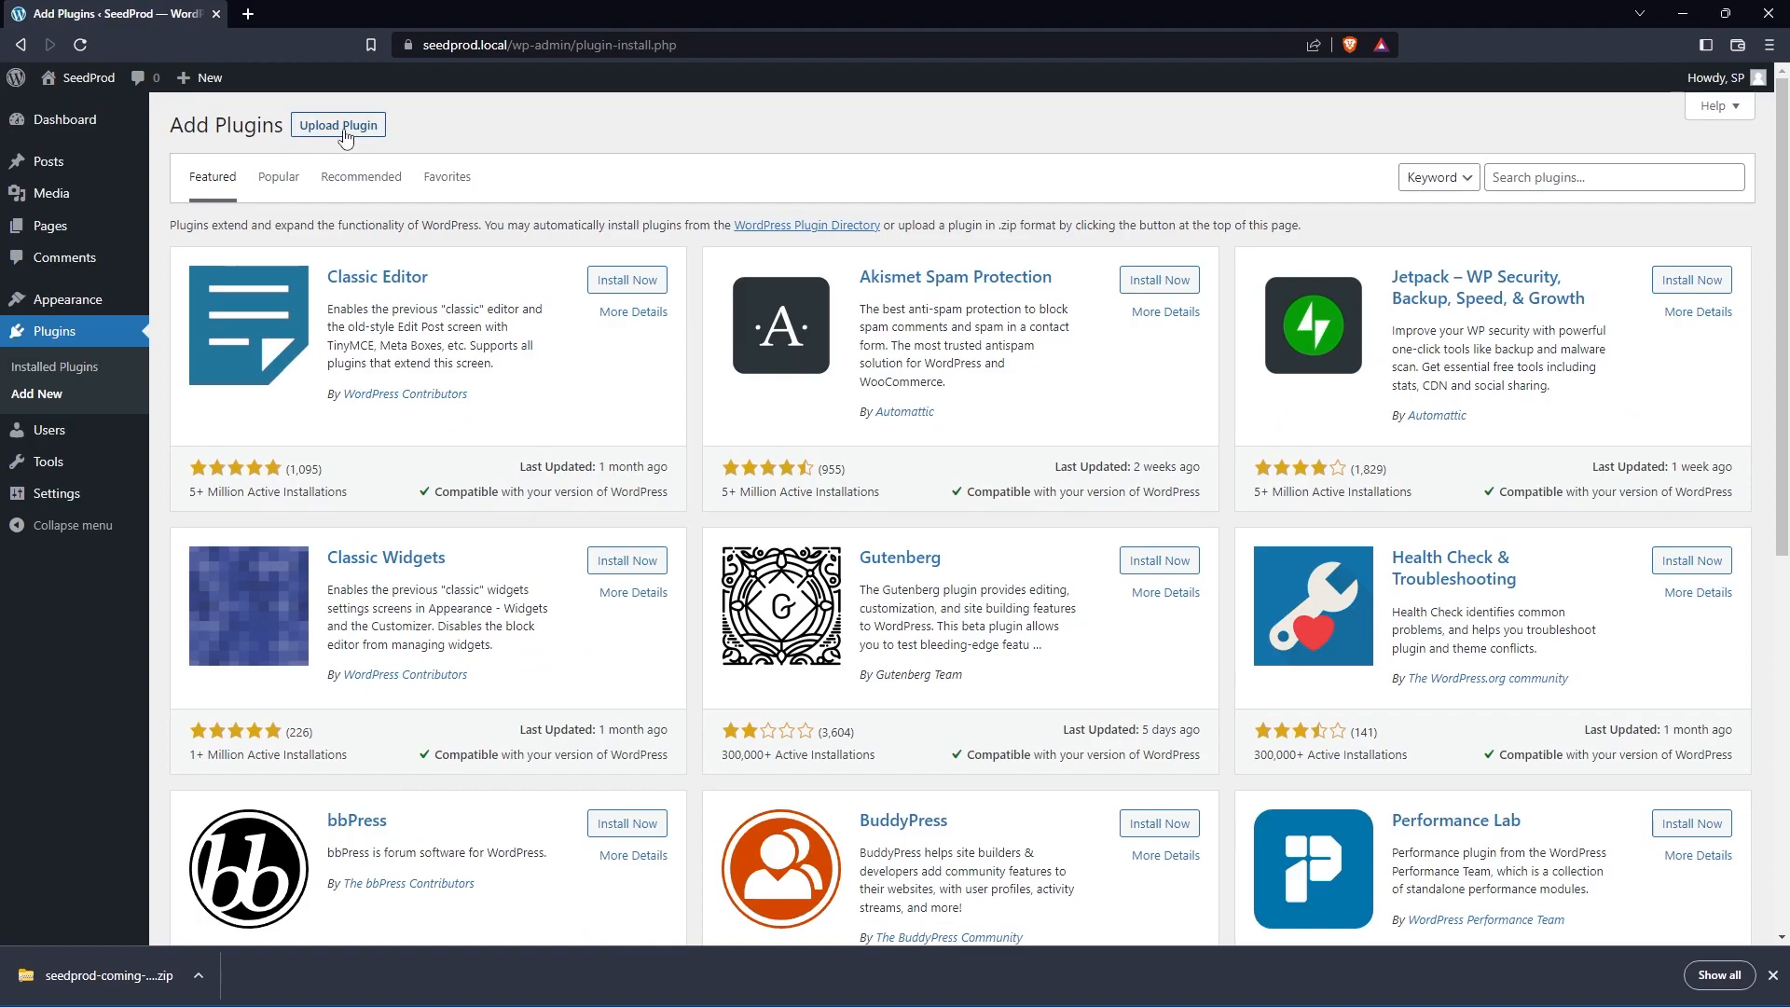
left_click(338, 125)
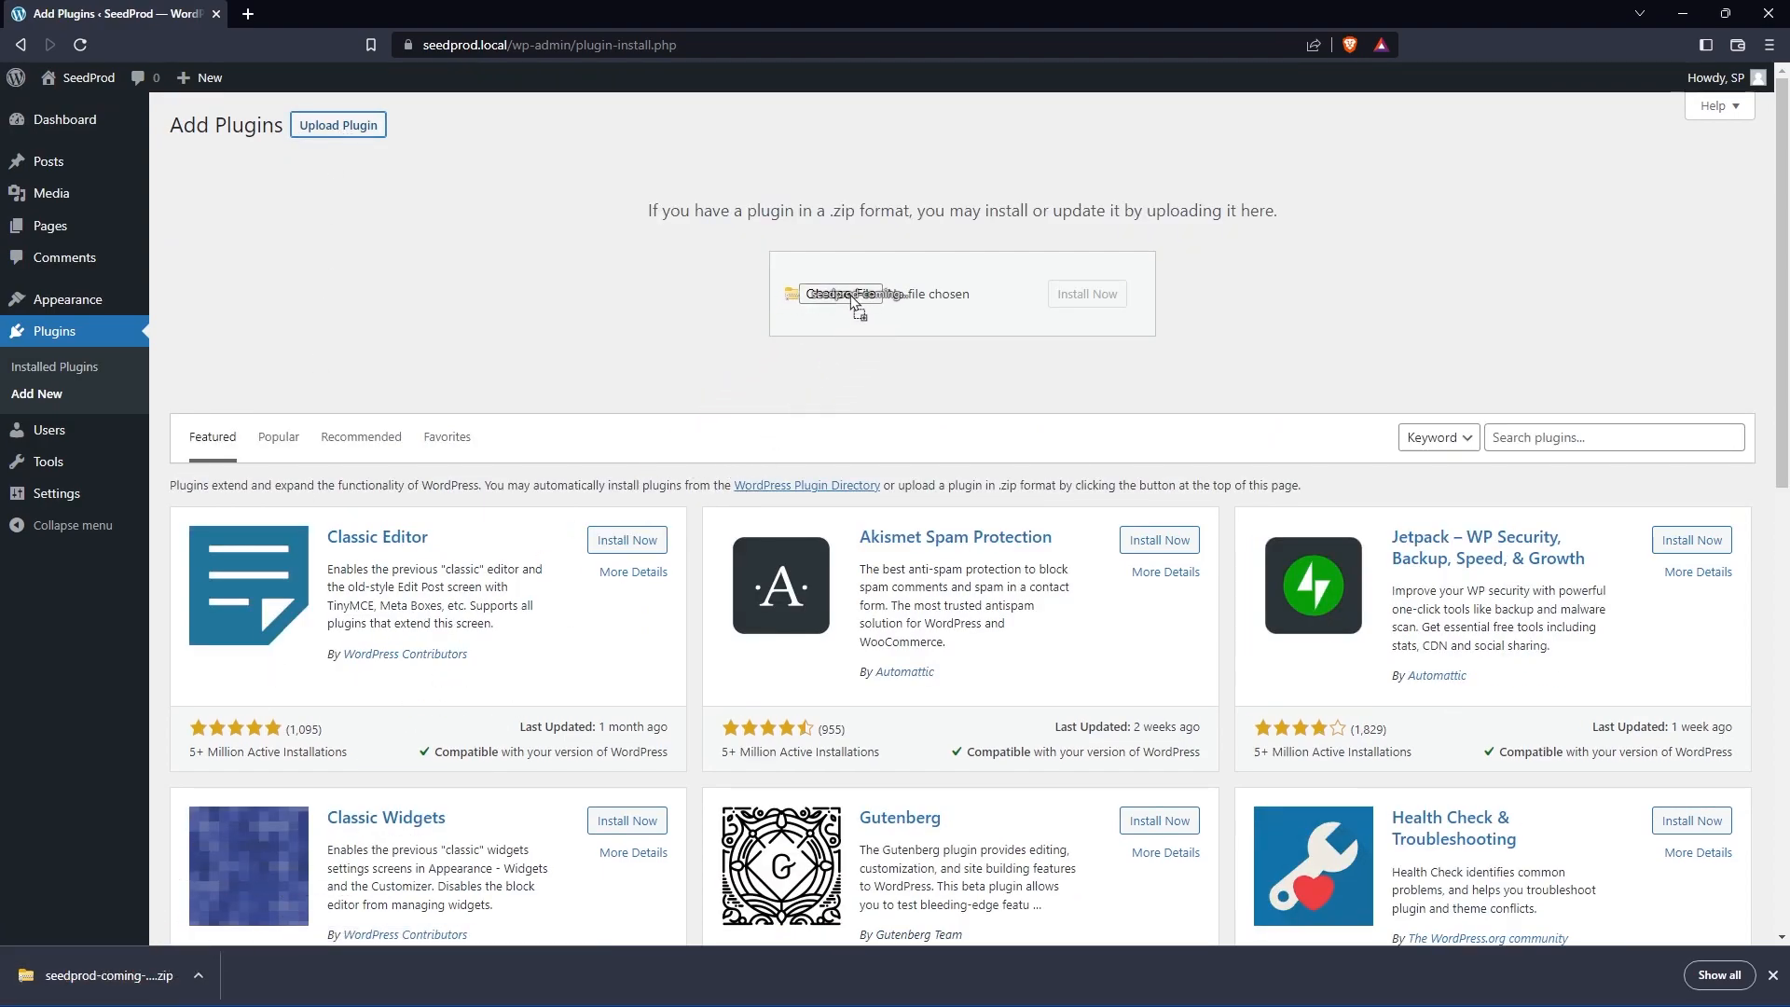
left_click(841, 293)
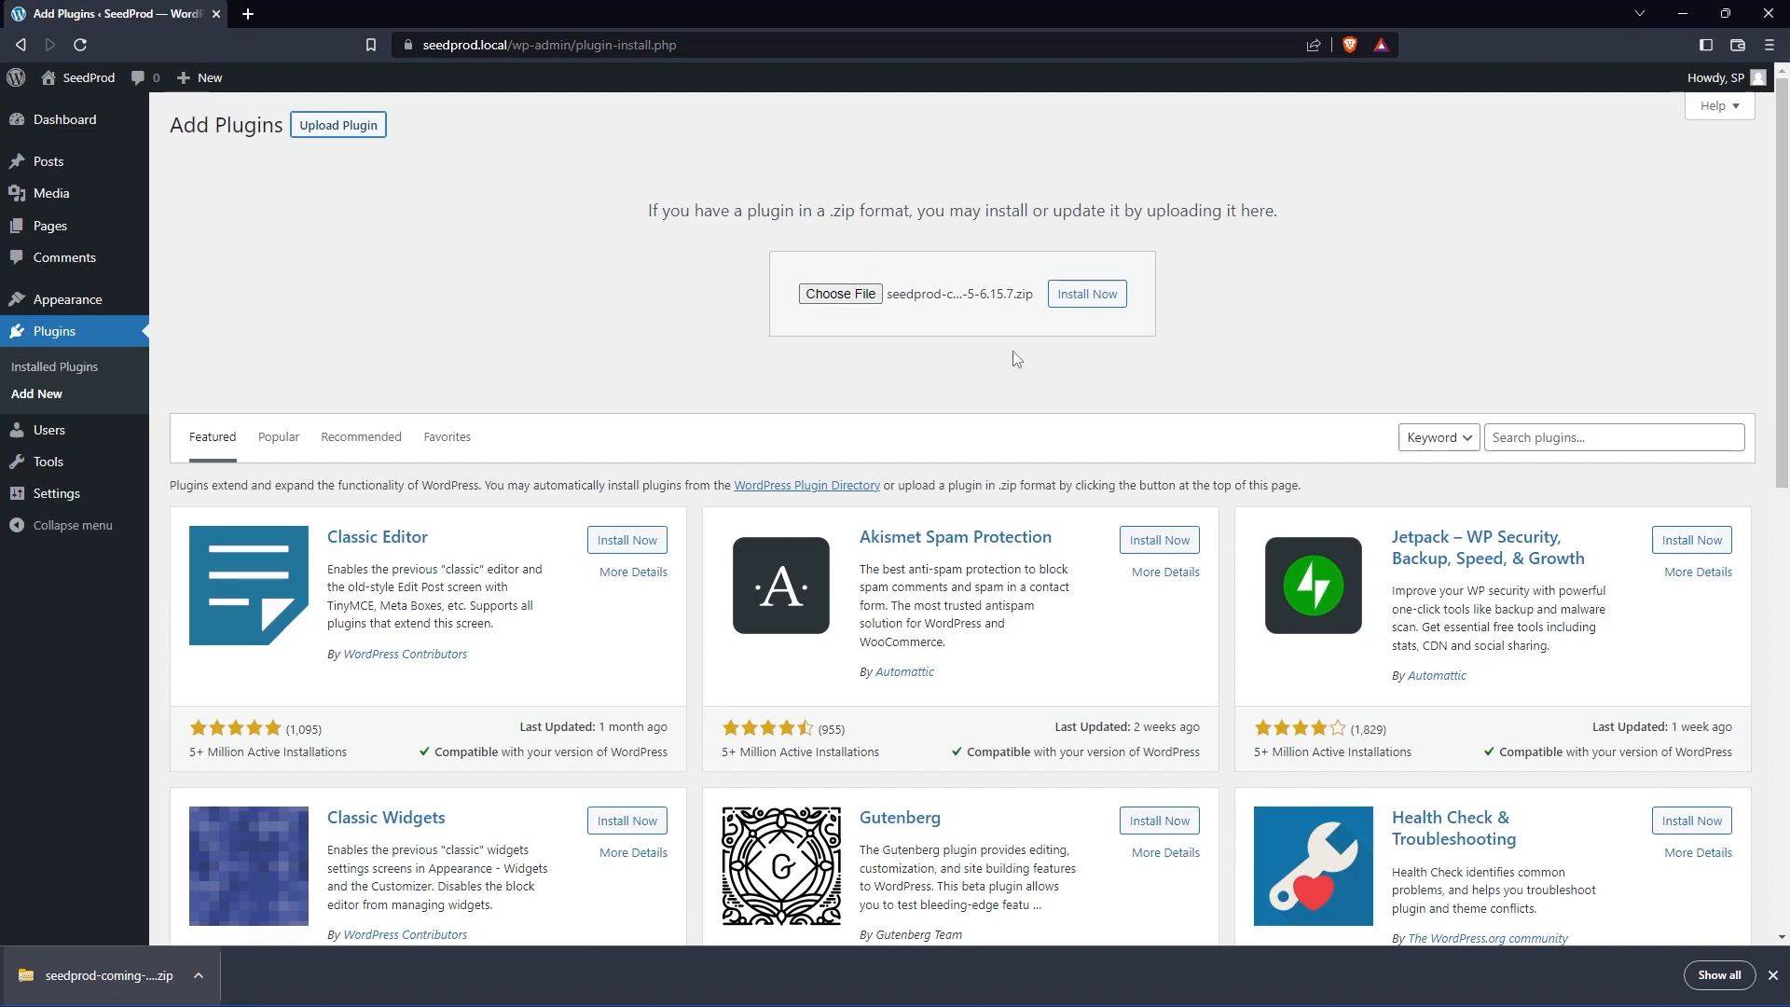
left_click(1085, 293)
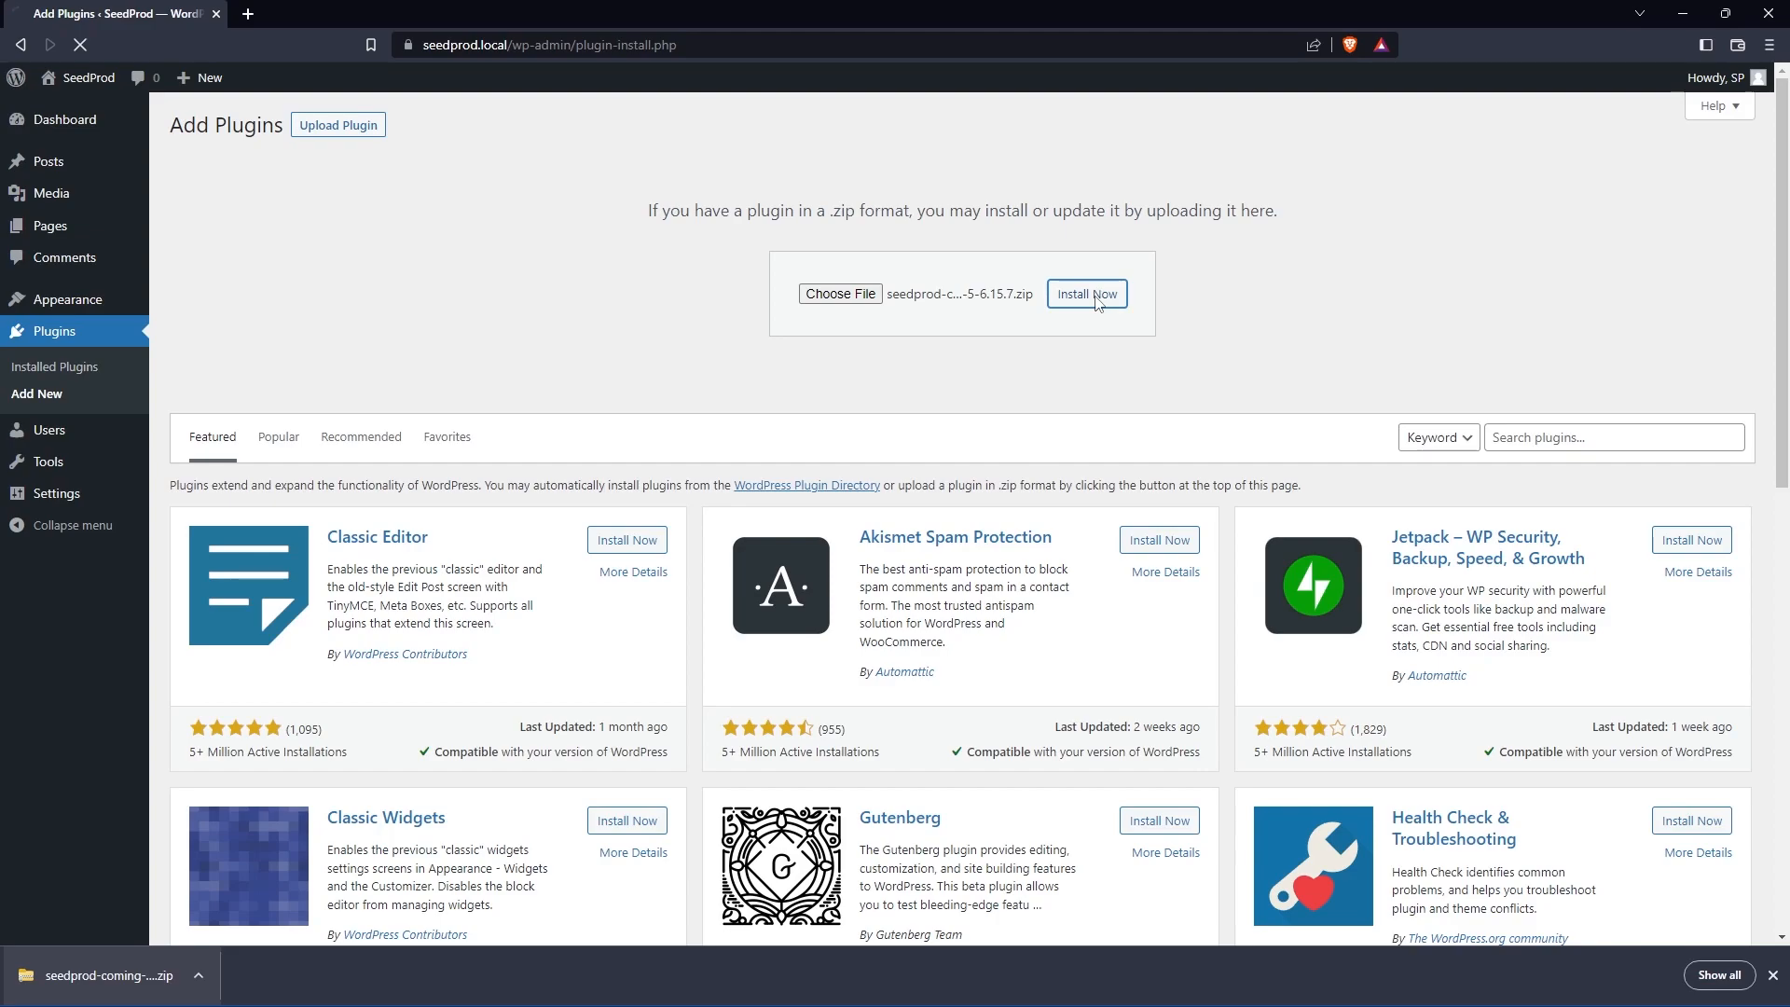
left_click(1085, 295)
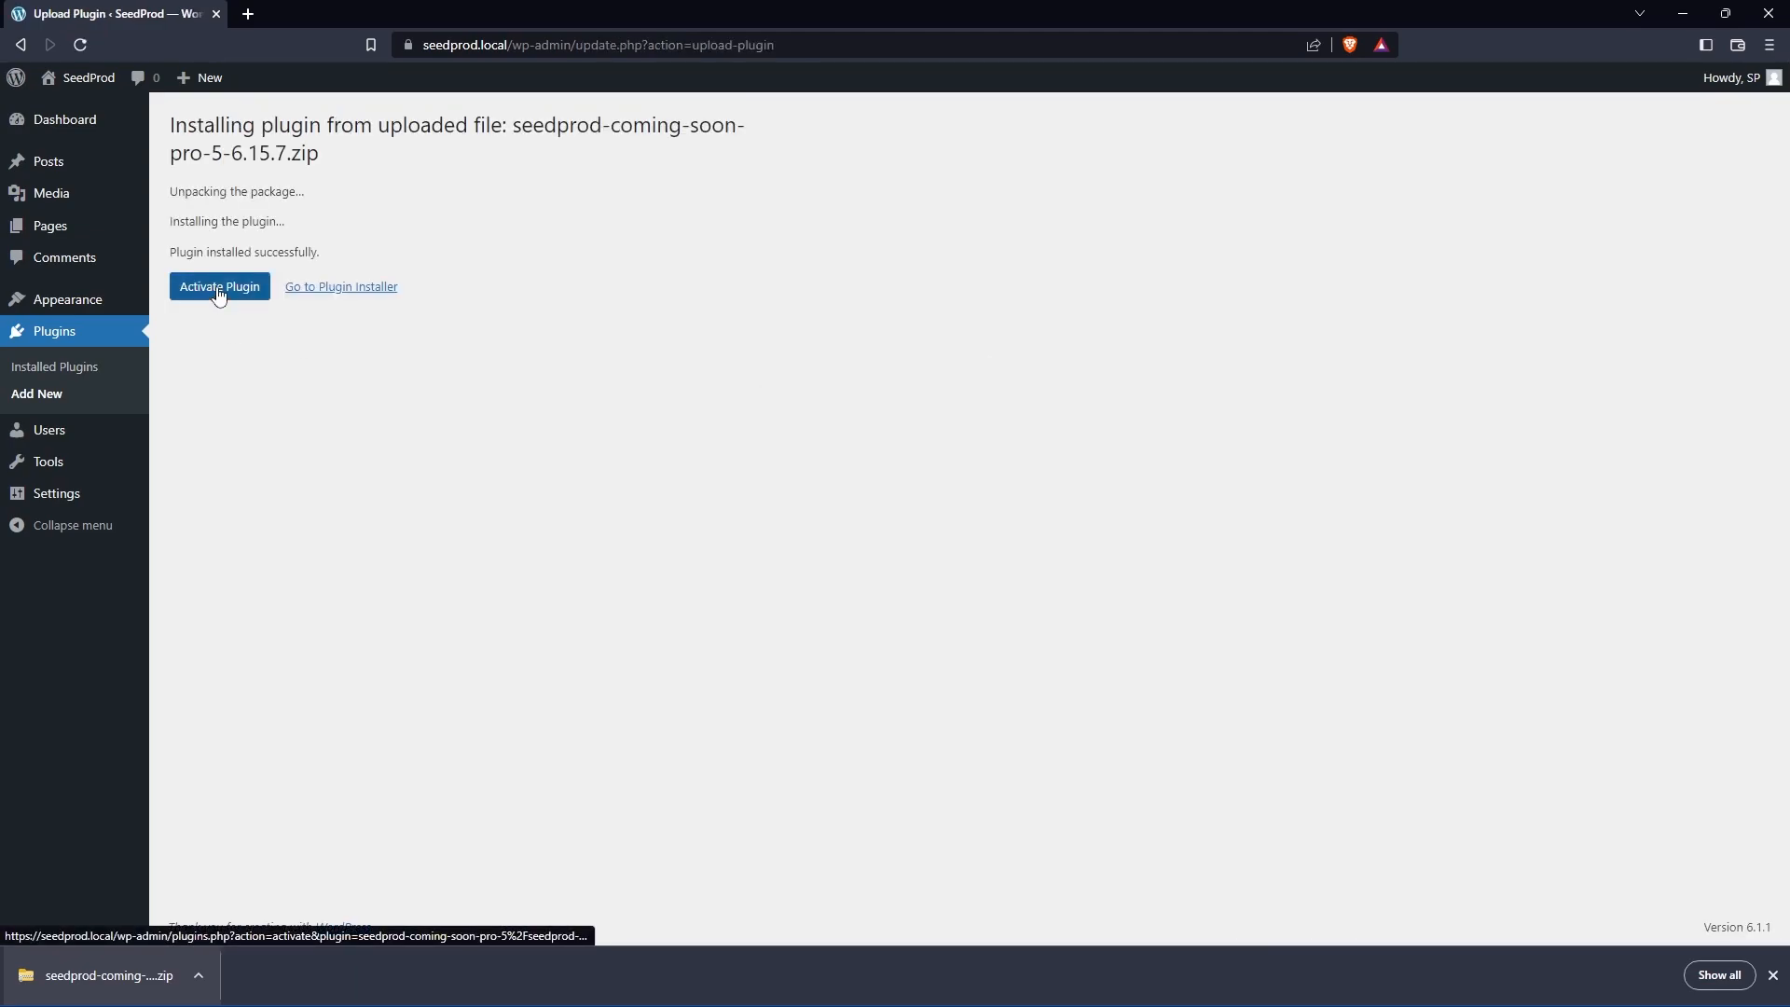
Step: Activate the SeedProd Pro plugin and verify its license key
left_click(220, 288)
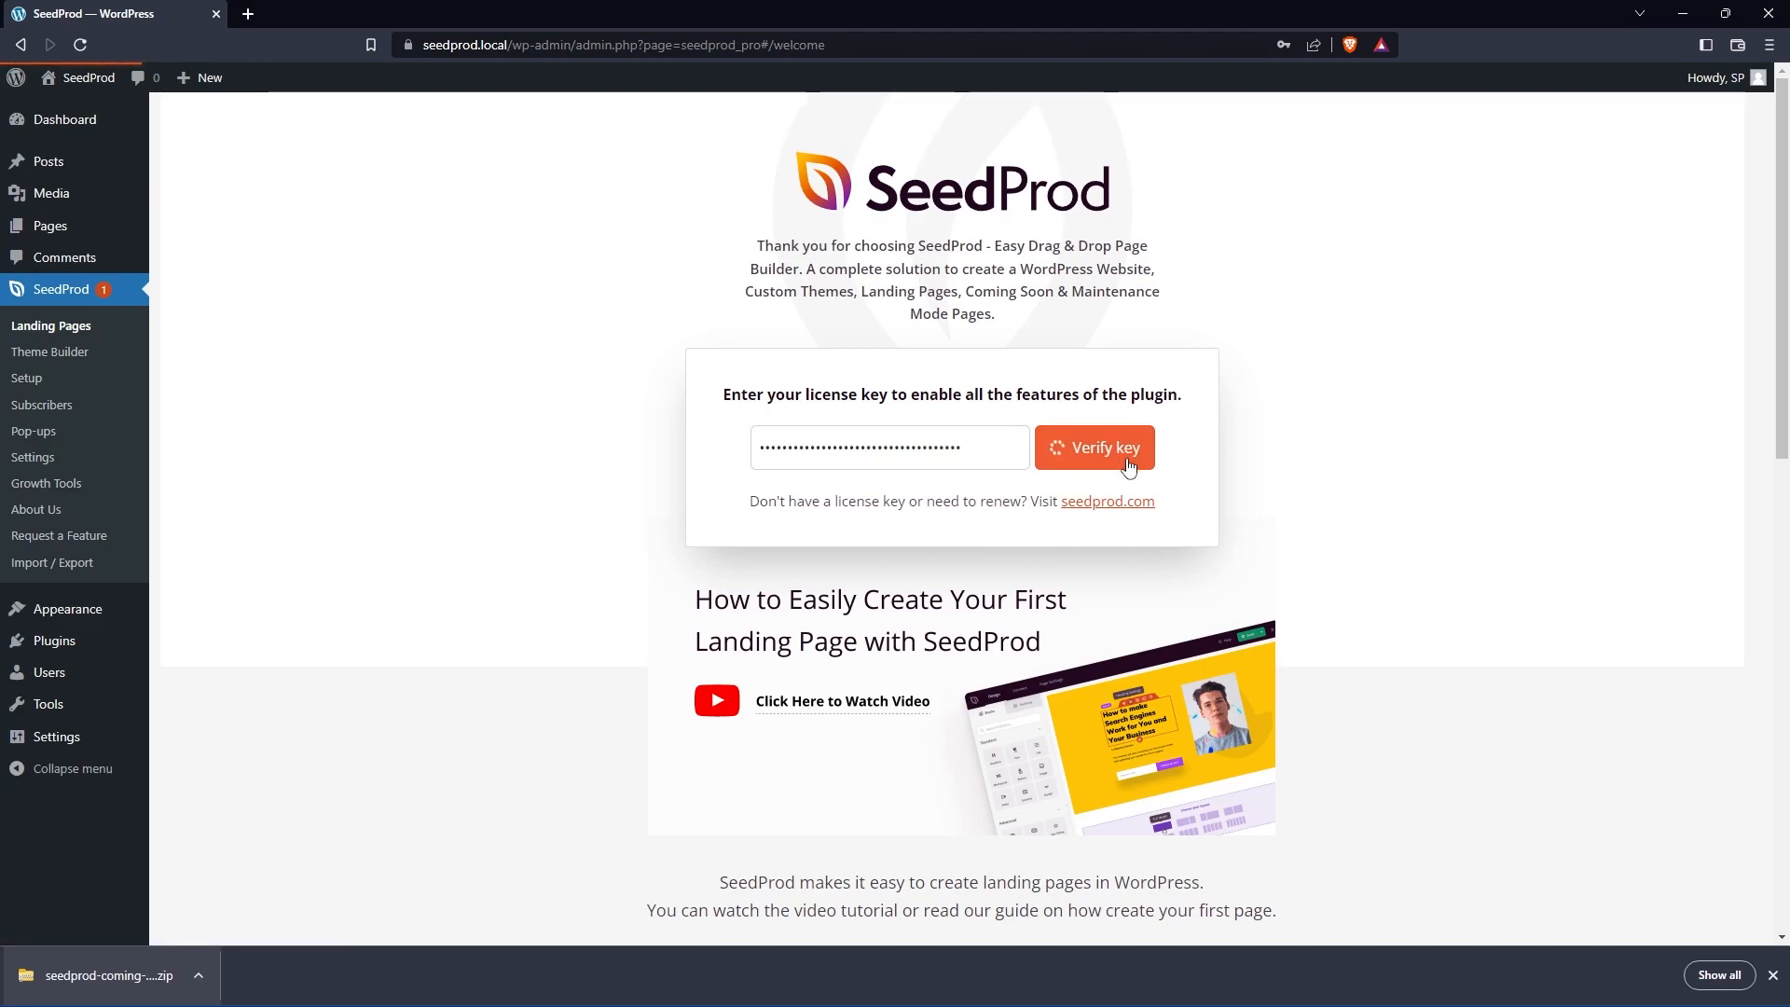
left_click(1094, 446)
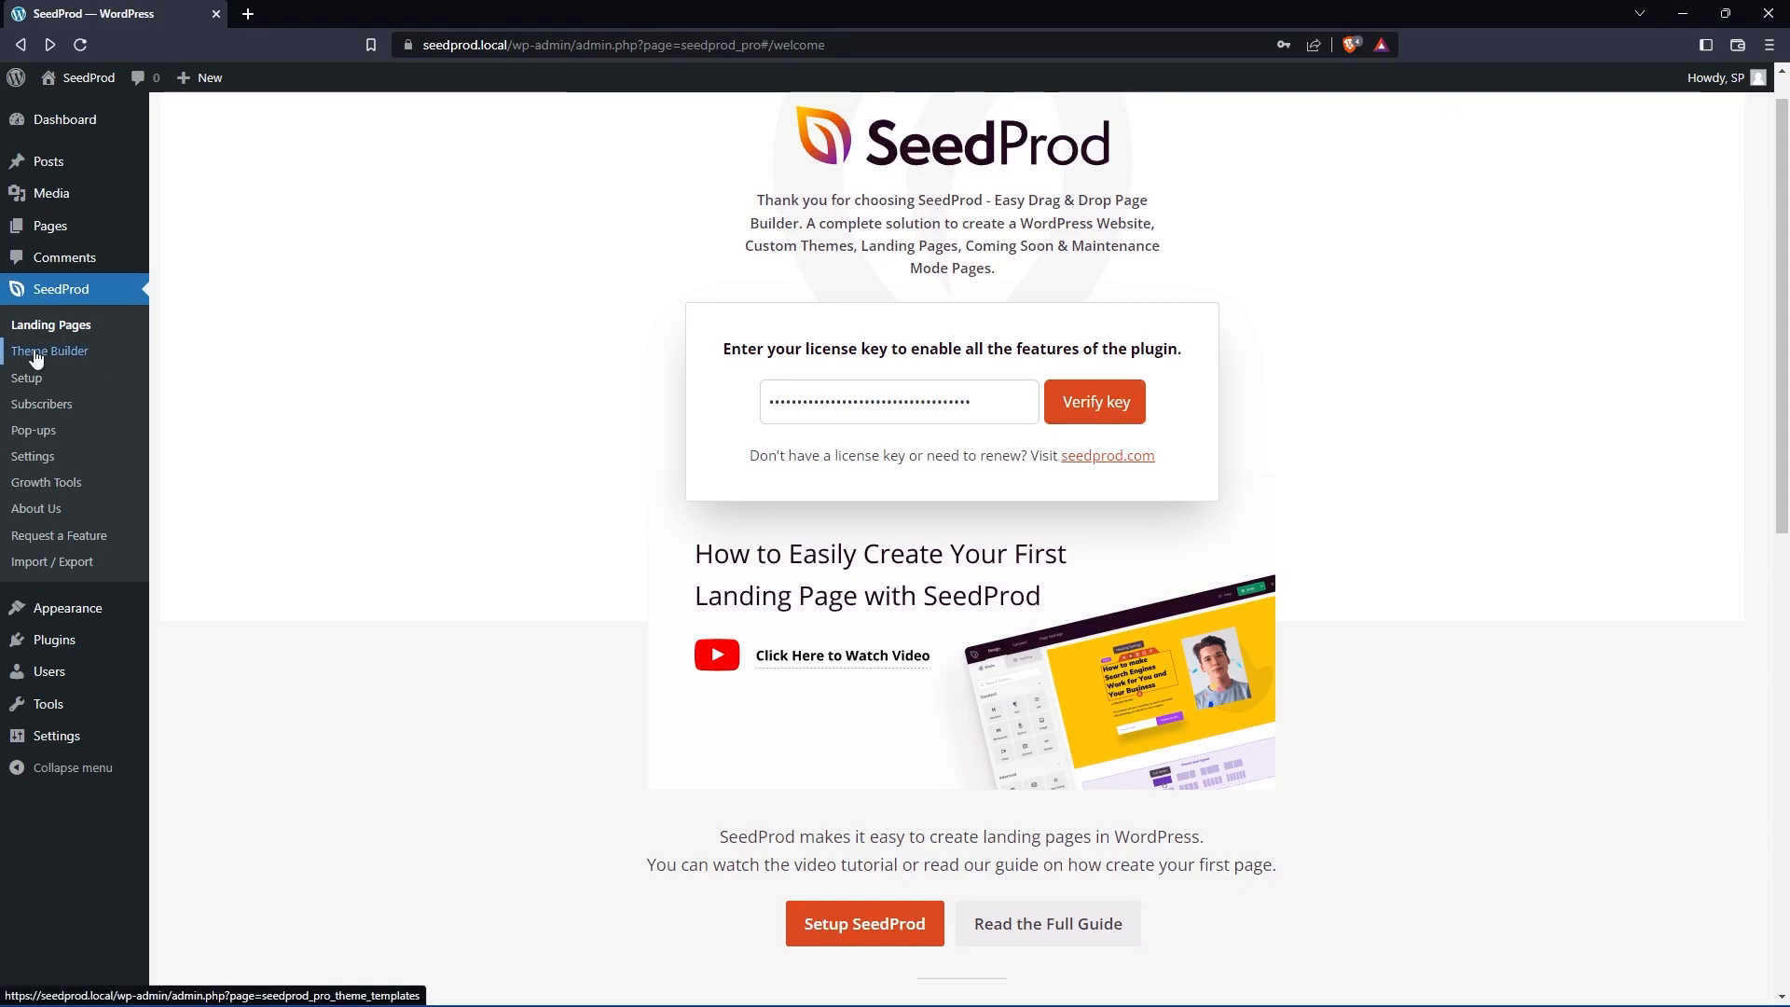
Step: Import a food-truck theme kit from the Theme Builder and switch Enable SeedProd Theme to YES
left_click(49, 350)
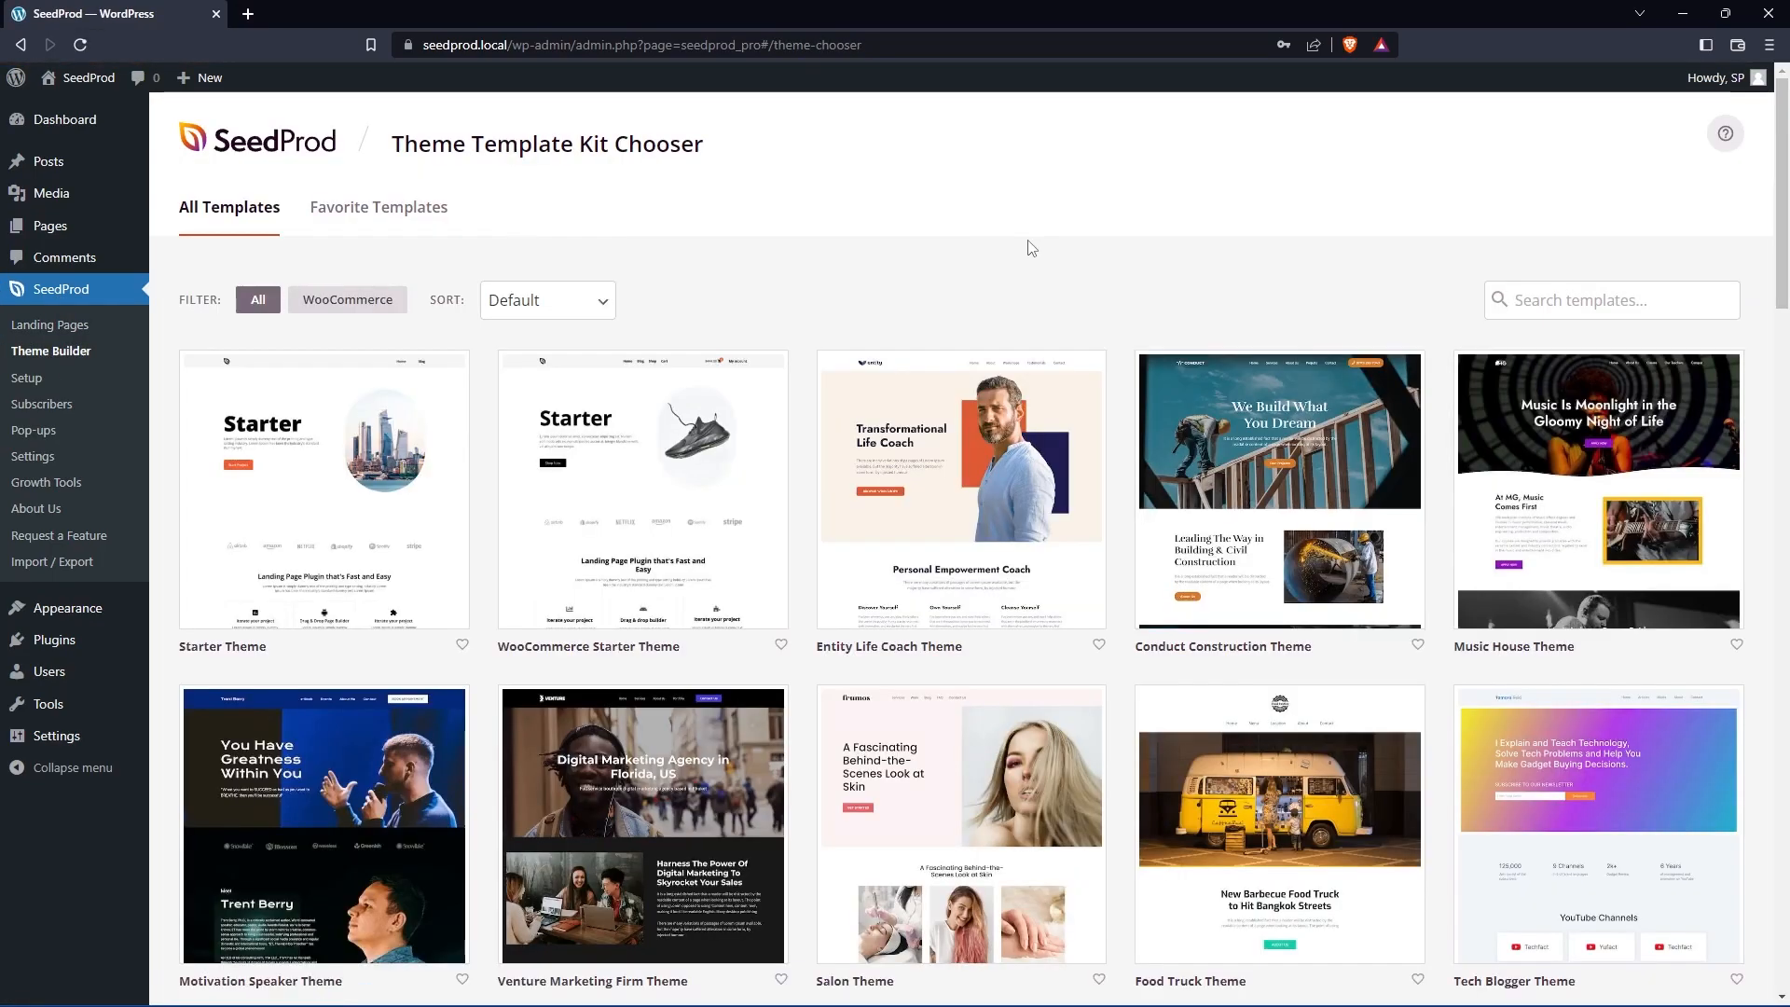
scroll("down", 3)
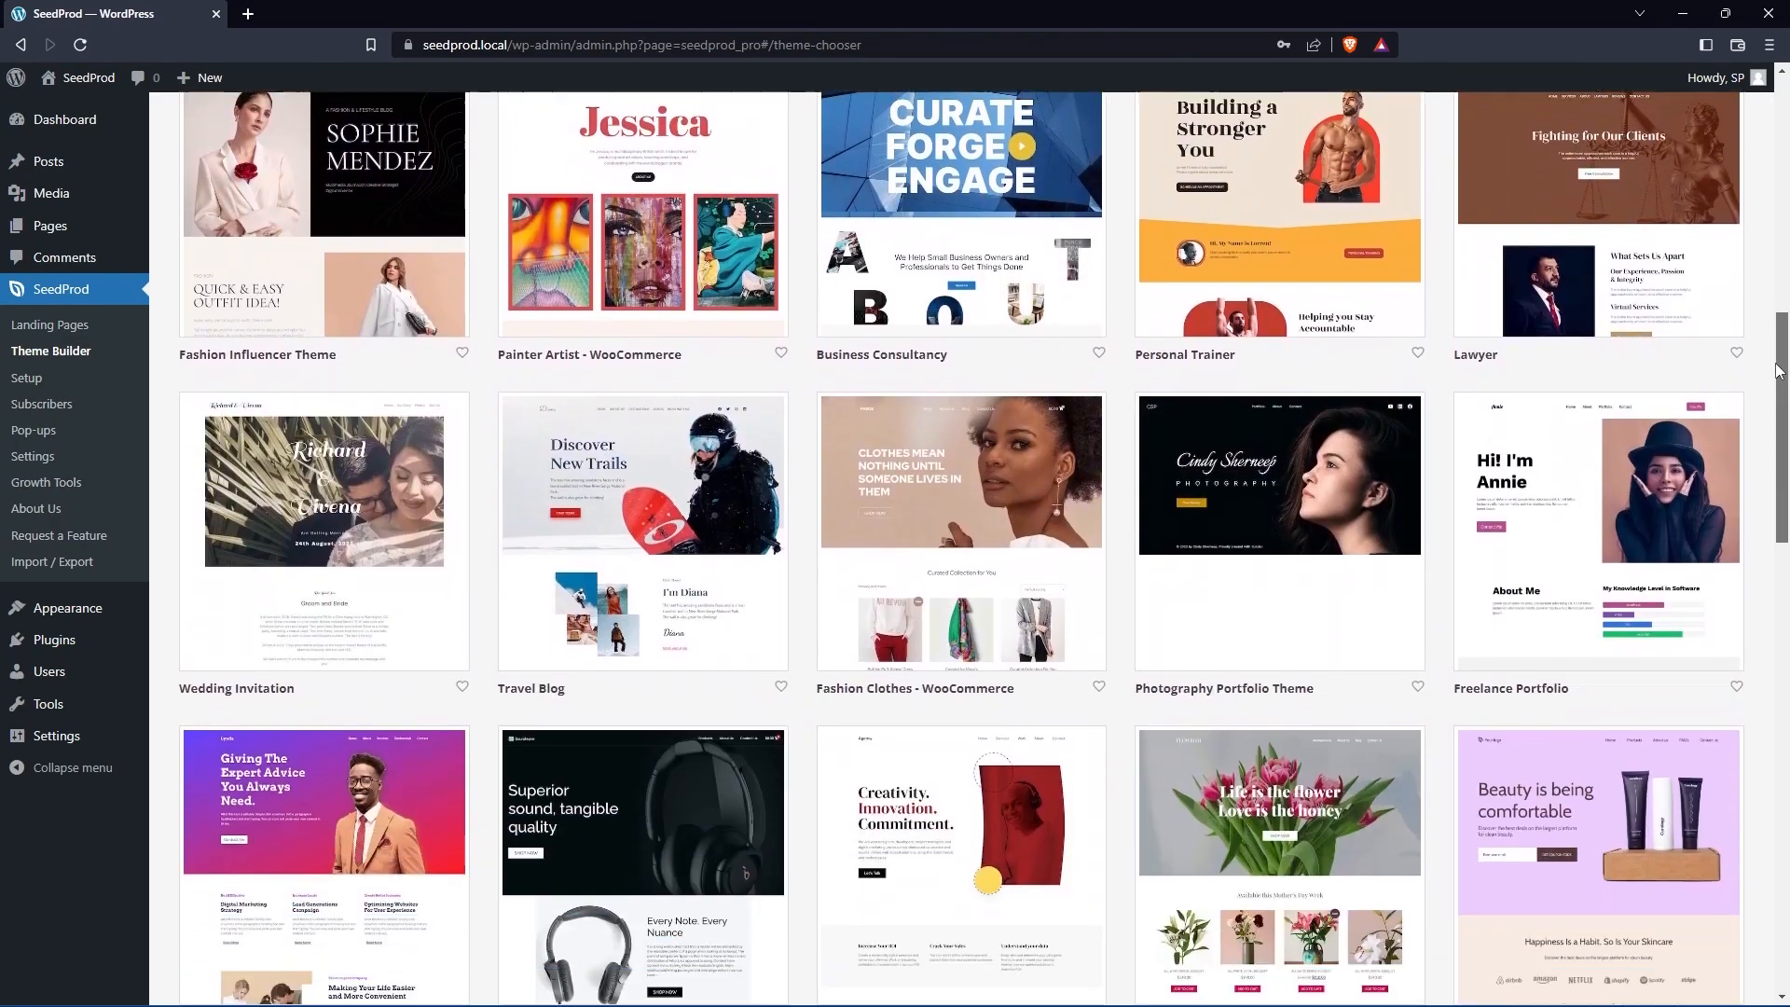
scroll("down", 3)
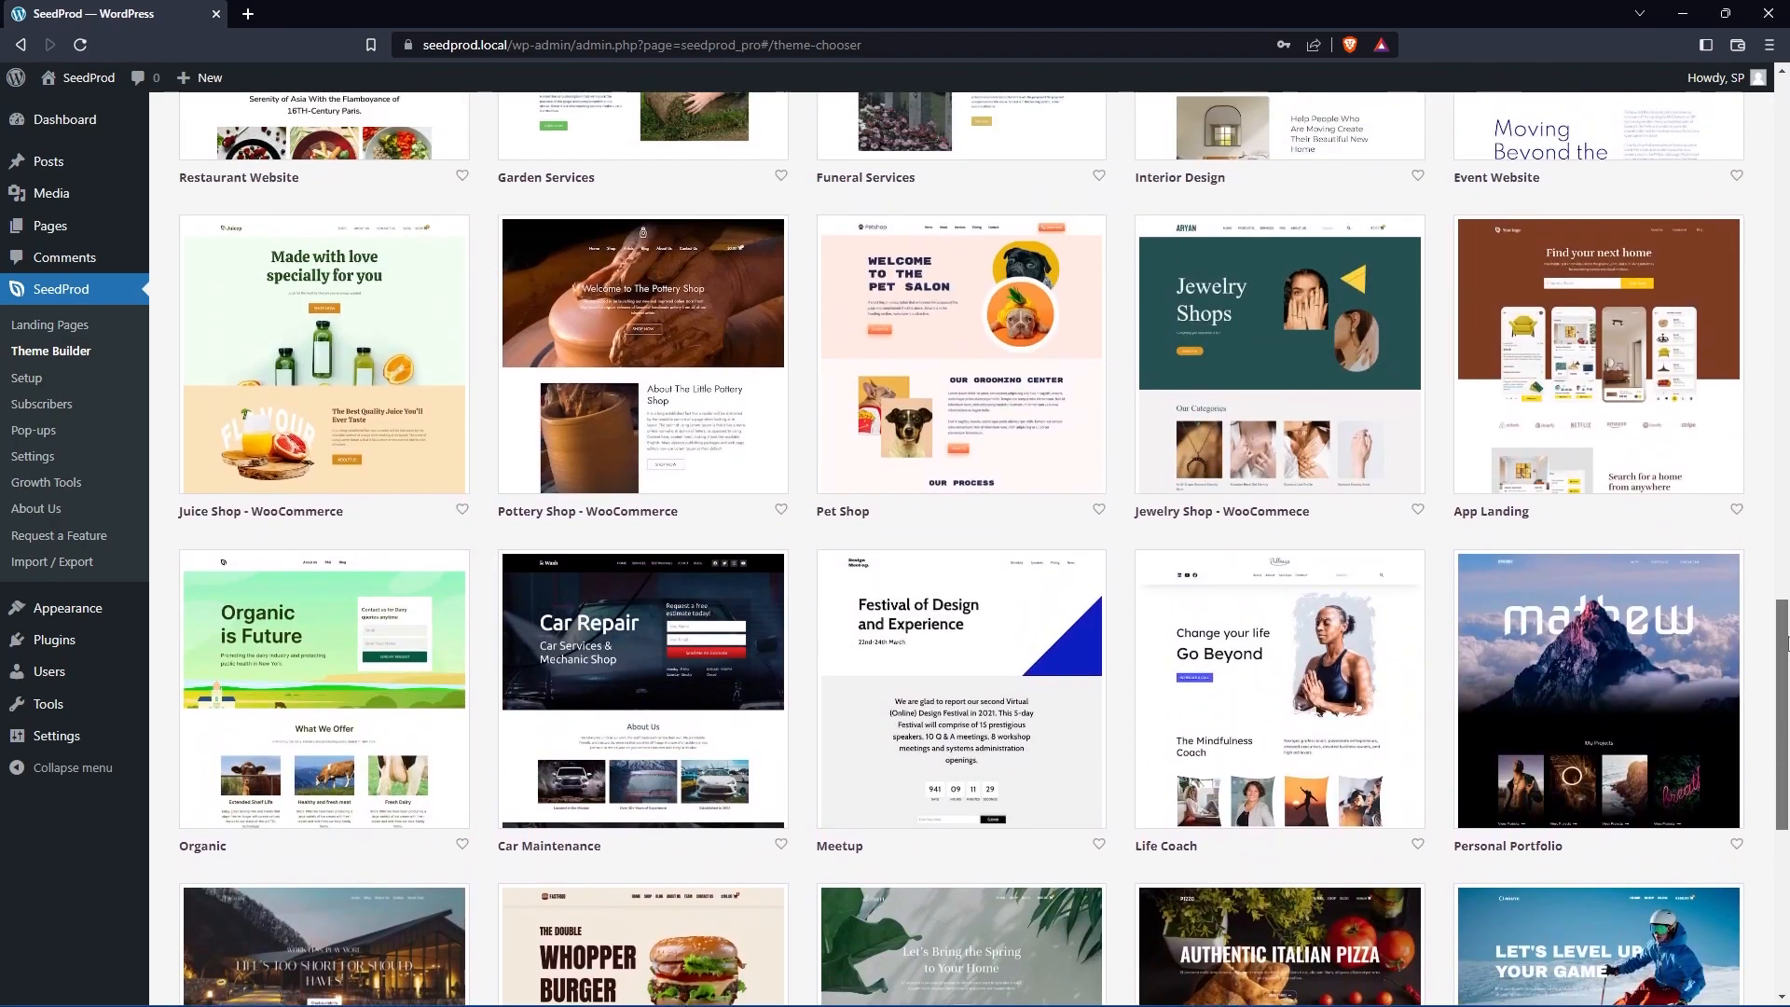
scroll("up", 3)
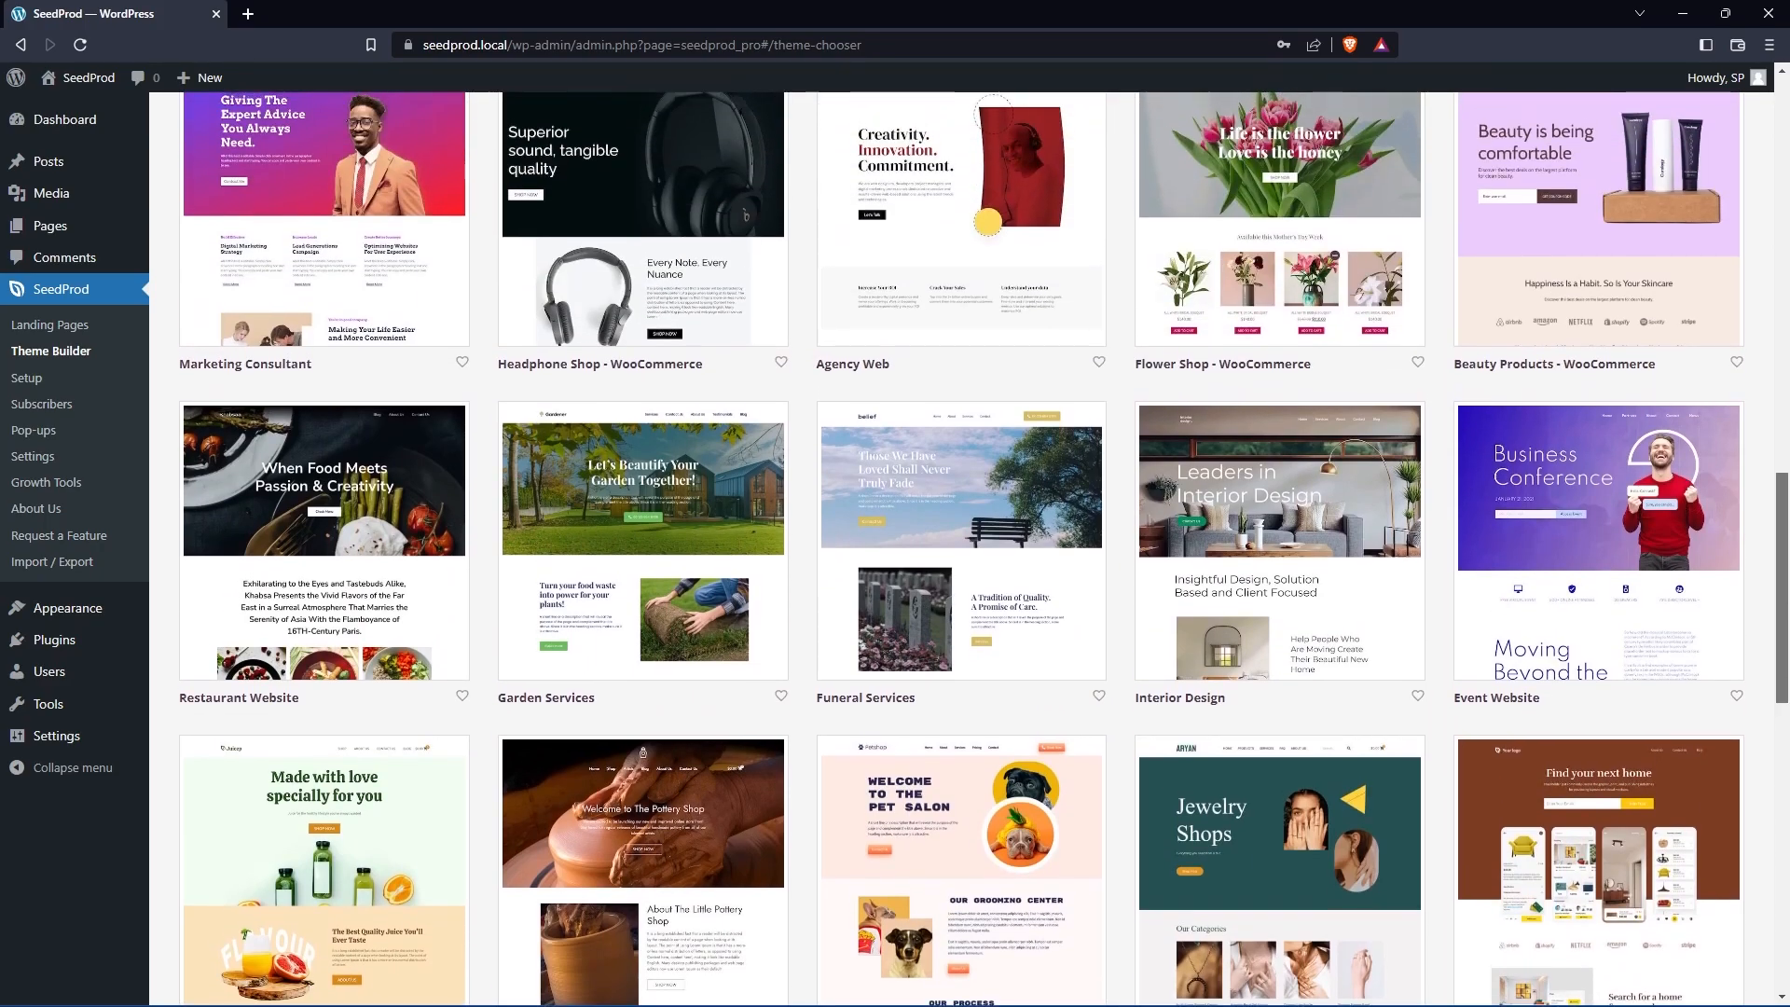
scroll("up", 3)
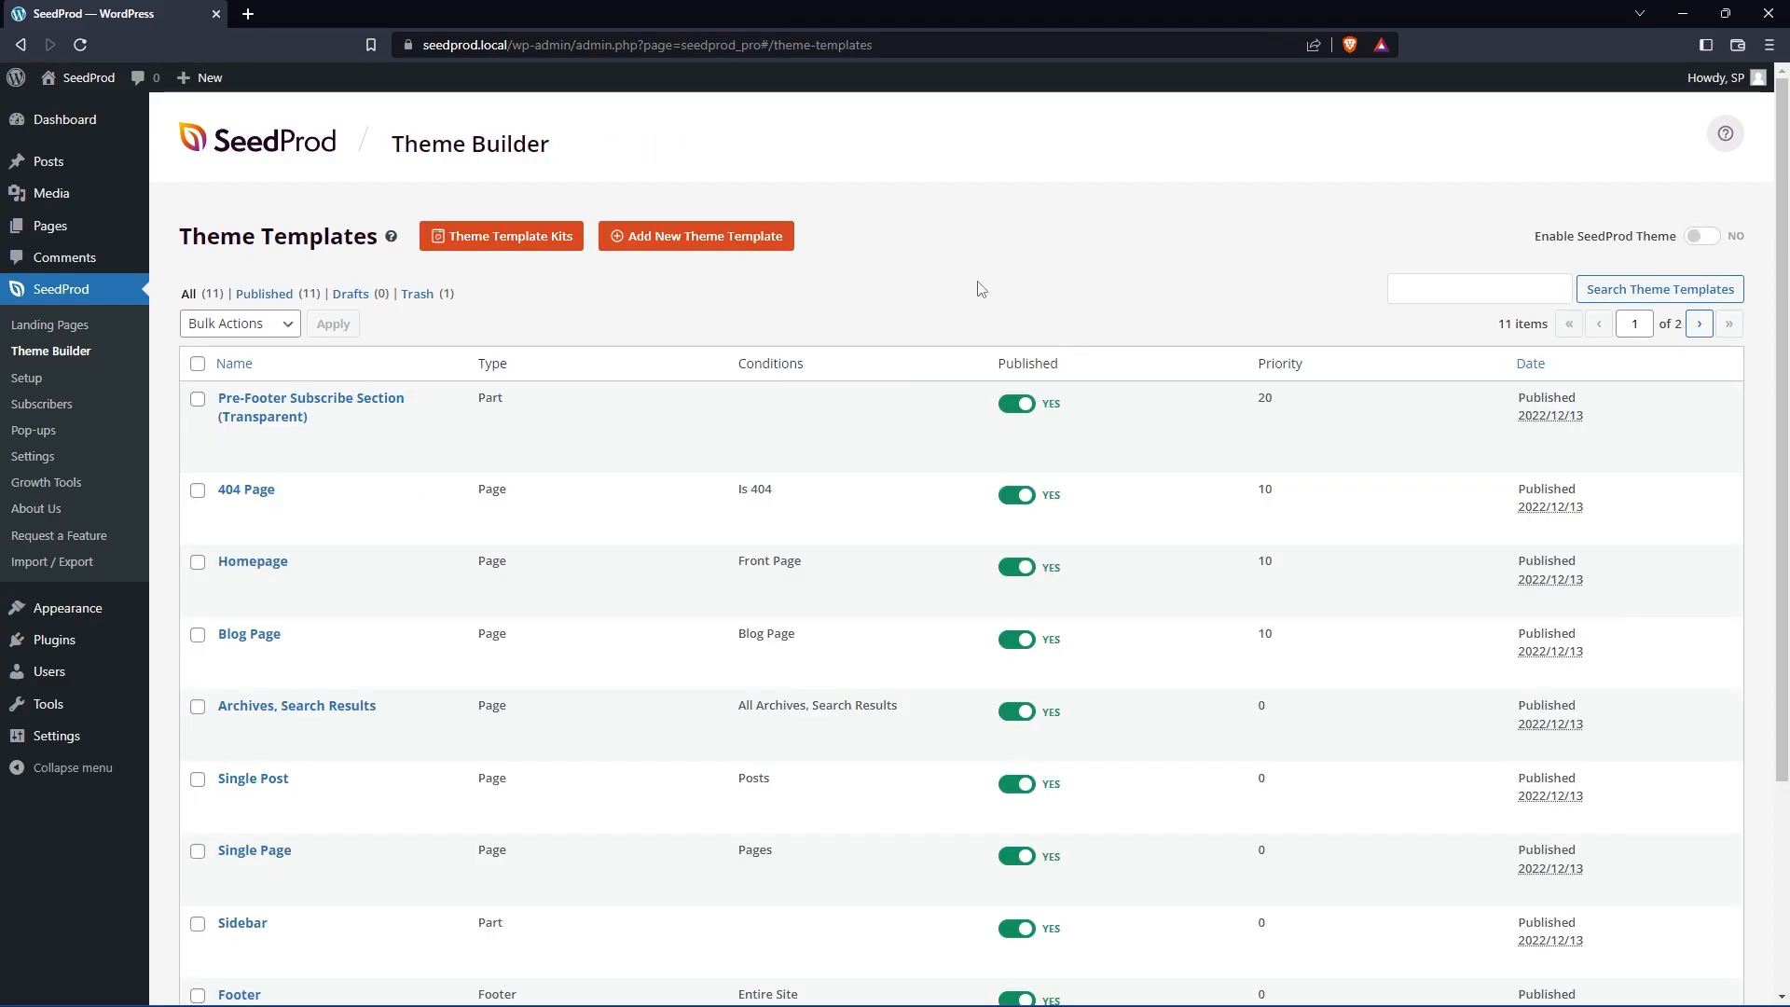
scroll("down", 3)
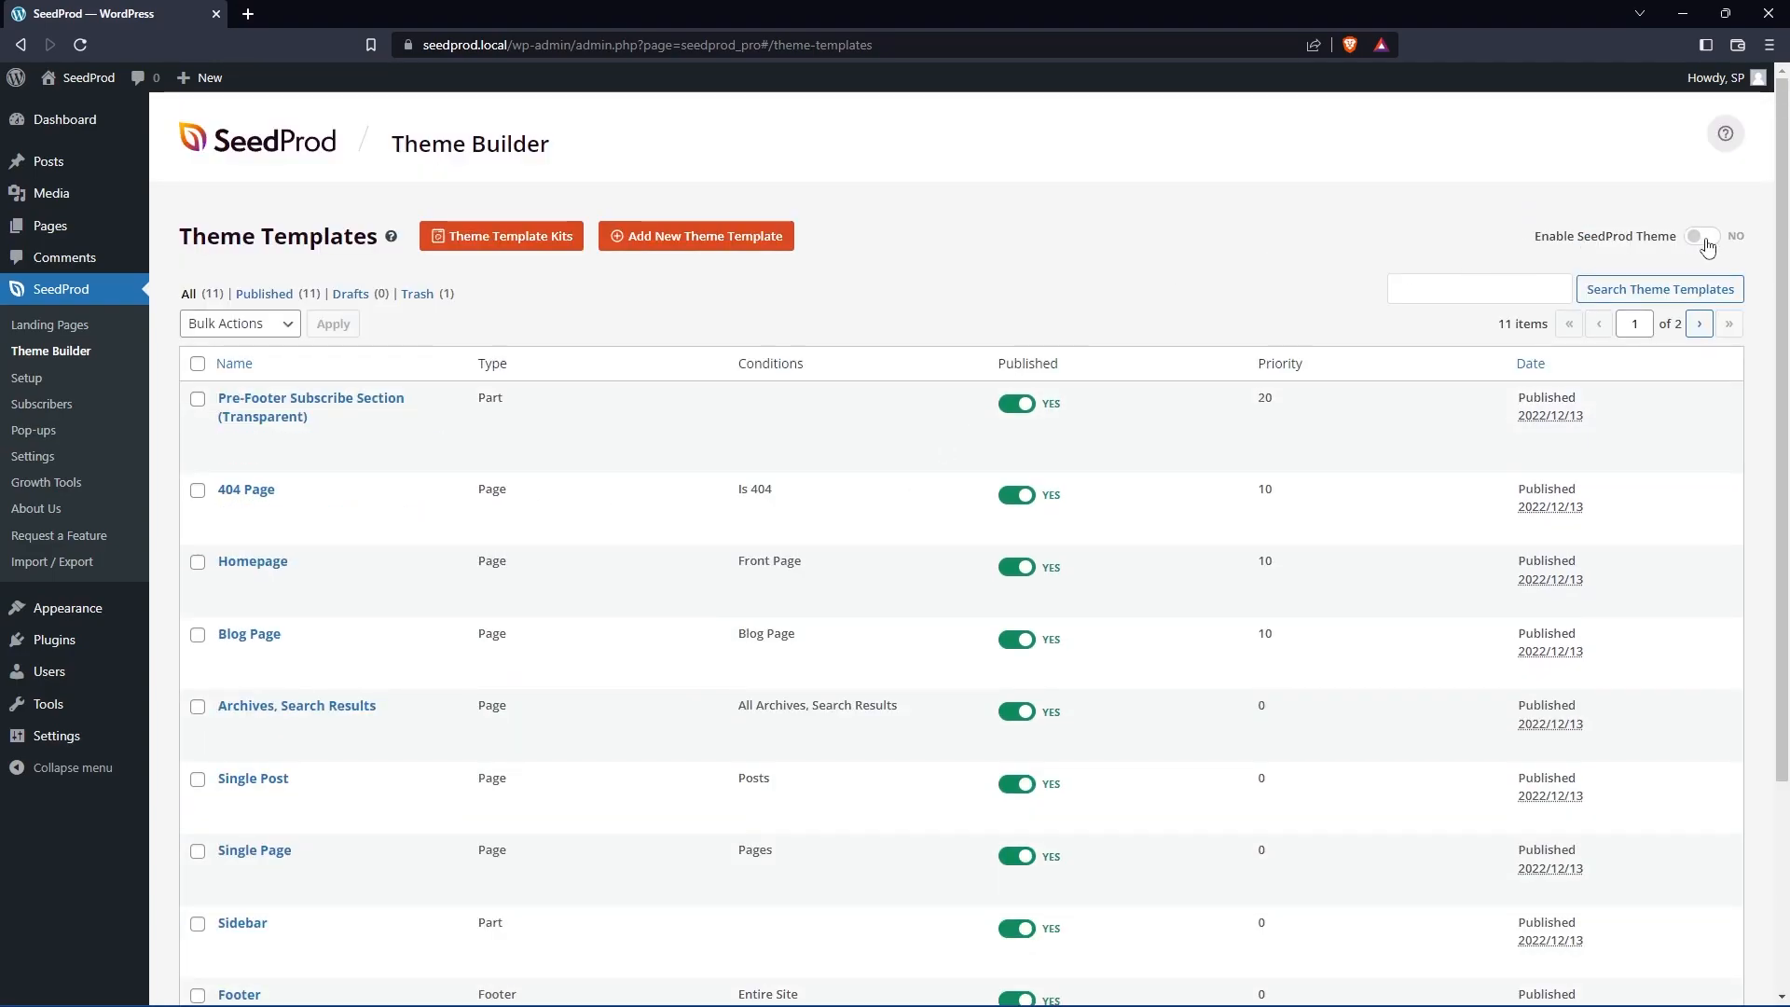
left_click(1700, 237)
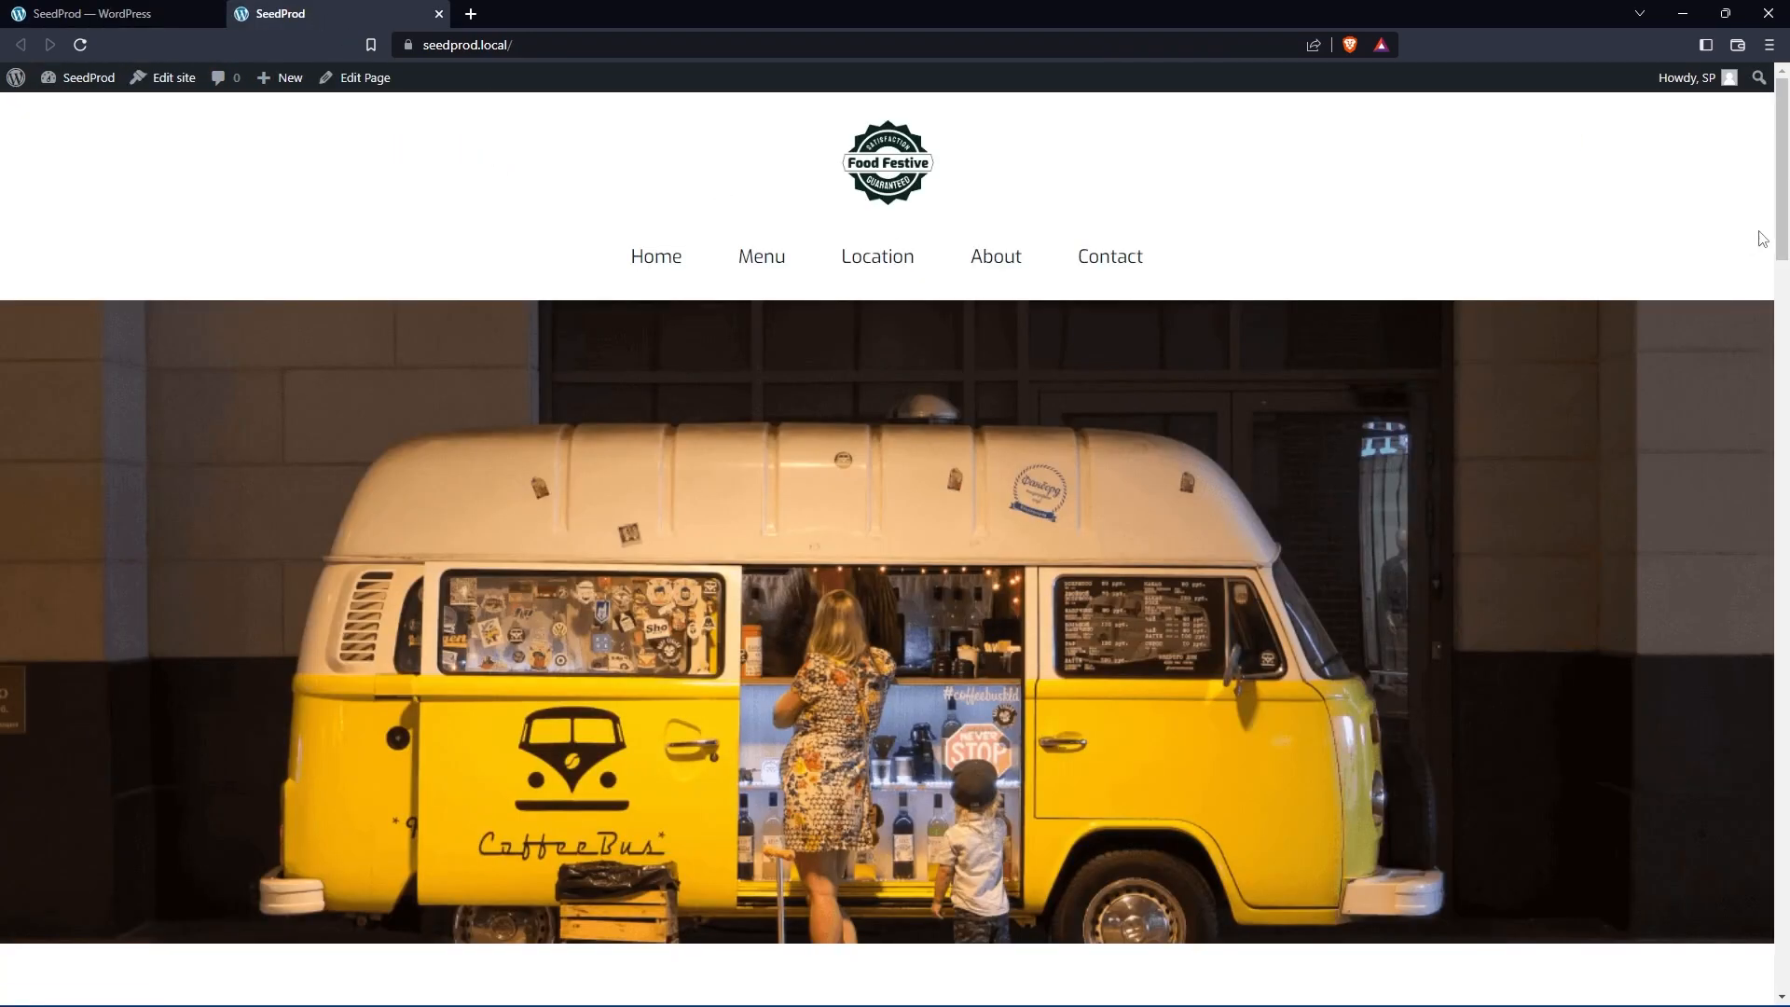
scroll("down", 3)
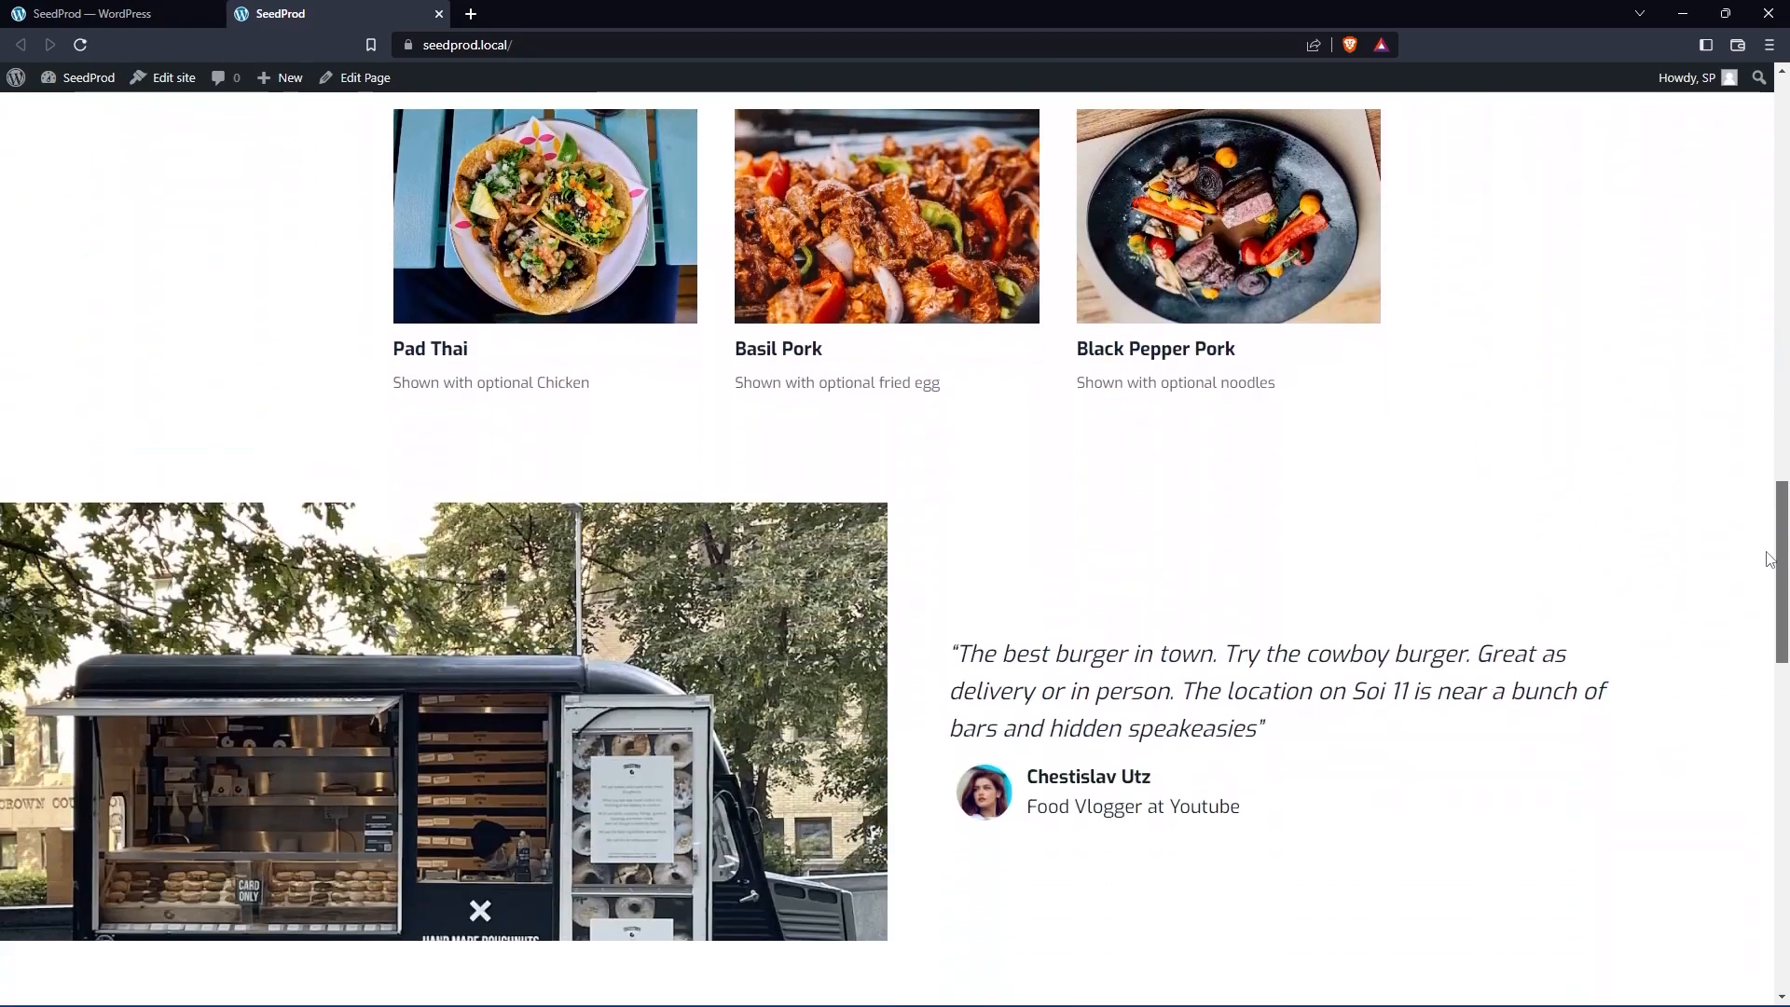
scroll("down", 3)
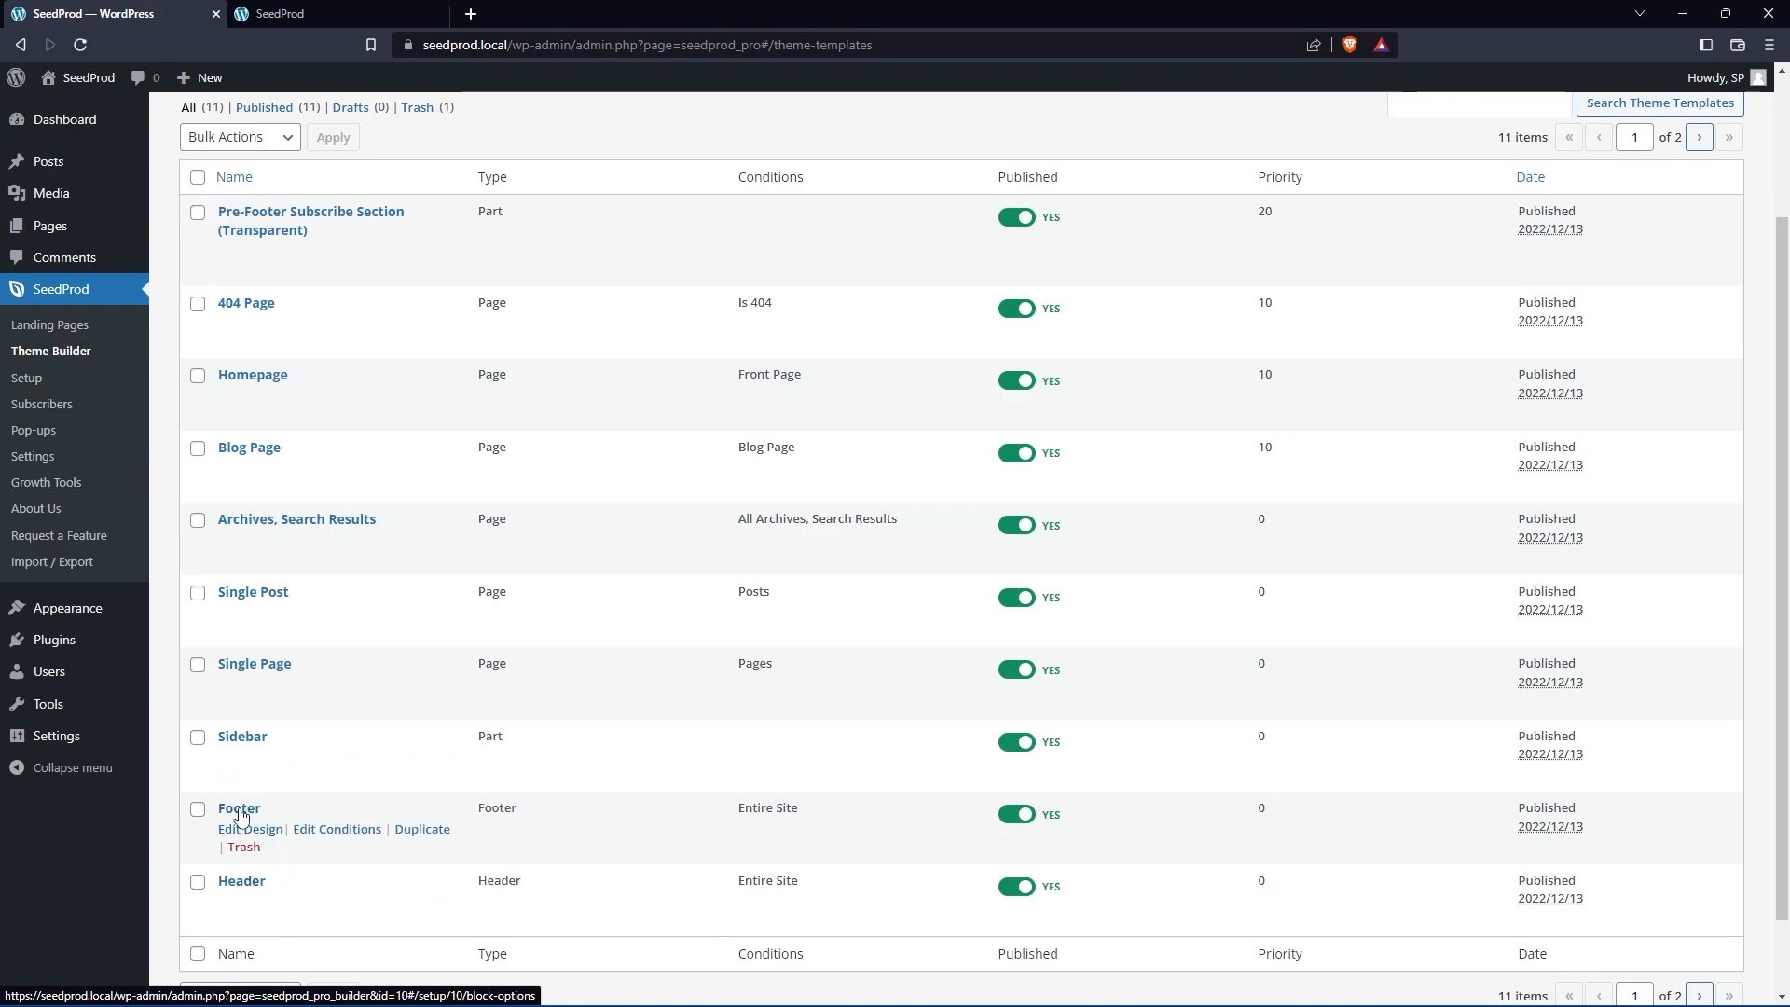
Step: Give the sitewide Footer template's section a teal background colour
left_click(251, 828)
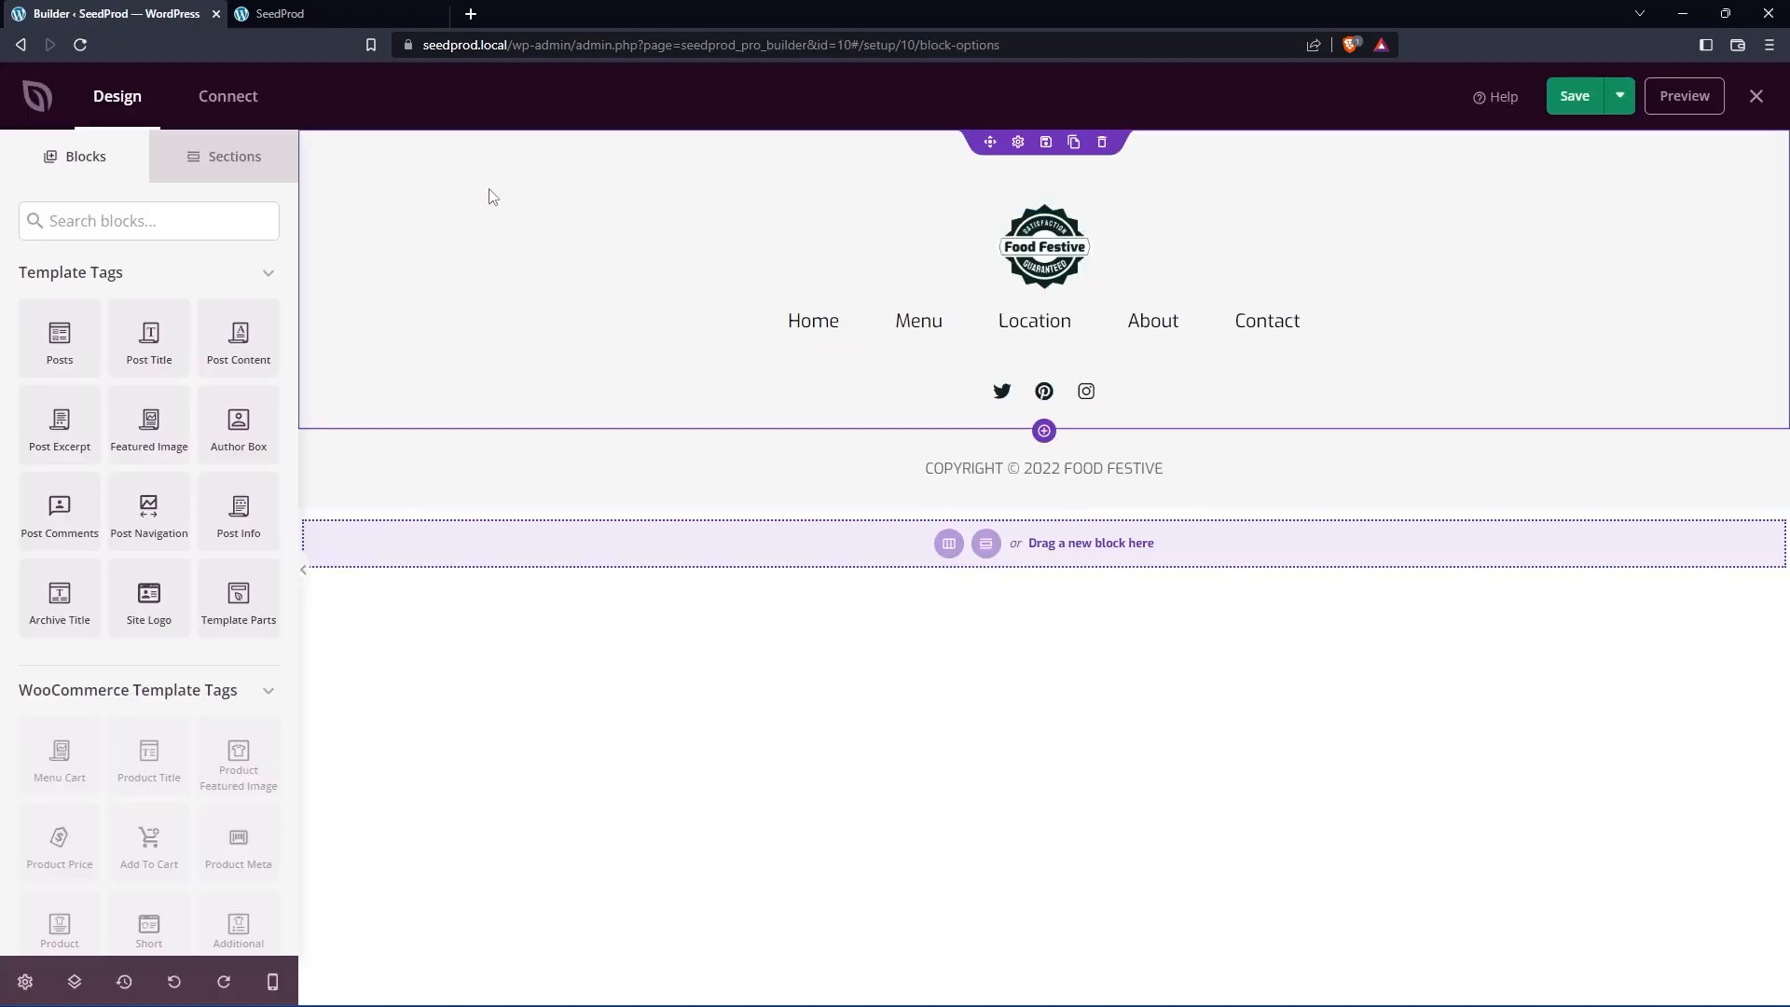
mouse_move(496, 192)
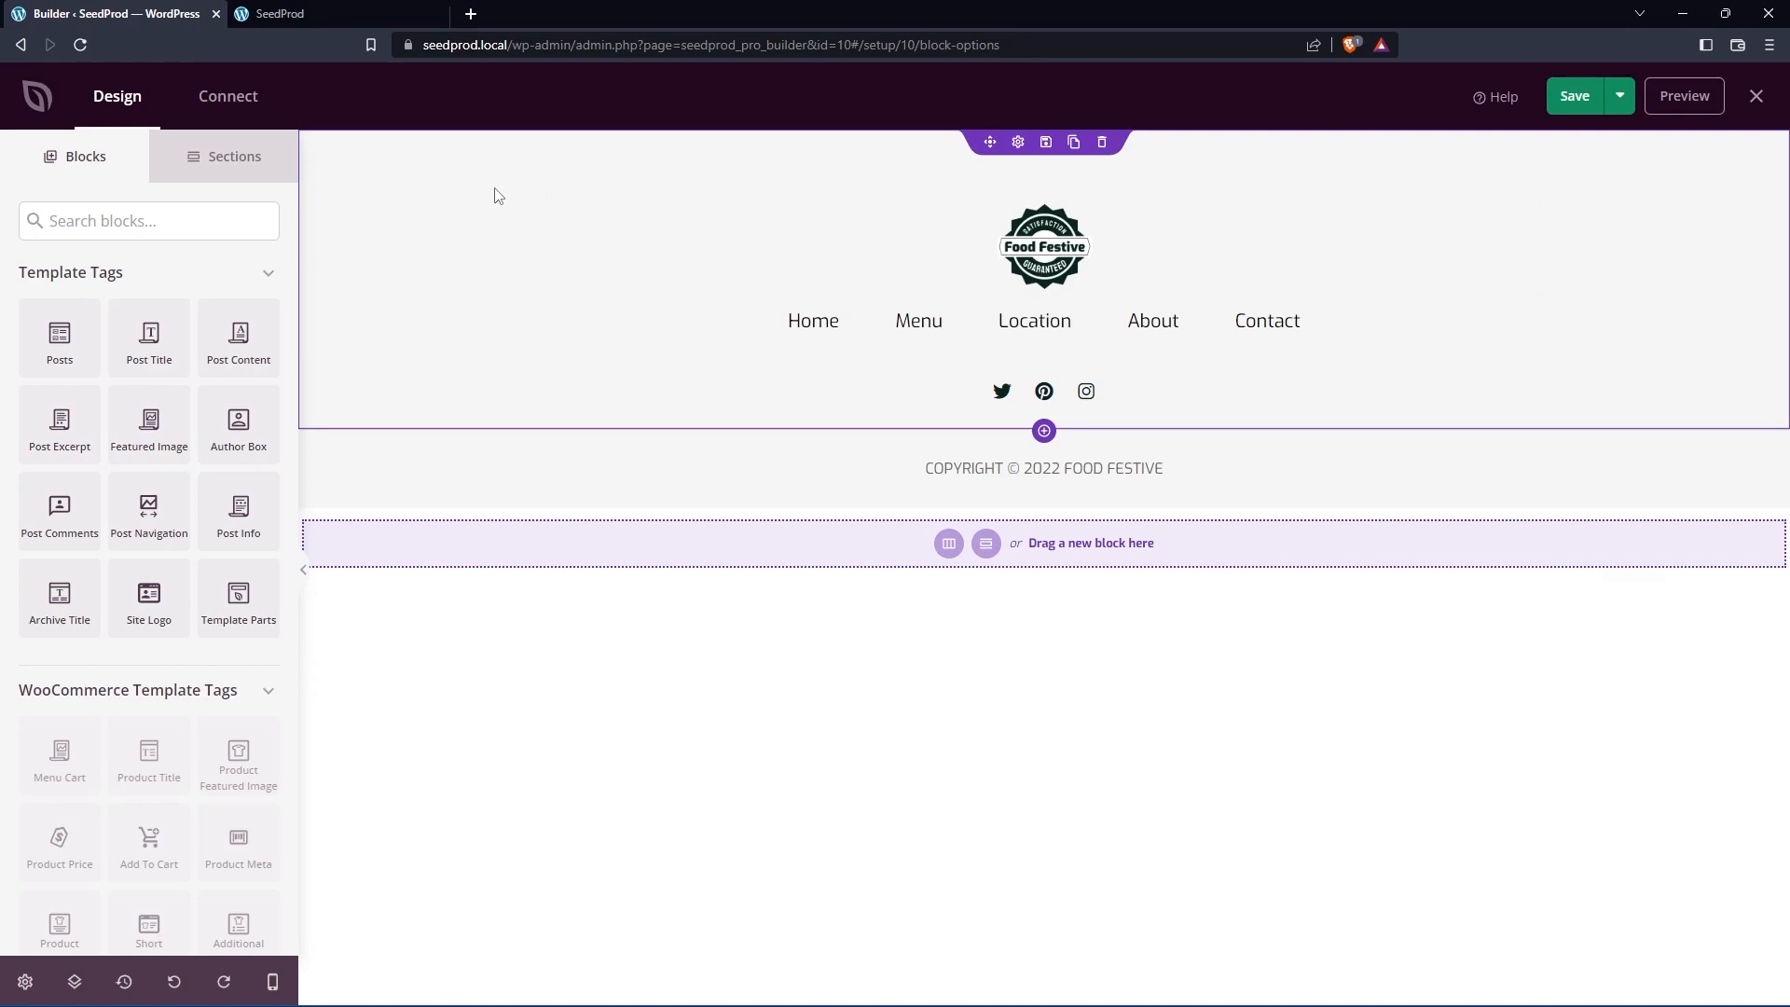
left_click(1018, 142)
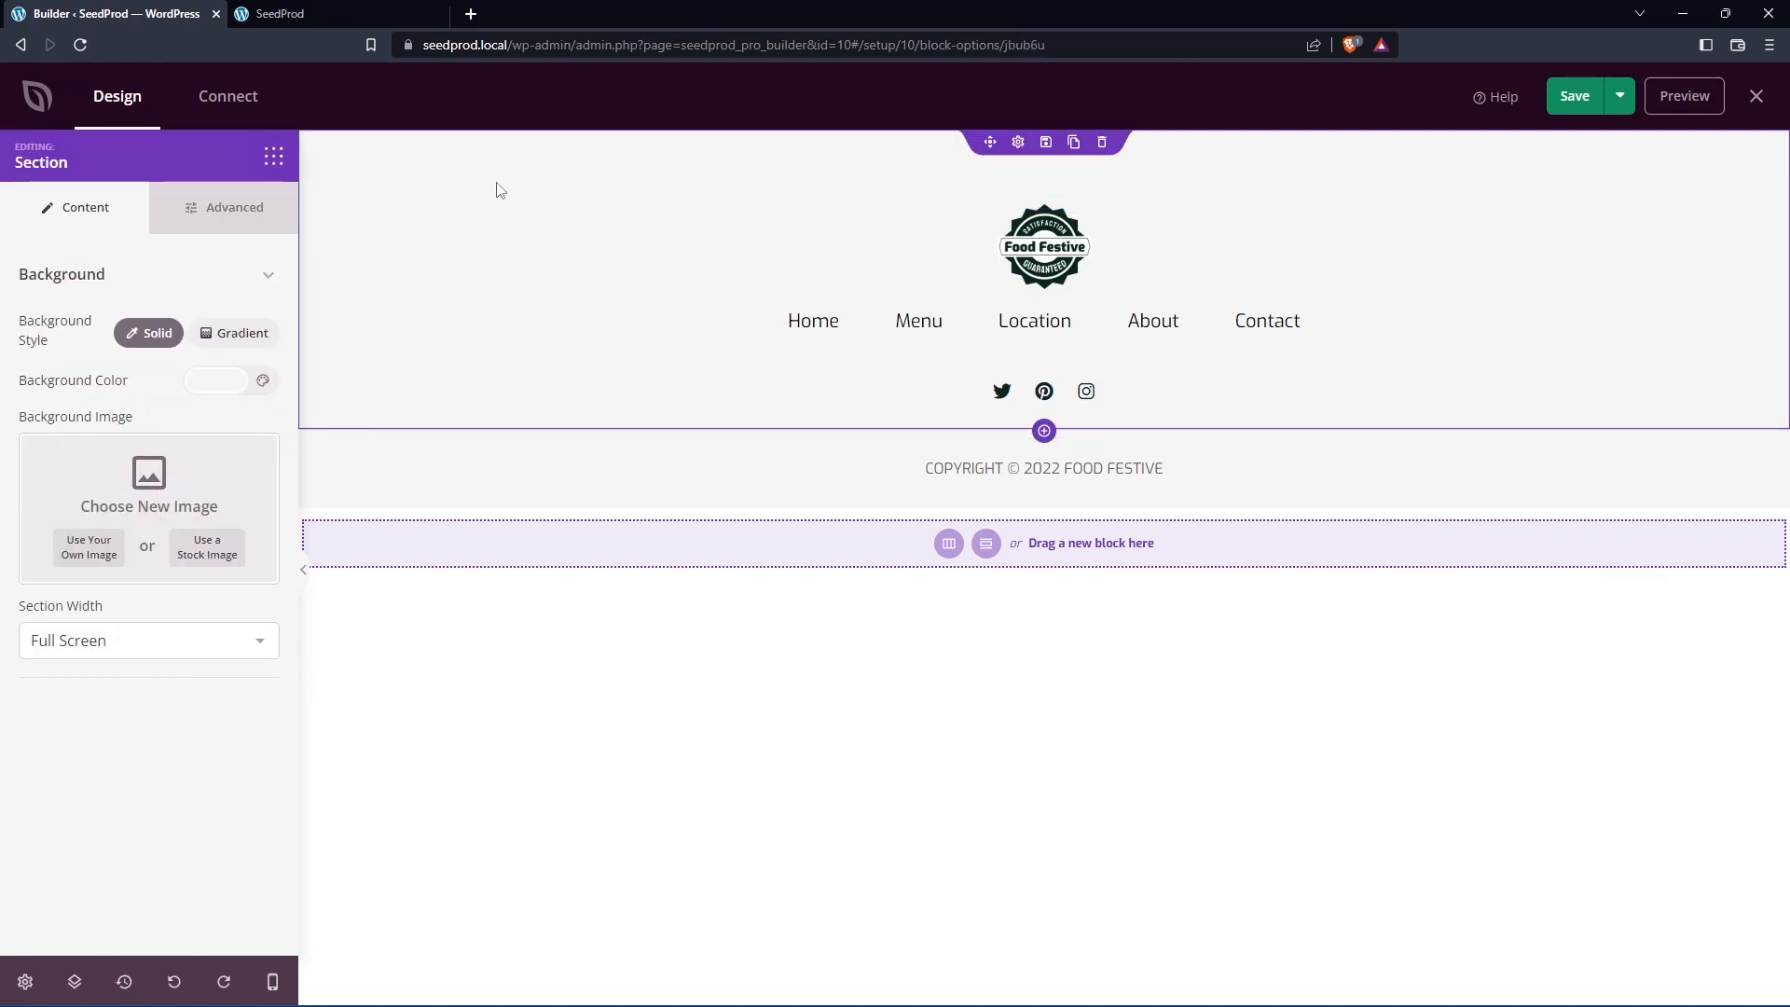
left_click(215, 380)
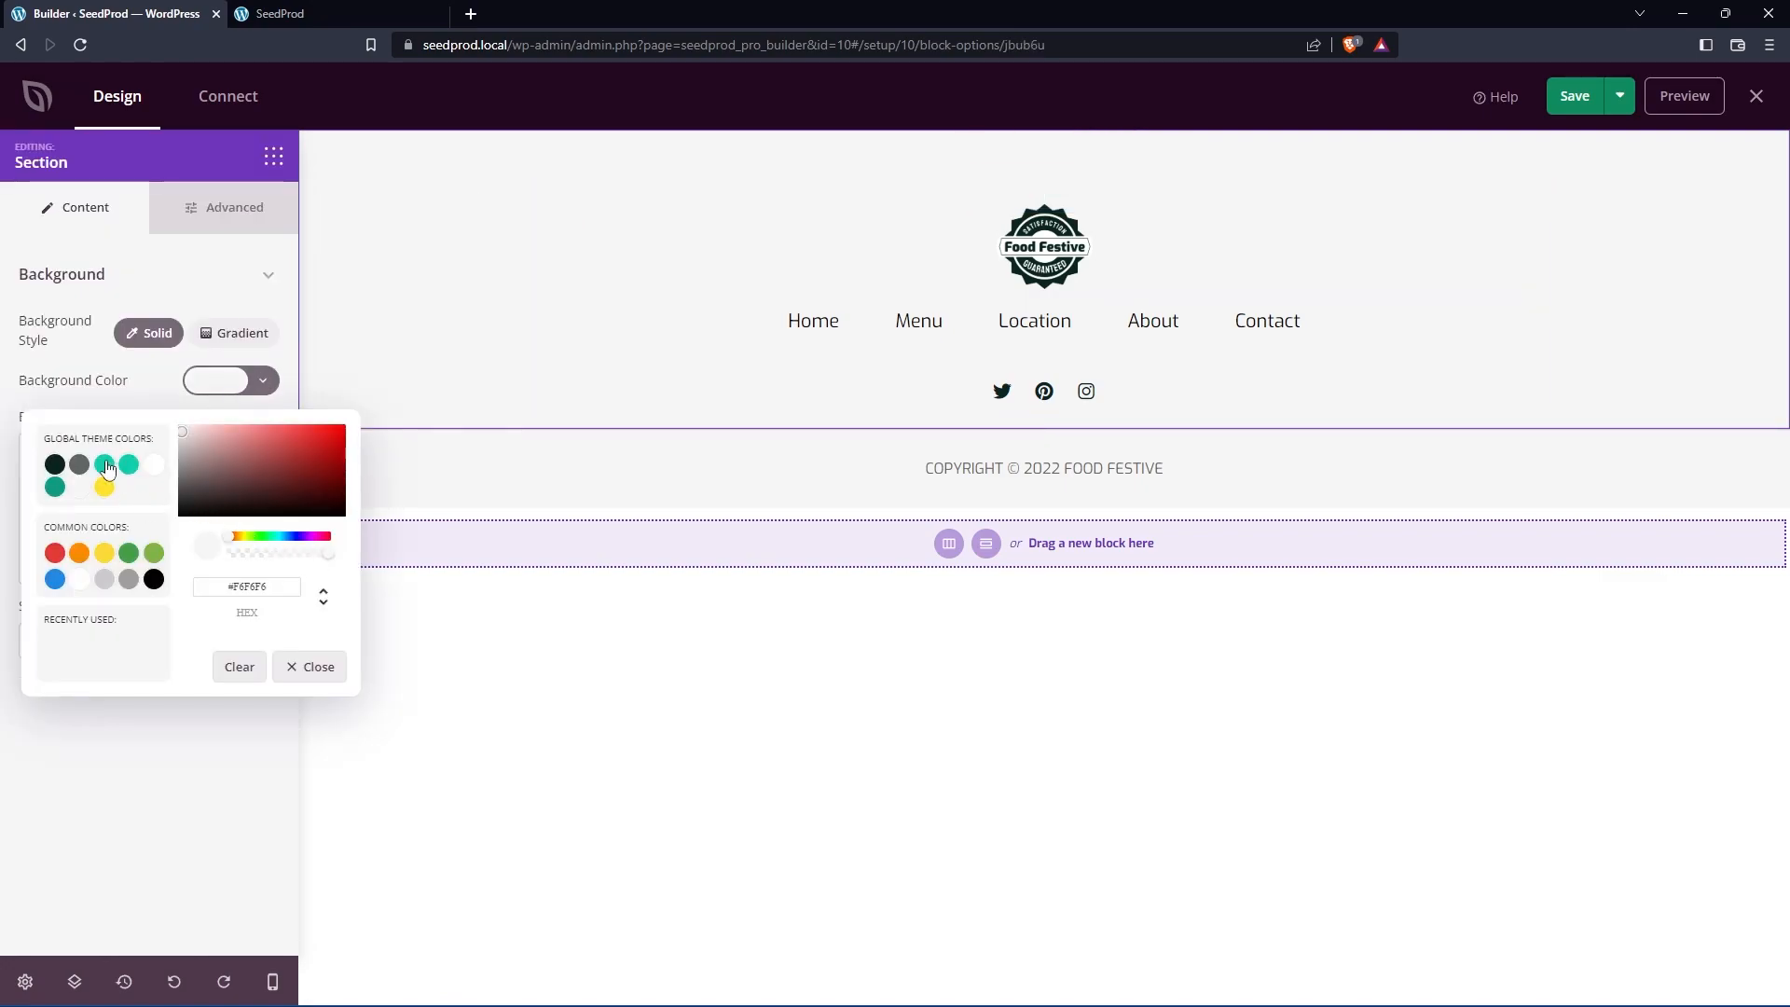
left_click(104, 464)
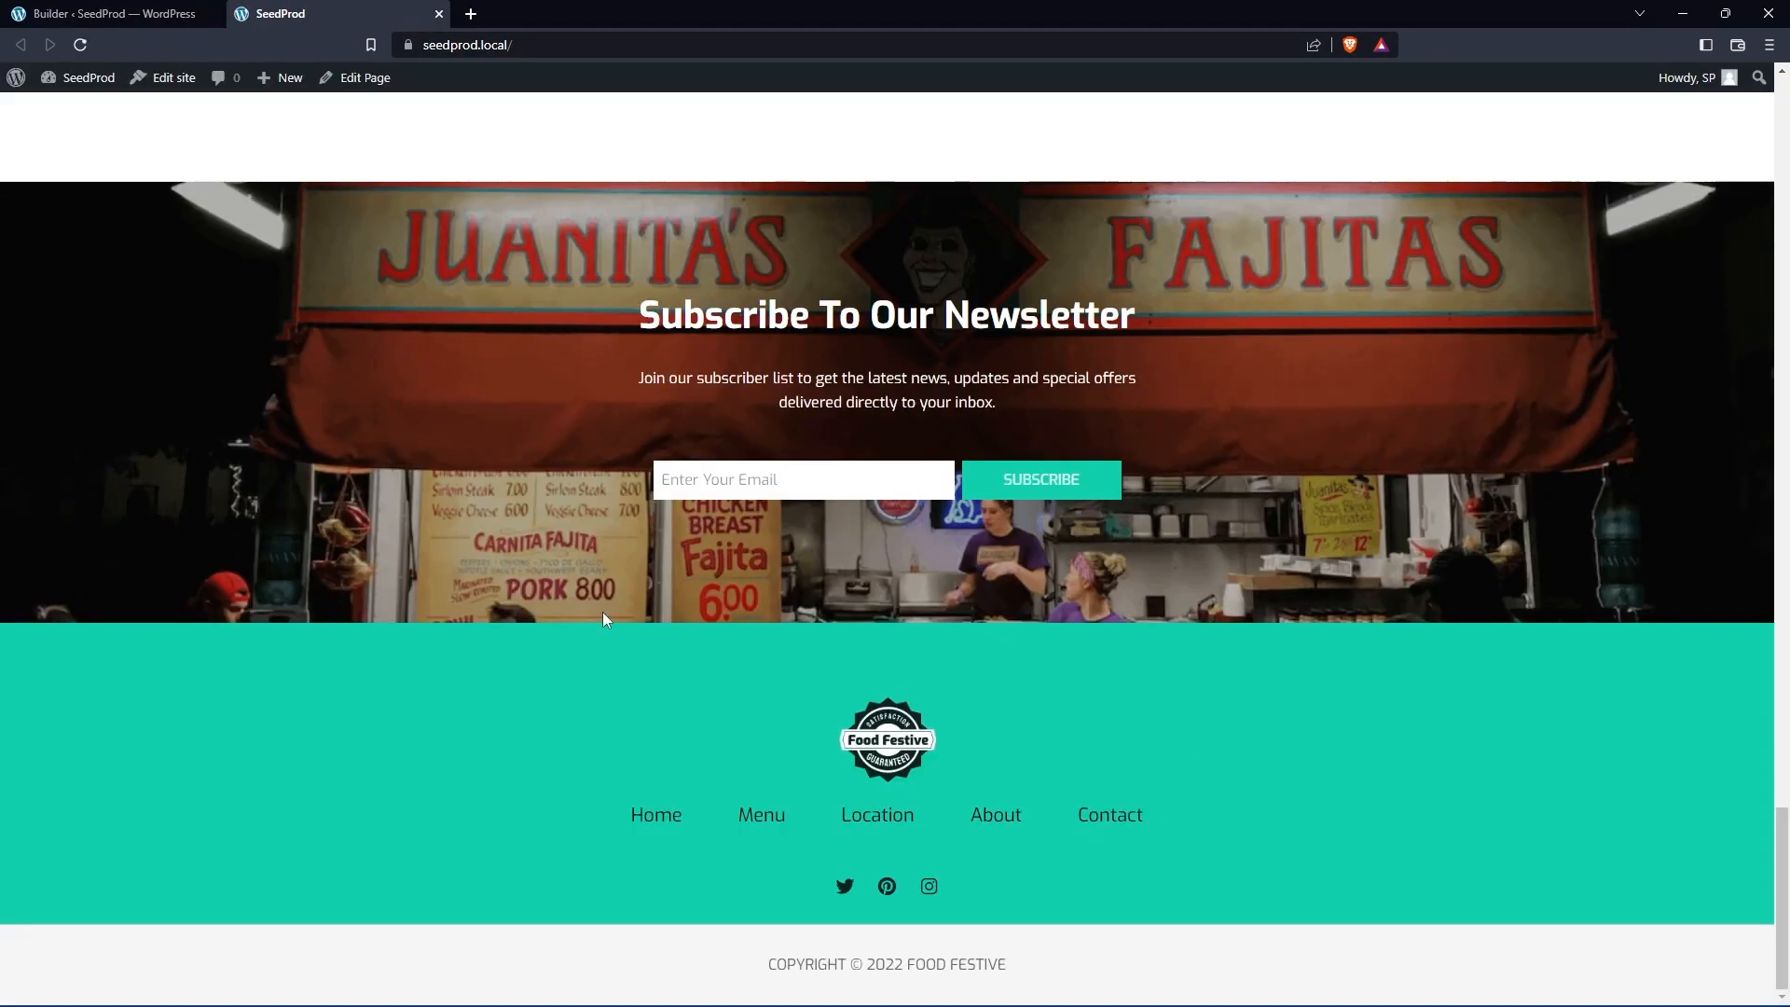
mouse_move(1482, 772)
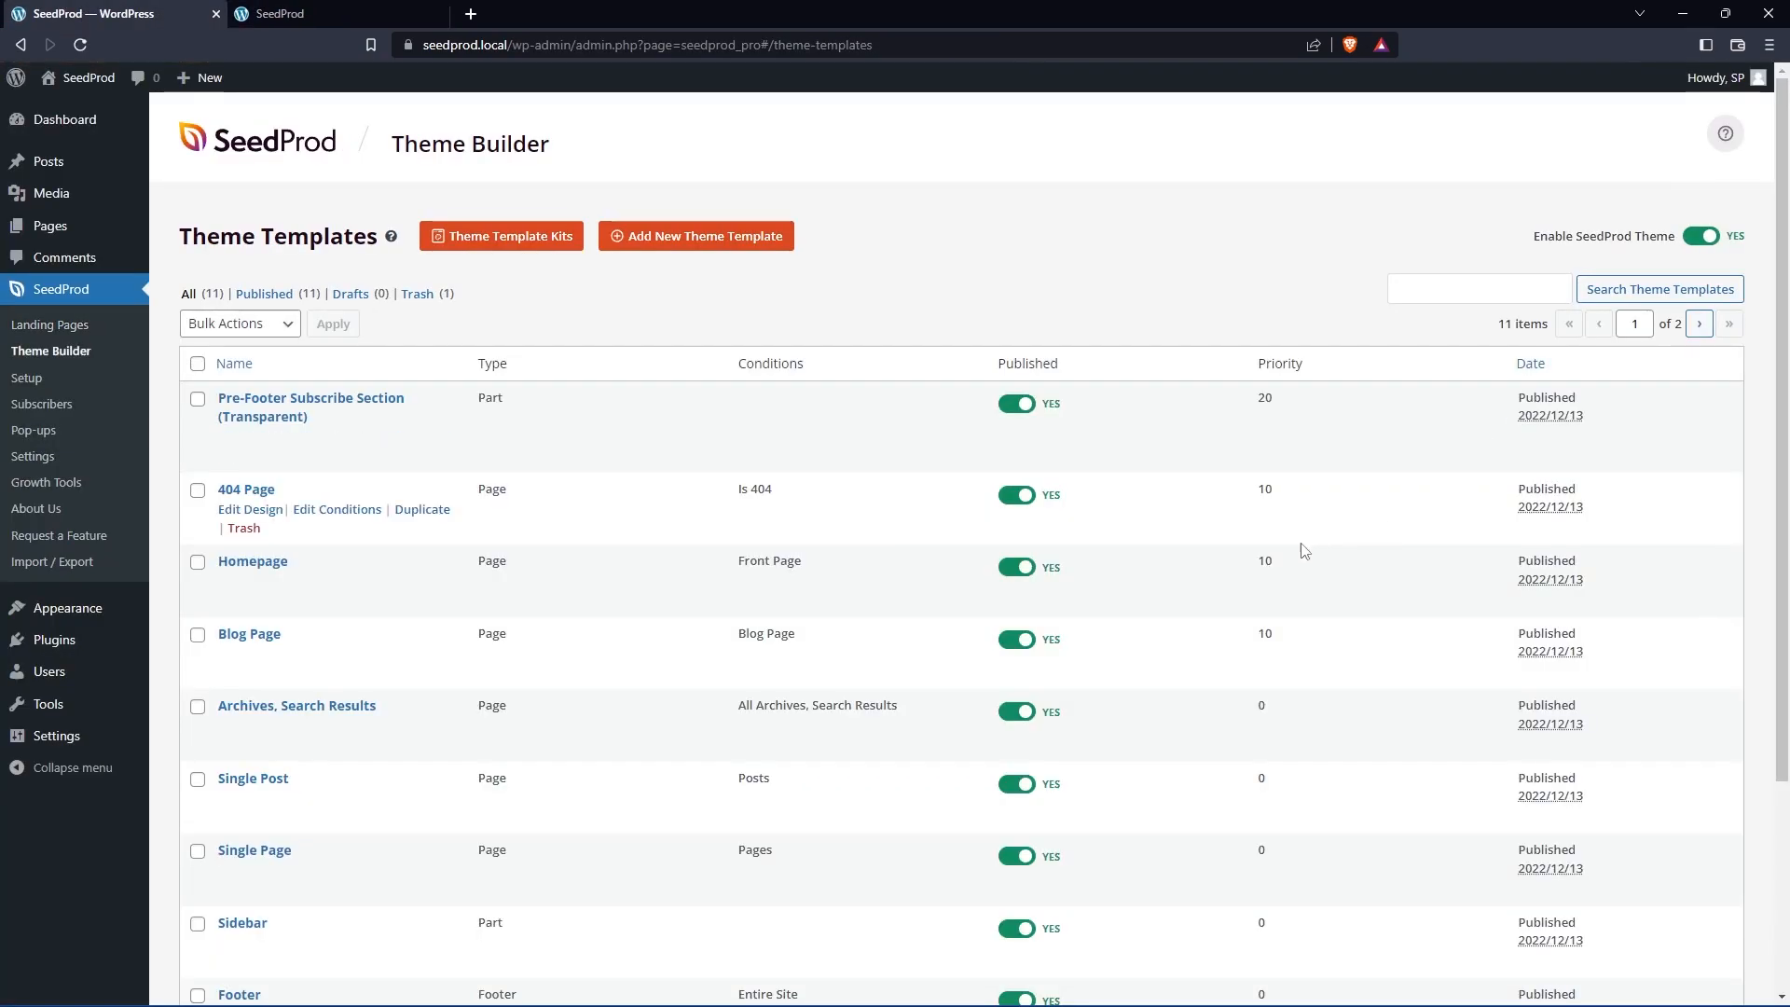
Step: Move the imported Footer template to the trash from the Theme Templates list
scroll("down", 3)
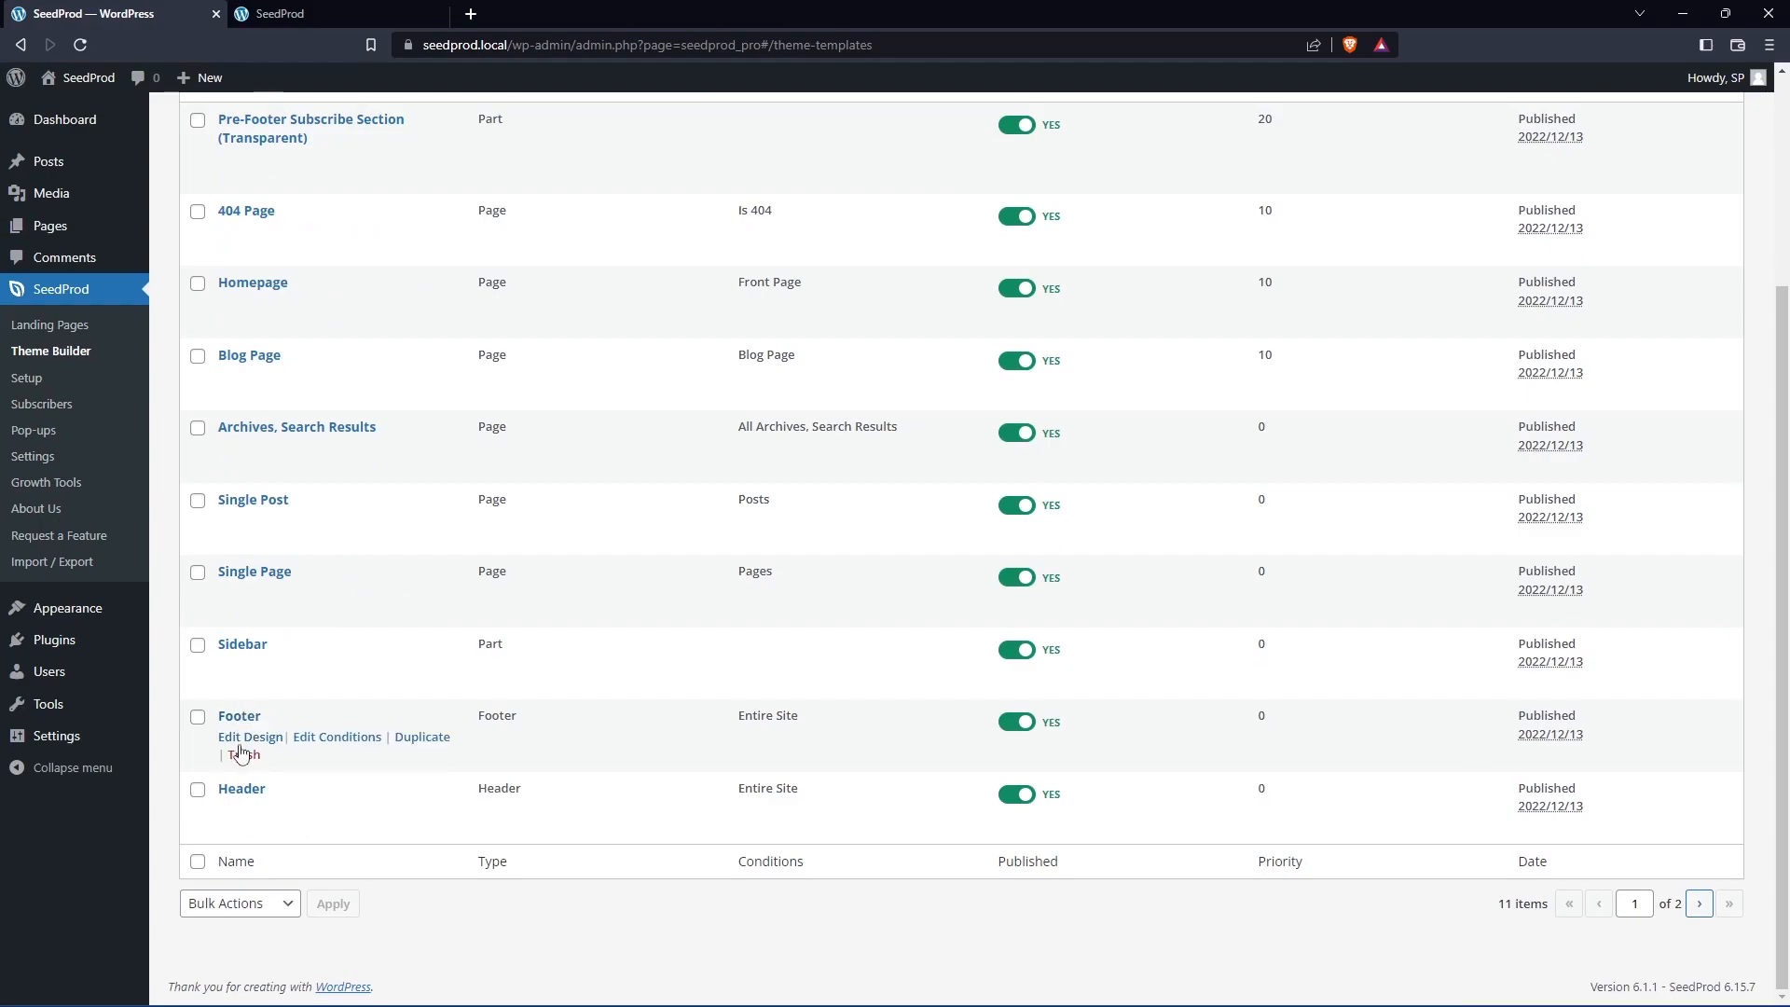
left_click(242, 753)
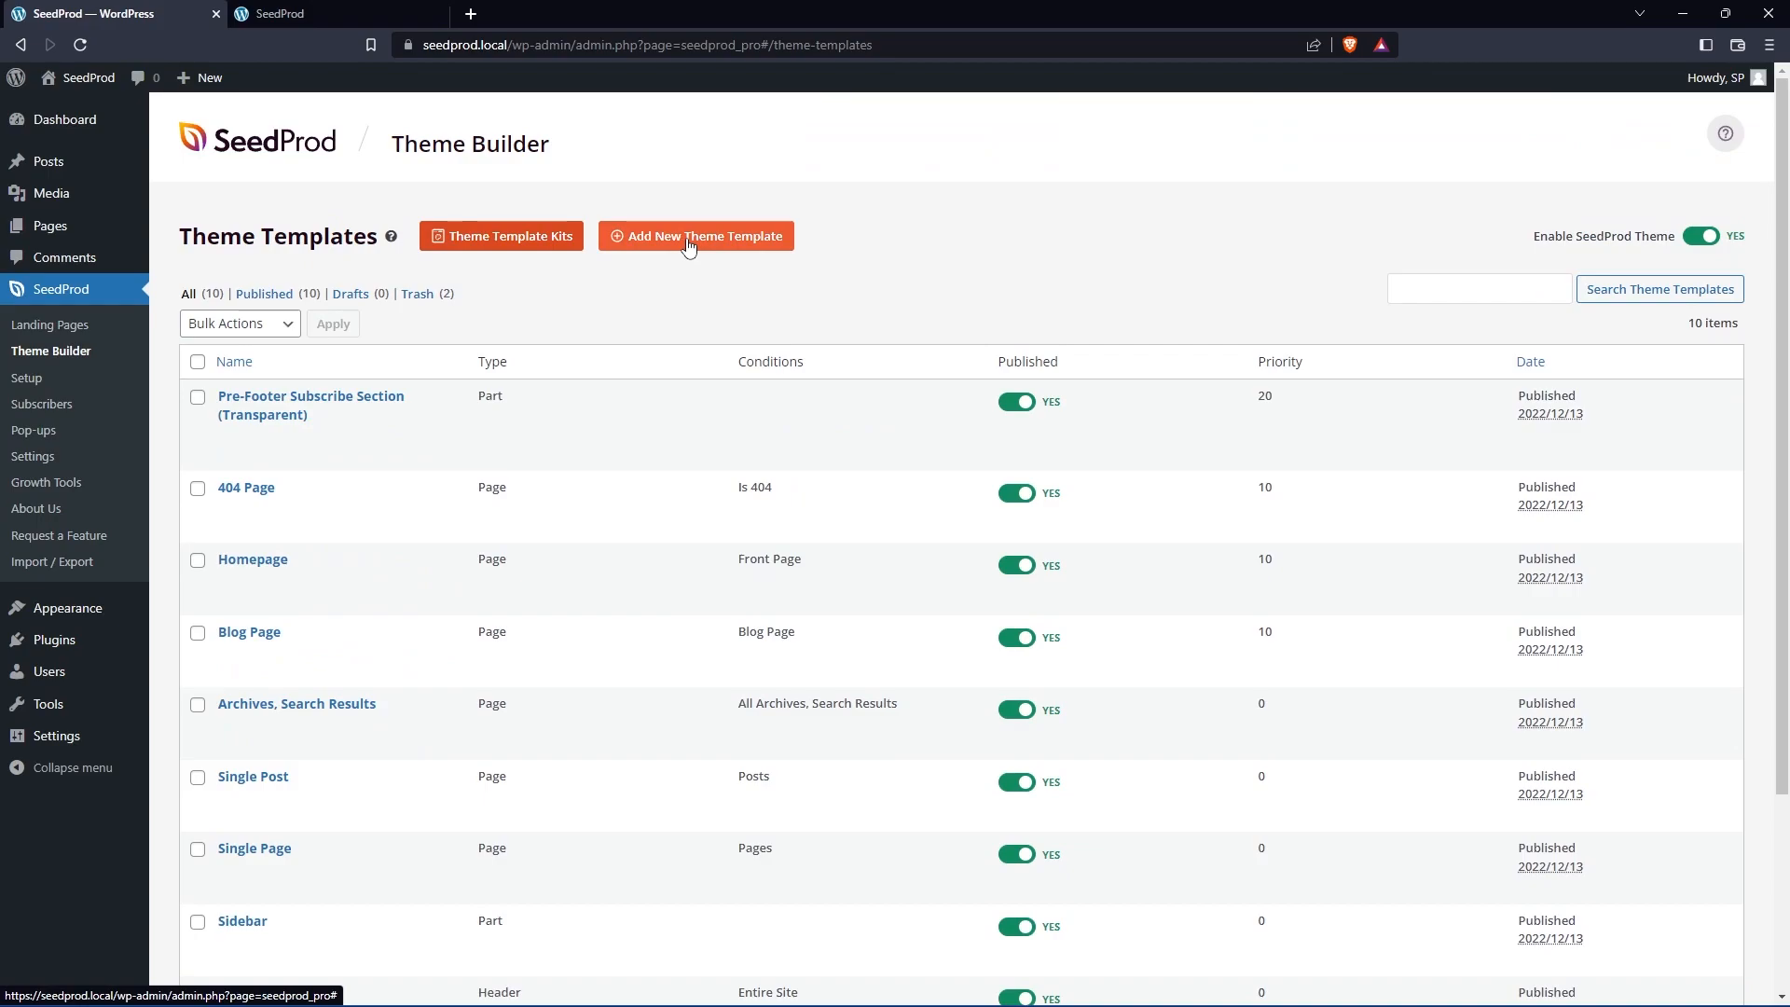
Step: Start a new theme template named 'Footer - Custom' with Type set to Footer
left_click(695, 235)
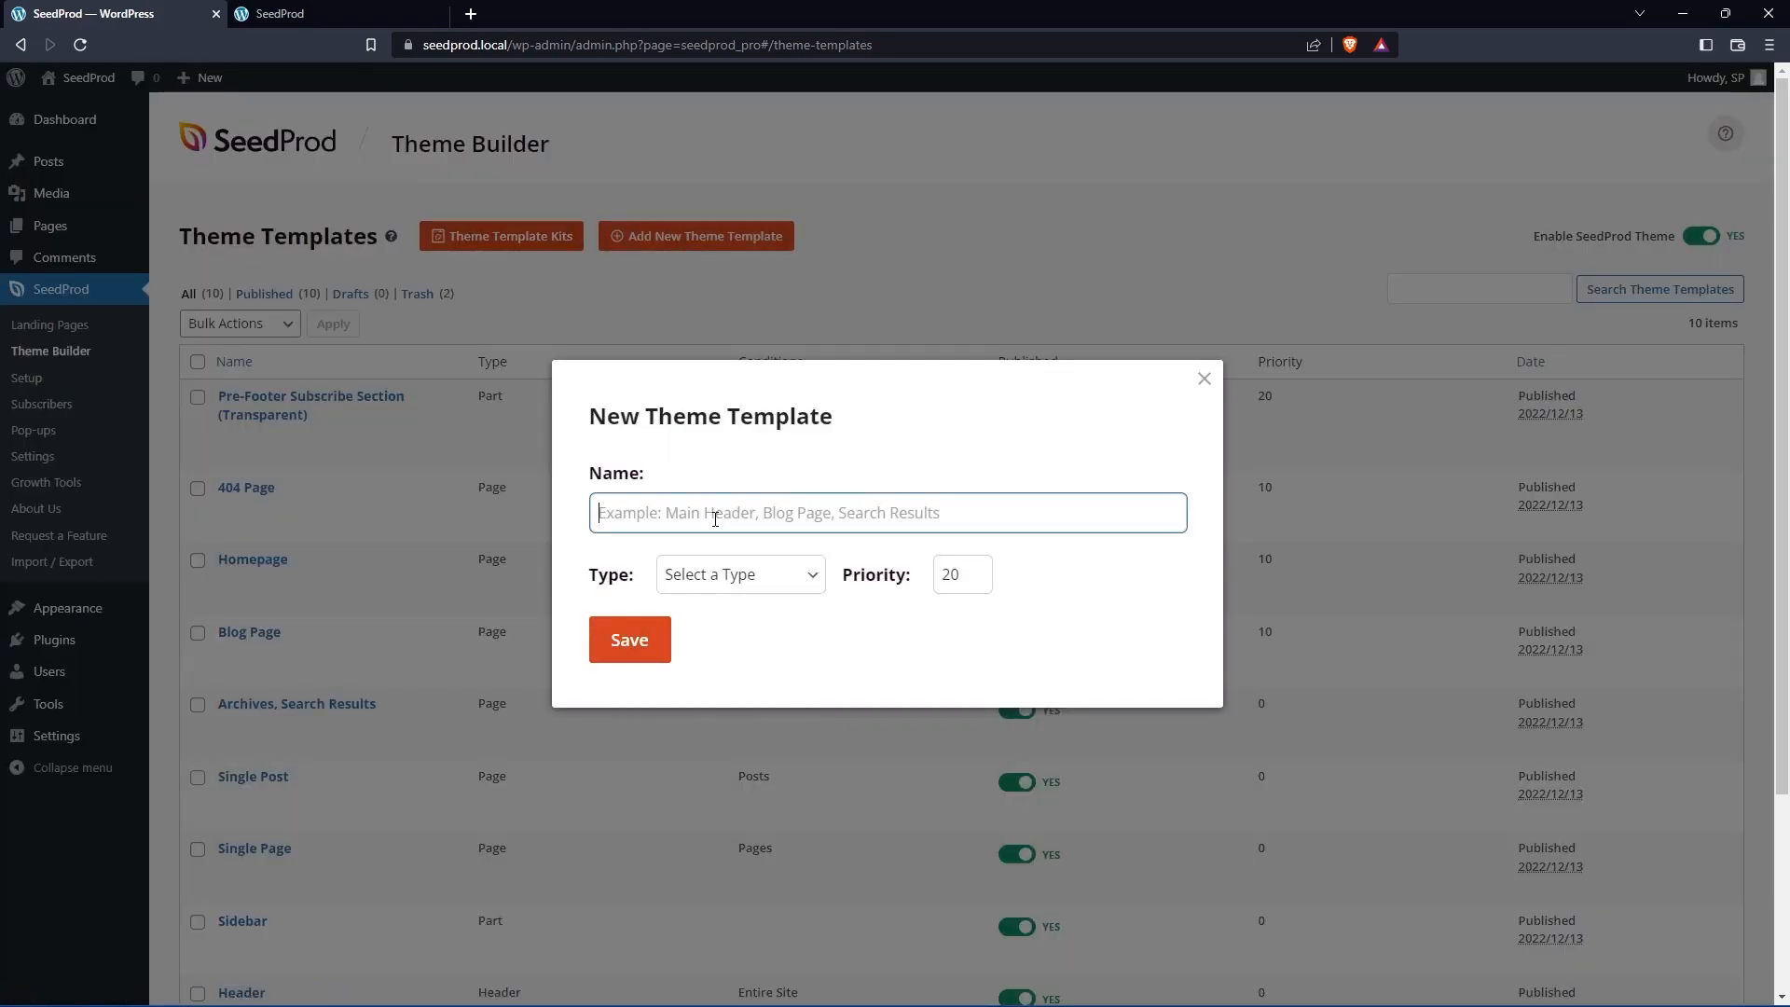
type("Footer -")
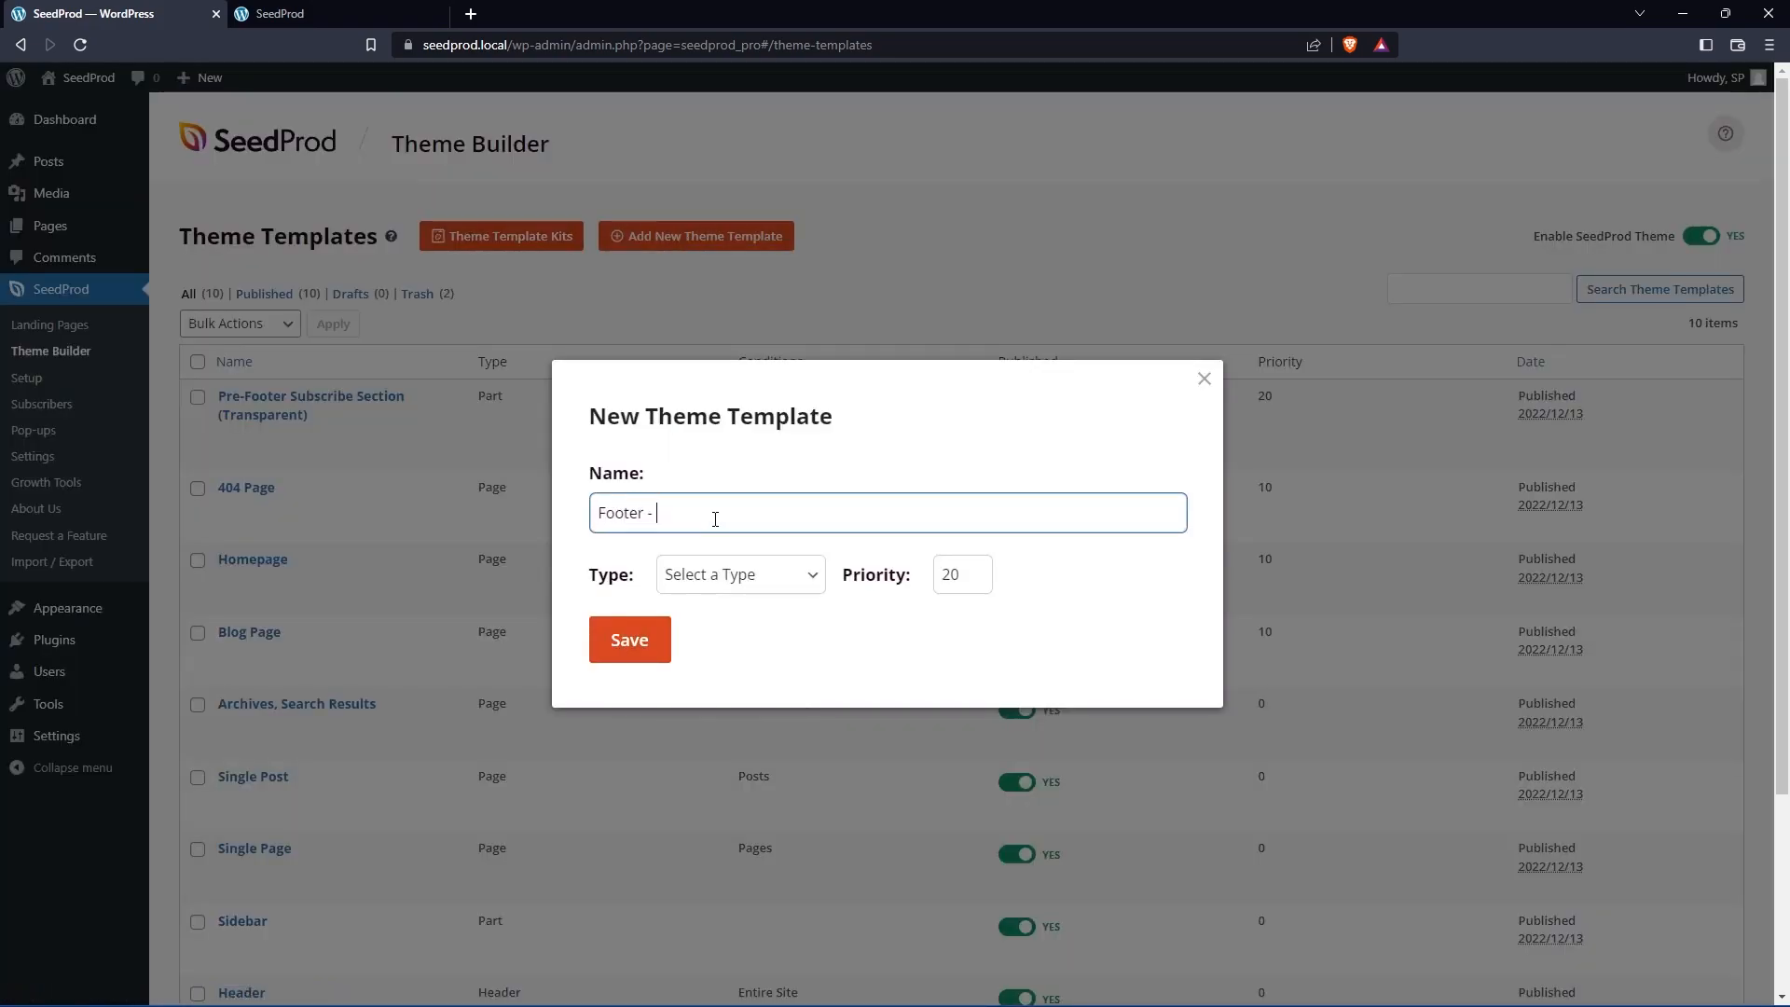
type("Custom")
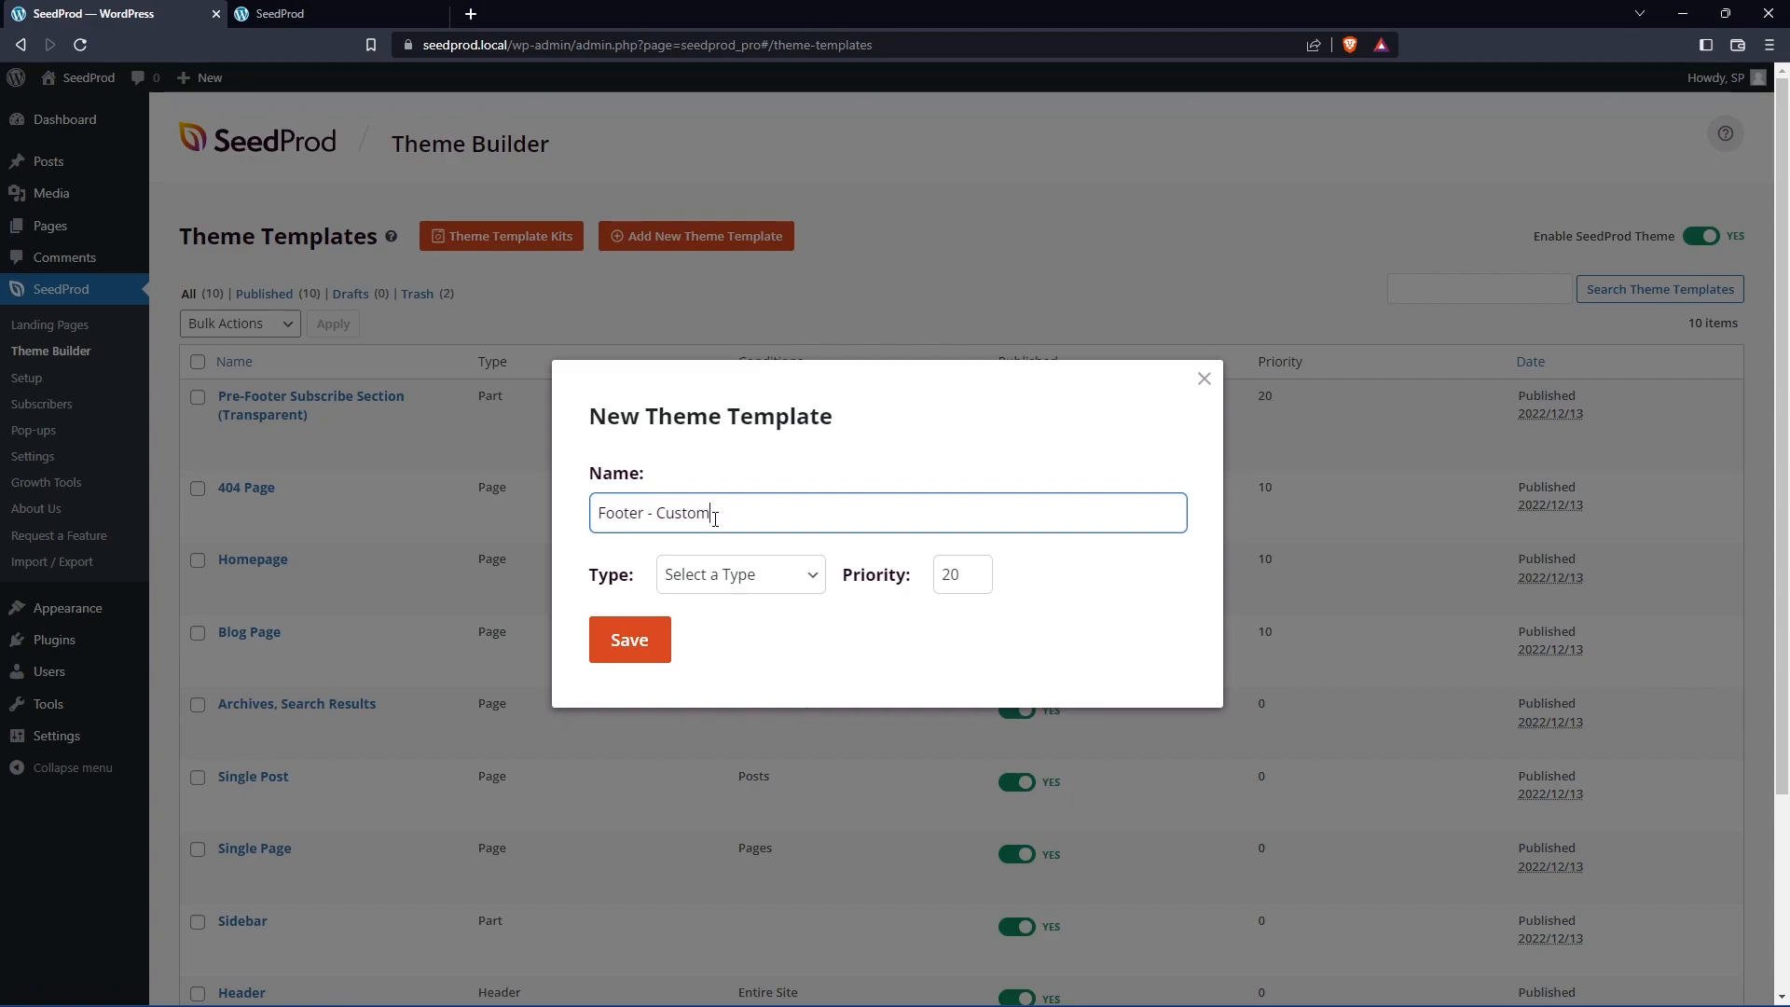
left_click(740, 572)
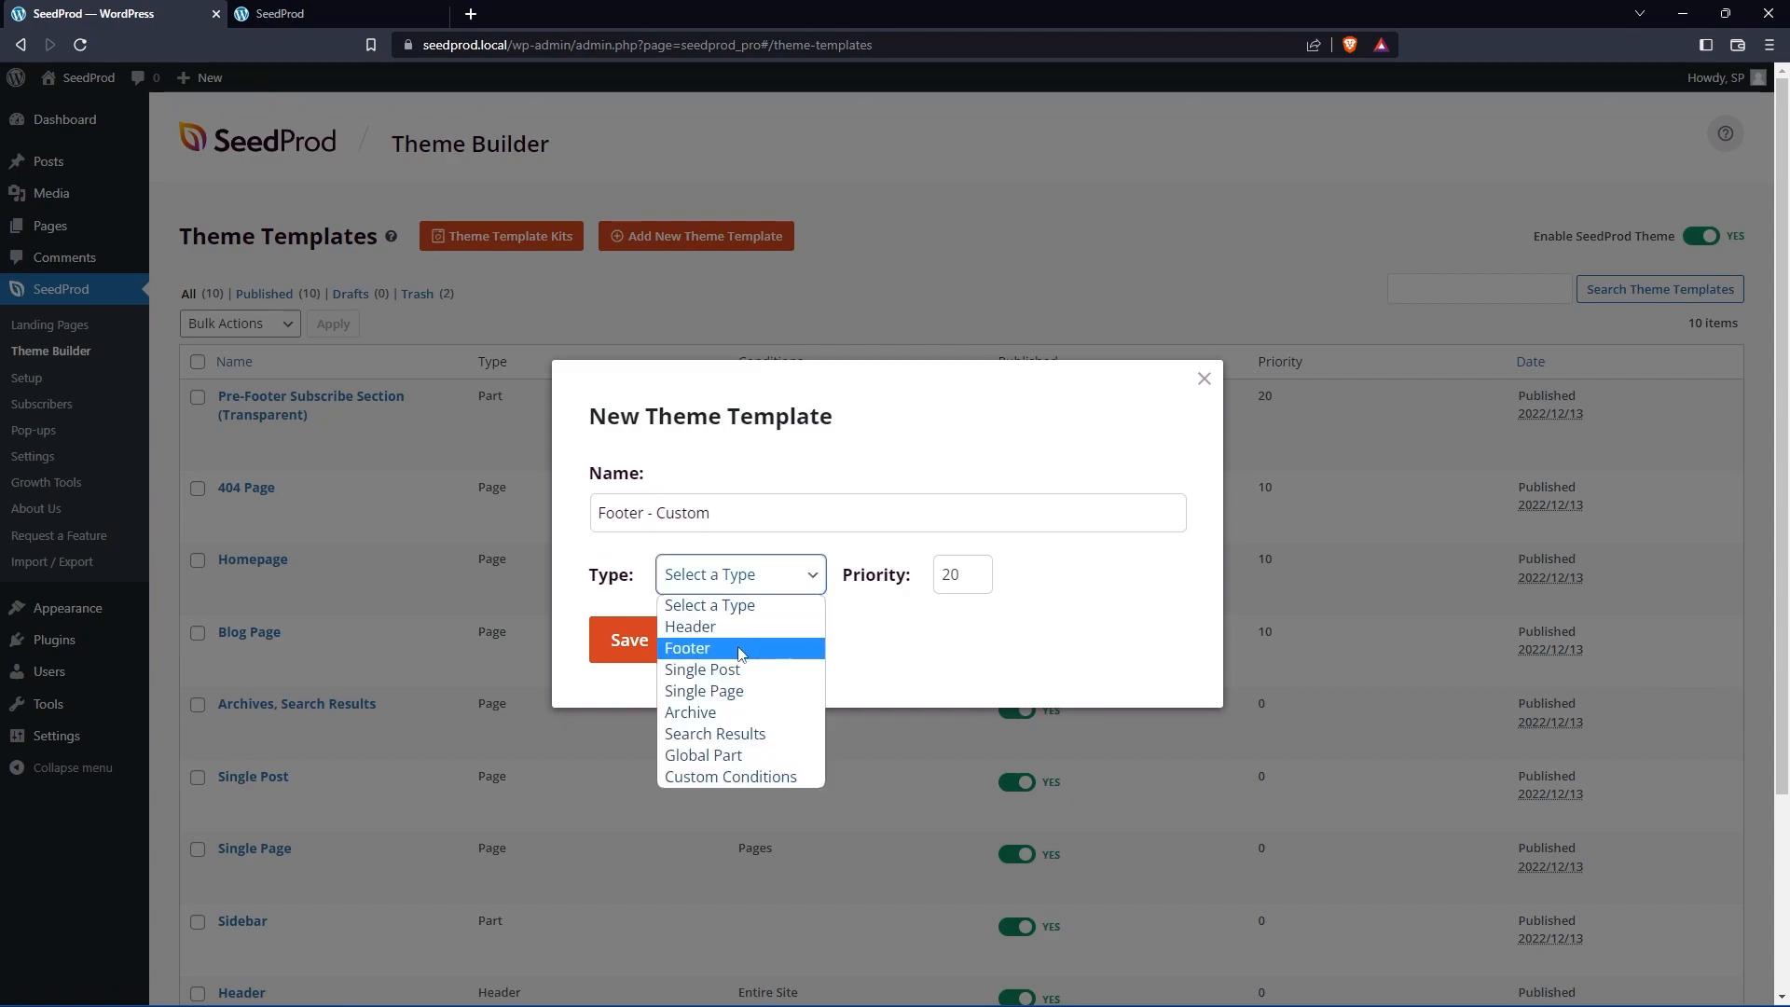
left_click(688, 647)
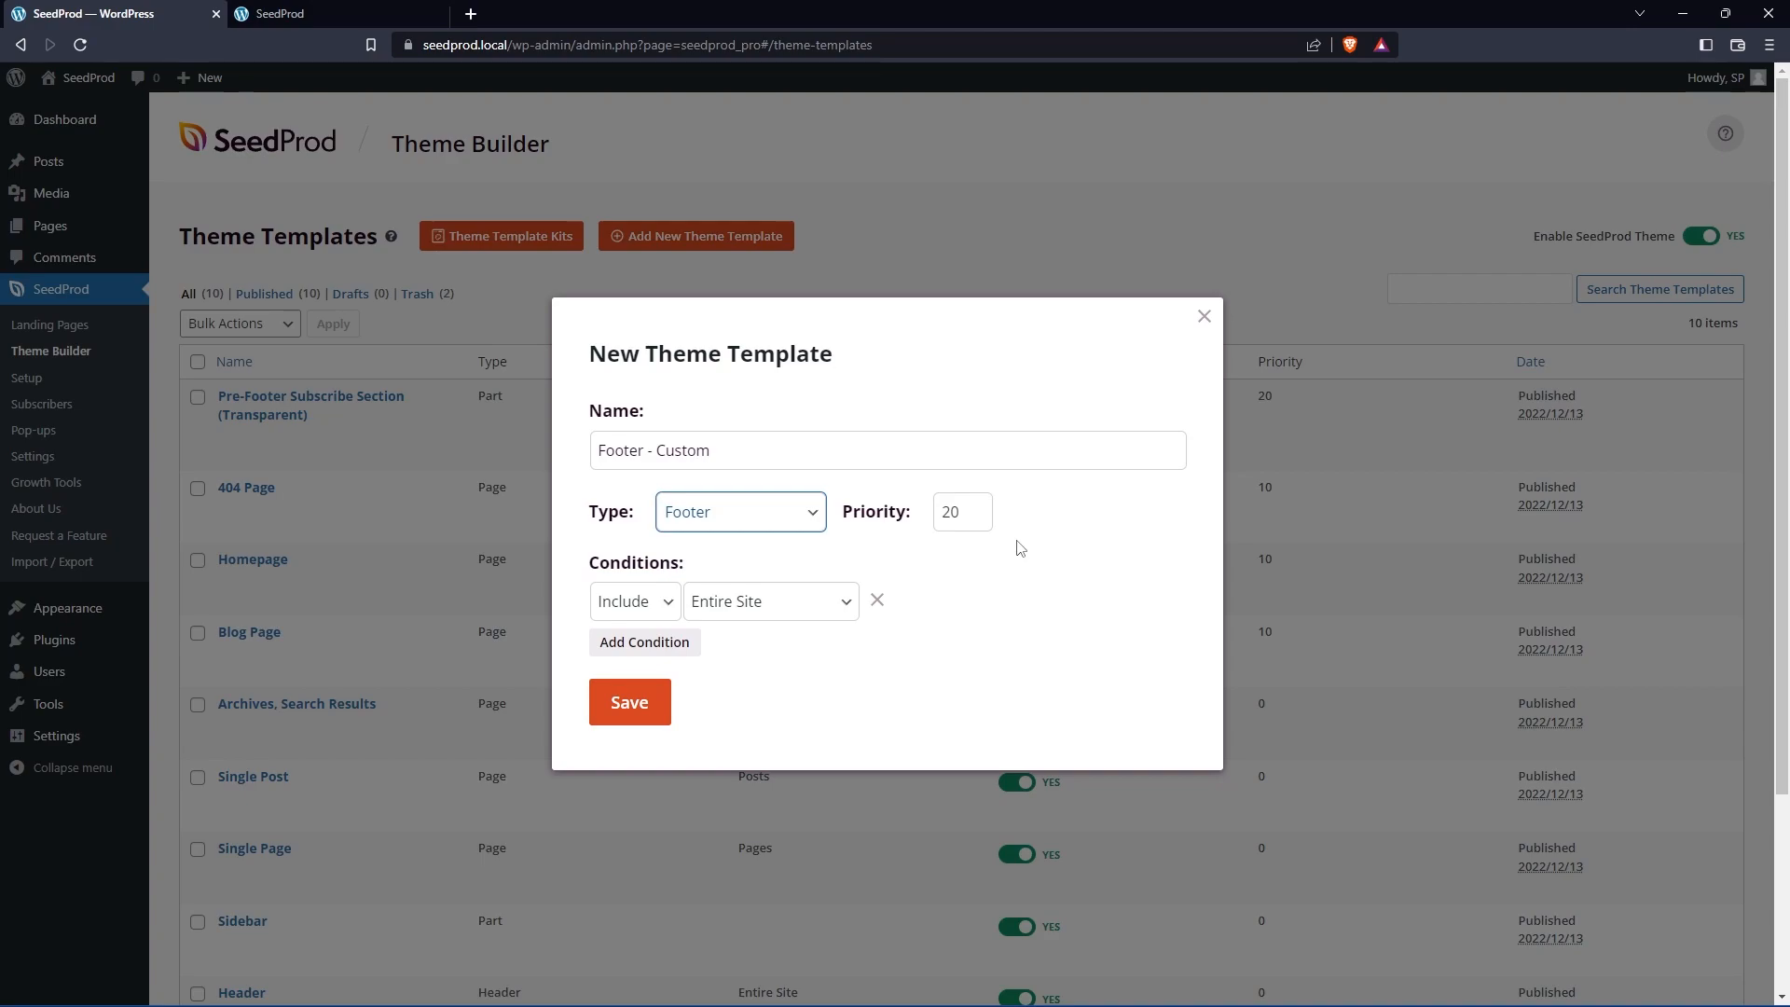
mouse_move(1024, 548)
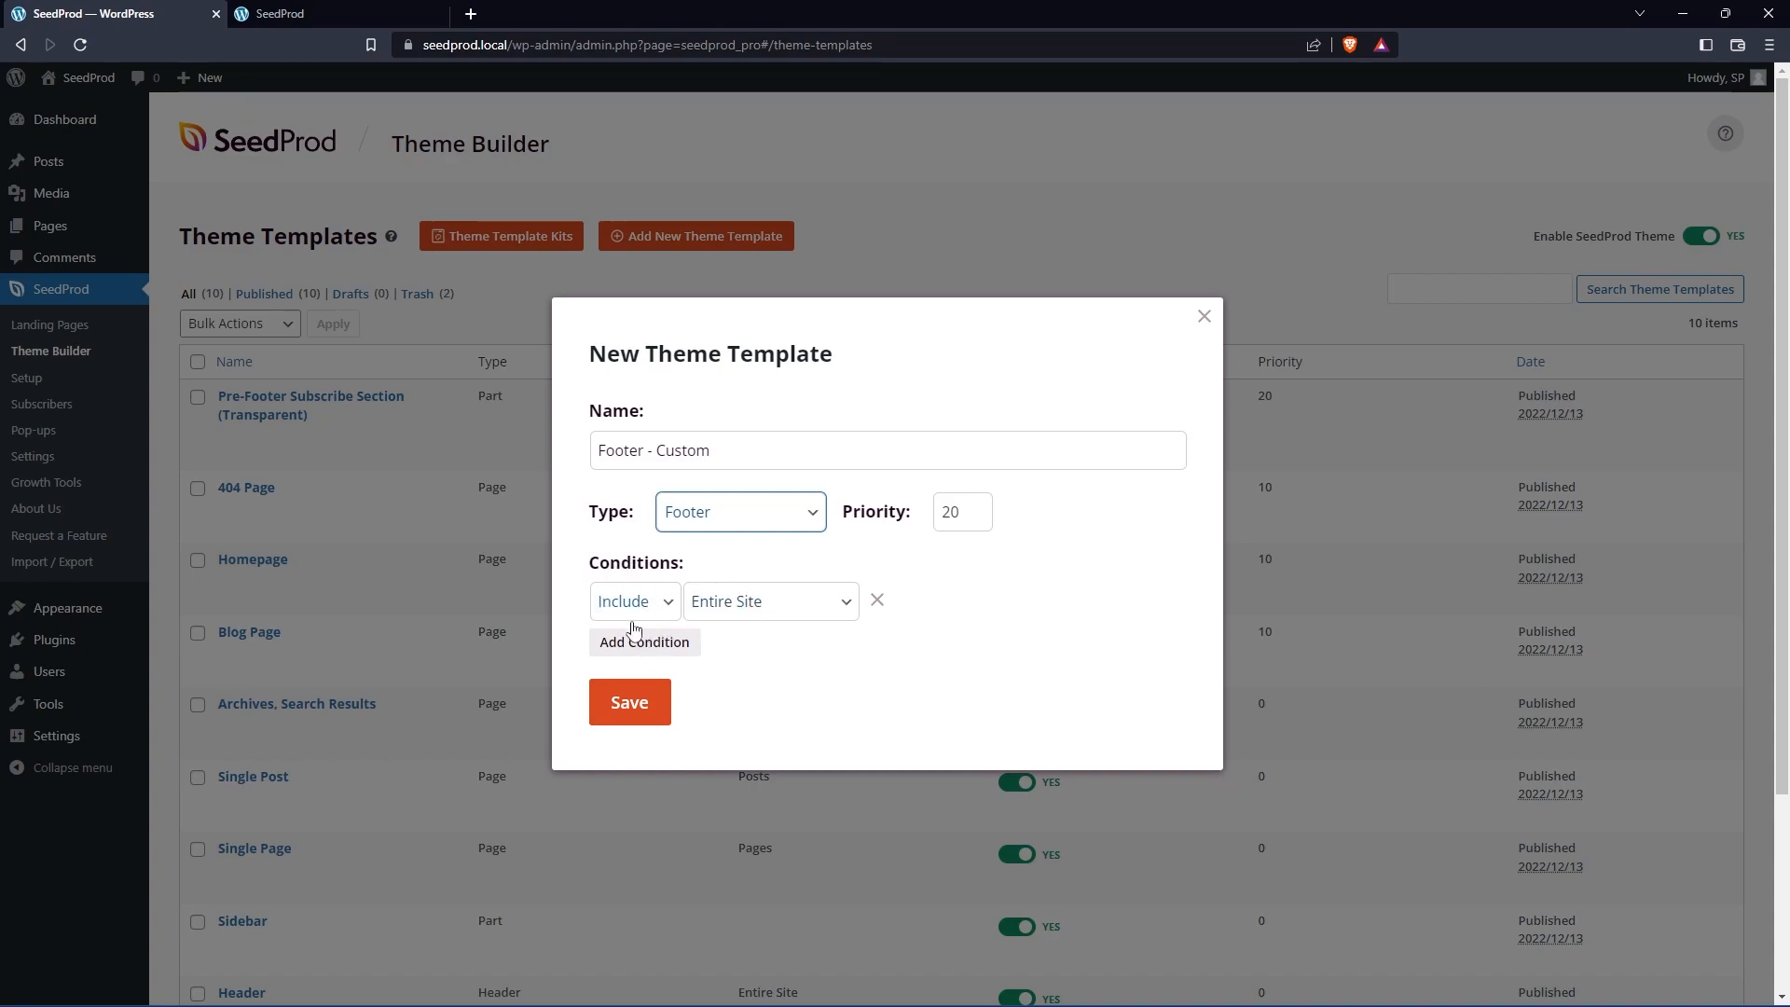
mouse_move(689, 570)
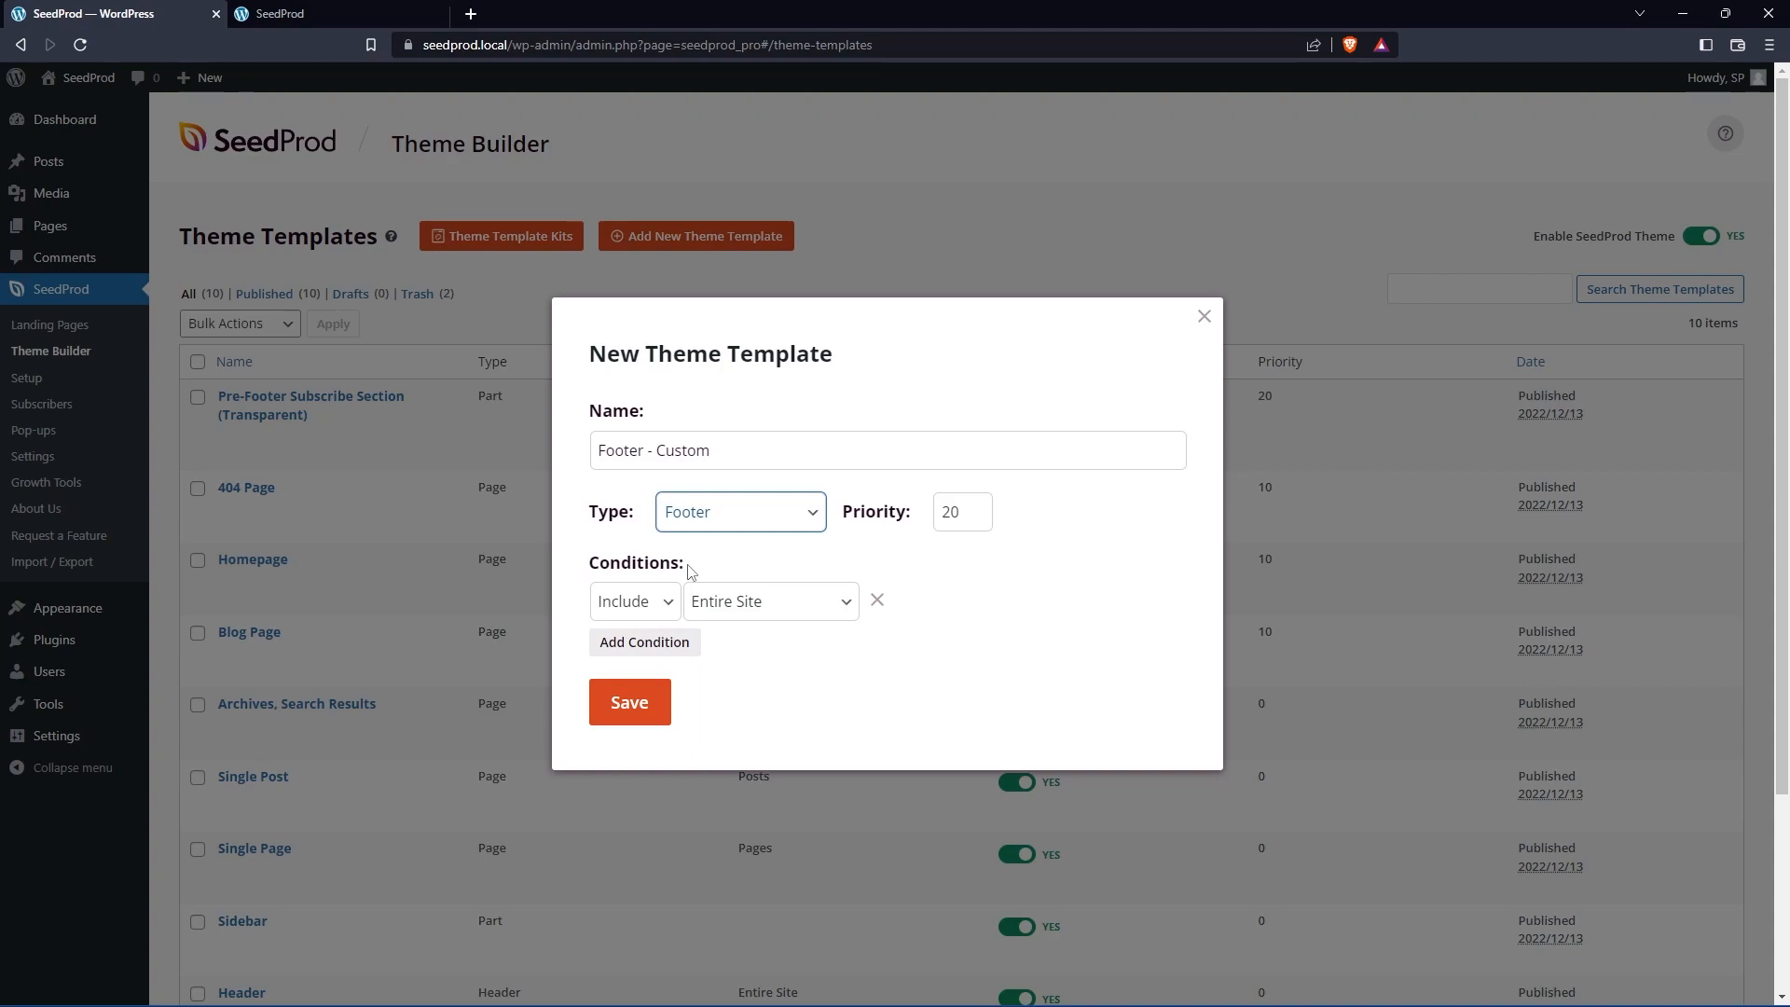
mouse_move(919, 603)
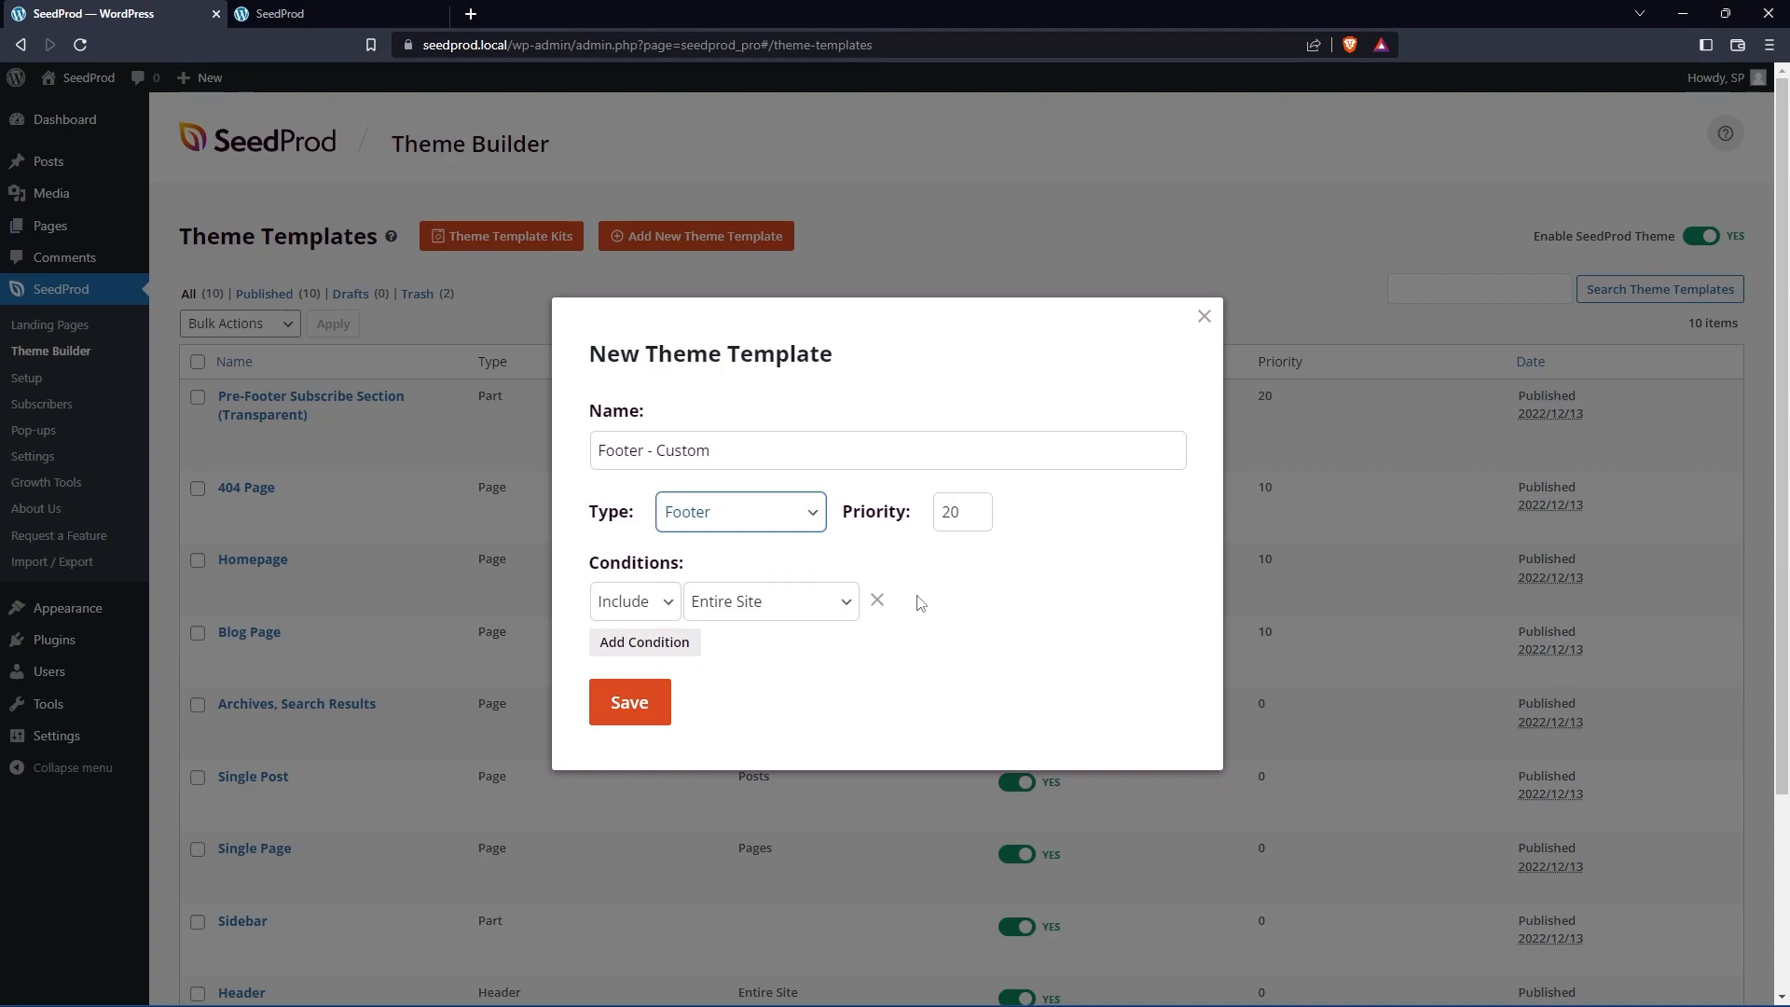
Step: Keep the display condition as Include Entire Site and save the new footer template
left_click(770, 601)
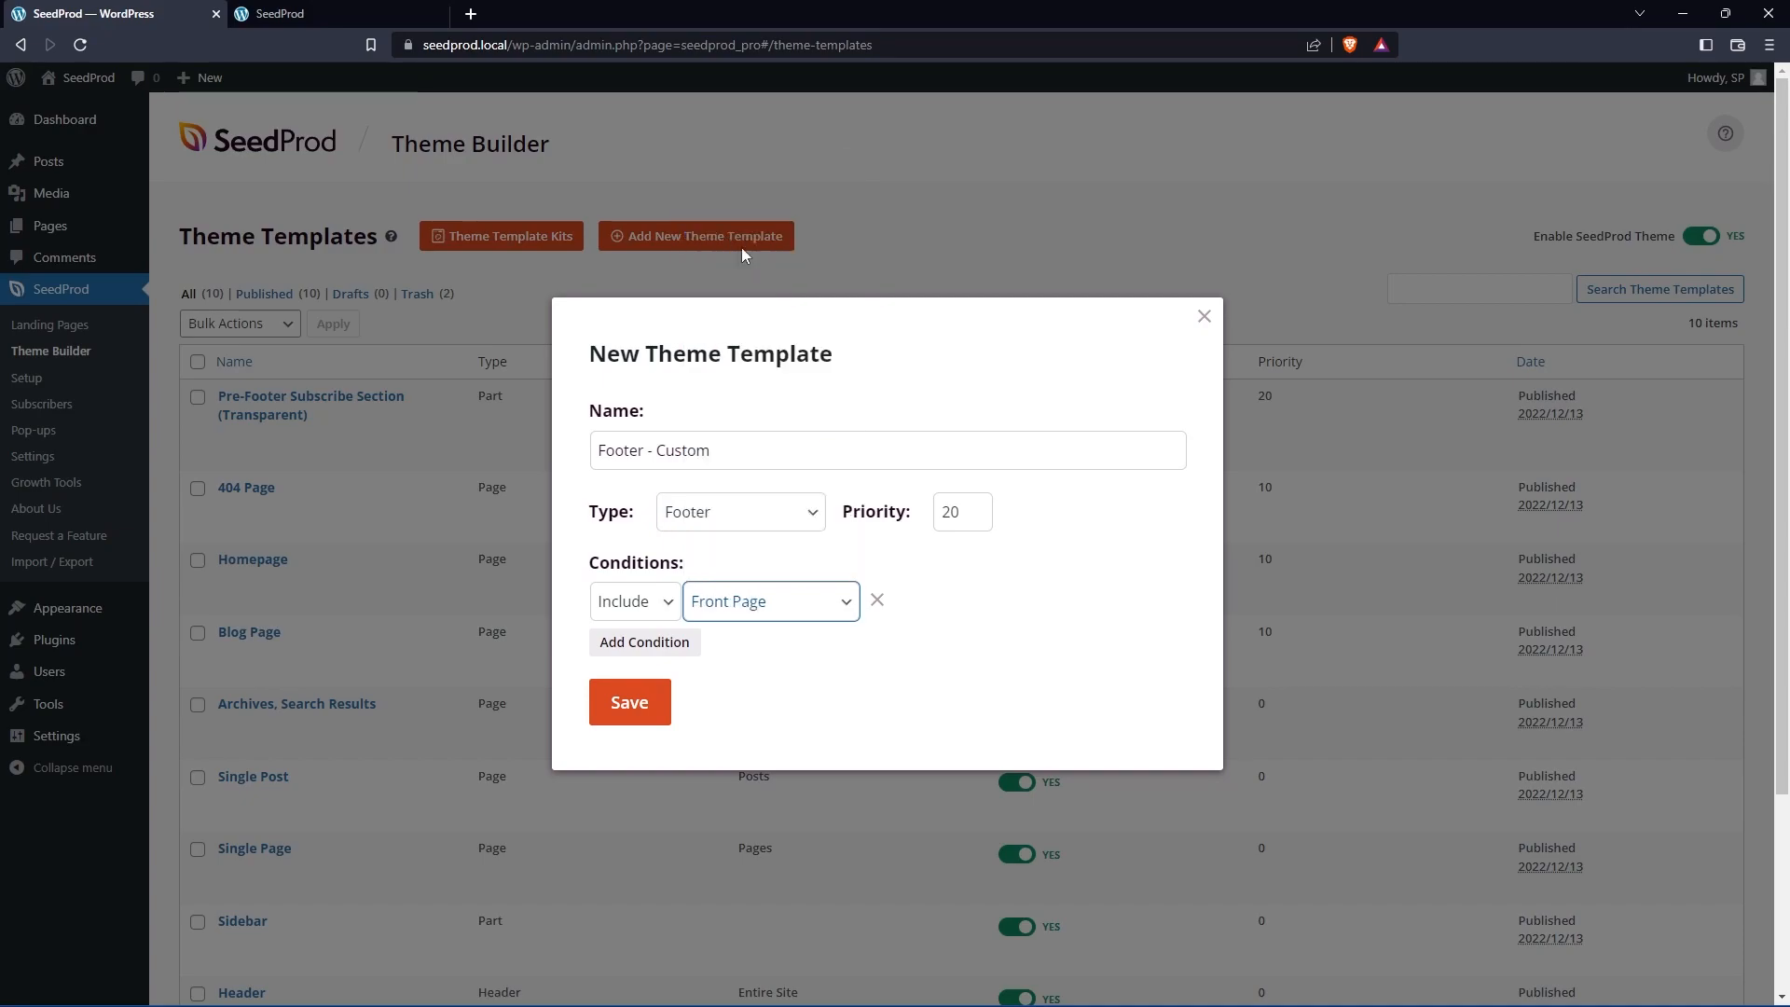
left_click(770, 600)
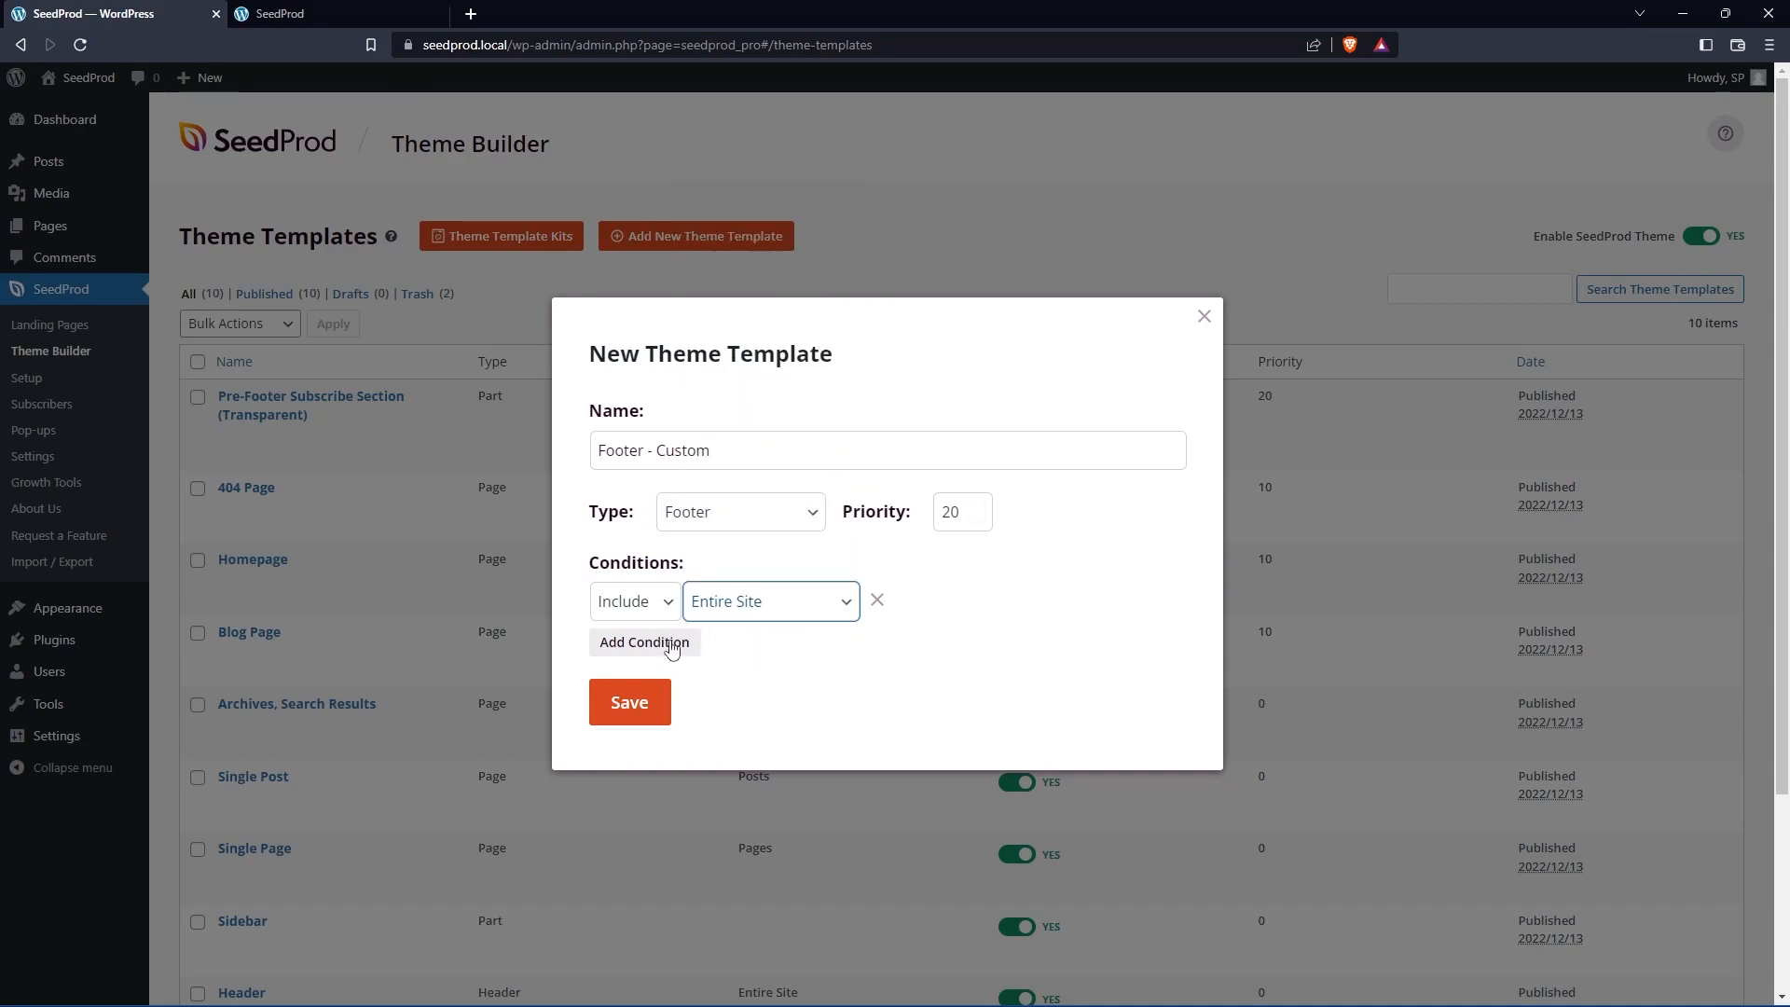
left_click(643, 641)
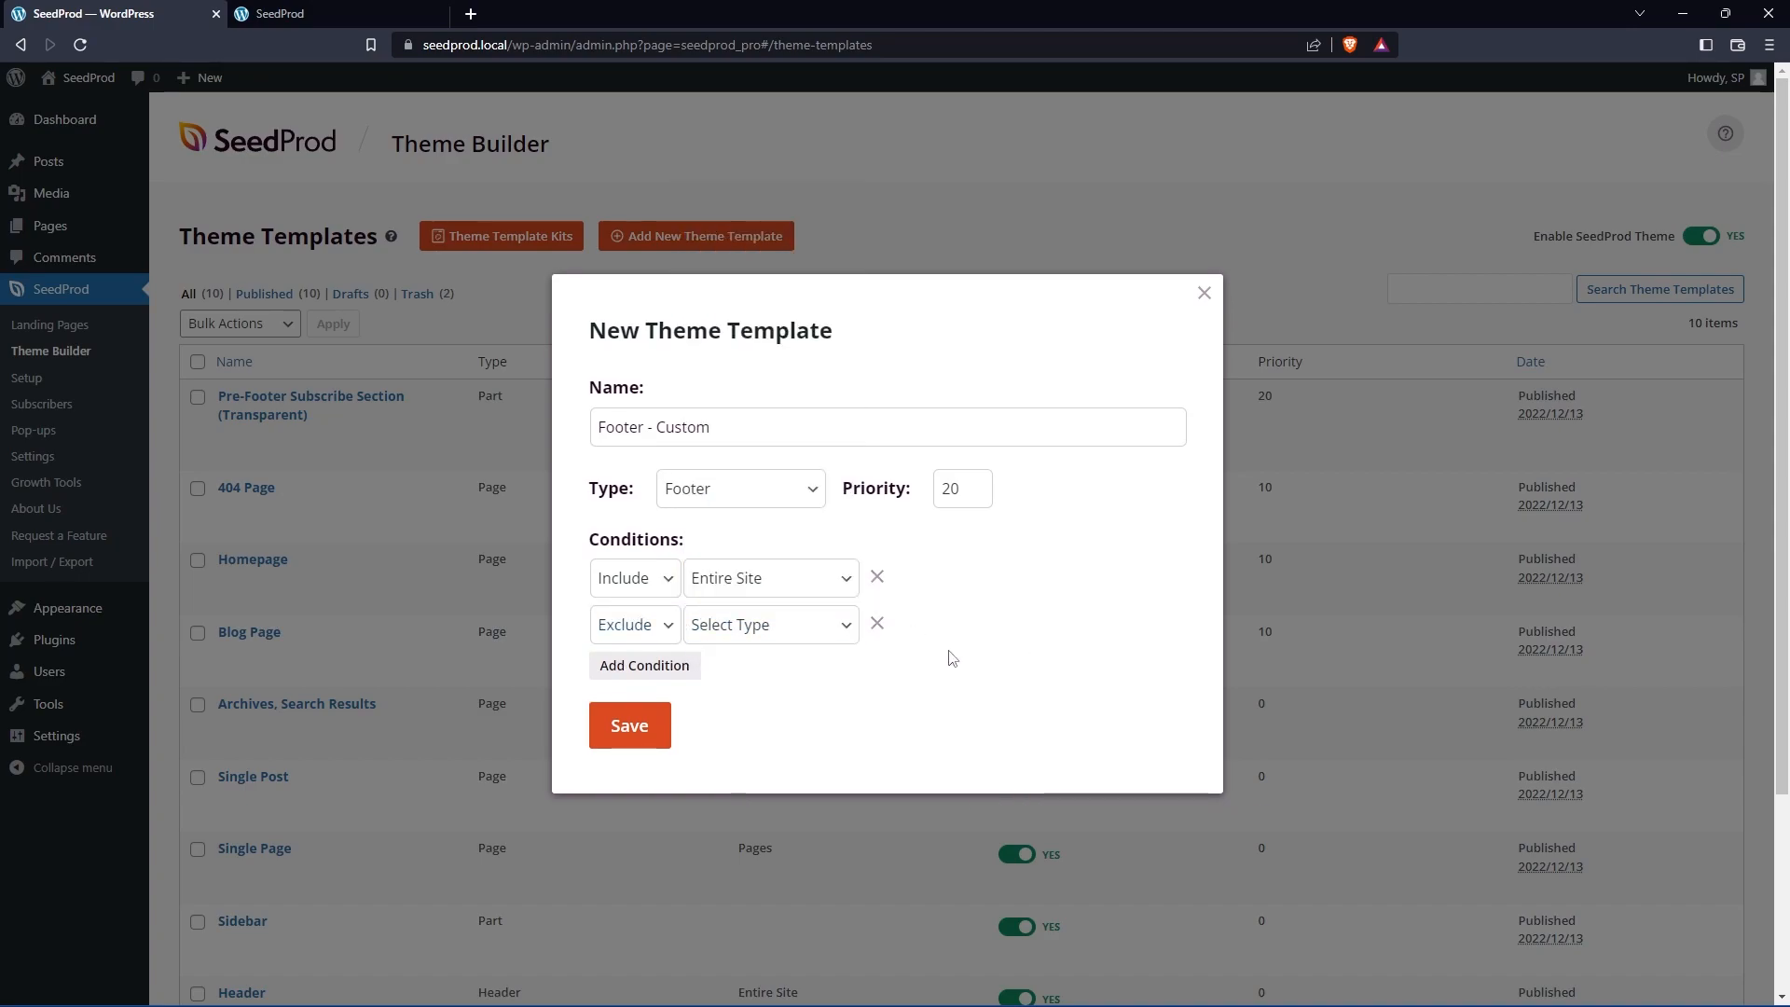
left_click(876, 622)
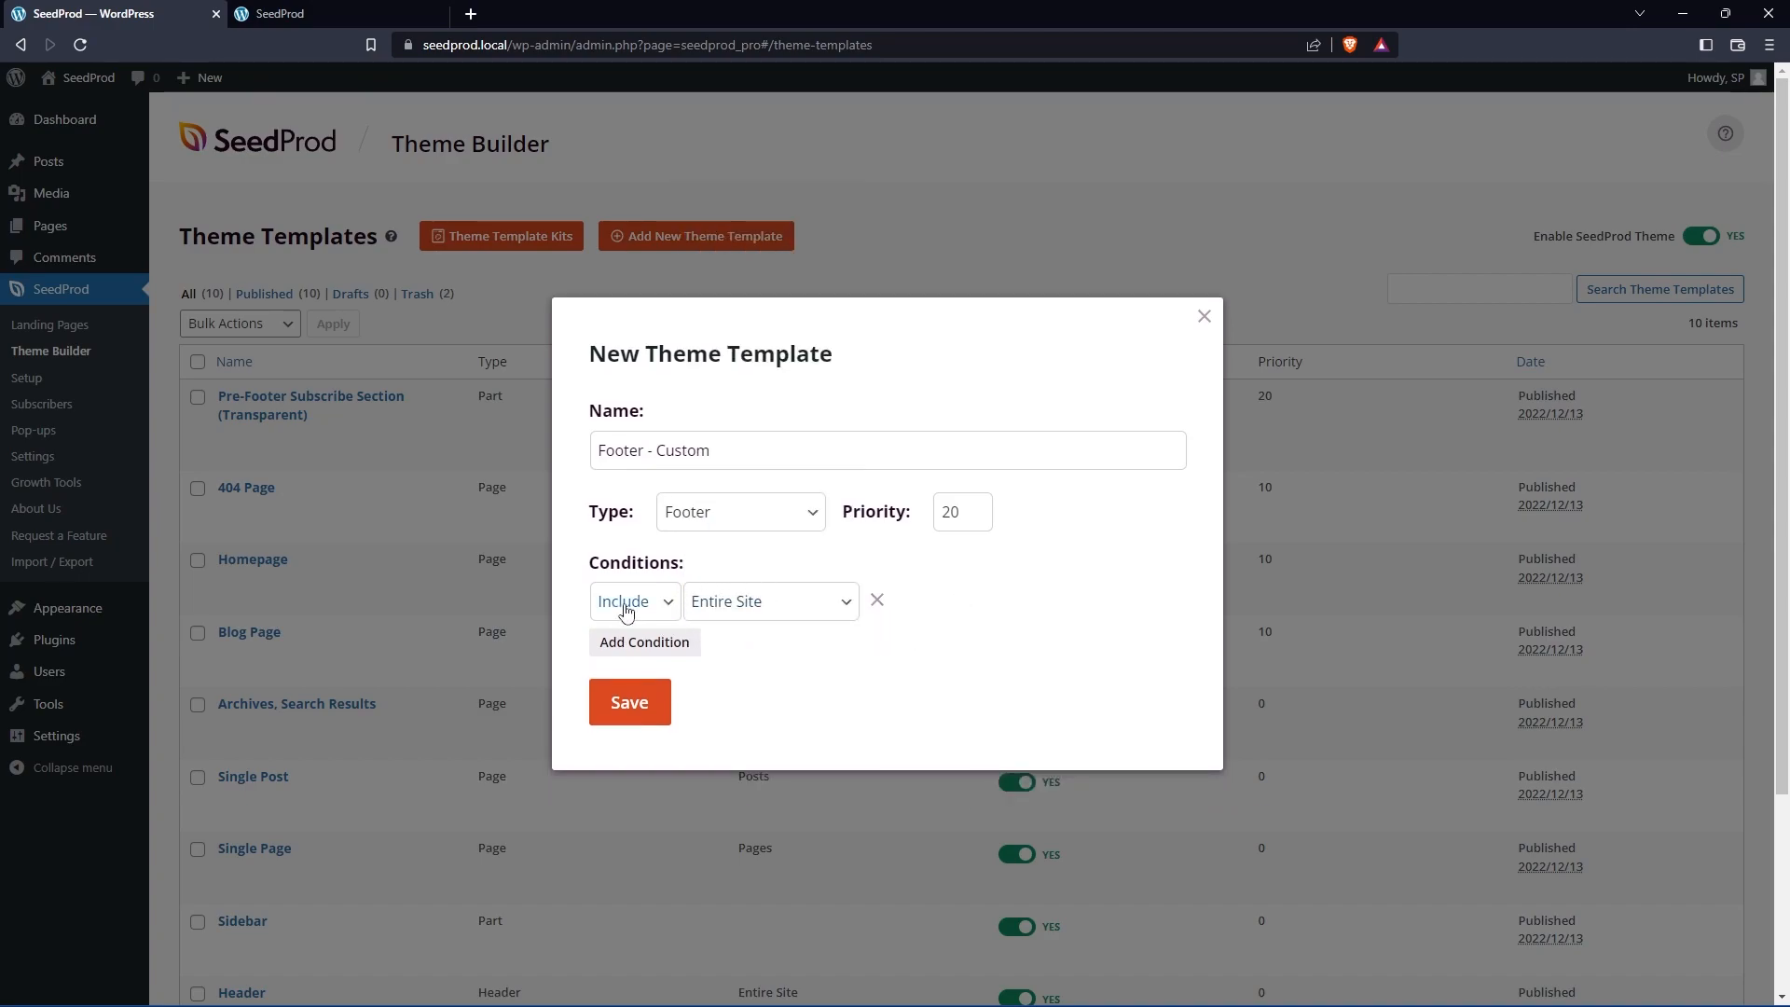
mouse_move(632, 727)
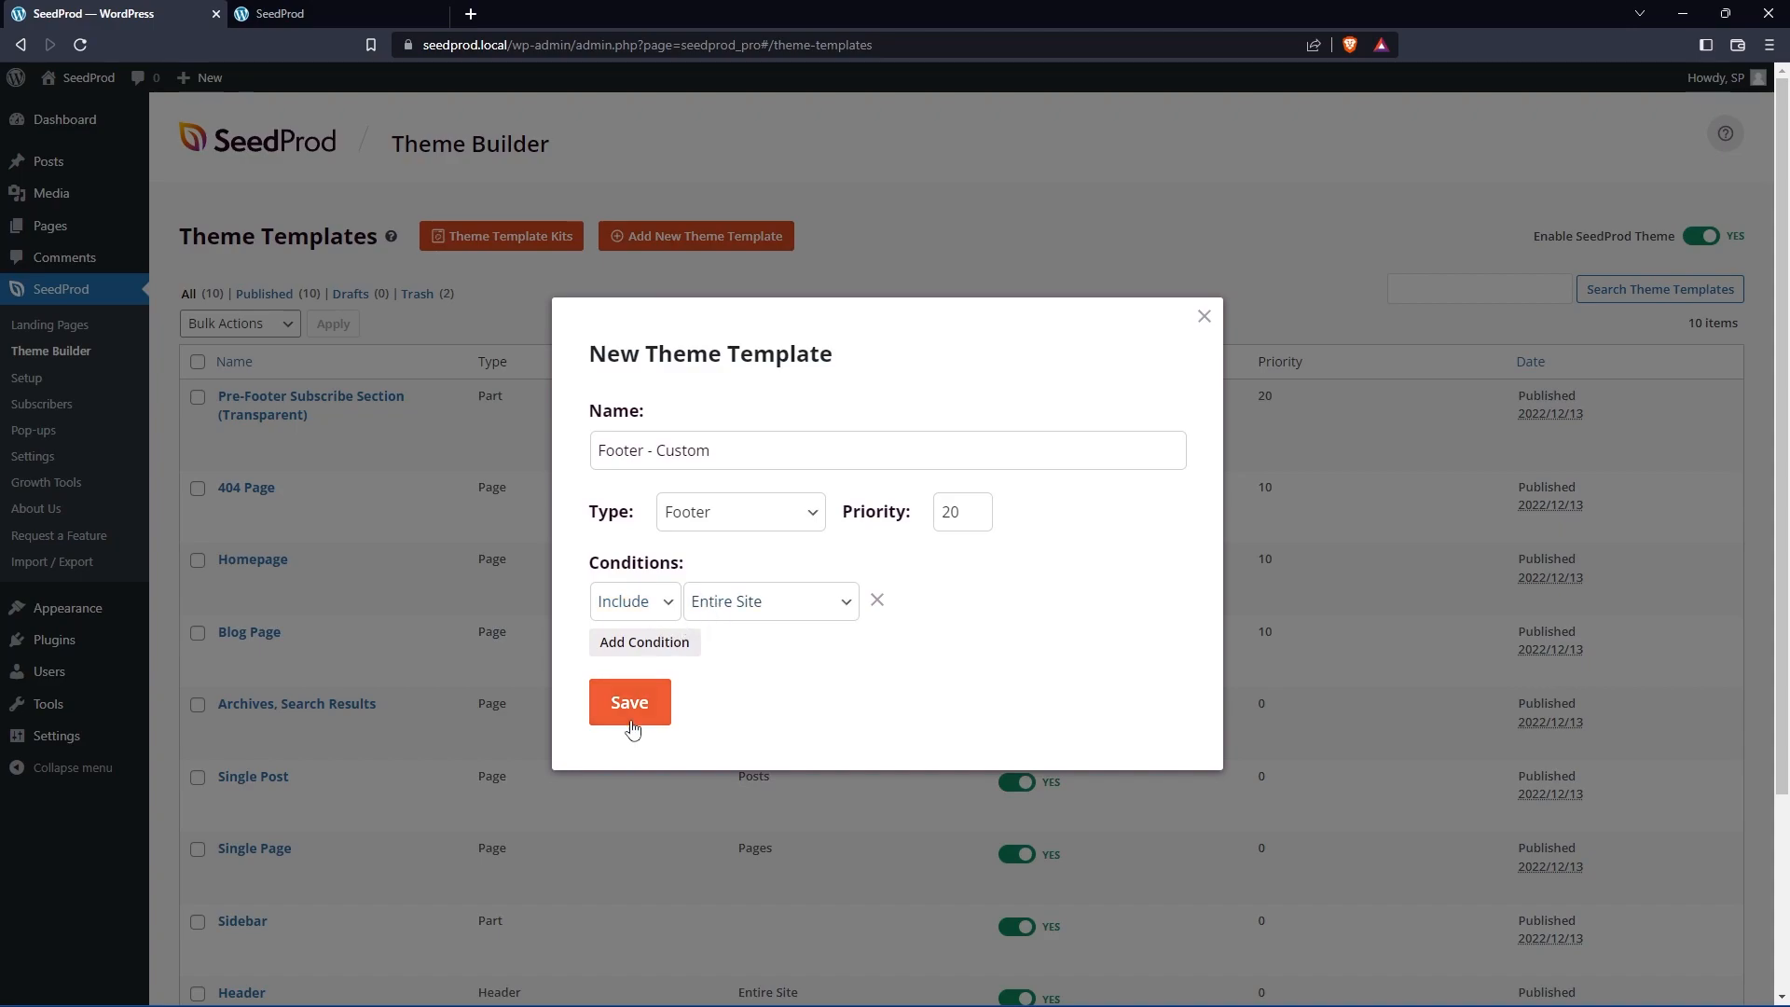
left_click(628, 701)
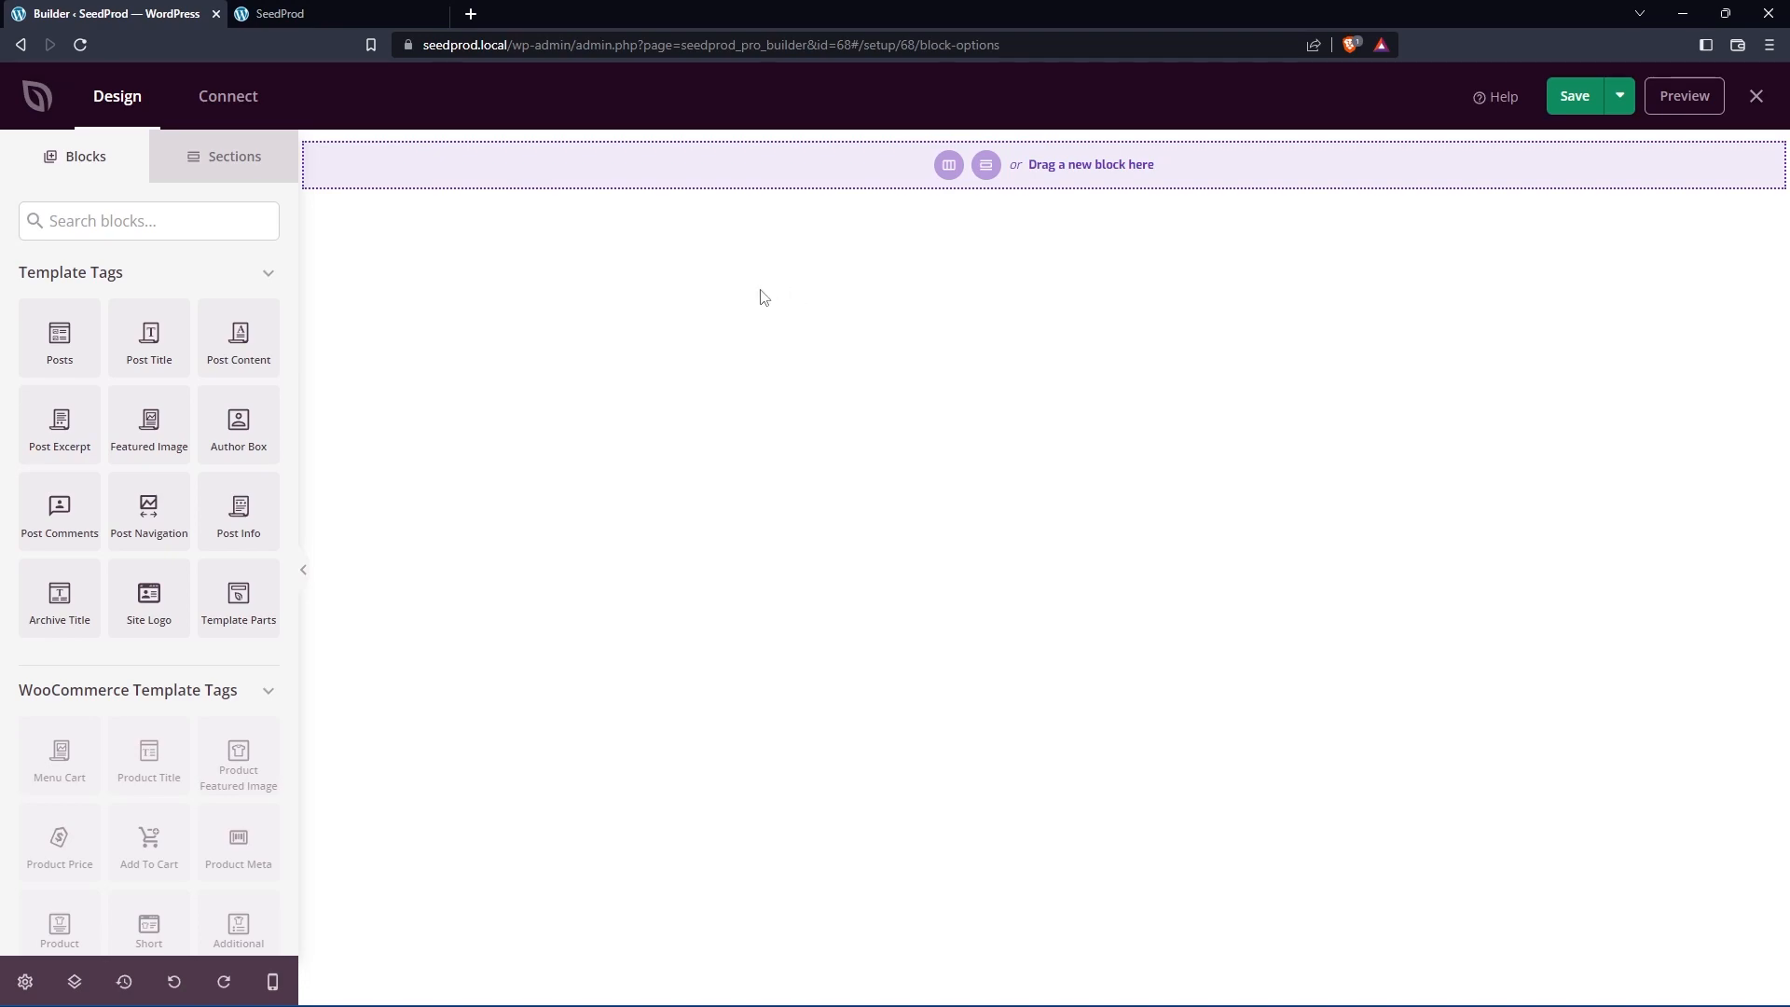
mouse_move(872, 252)
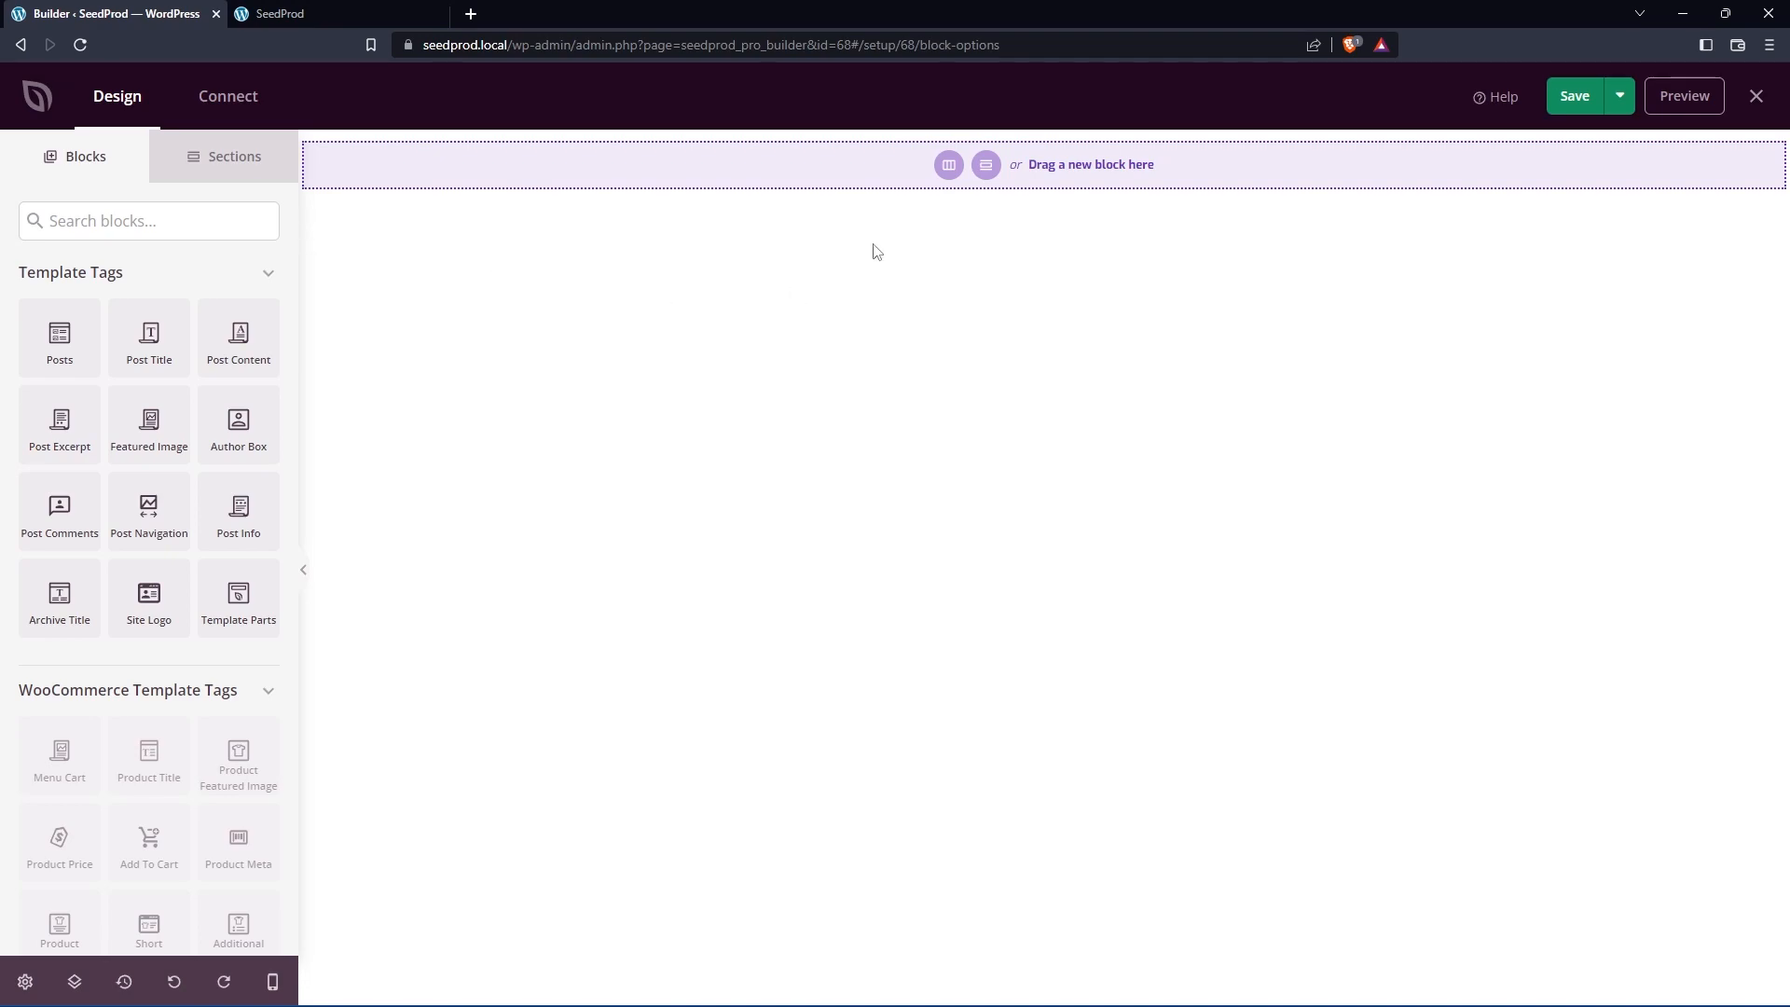
Step: Insert the ready-made Footer 10 design from the Footer sections category into the template
left_click(233, 156)
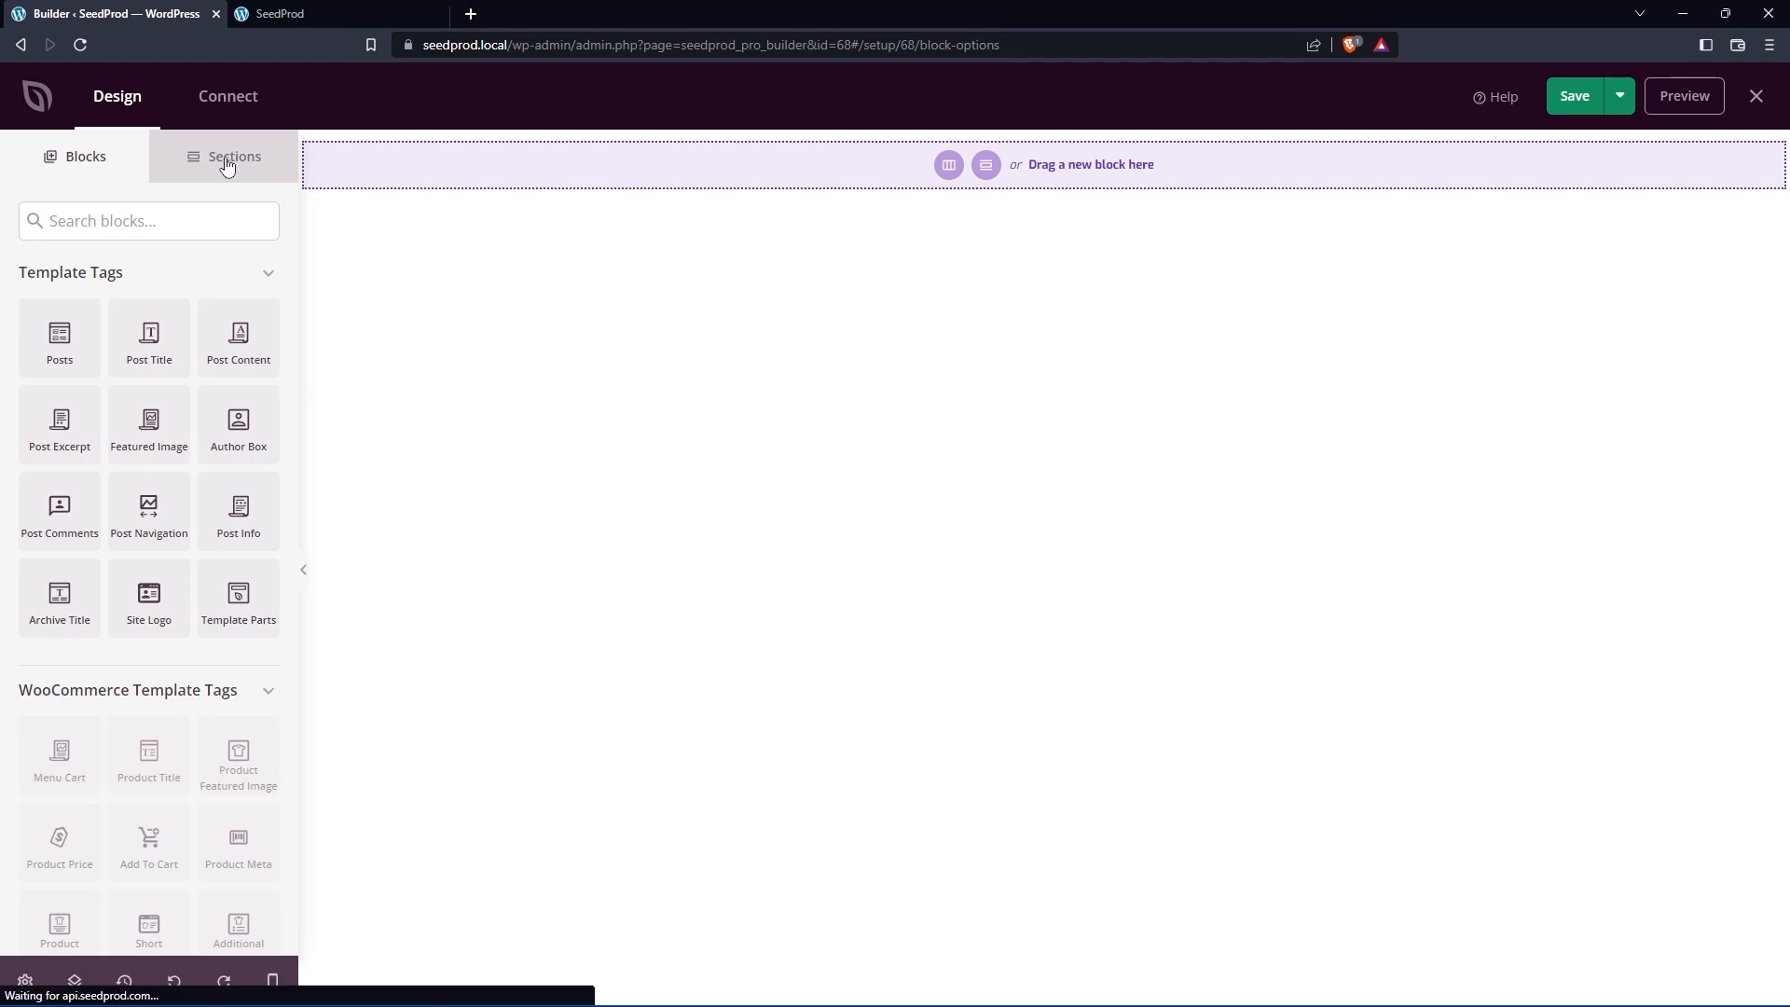
left_click(233, 157)
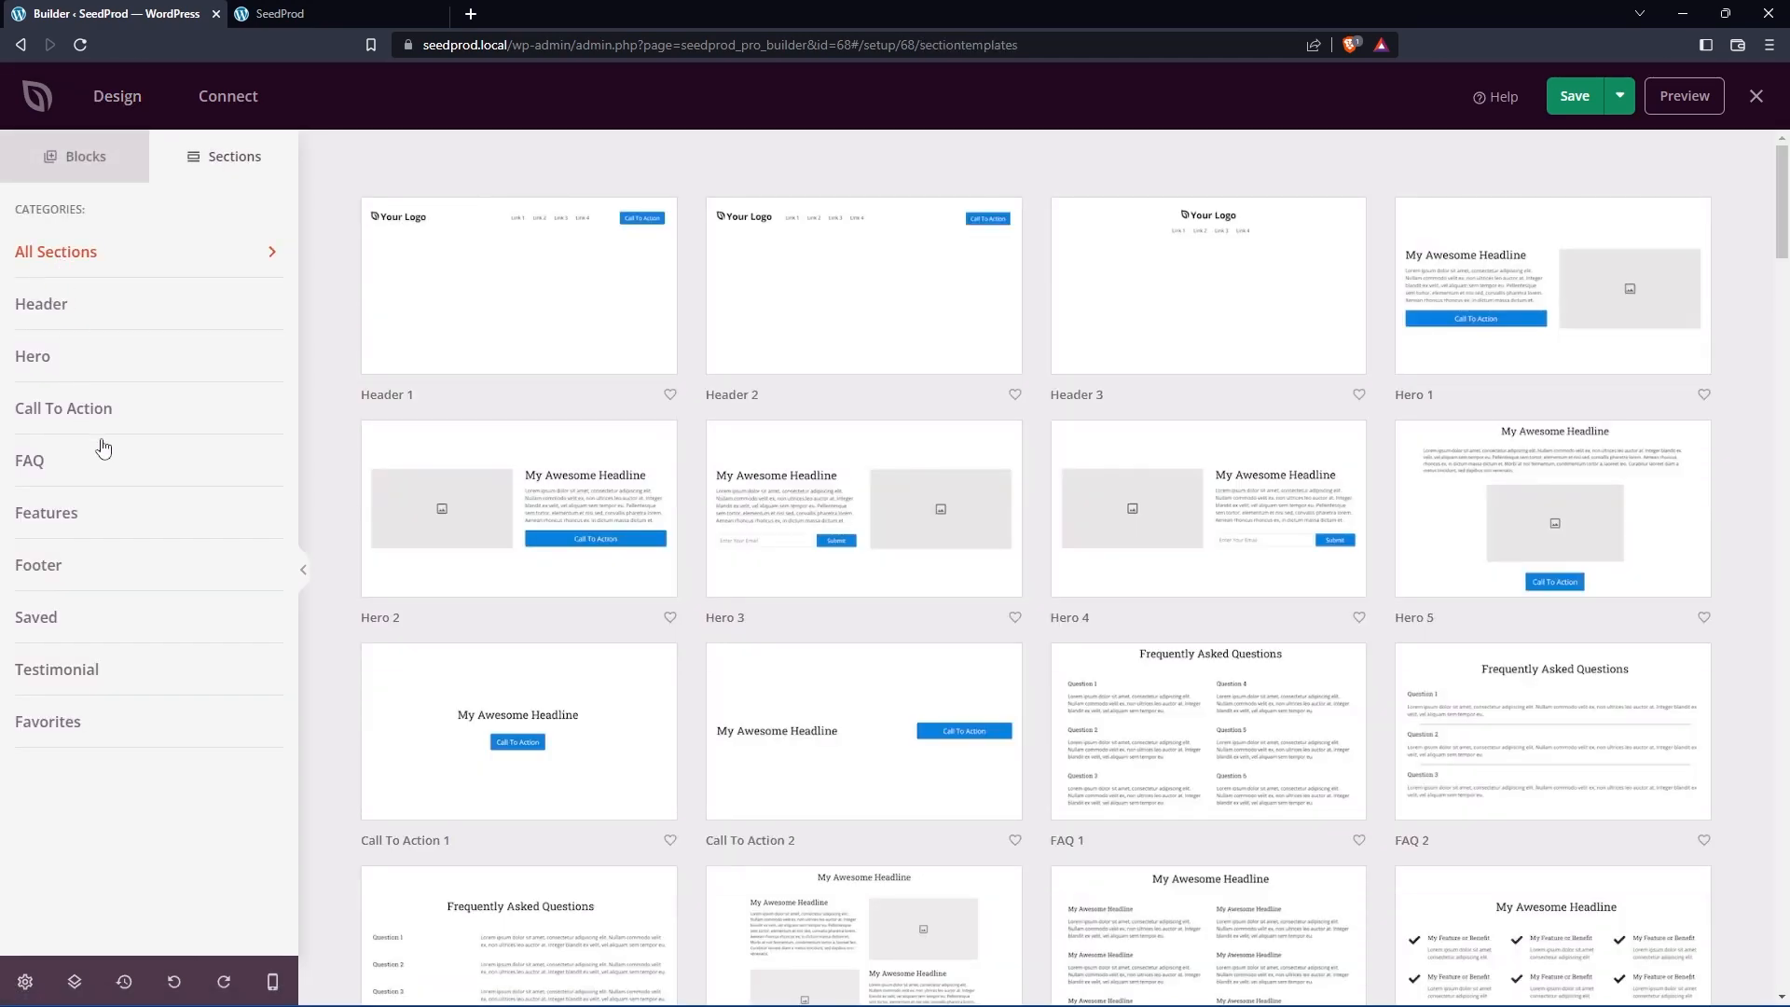
left_click(39, 563)
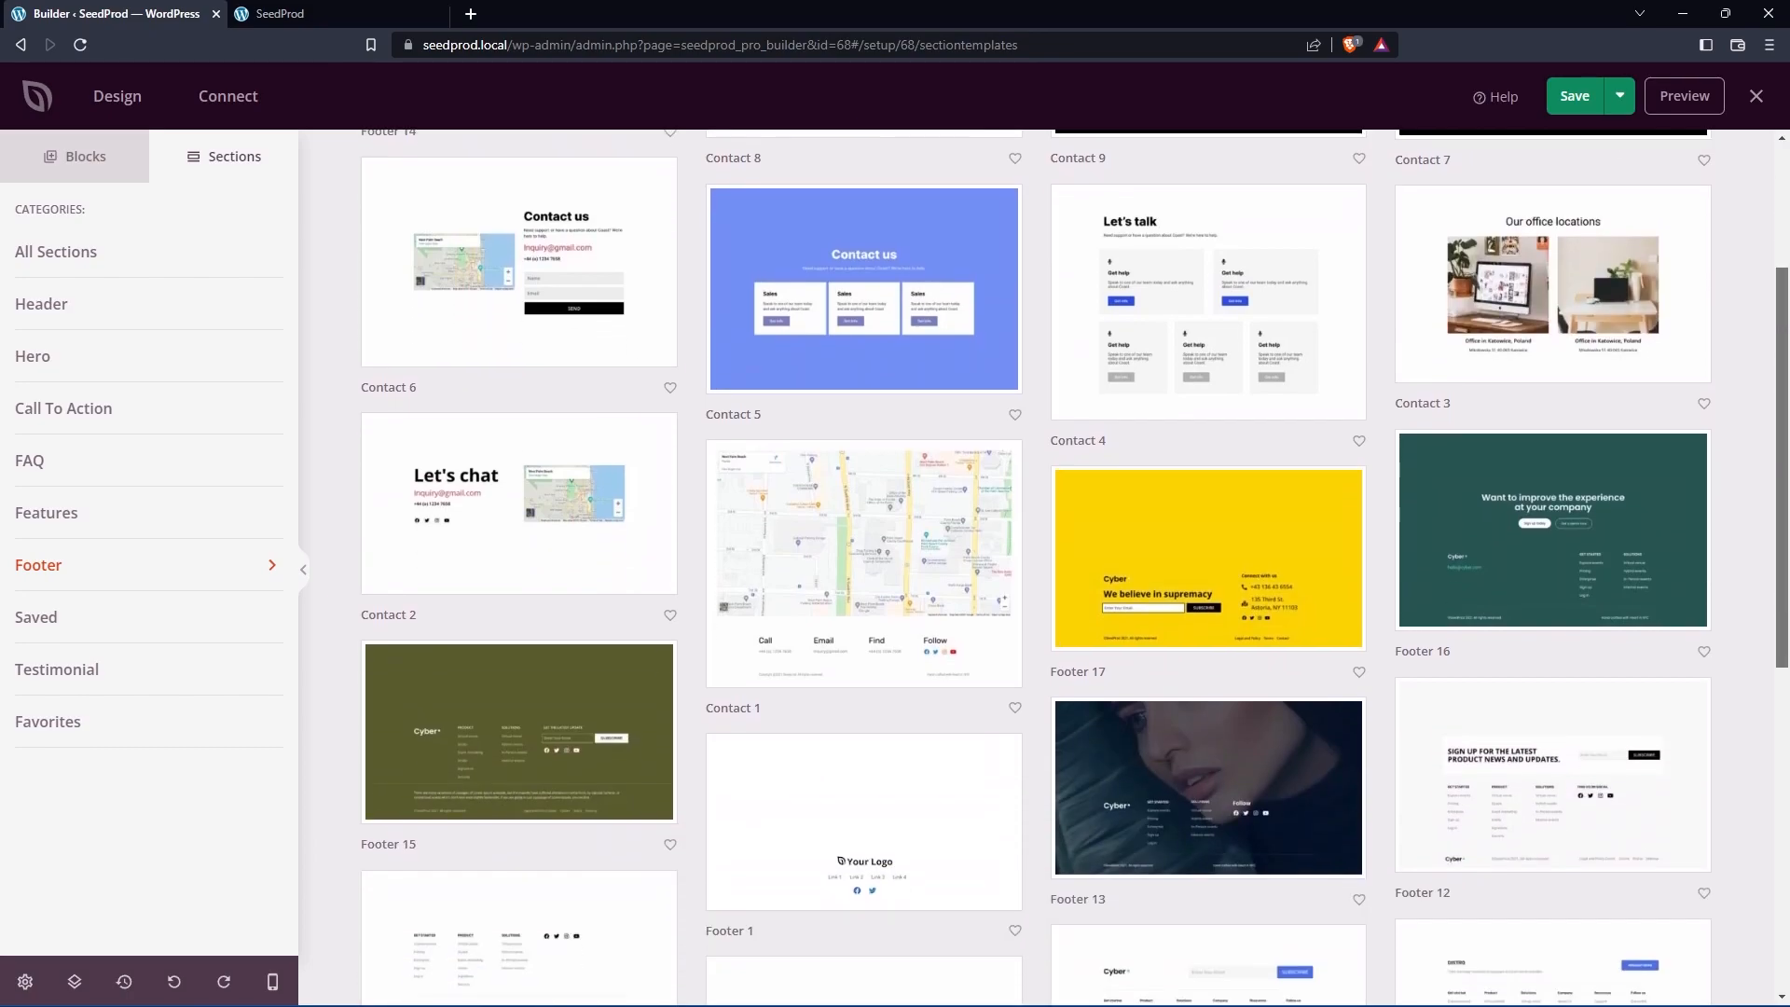
scroll("down", 3)
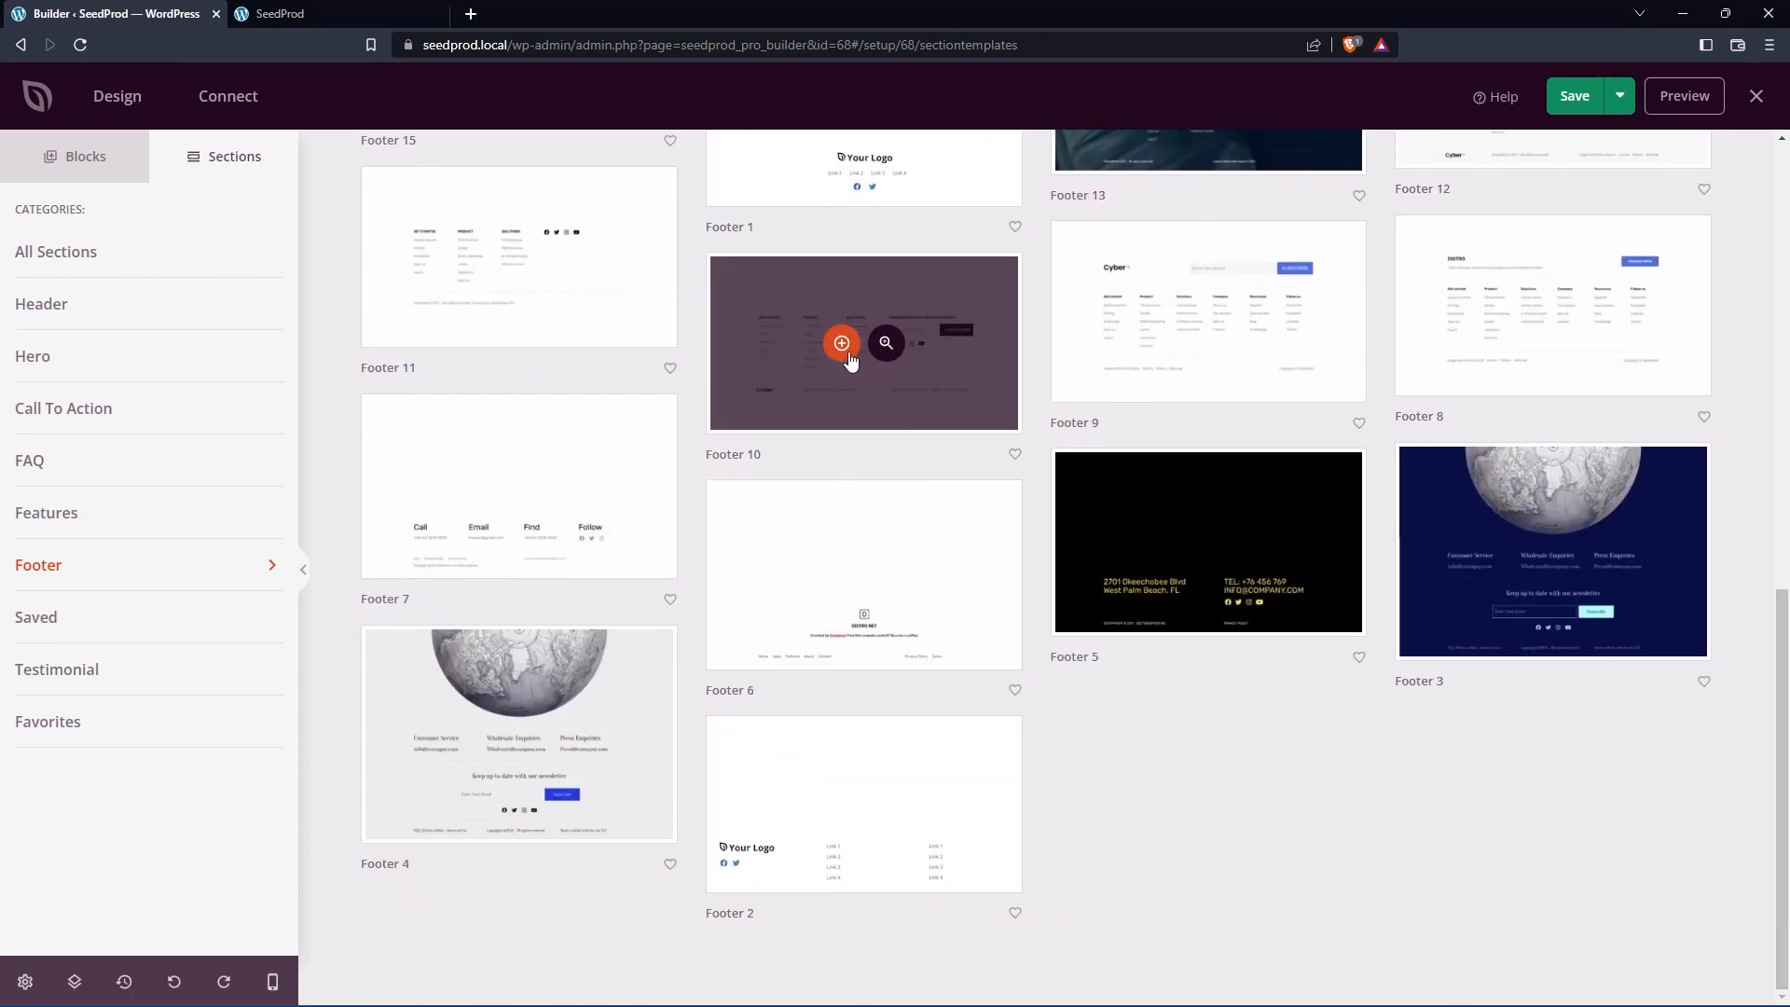
left_click(840, 343)
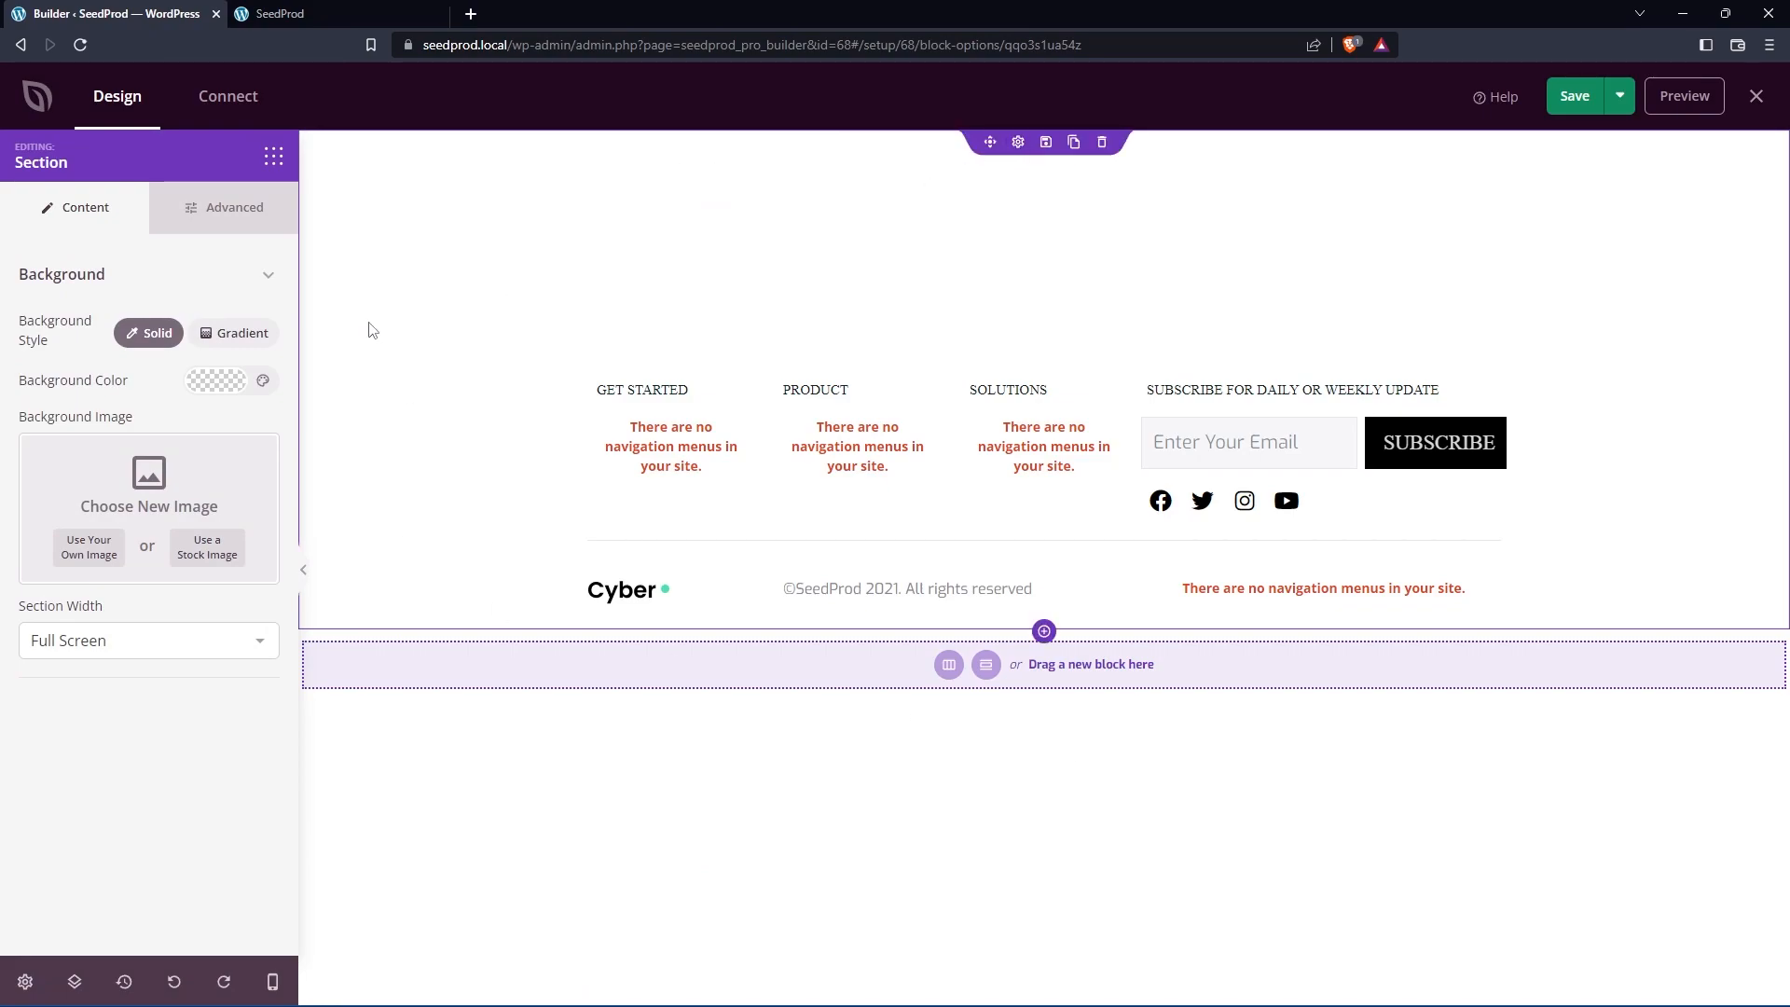
Step: Change the footer section's Padding Top from 250 to 50 under Advanced spacing
left_click(233, 207)
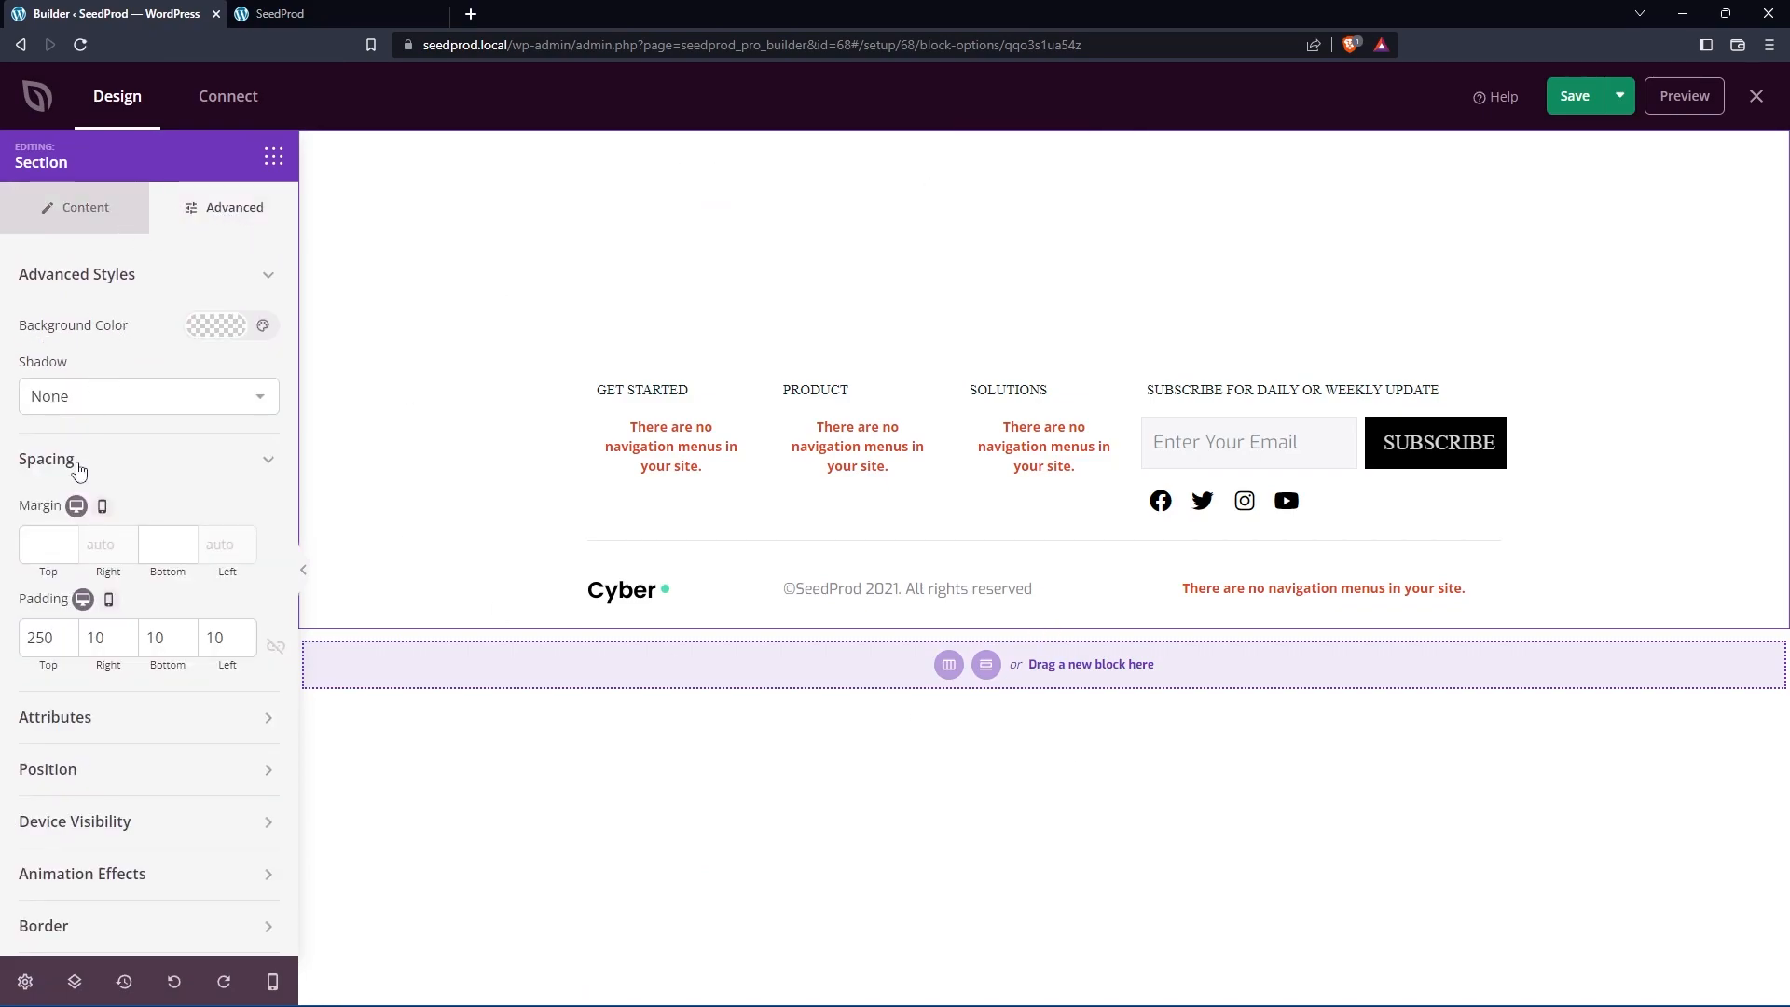
left_click(39, 637)
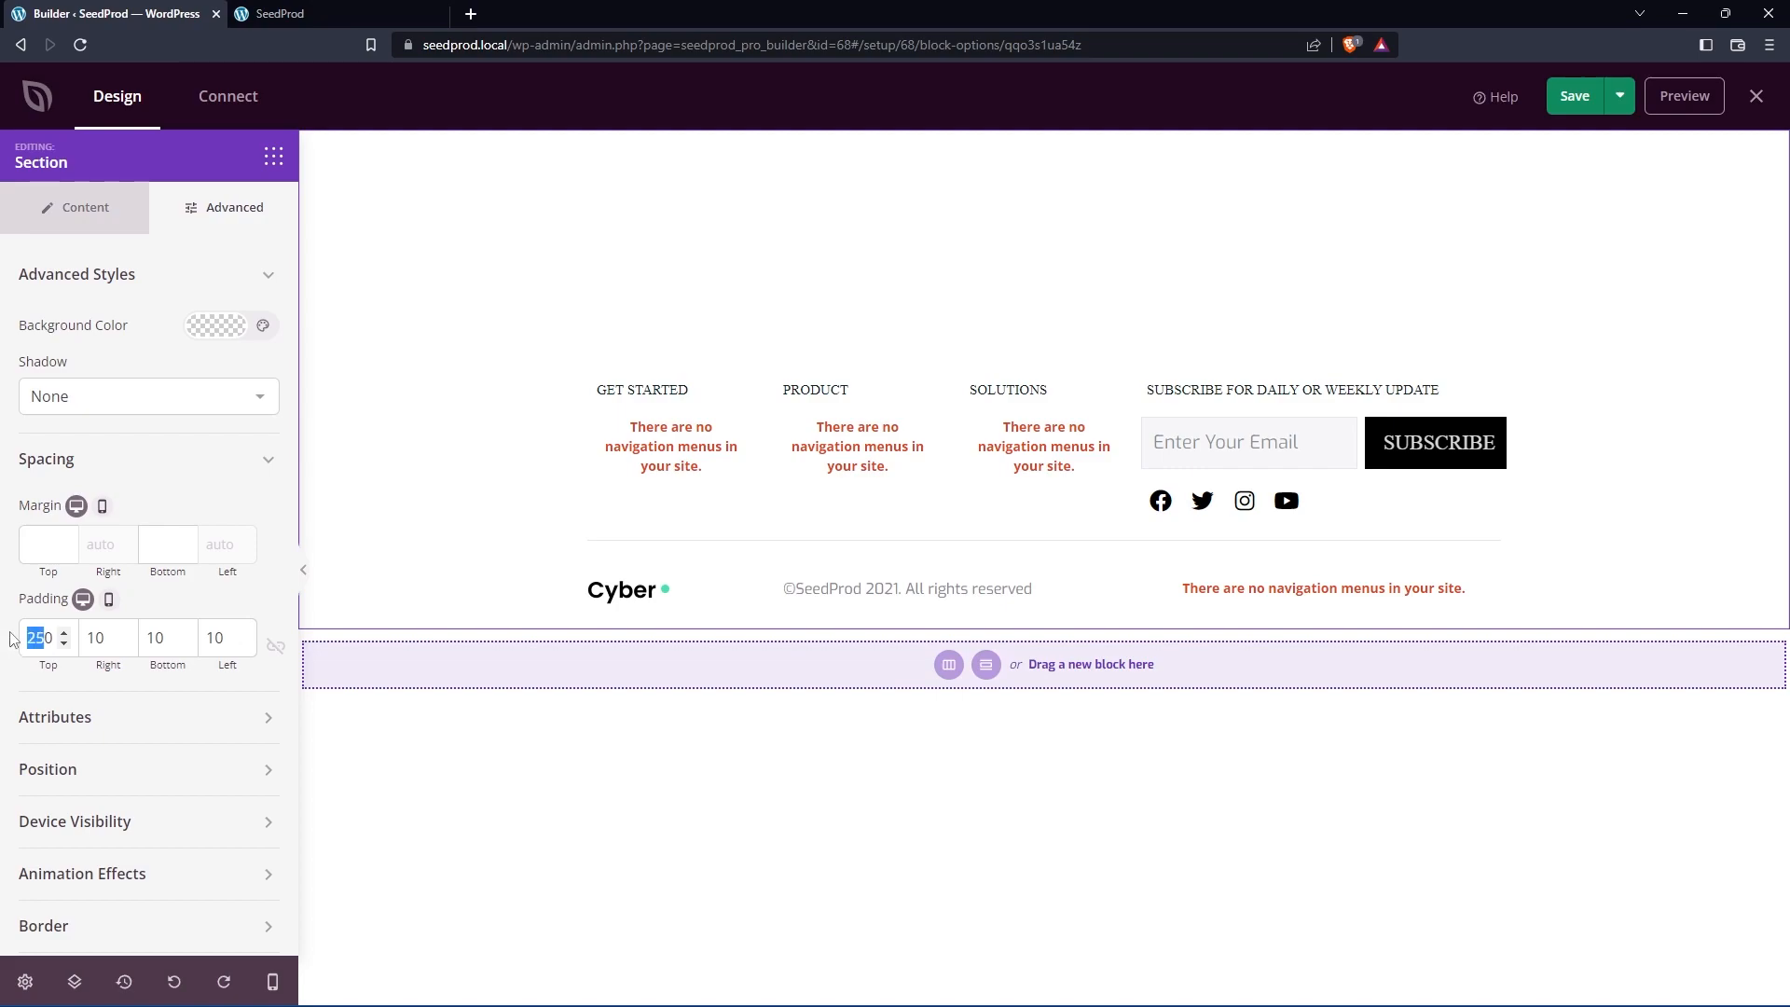
type("50")
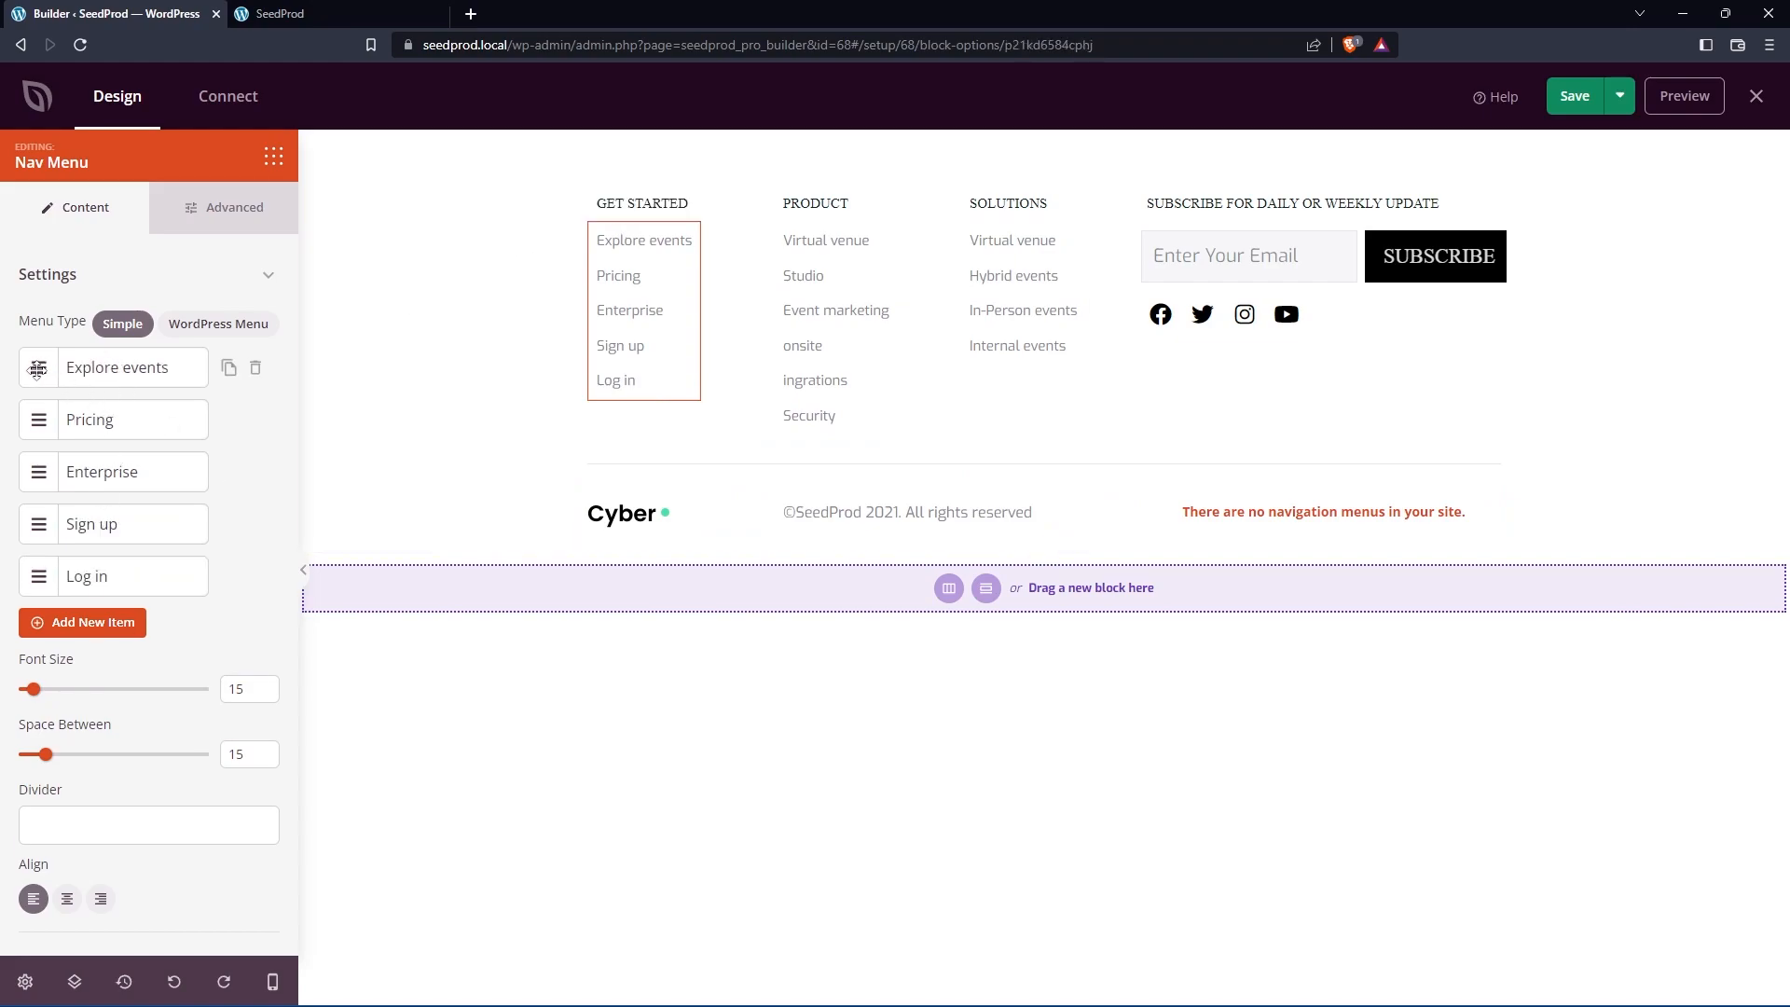
mouse_move(229, 367)
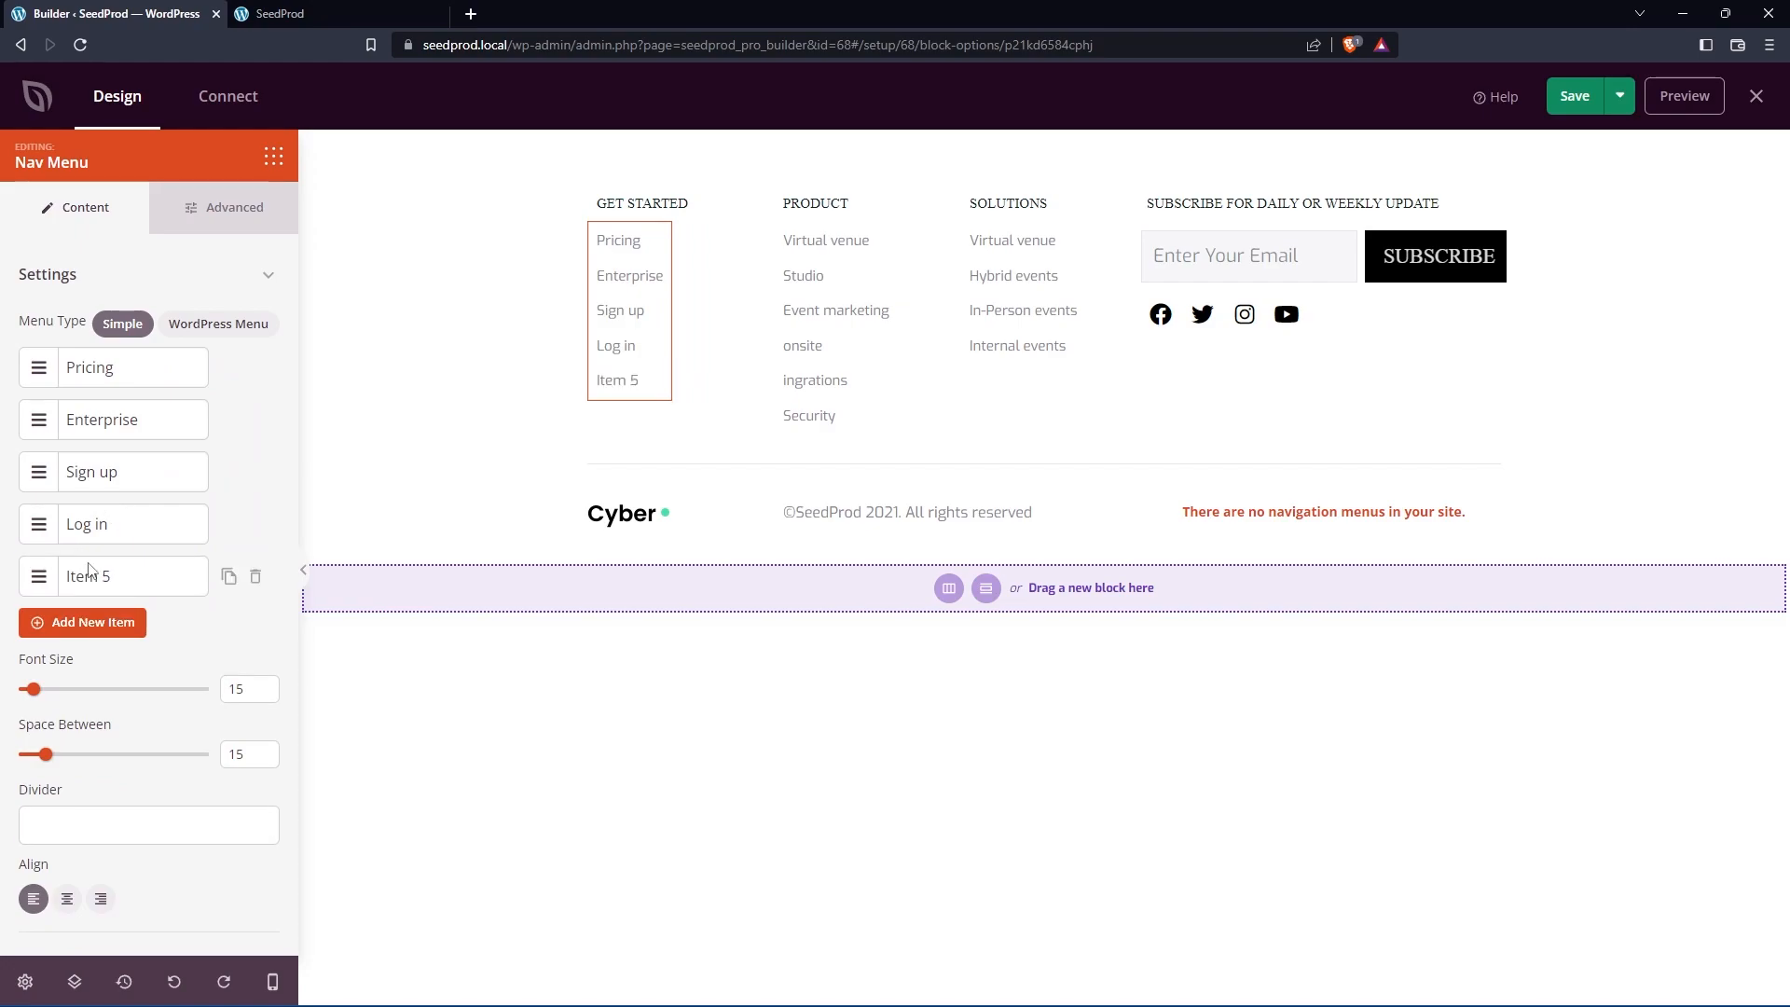
Step: Trim the Get Started menu to Pricing, Enterprise, Sign up and Log in links
left_click(227, 523)
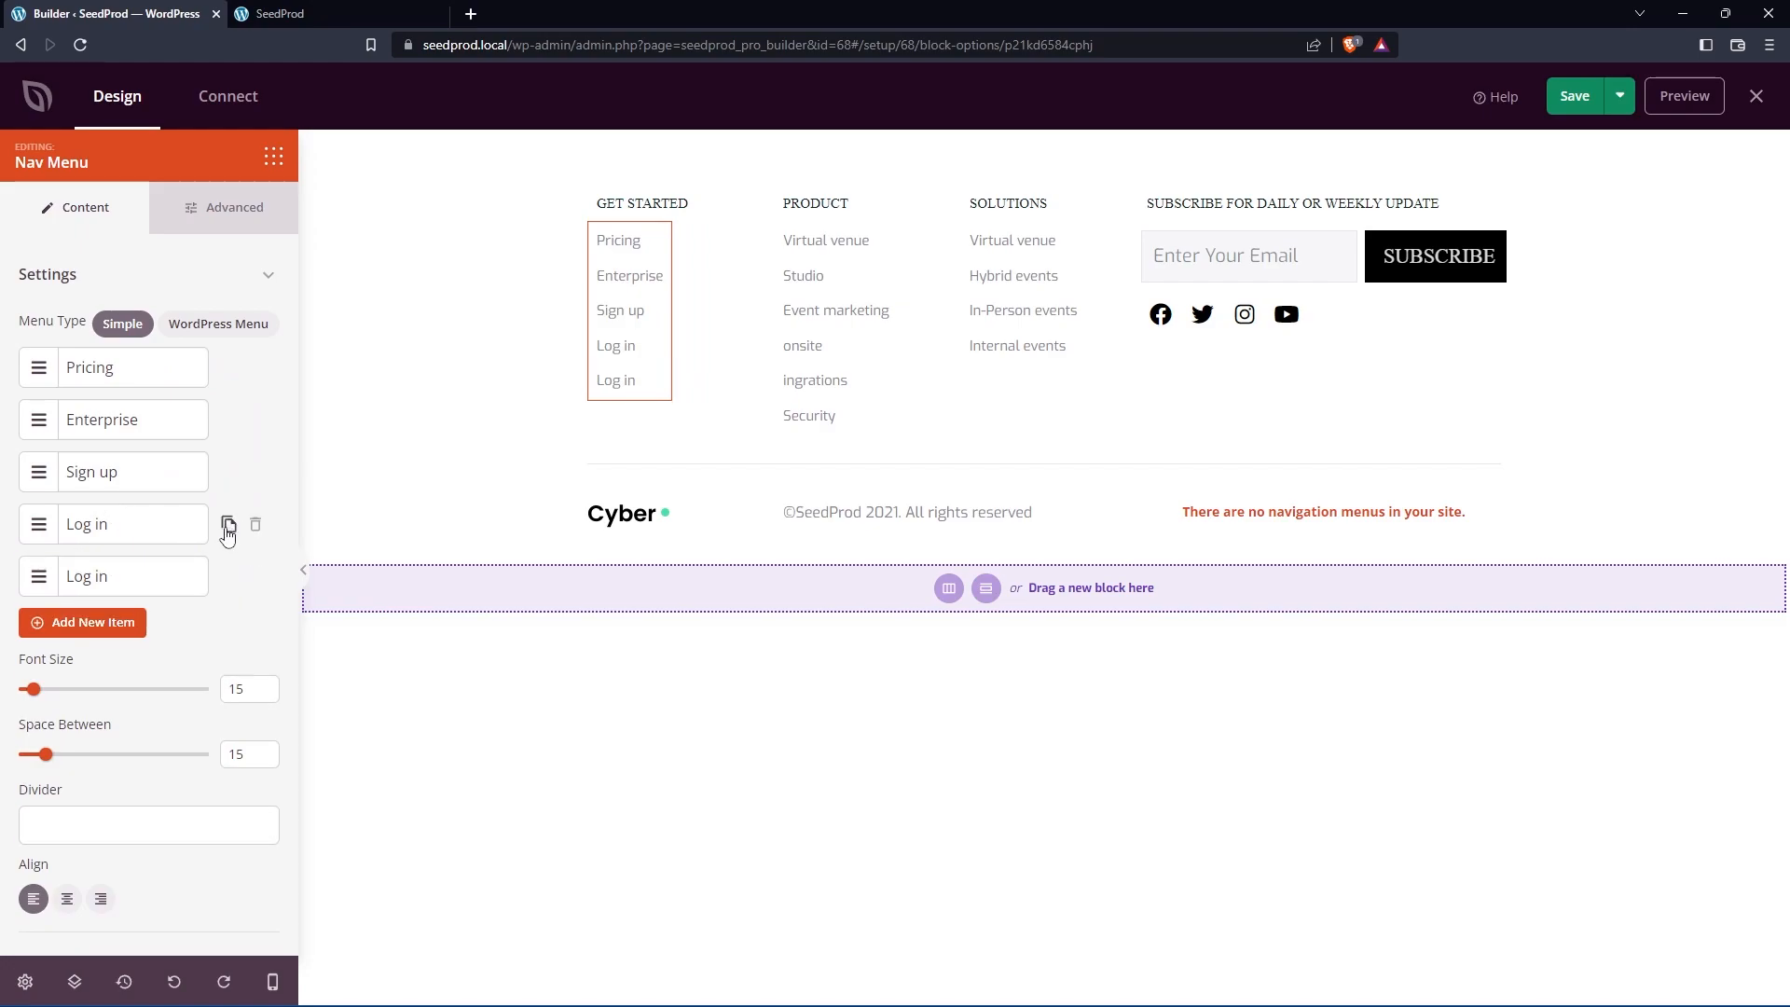
left_click(255, 524)
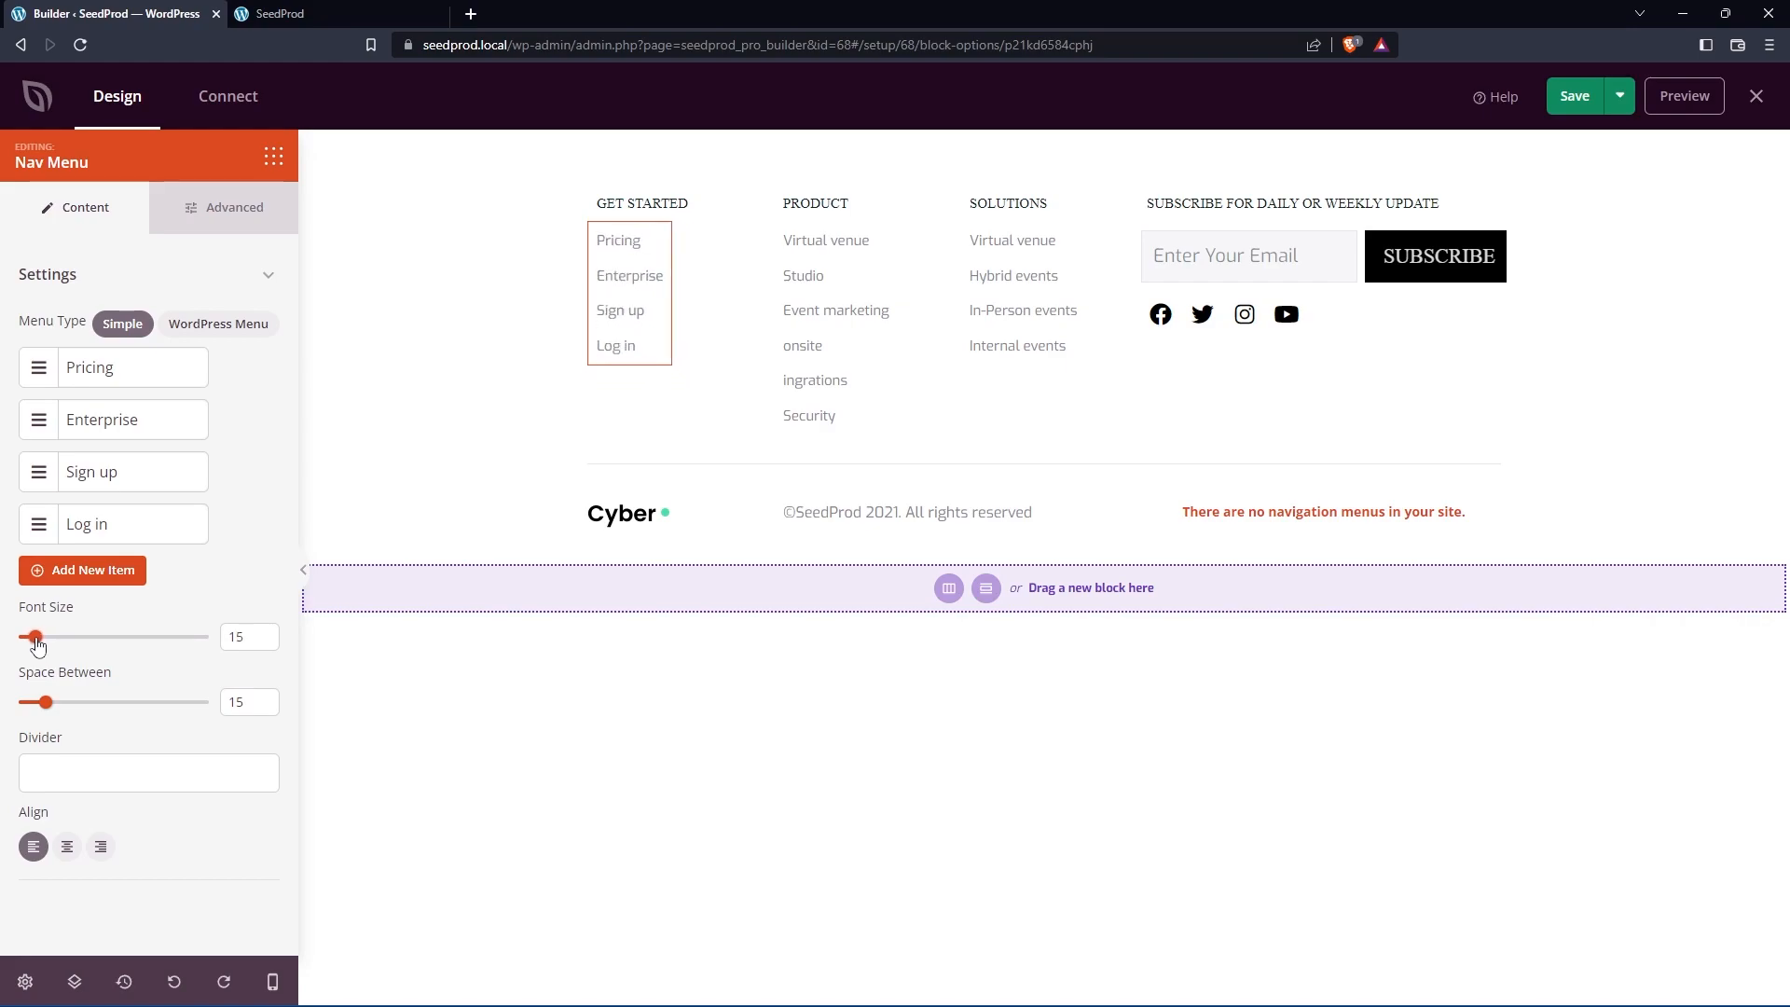
left_click(149, 772)
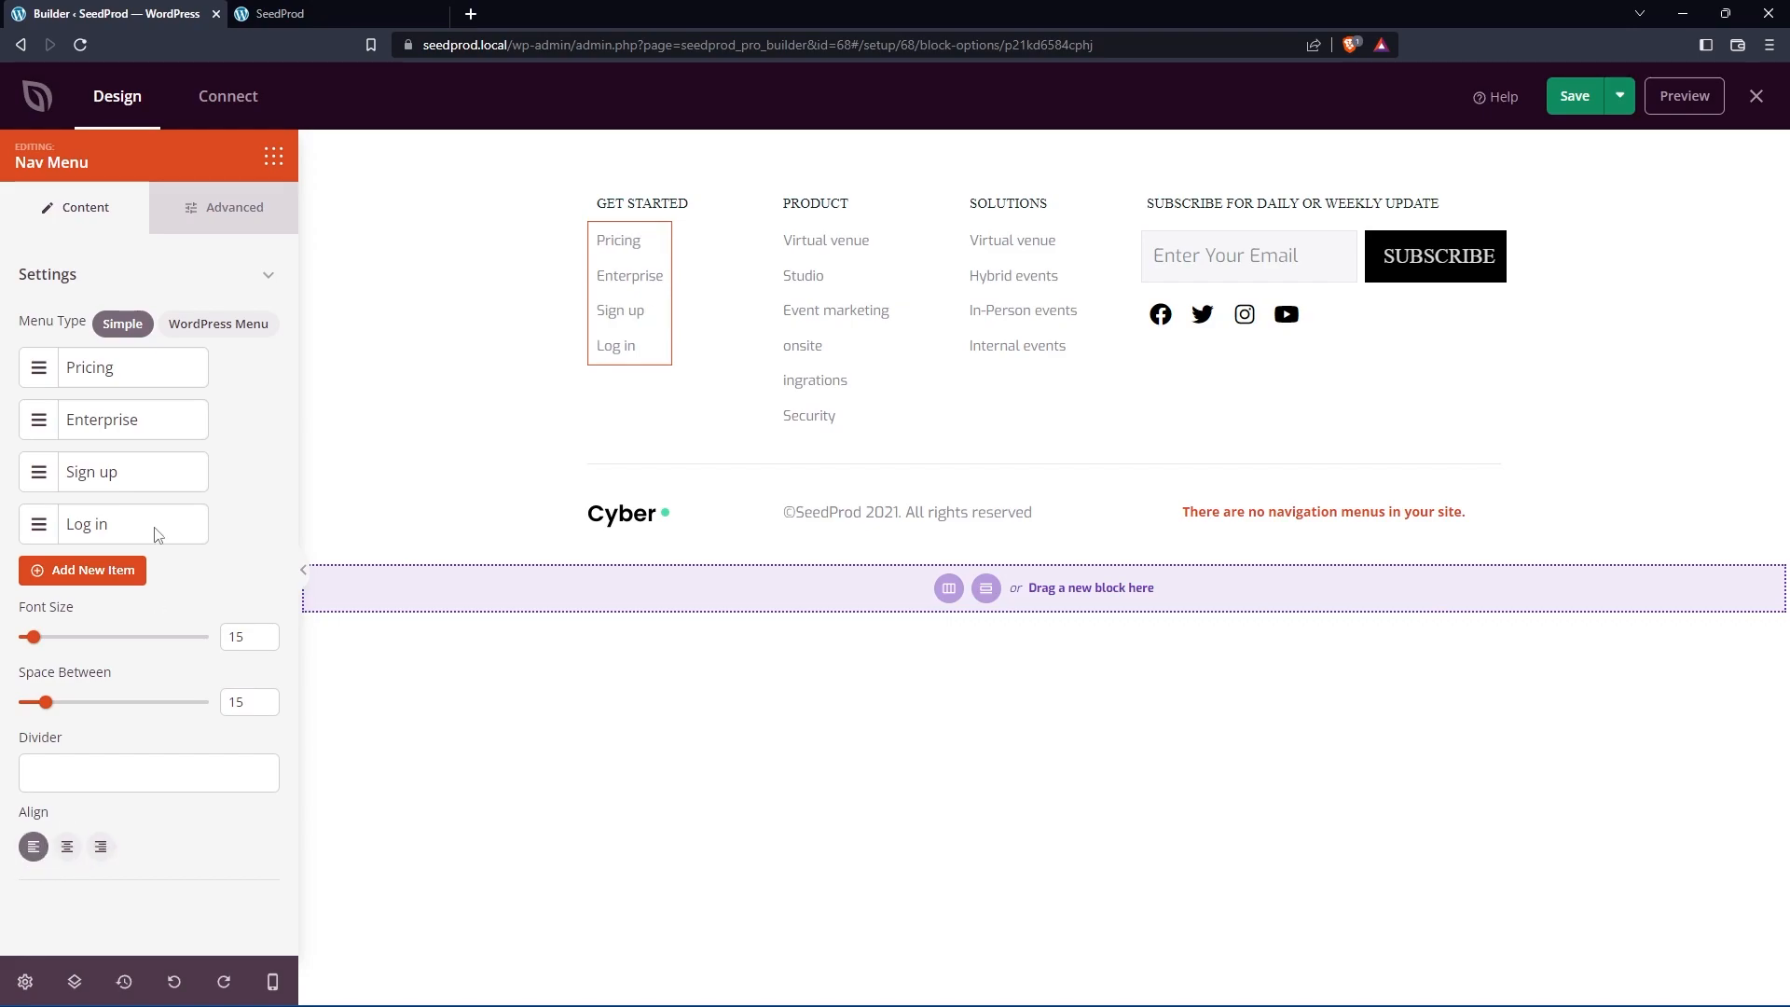
Step: Review the Nav Menu block's Advanced layout and text colour styles
left_click(235, 207)
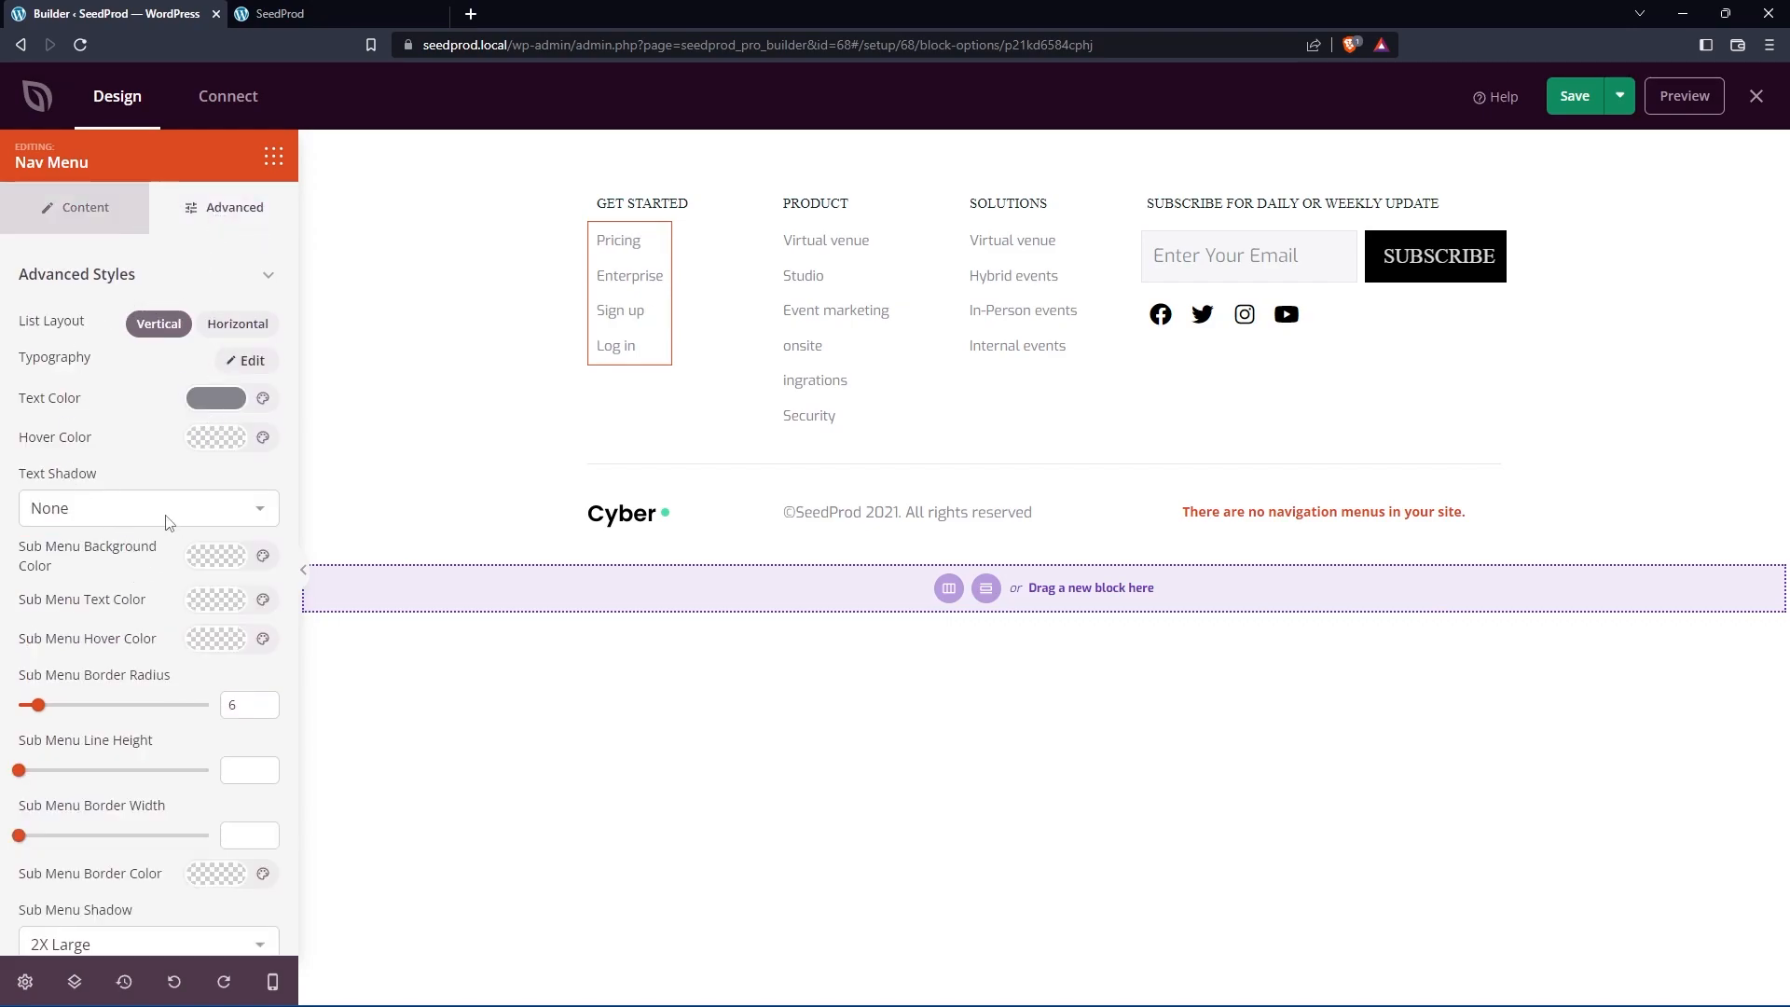
scroll("down", 3)
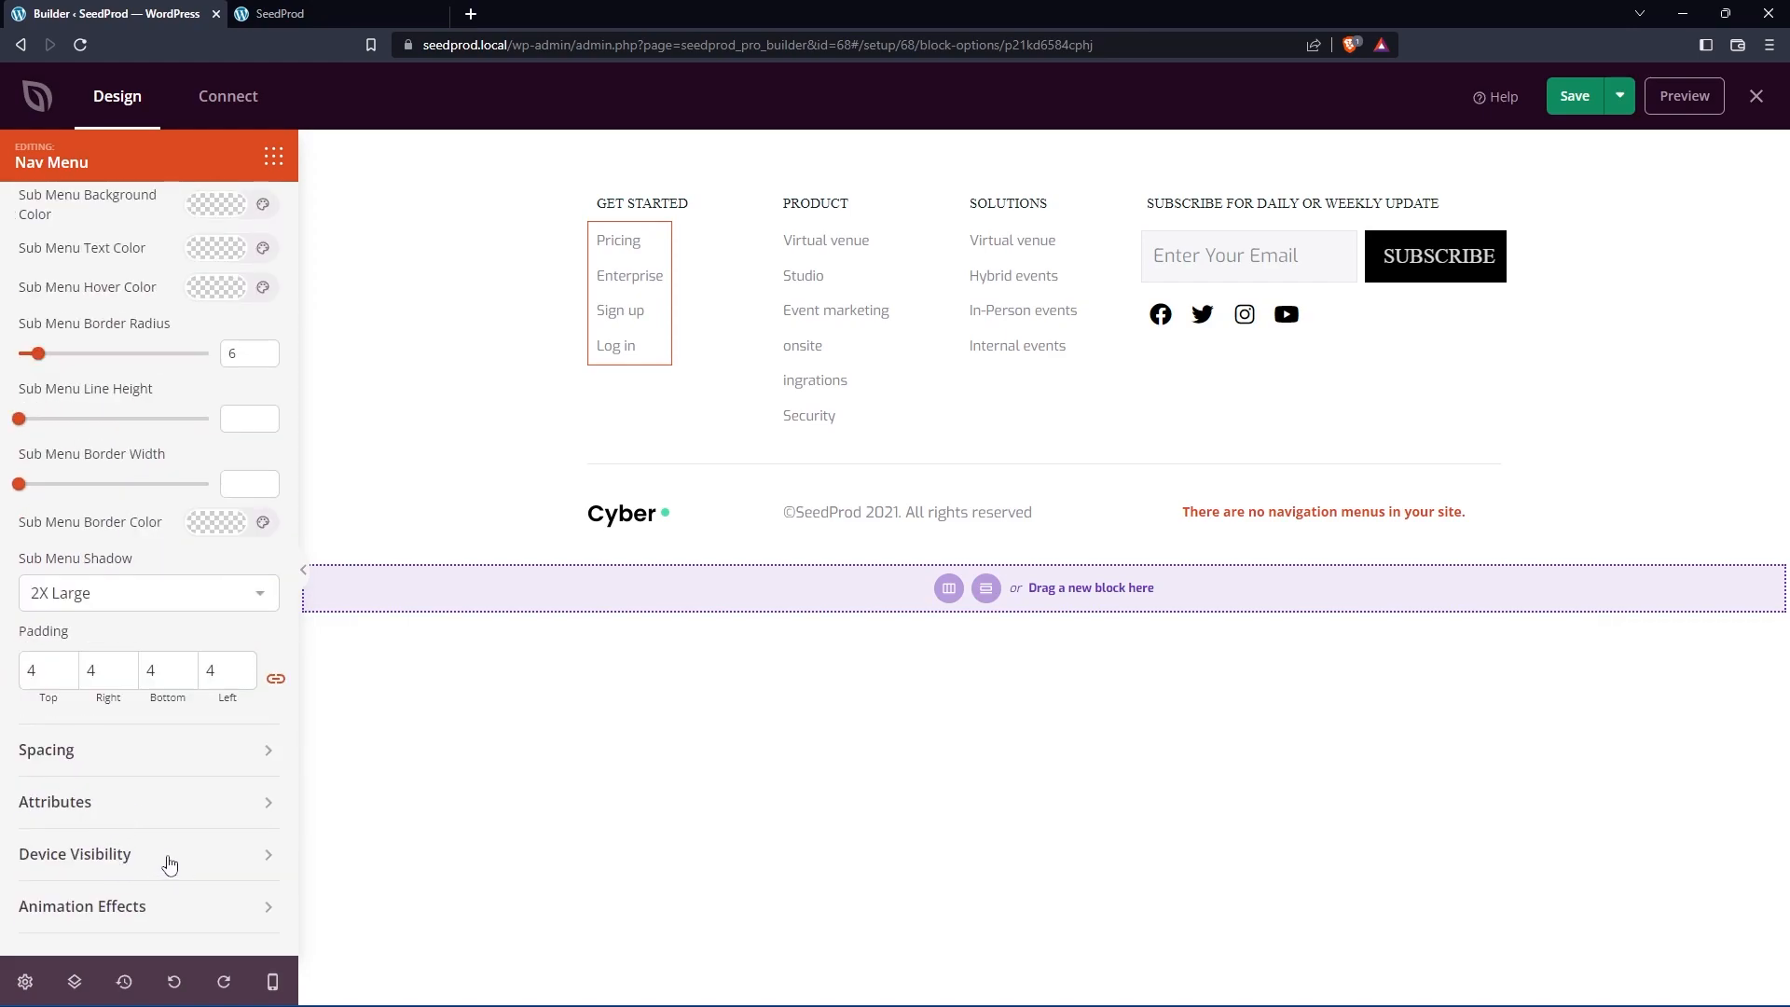
left_click(1010, 276)
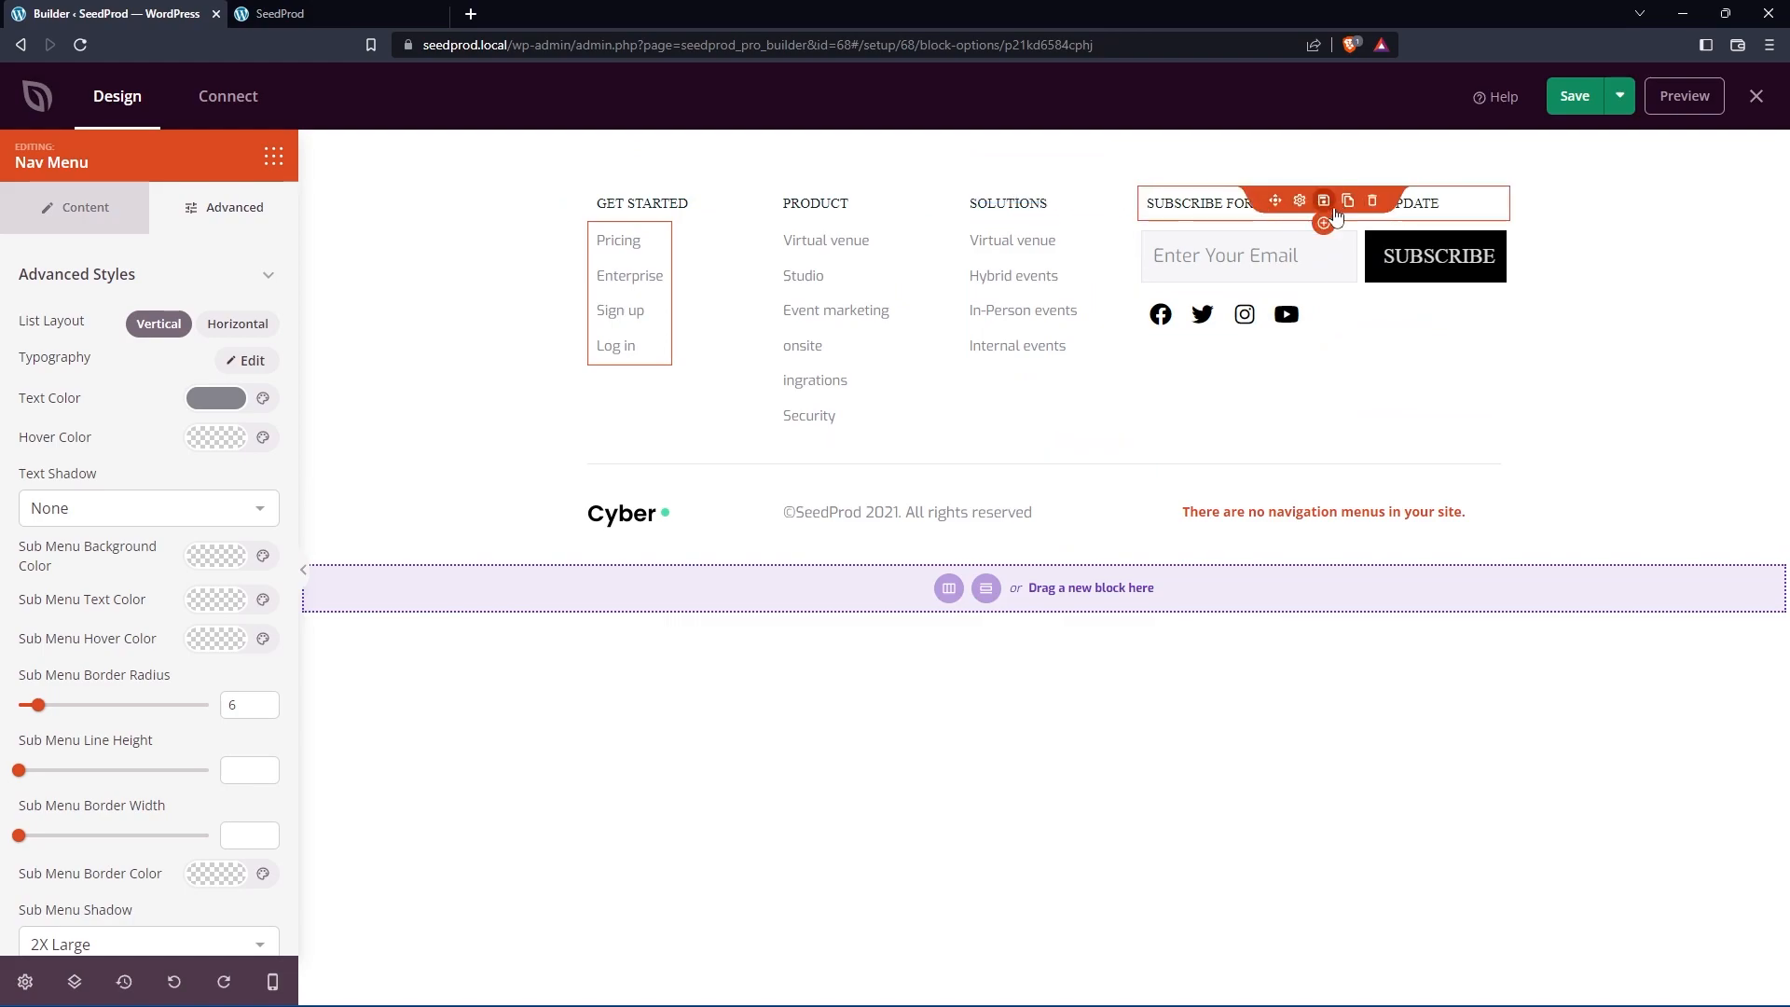
Step: Remove the Twitter entry from the Social Profiles block, leaving Facebook, Instagram and YouTube
left_click(1243, 255)
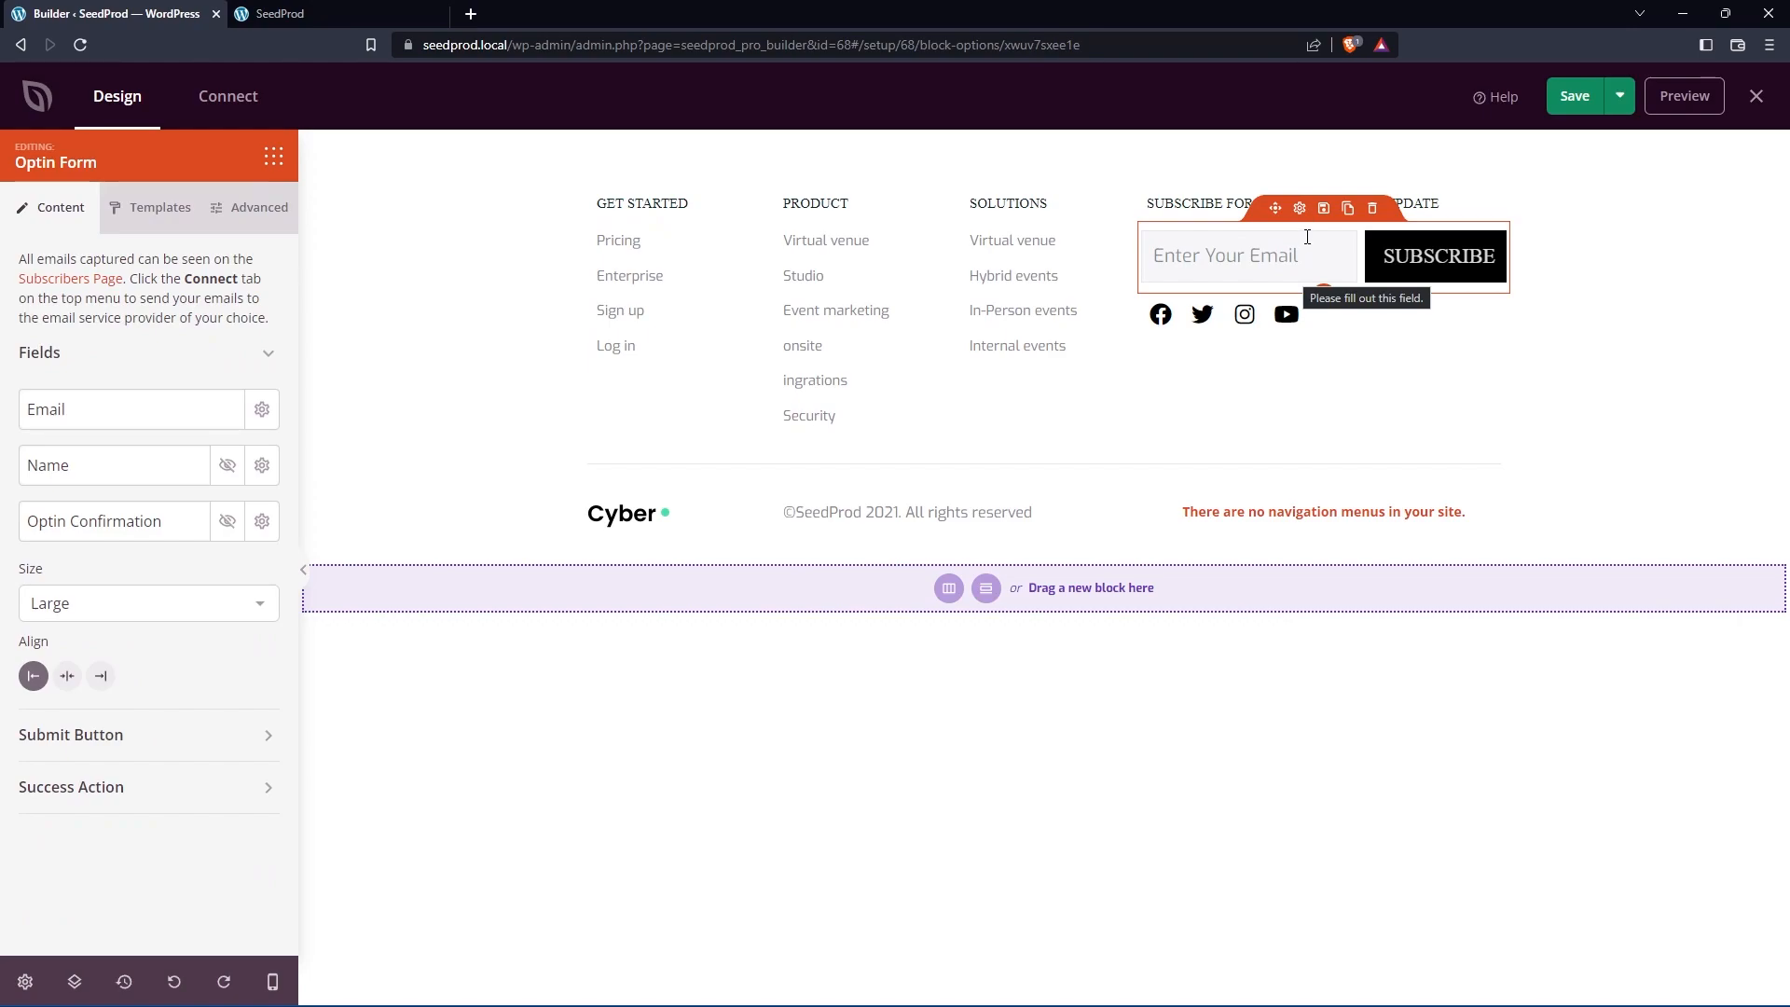
left_click(1221, 313)
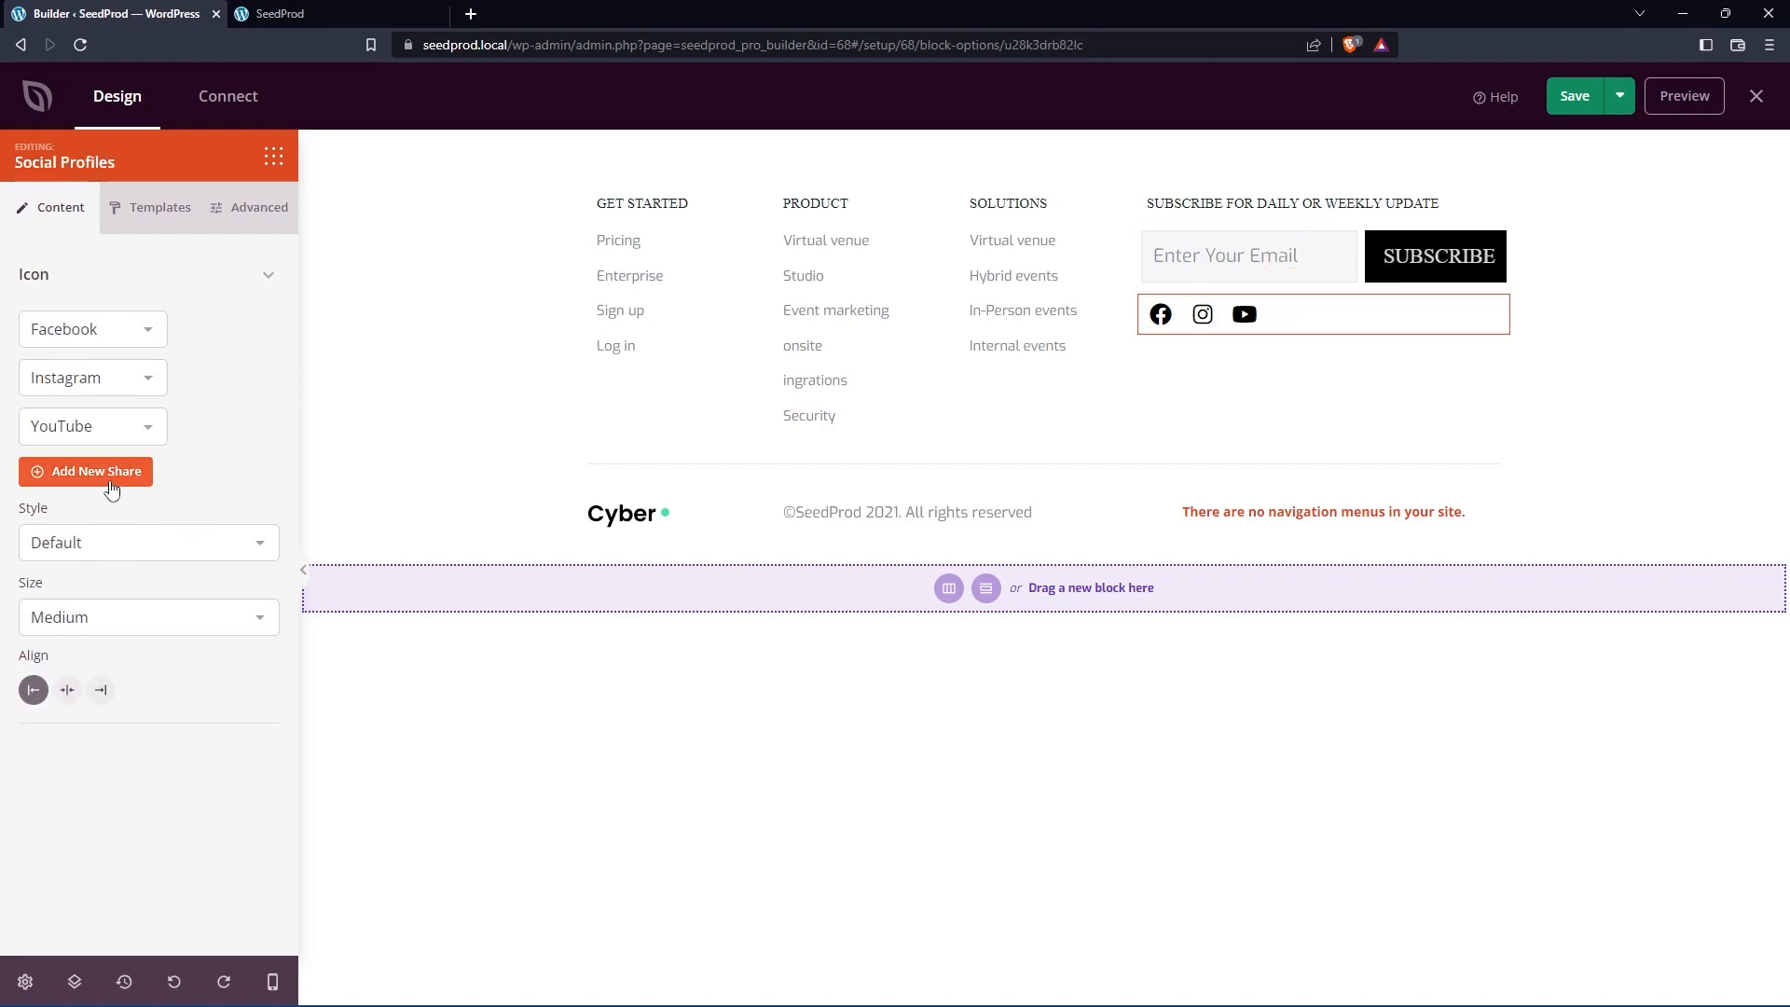
Step: Add a Discord icon and make the social icons Stacked style at a larger size
left_click(95, 470)
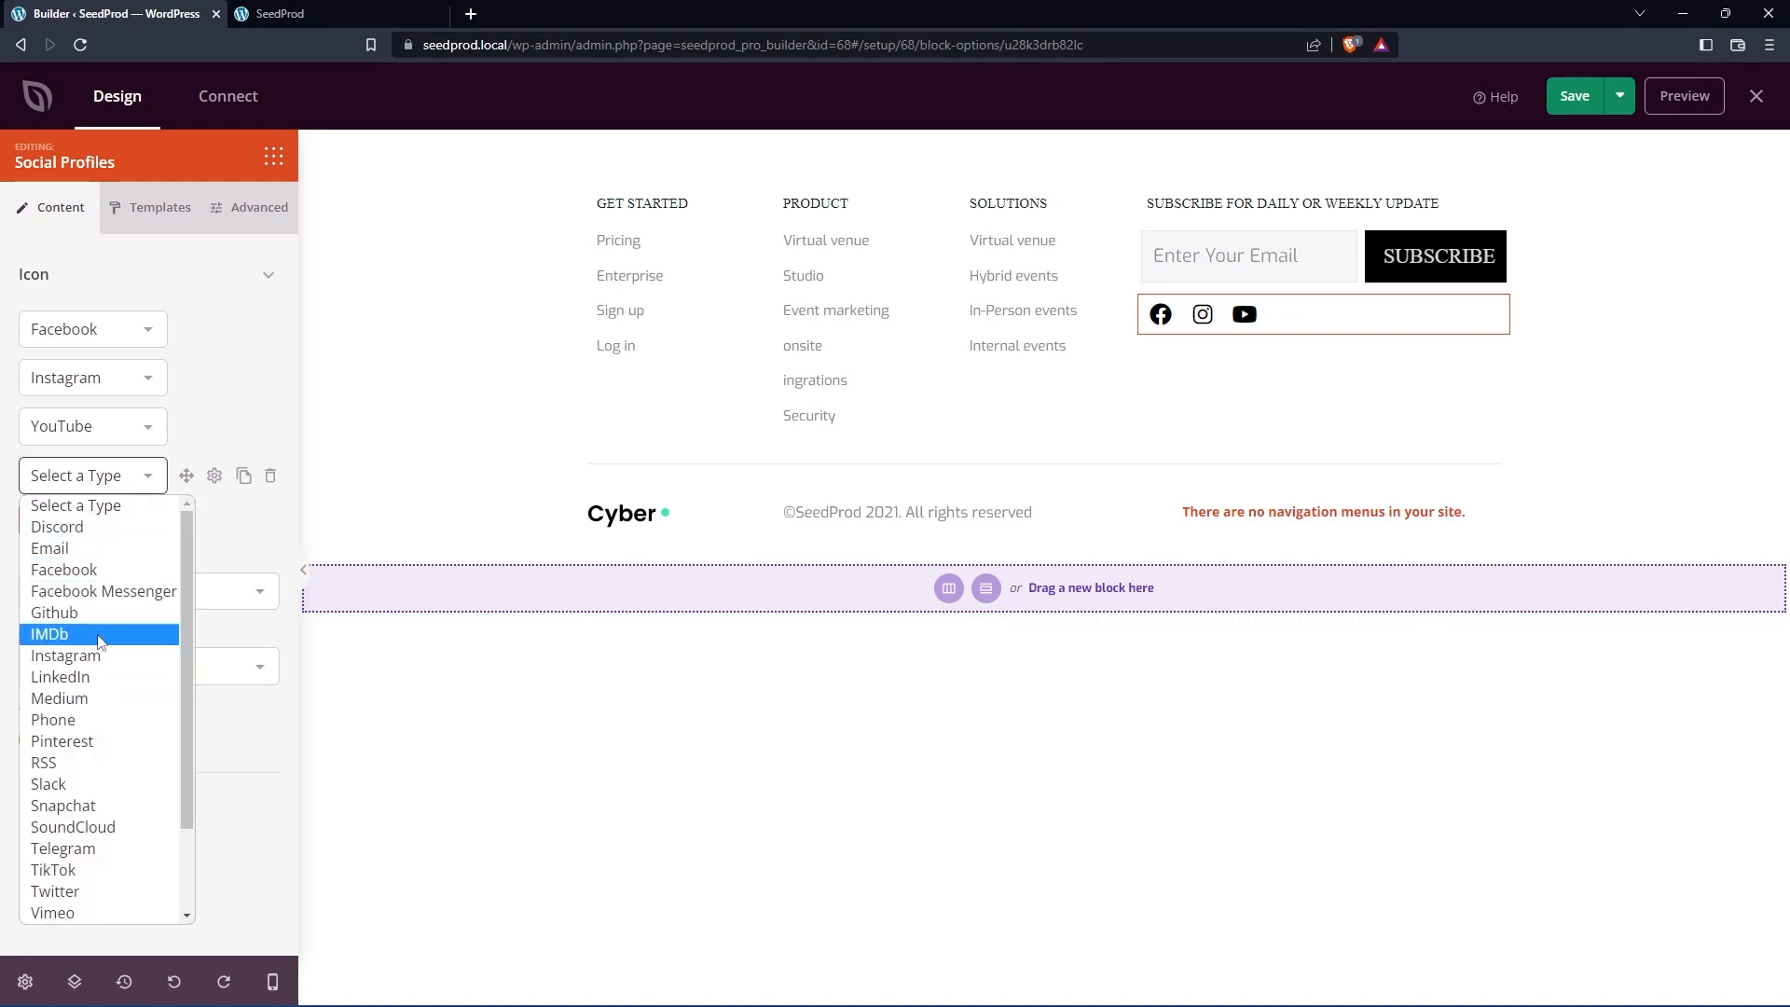
left_click(56, 525)
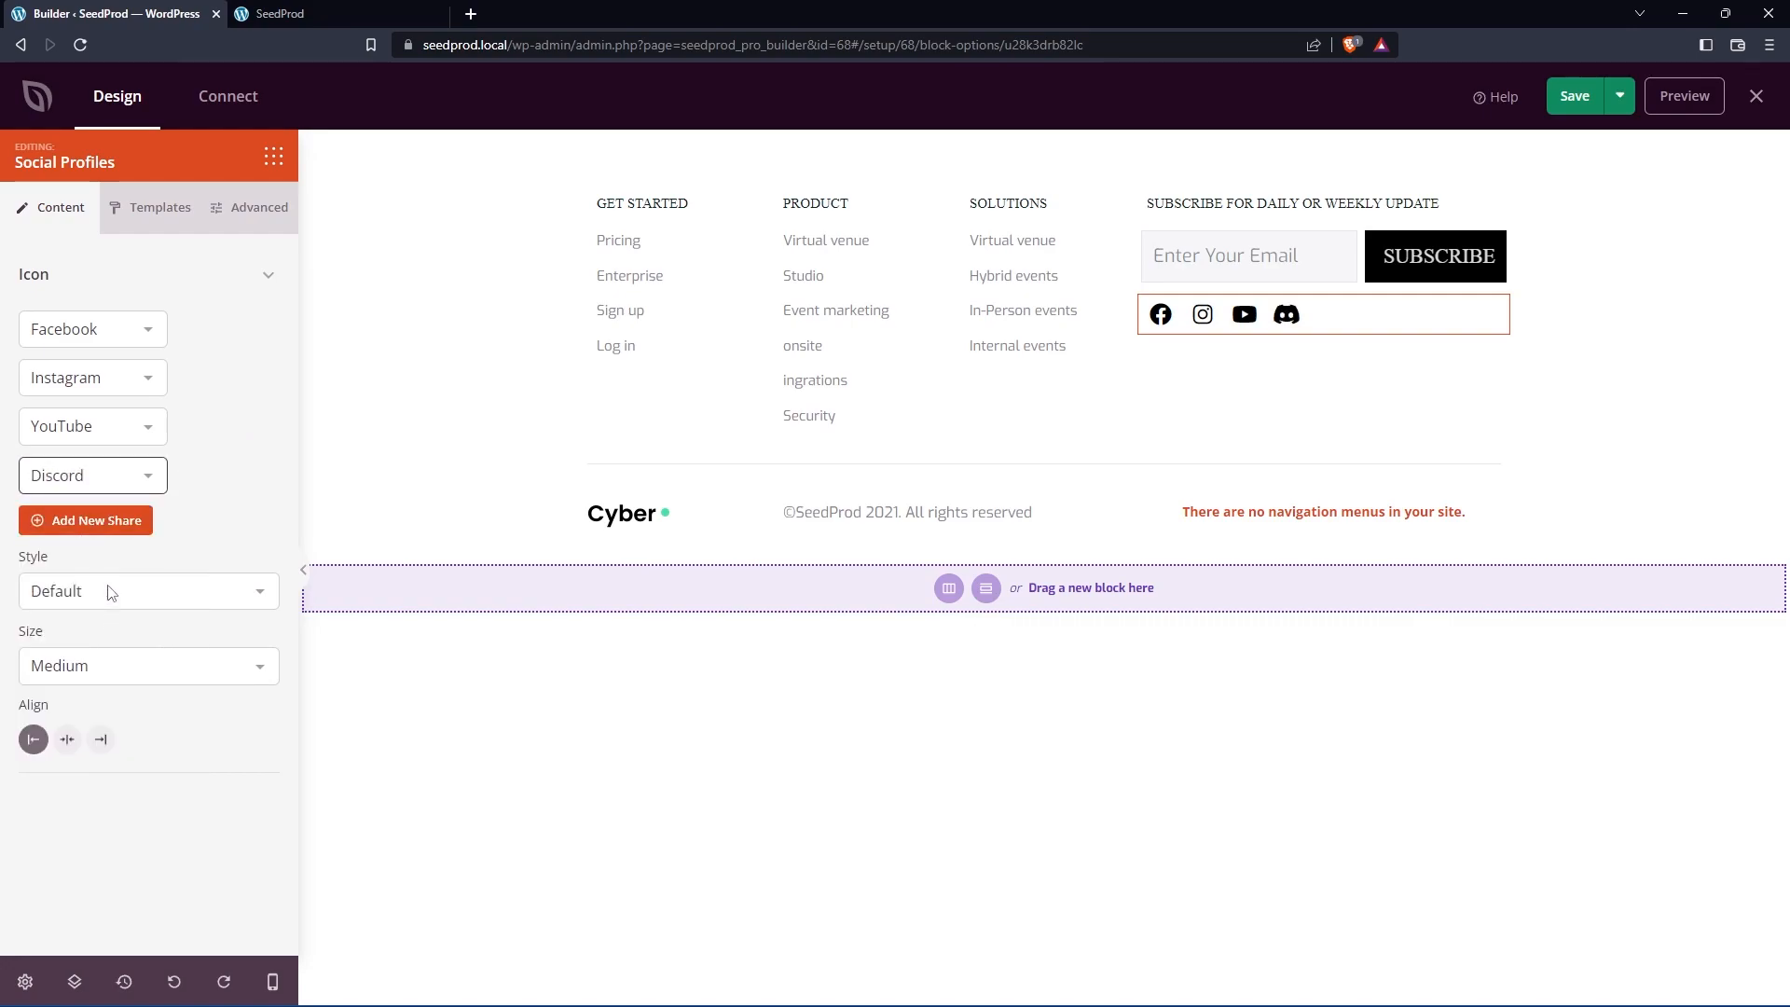
left_click(149, 591)
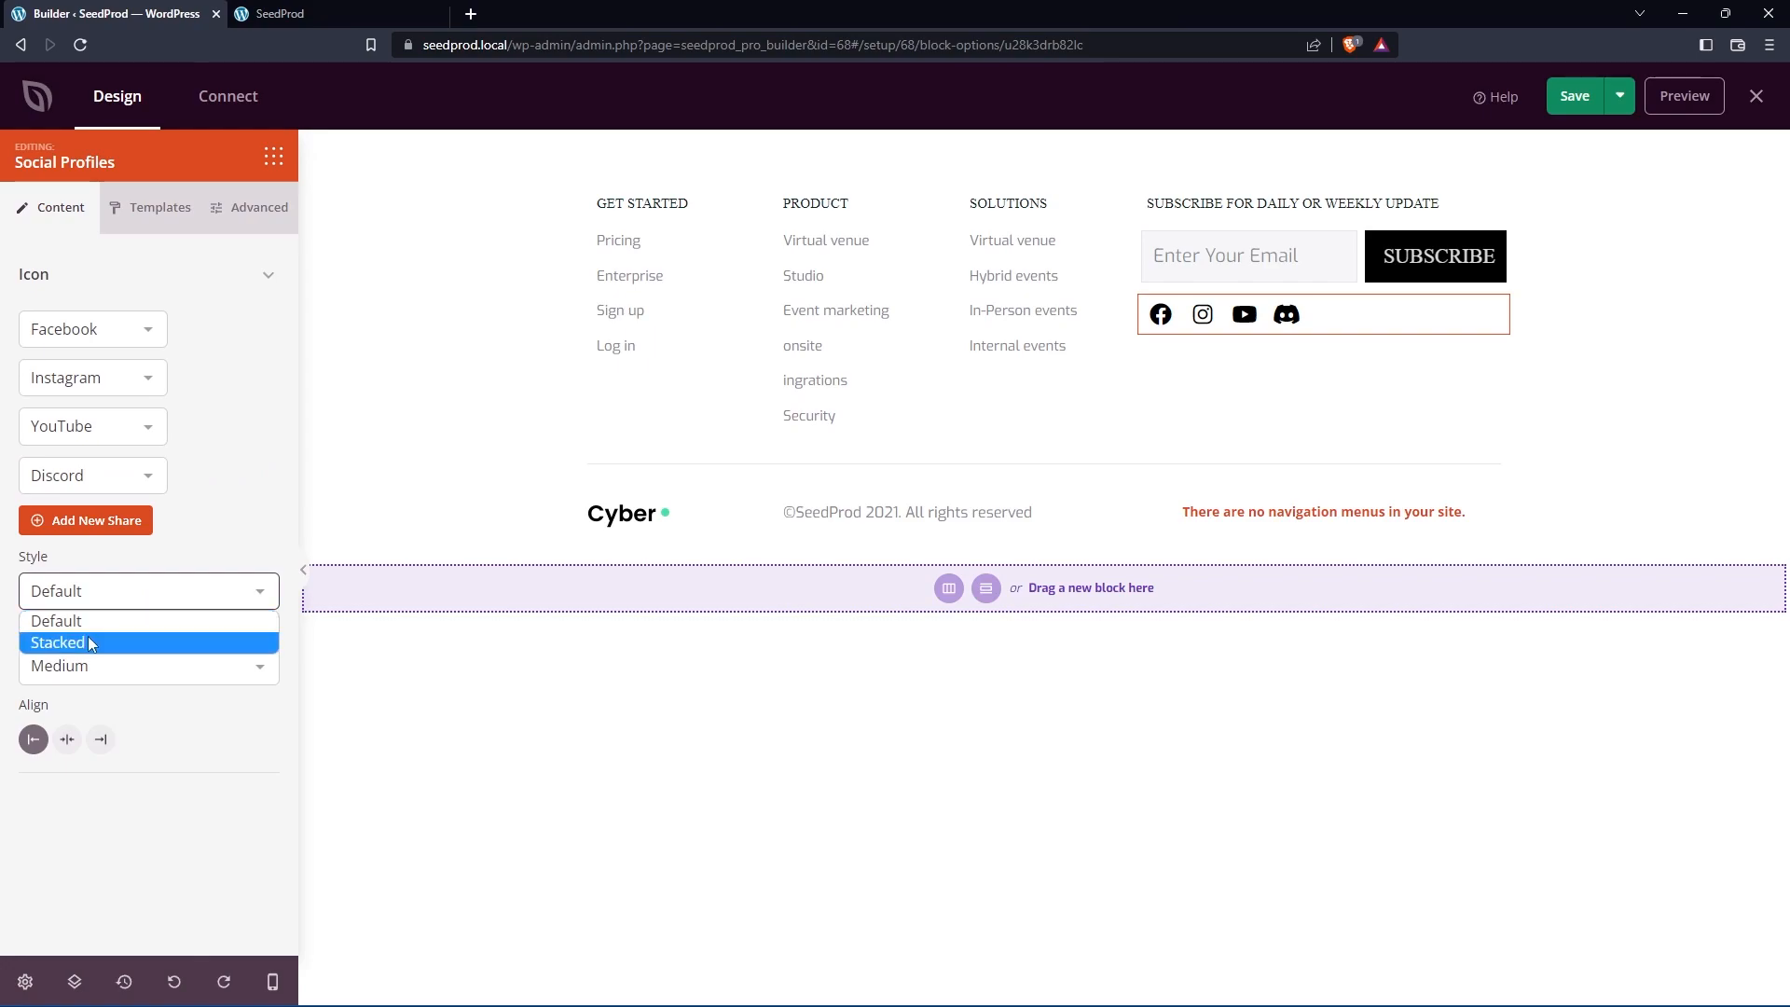
left_click(58, 641)
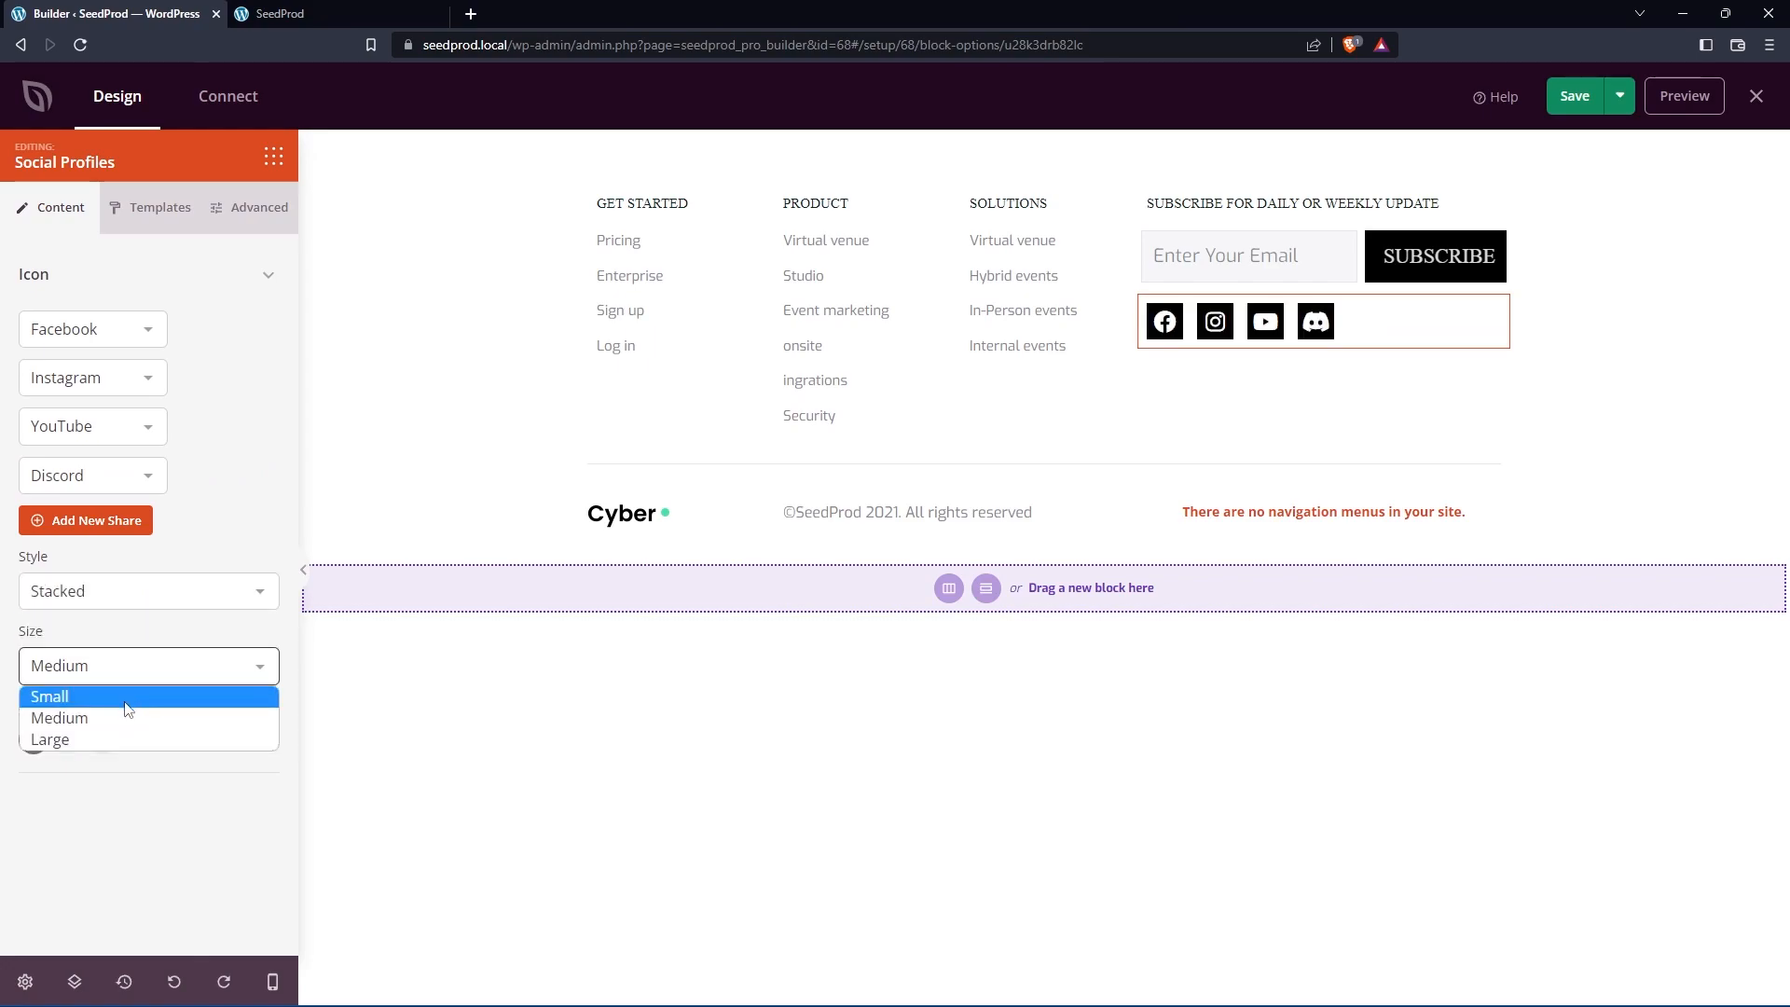
left_click(48, 696)
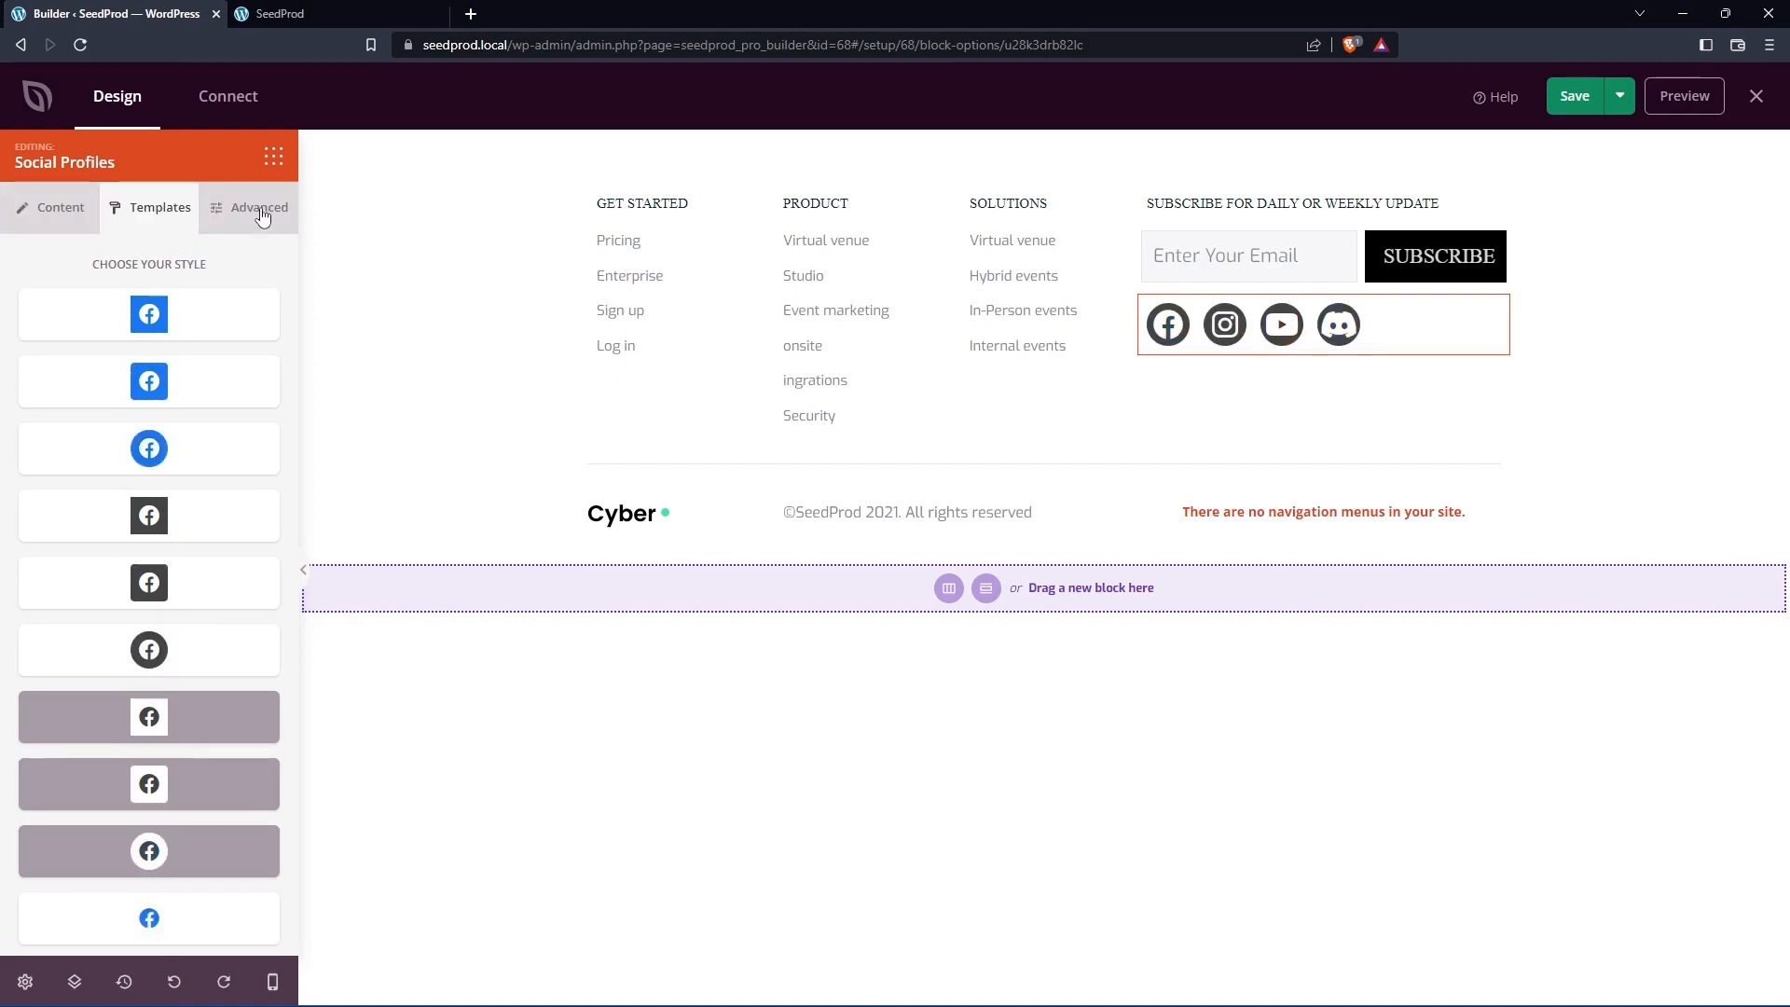
Step: Reload the live site to see the updated custom footer
left_click(257, 207)
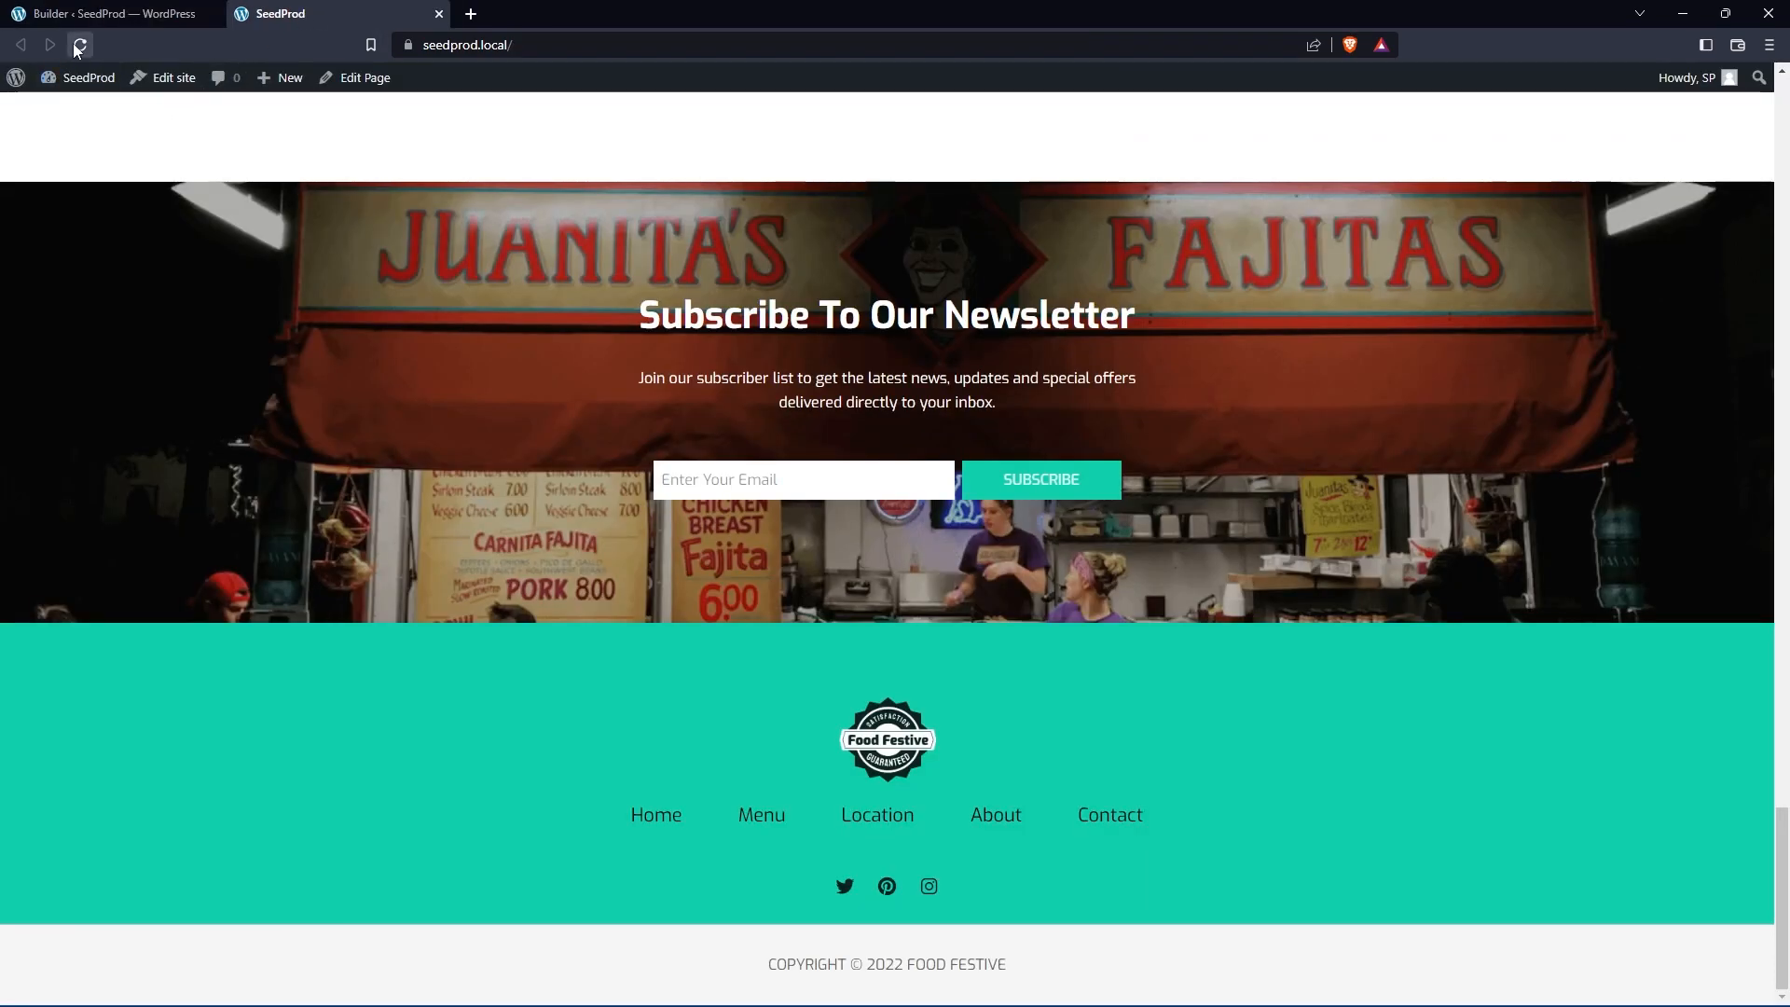
left_click(78, 44)
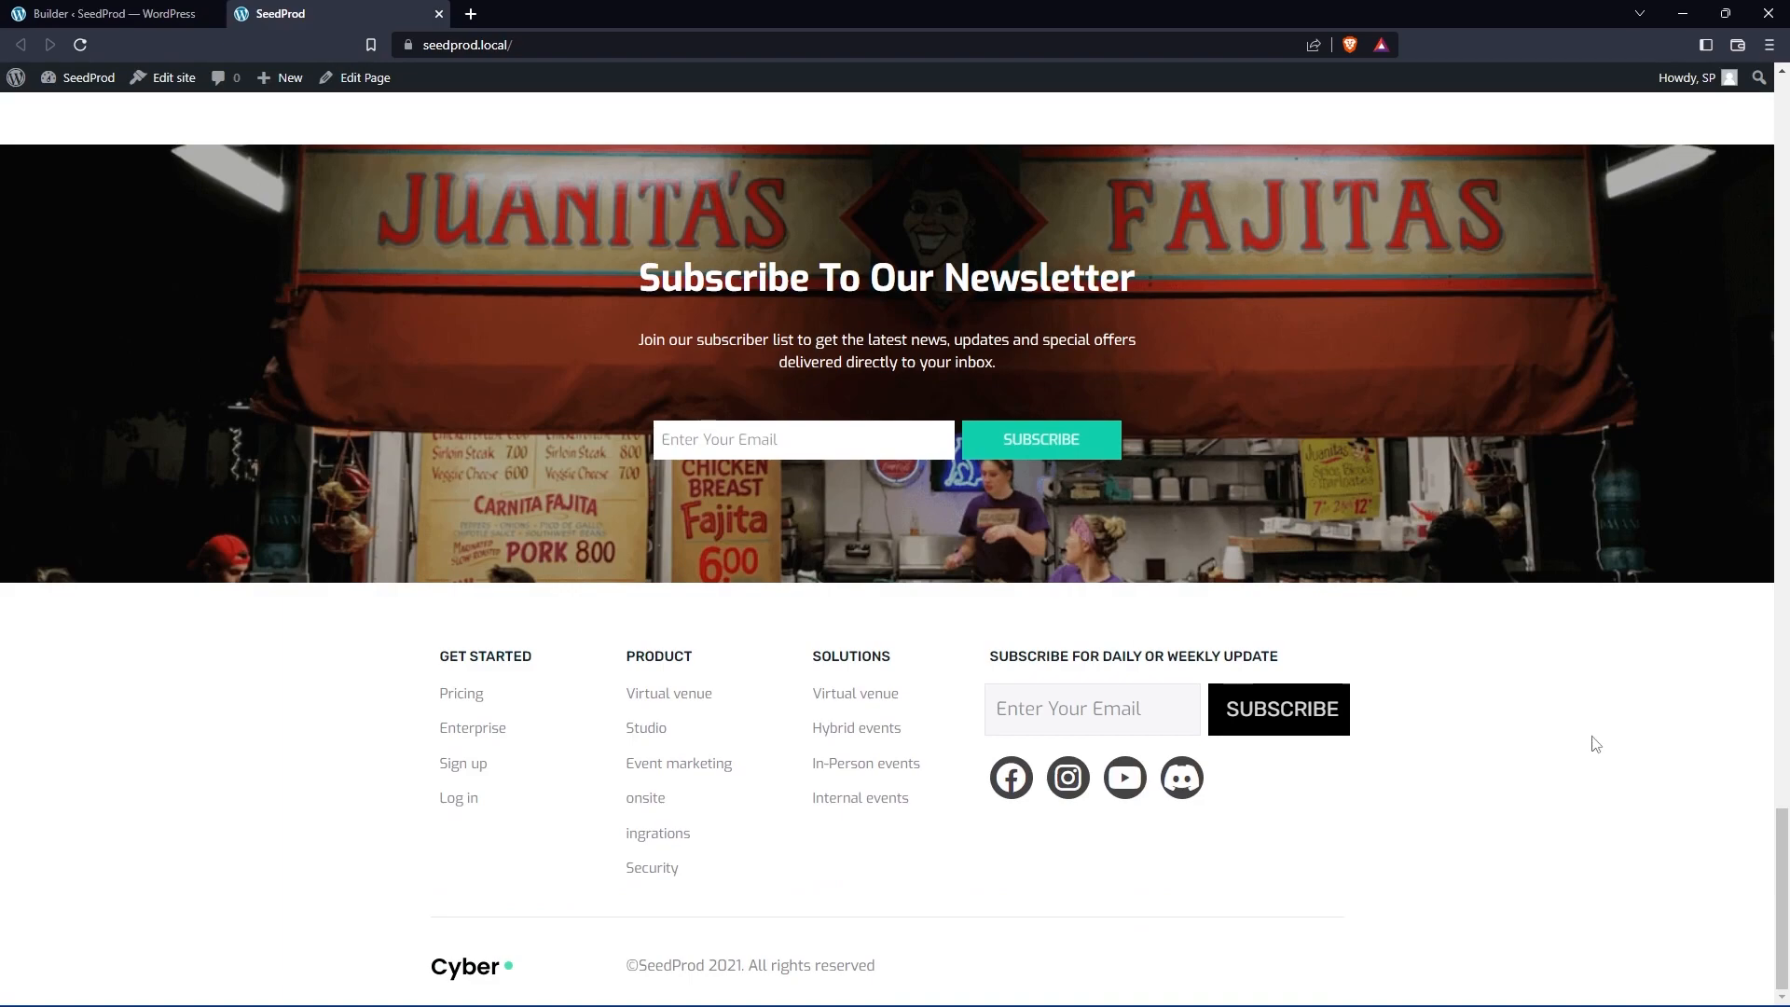
mouse_move(1460, 772)
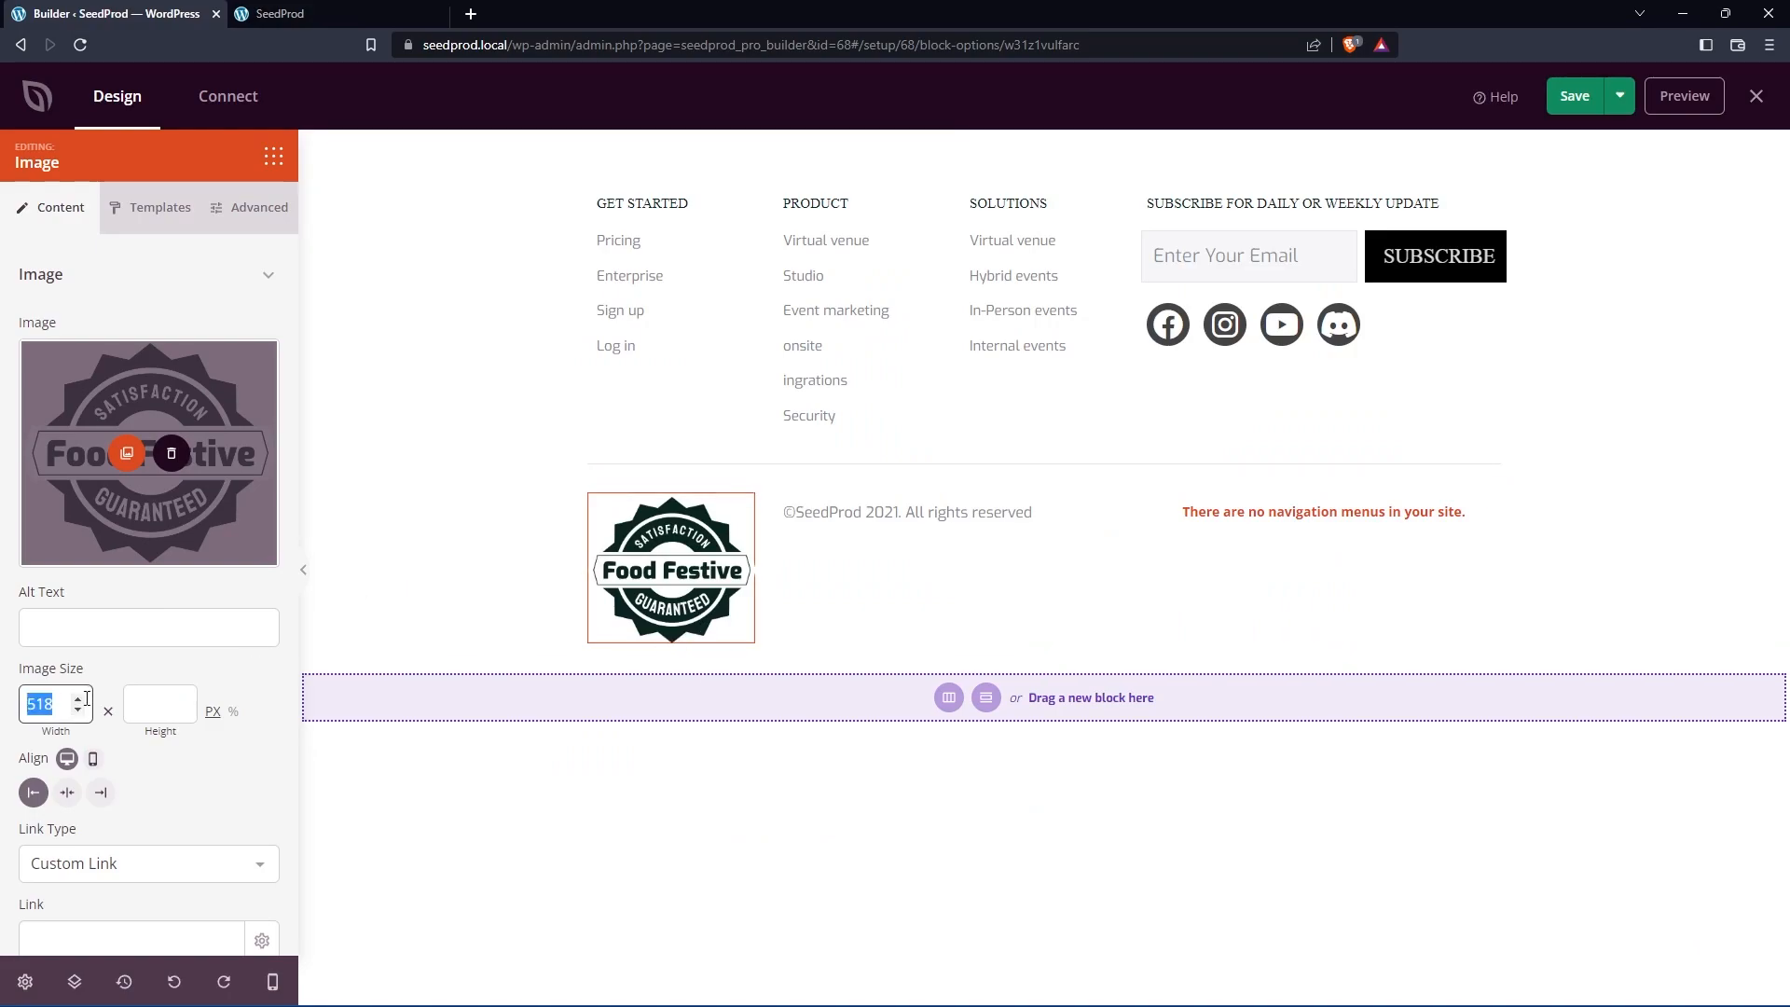
Step: Set the Food Festive logo width to 200, make the Nav Menu a Simple four-link list, and preview
type("200")
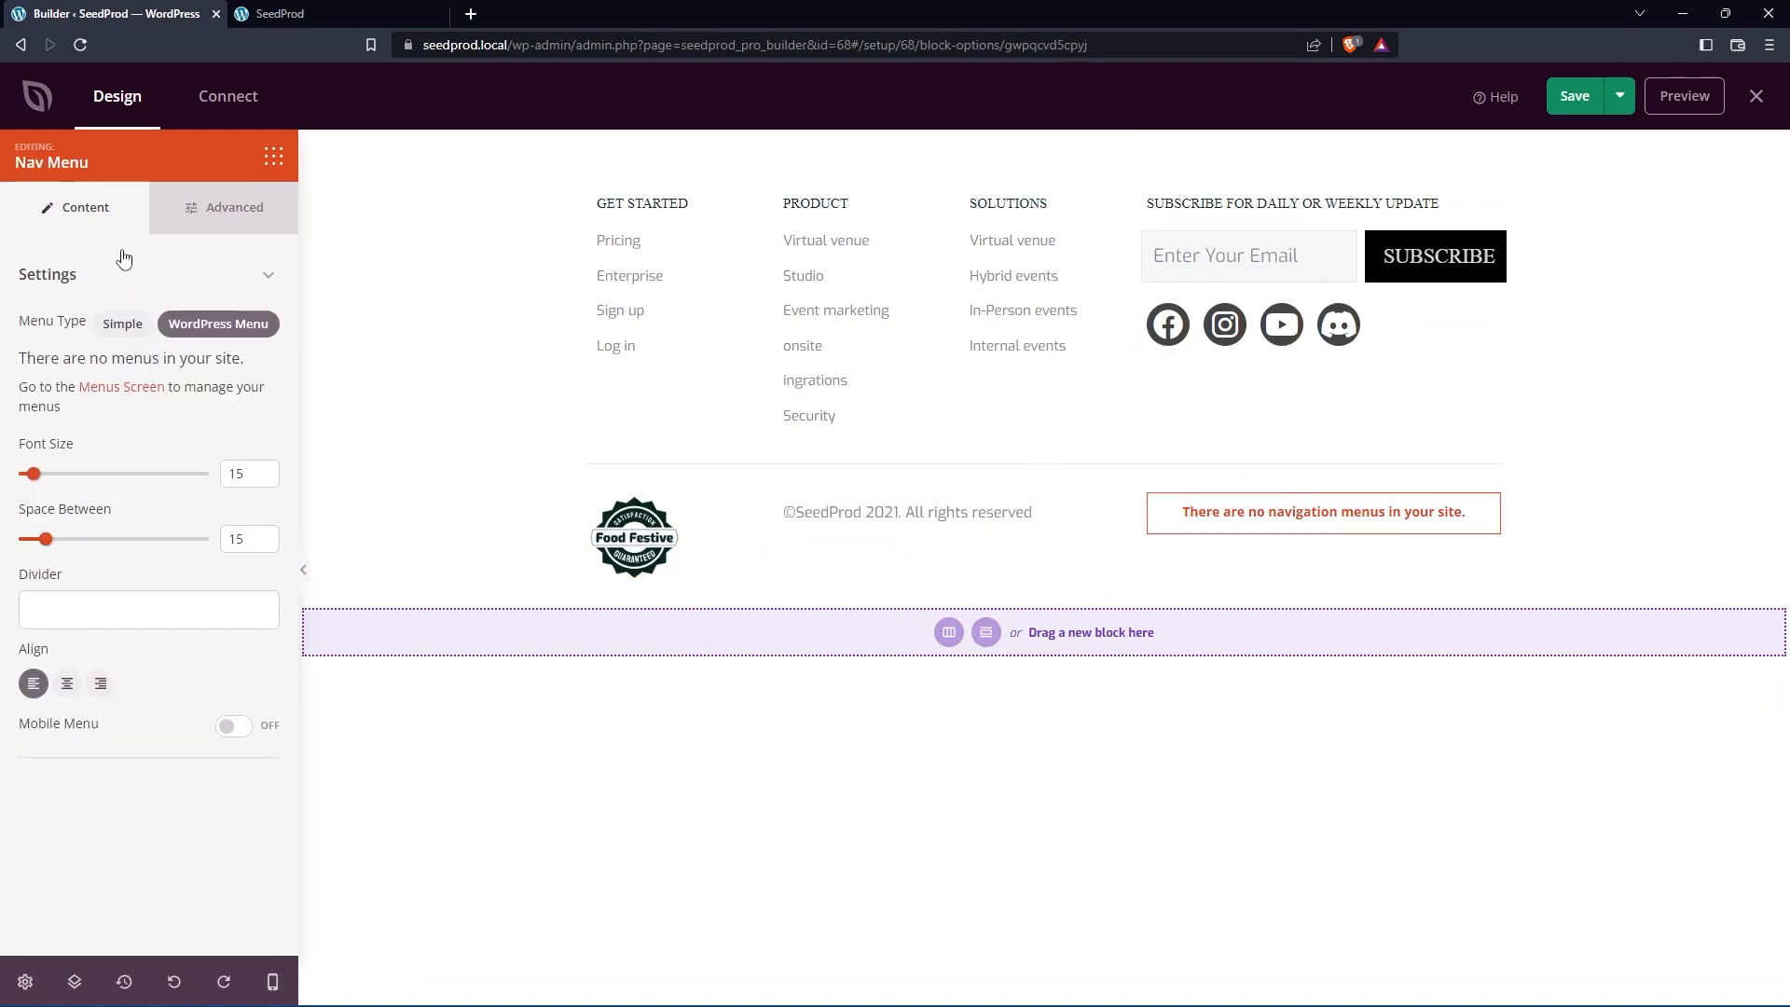
left_click(123, 322)
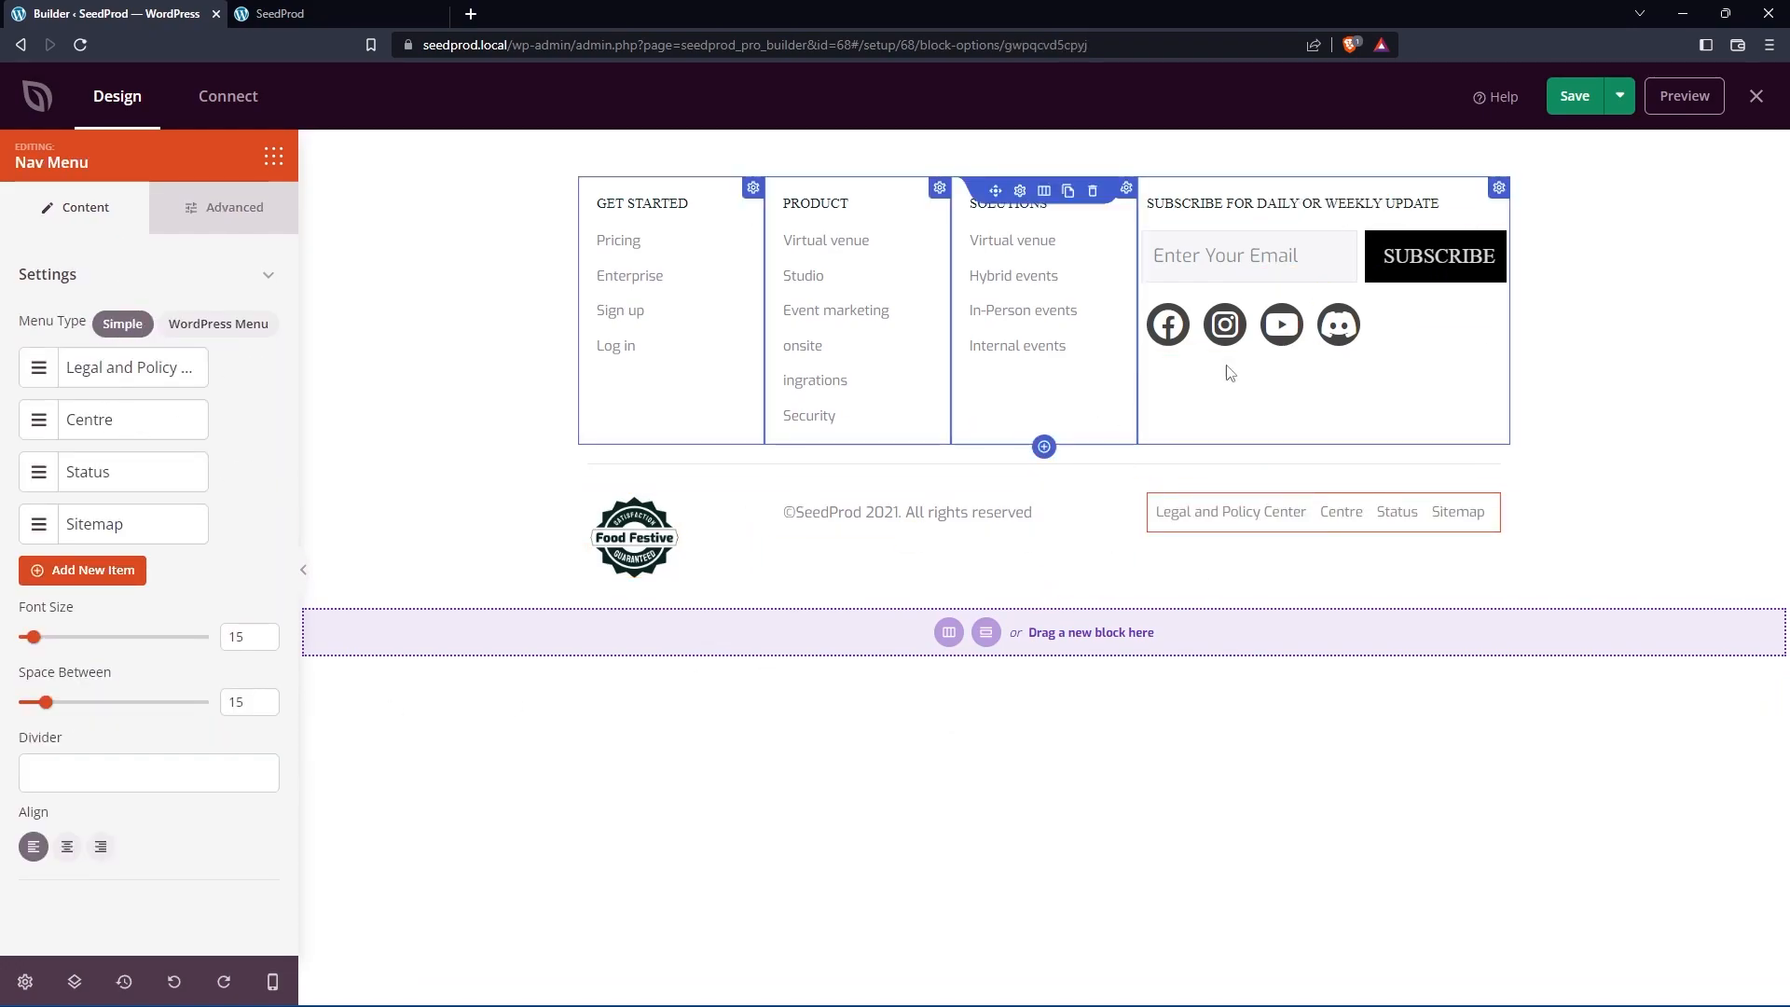
left_click(1573, 95)
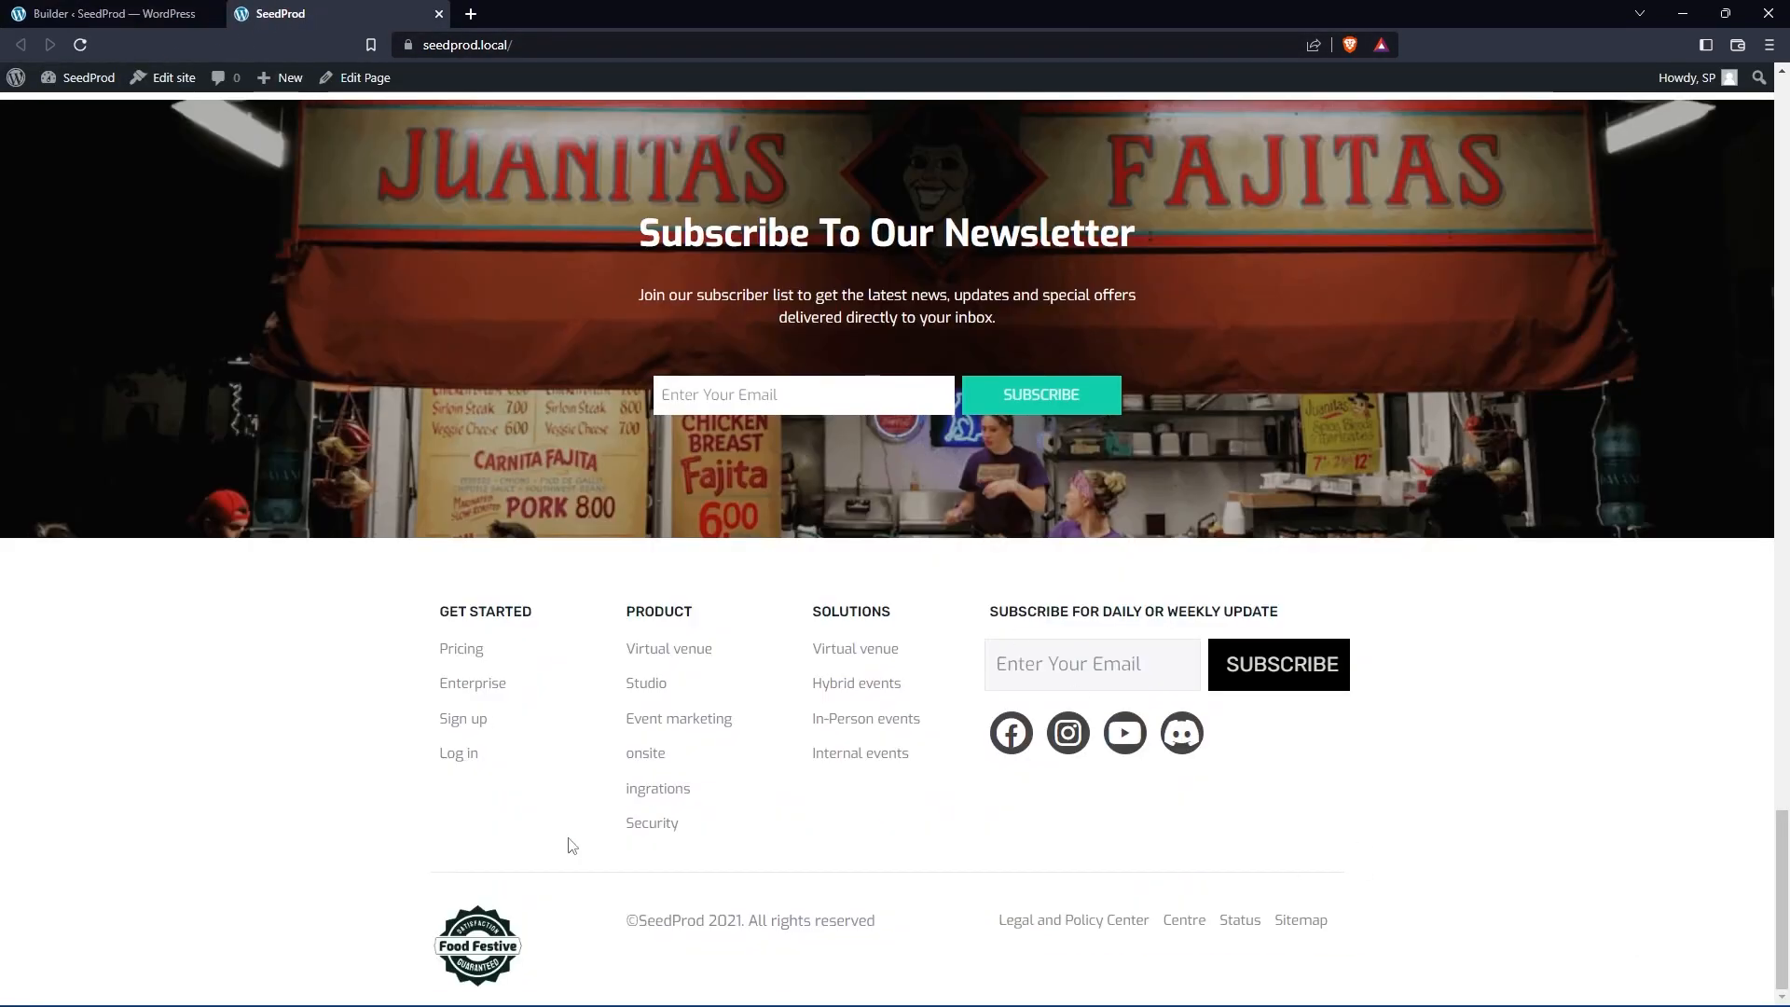
mouse_move(1484, 726)
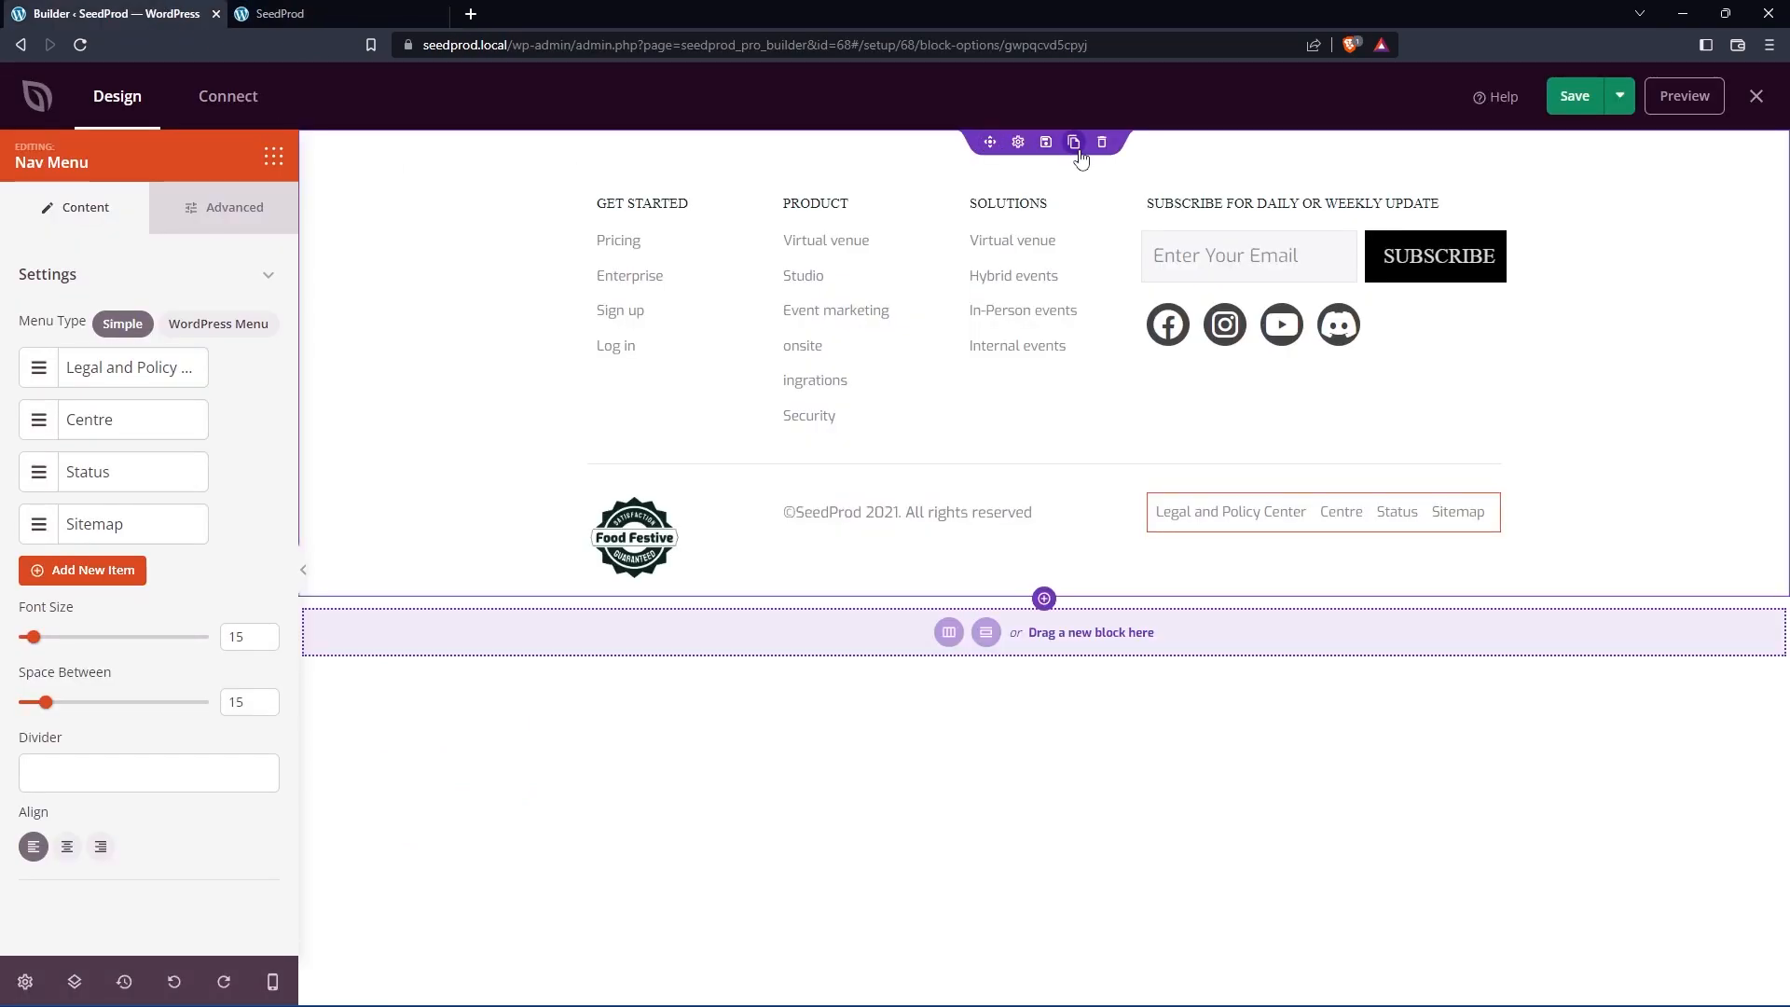
Step: Delete the old footer row, add a wide-plus-narrow two-column row, and place the Food Festive badge image in the right column
left_click(1100, 142)
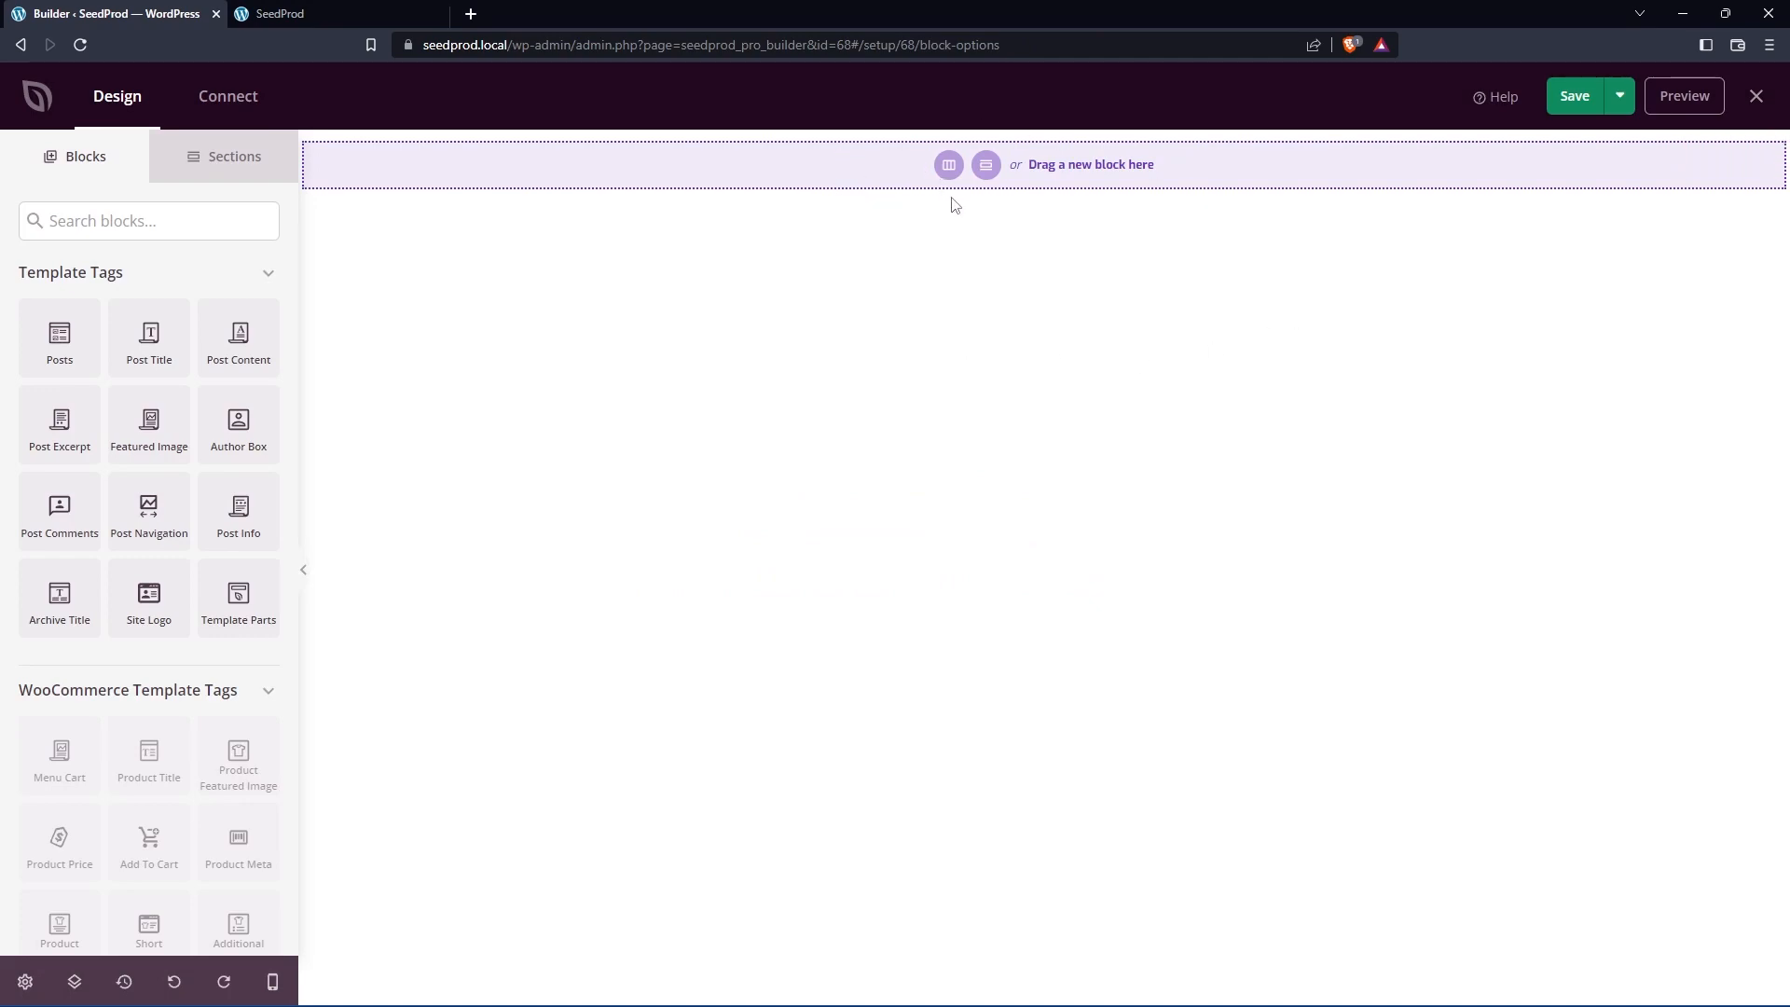
left_click(947, 164)
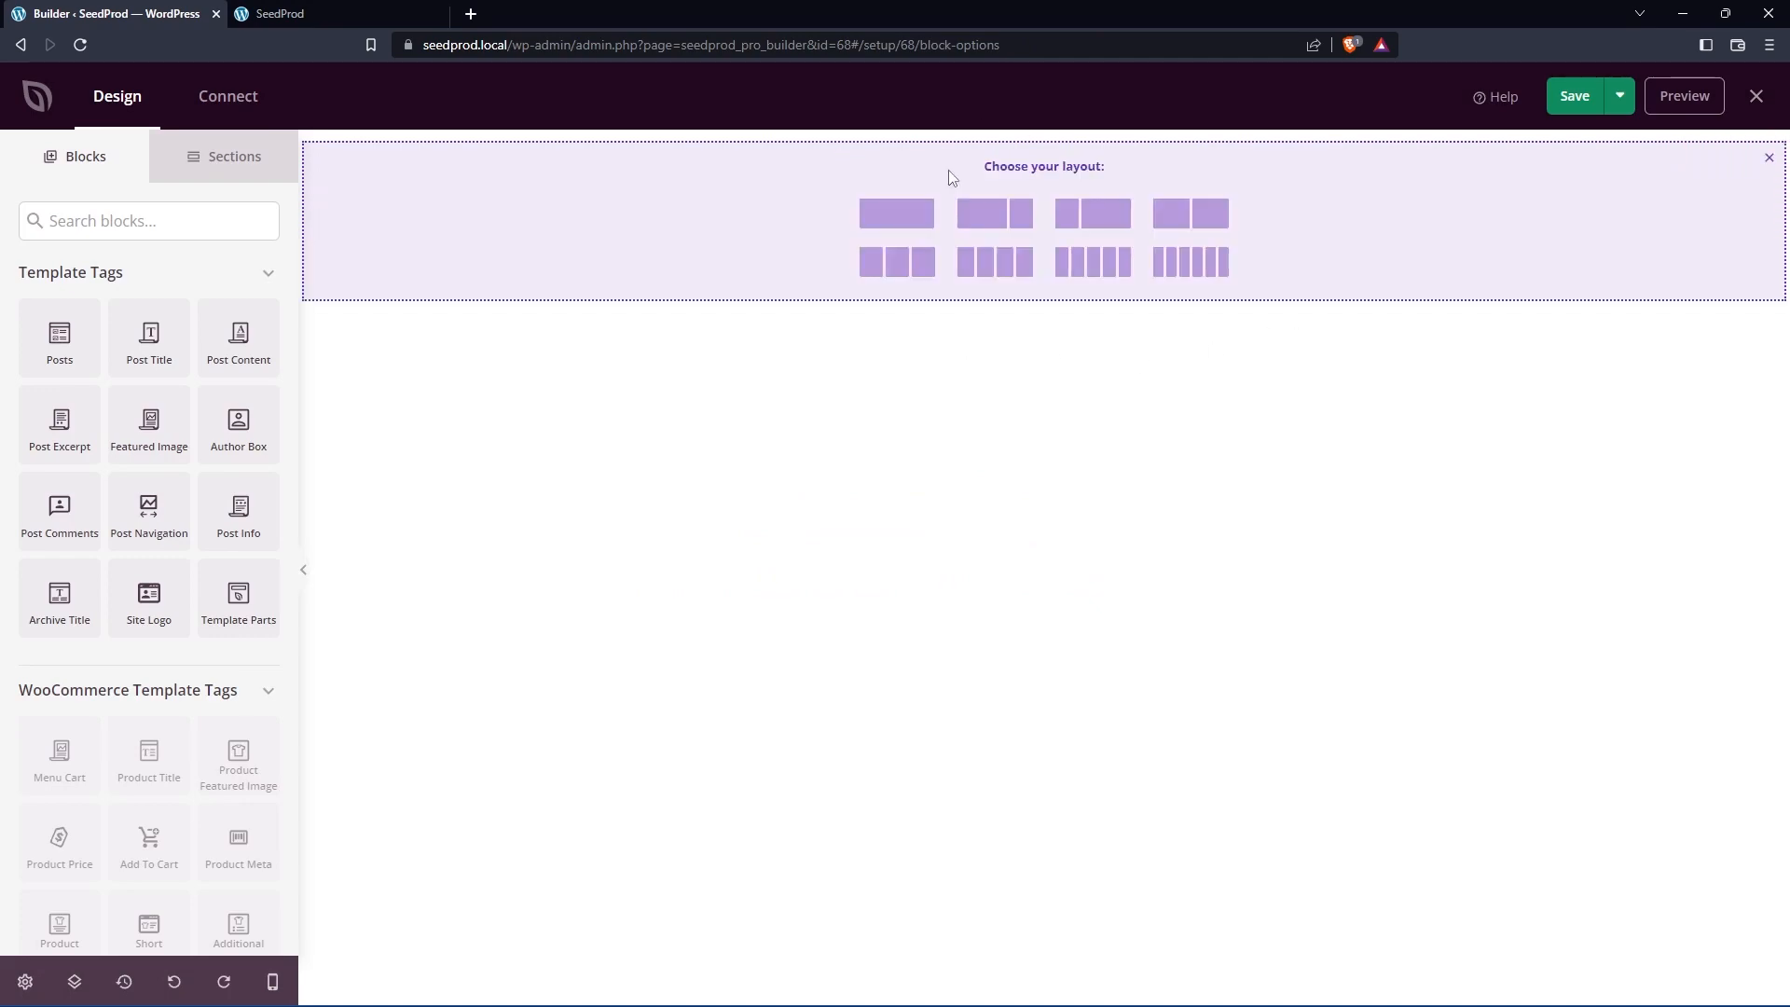
mouse_move(928, 186)
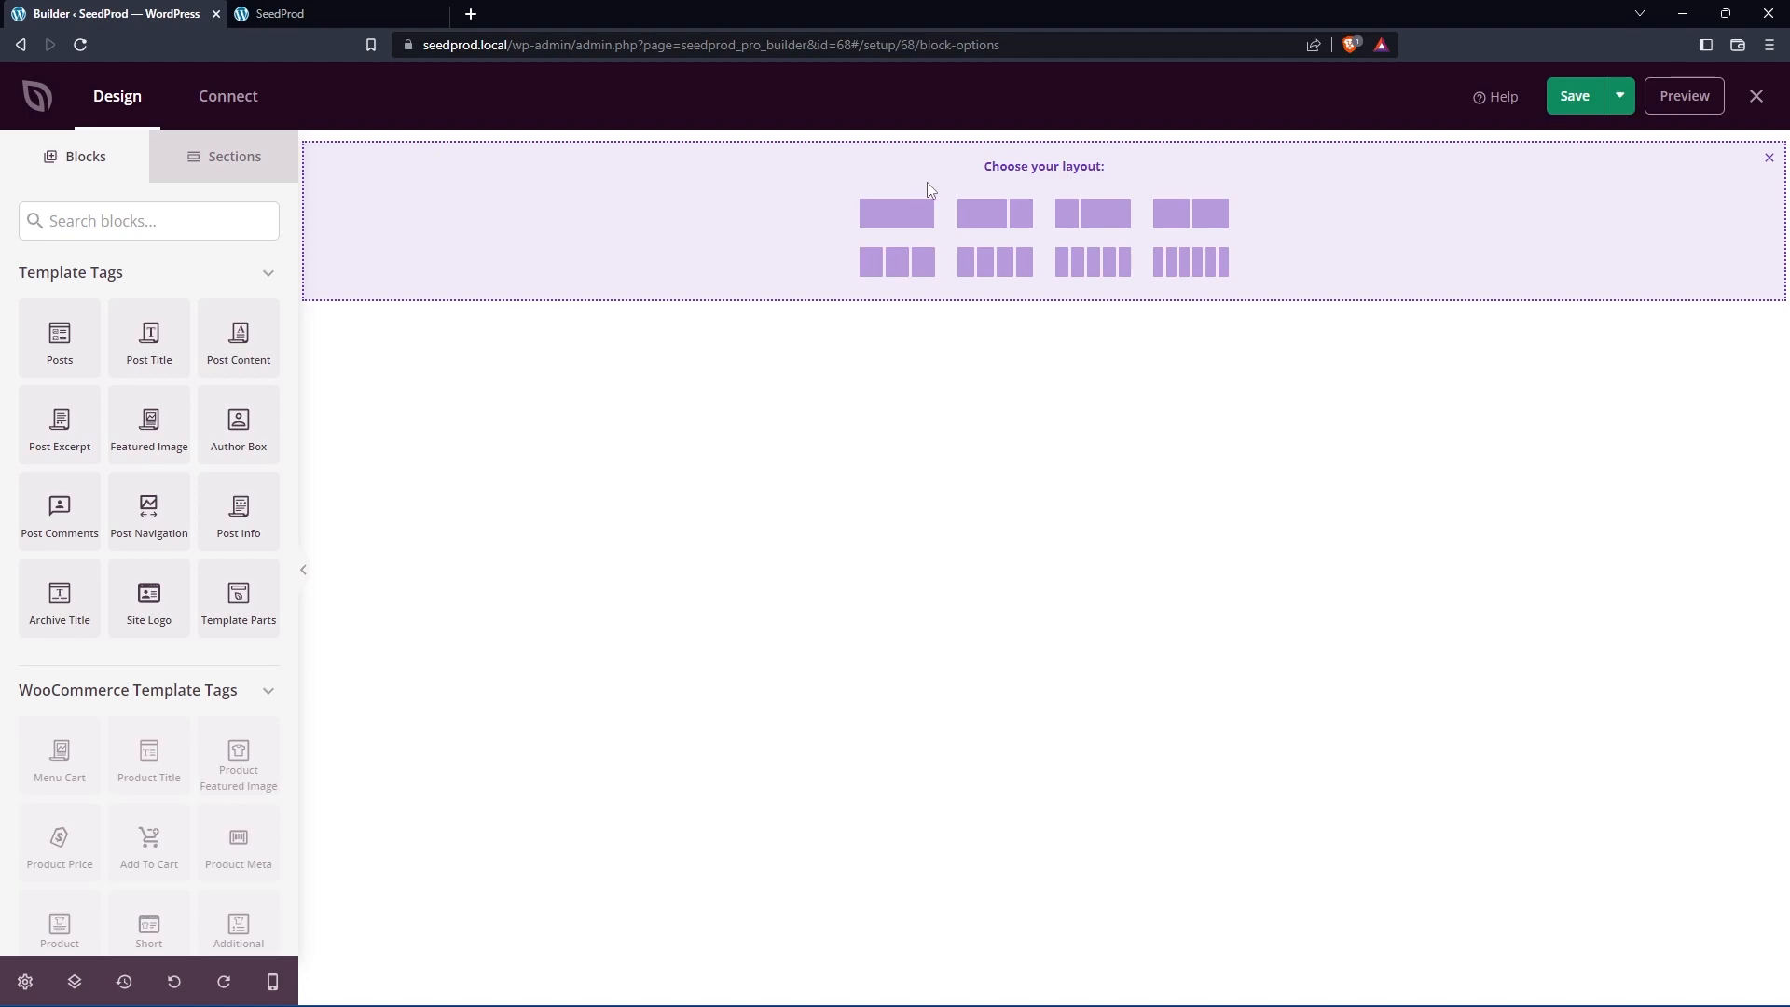
left_click(994, 213)
type("image")
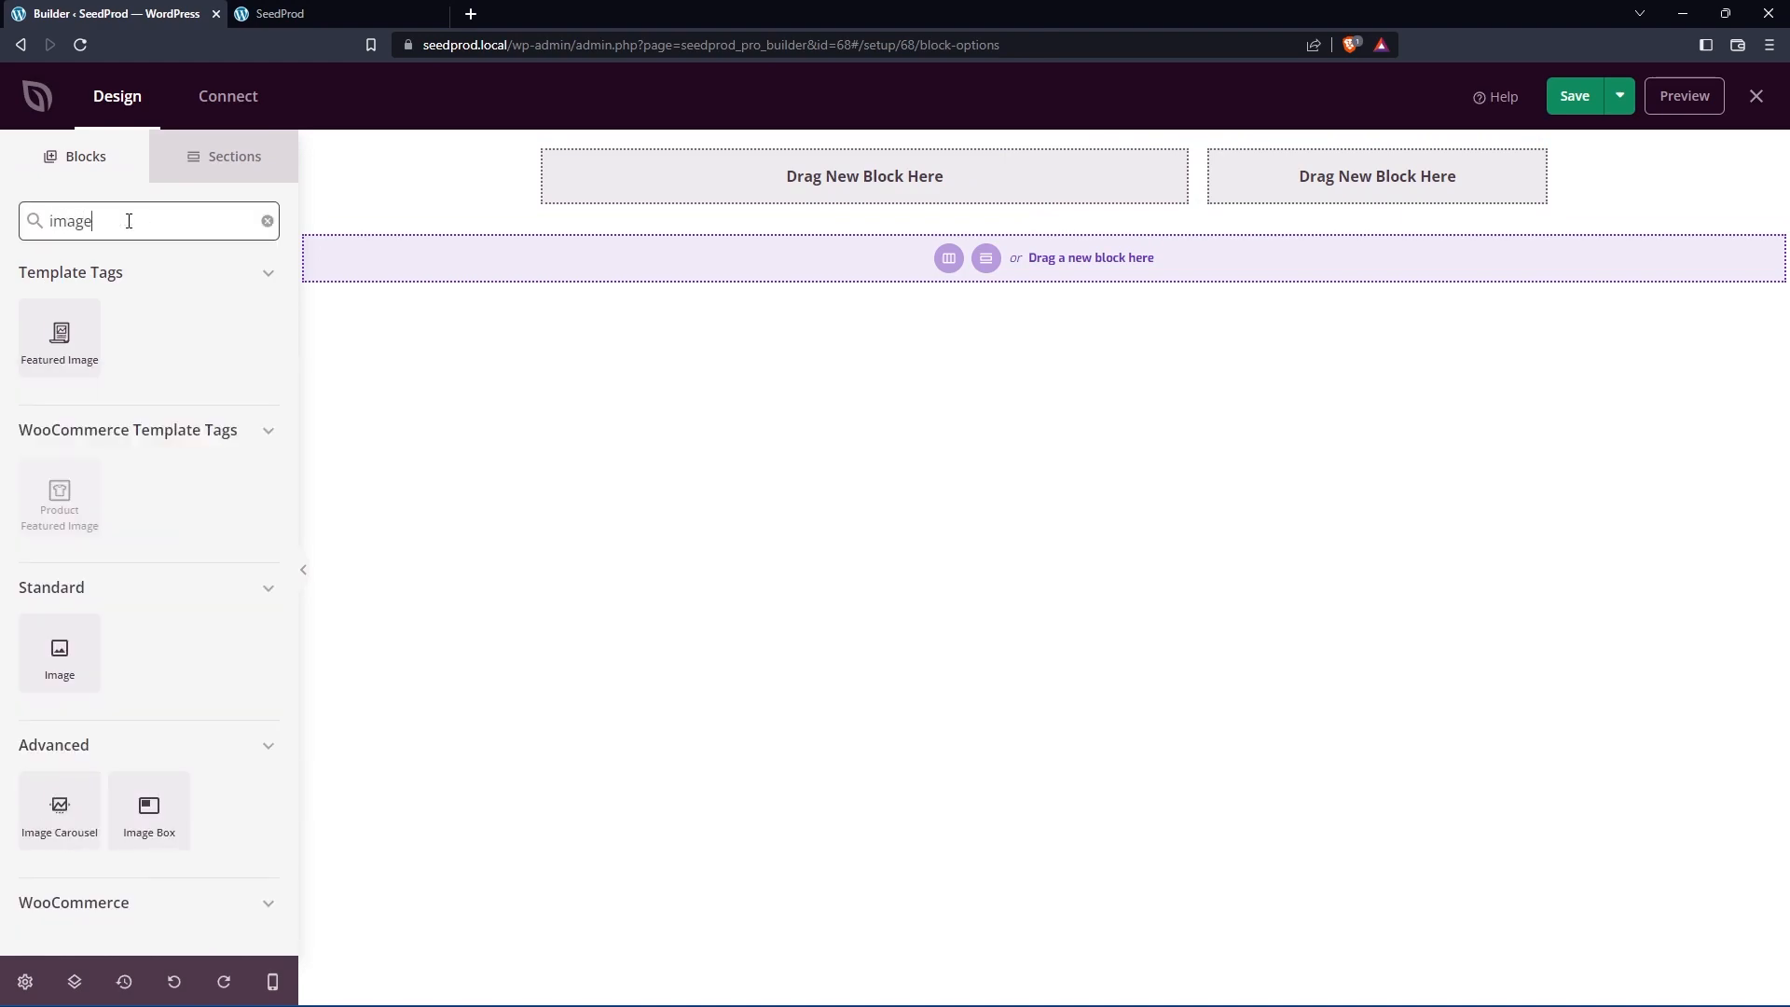
left_click_drag(59, 650, 1376, 248)
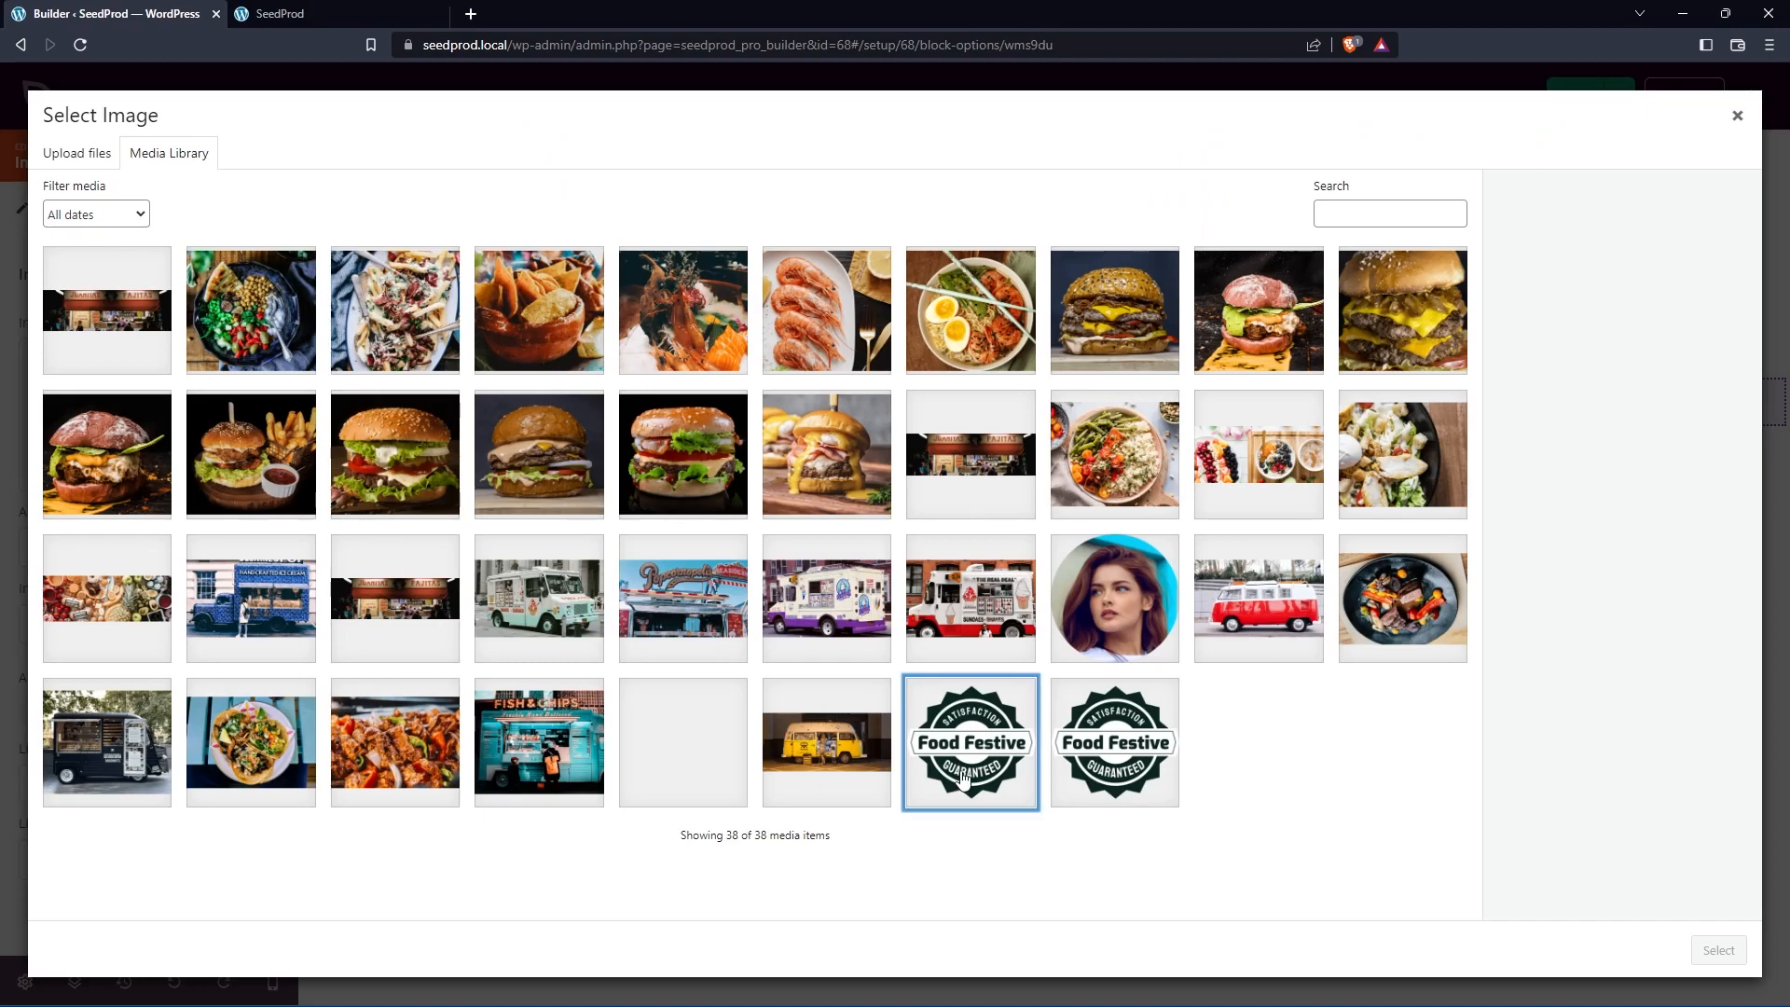
left_click(1717, 949)
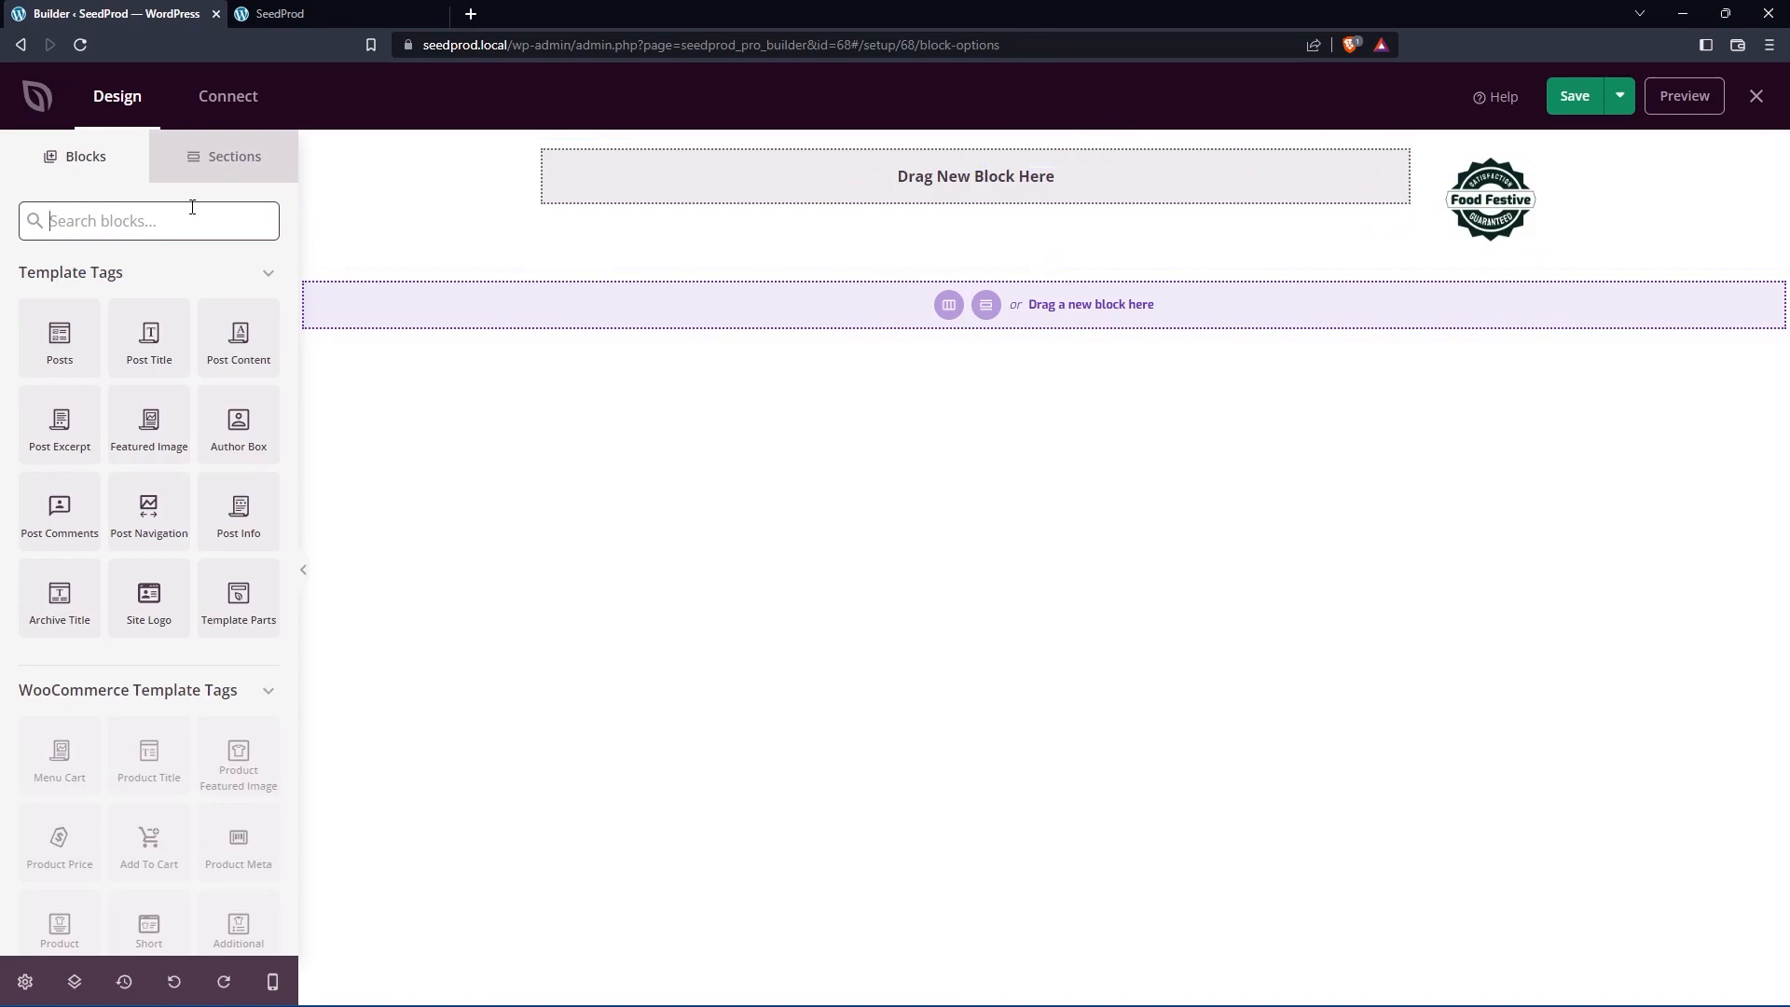
Step: Add a Nav Menu block to the left column beside the badge
type("menu")
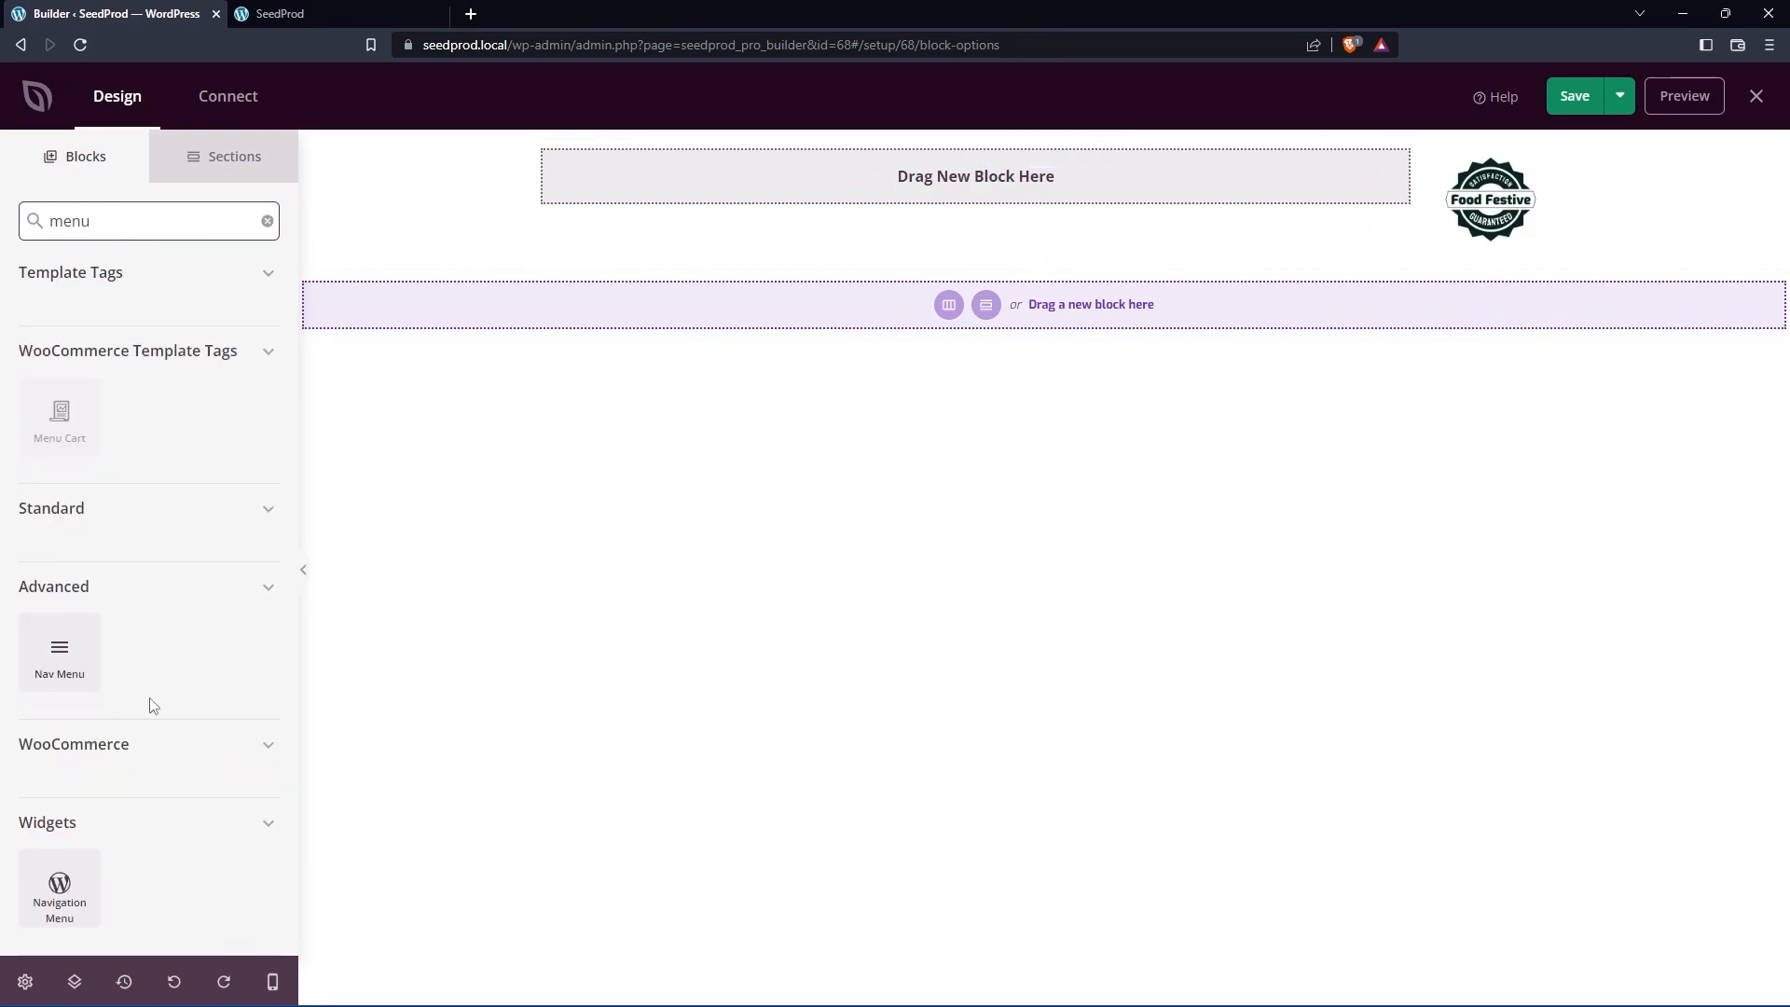
left_click(975, 176)
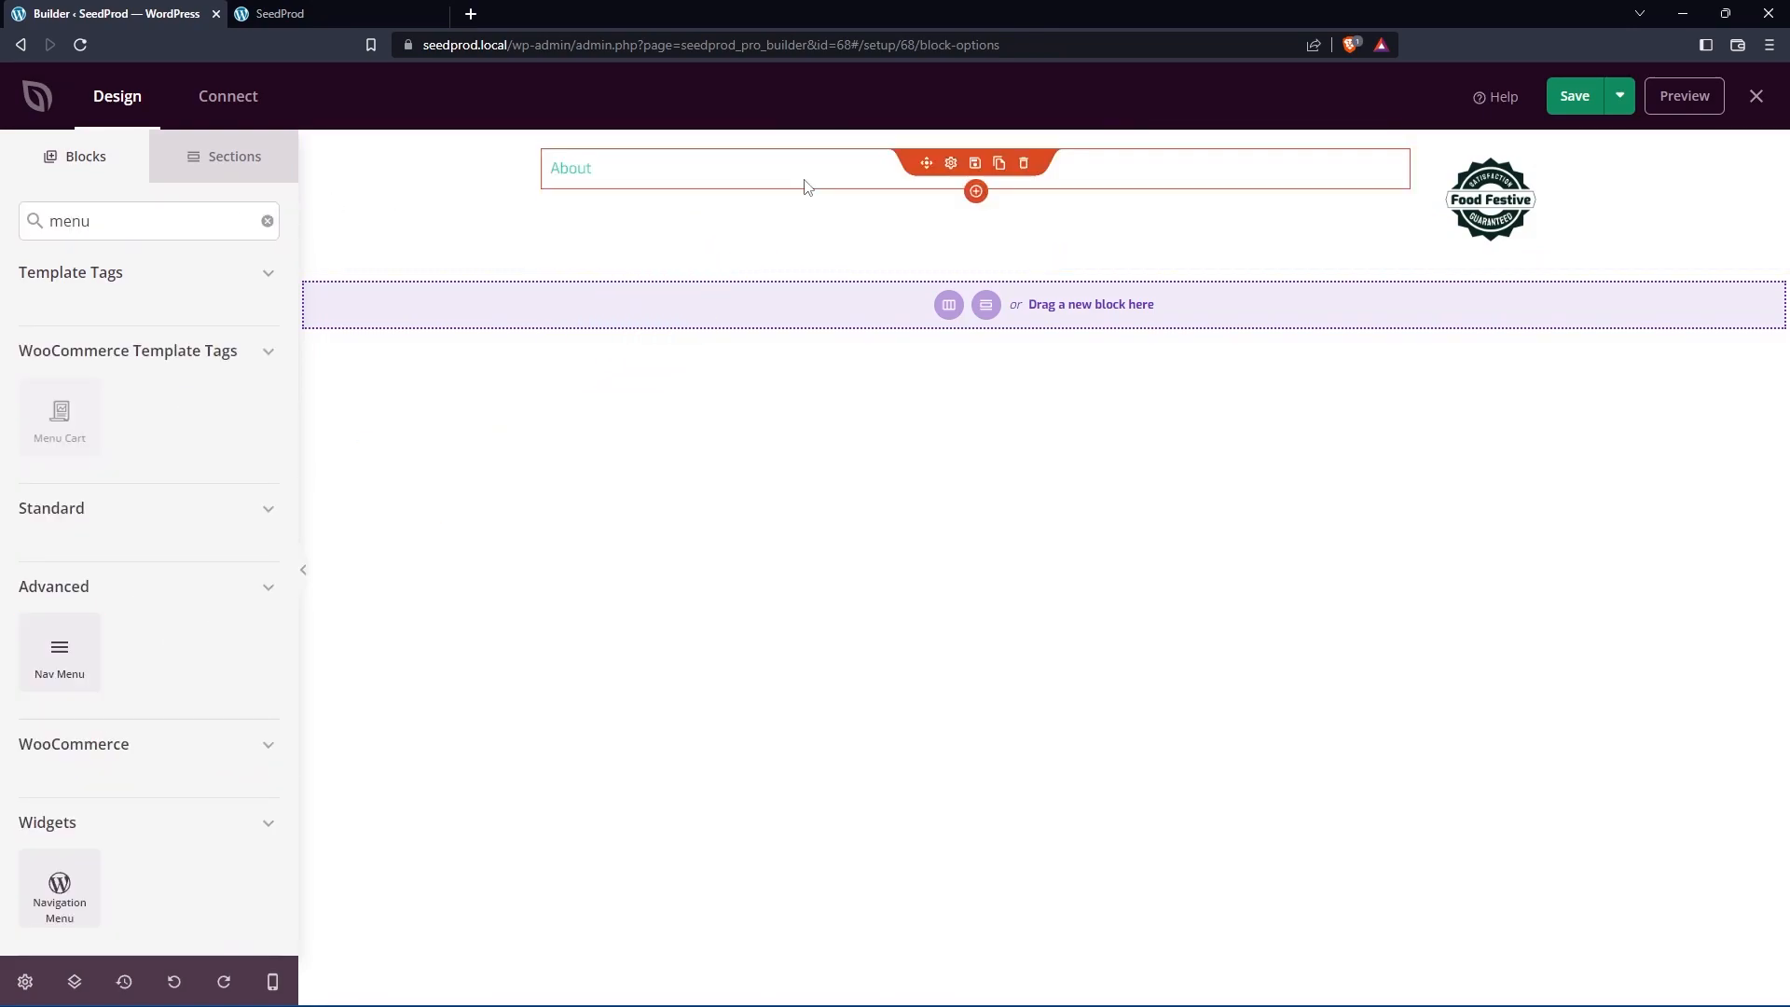
left_click(949, 162)
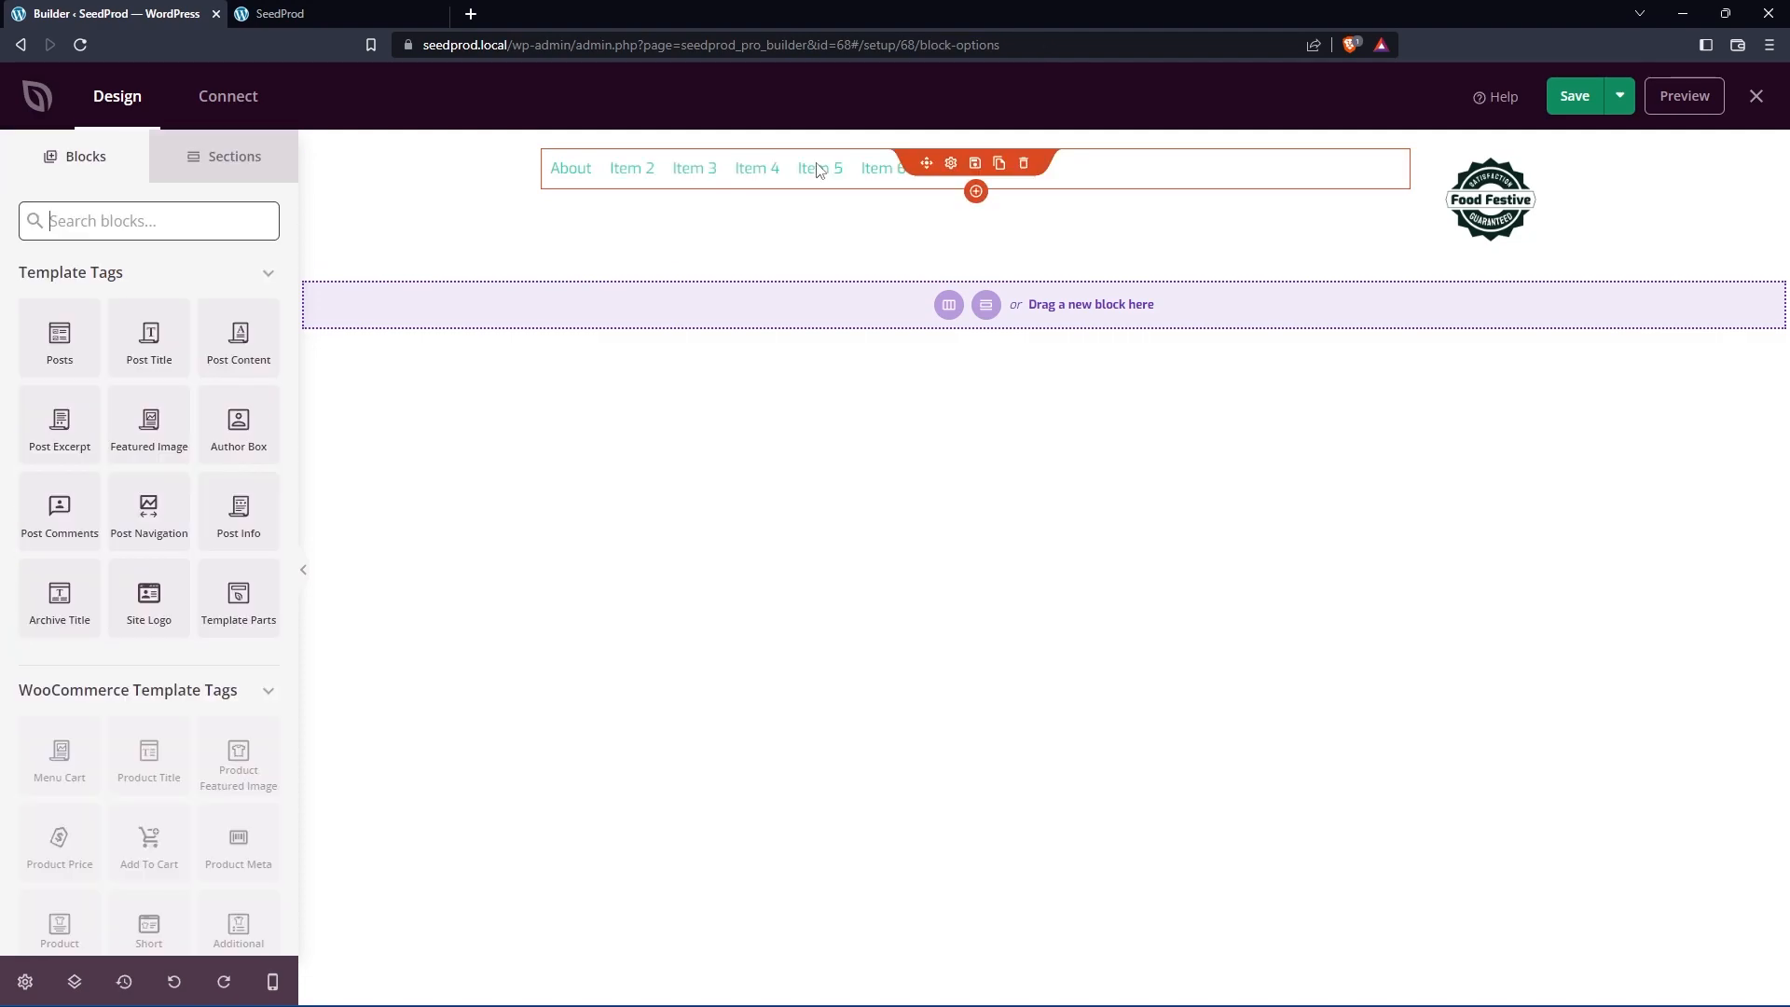
Step: Place Social Profiles icons below the menu and select them
type("social")
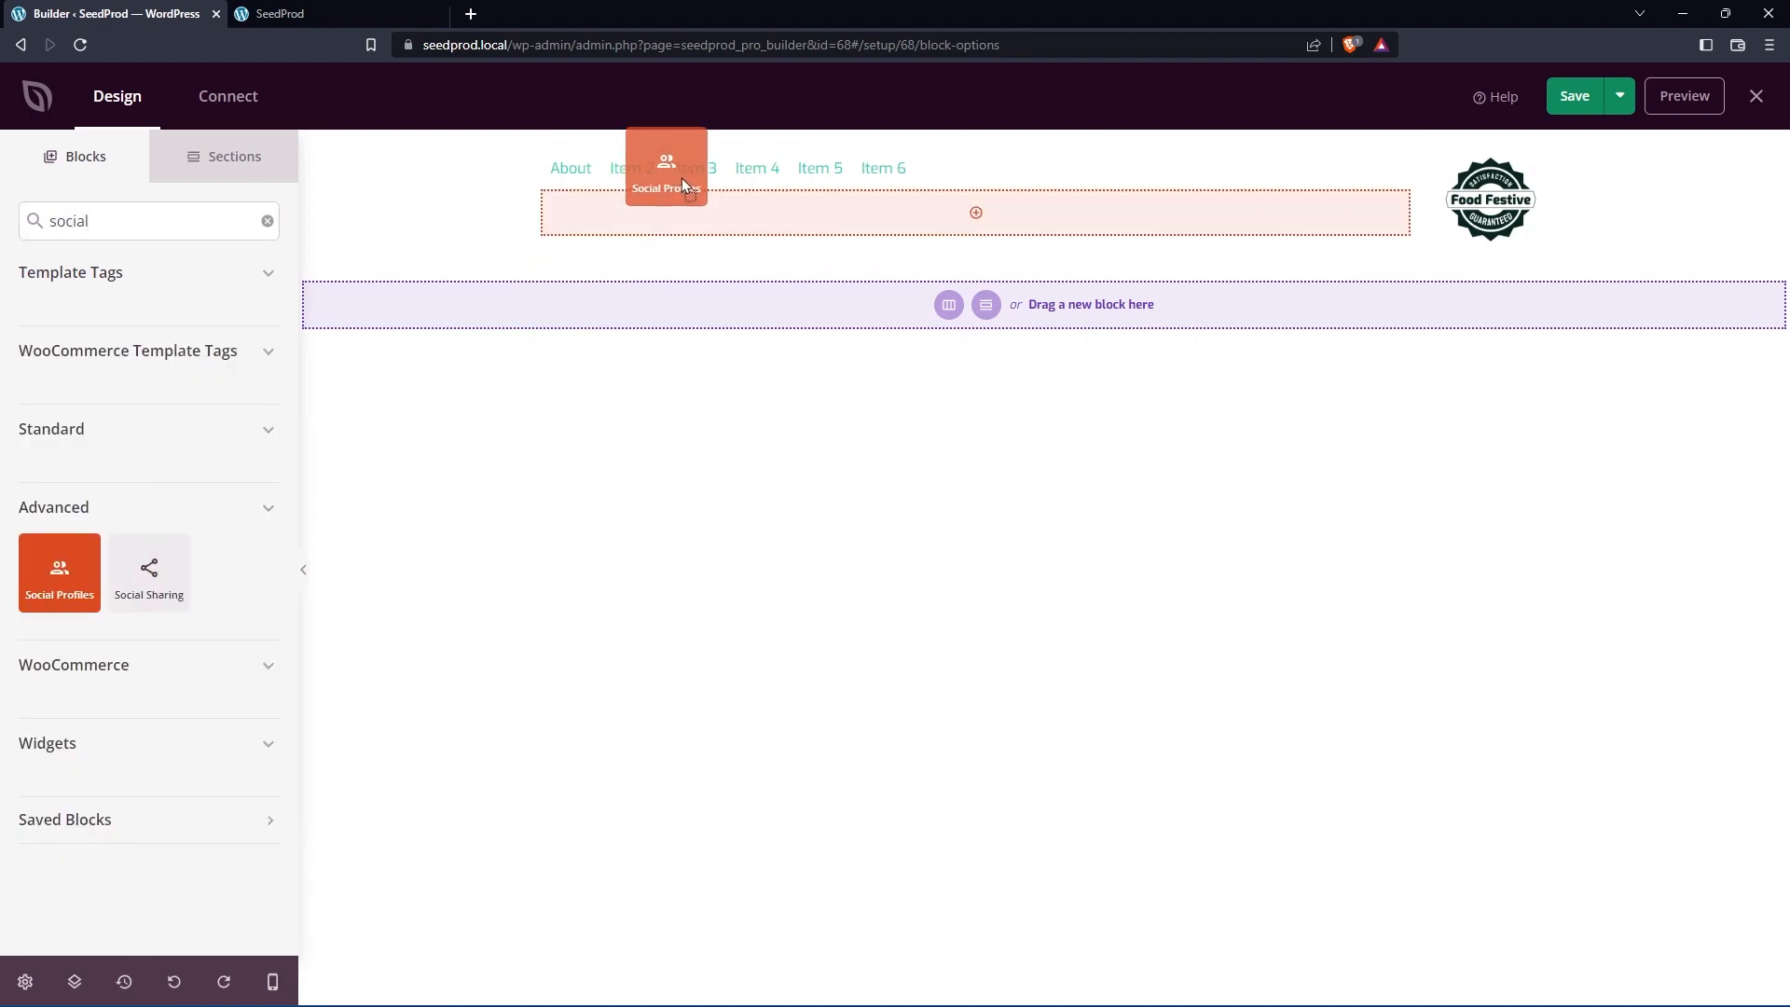
left_click_drag(60, 570, 974, 210)
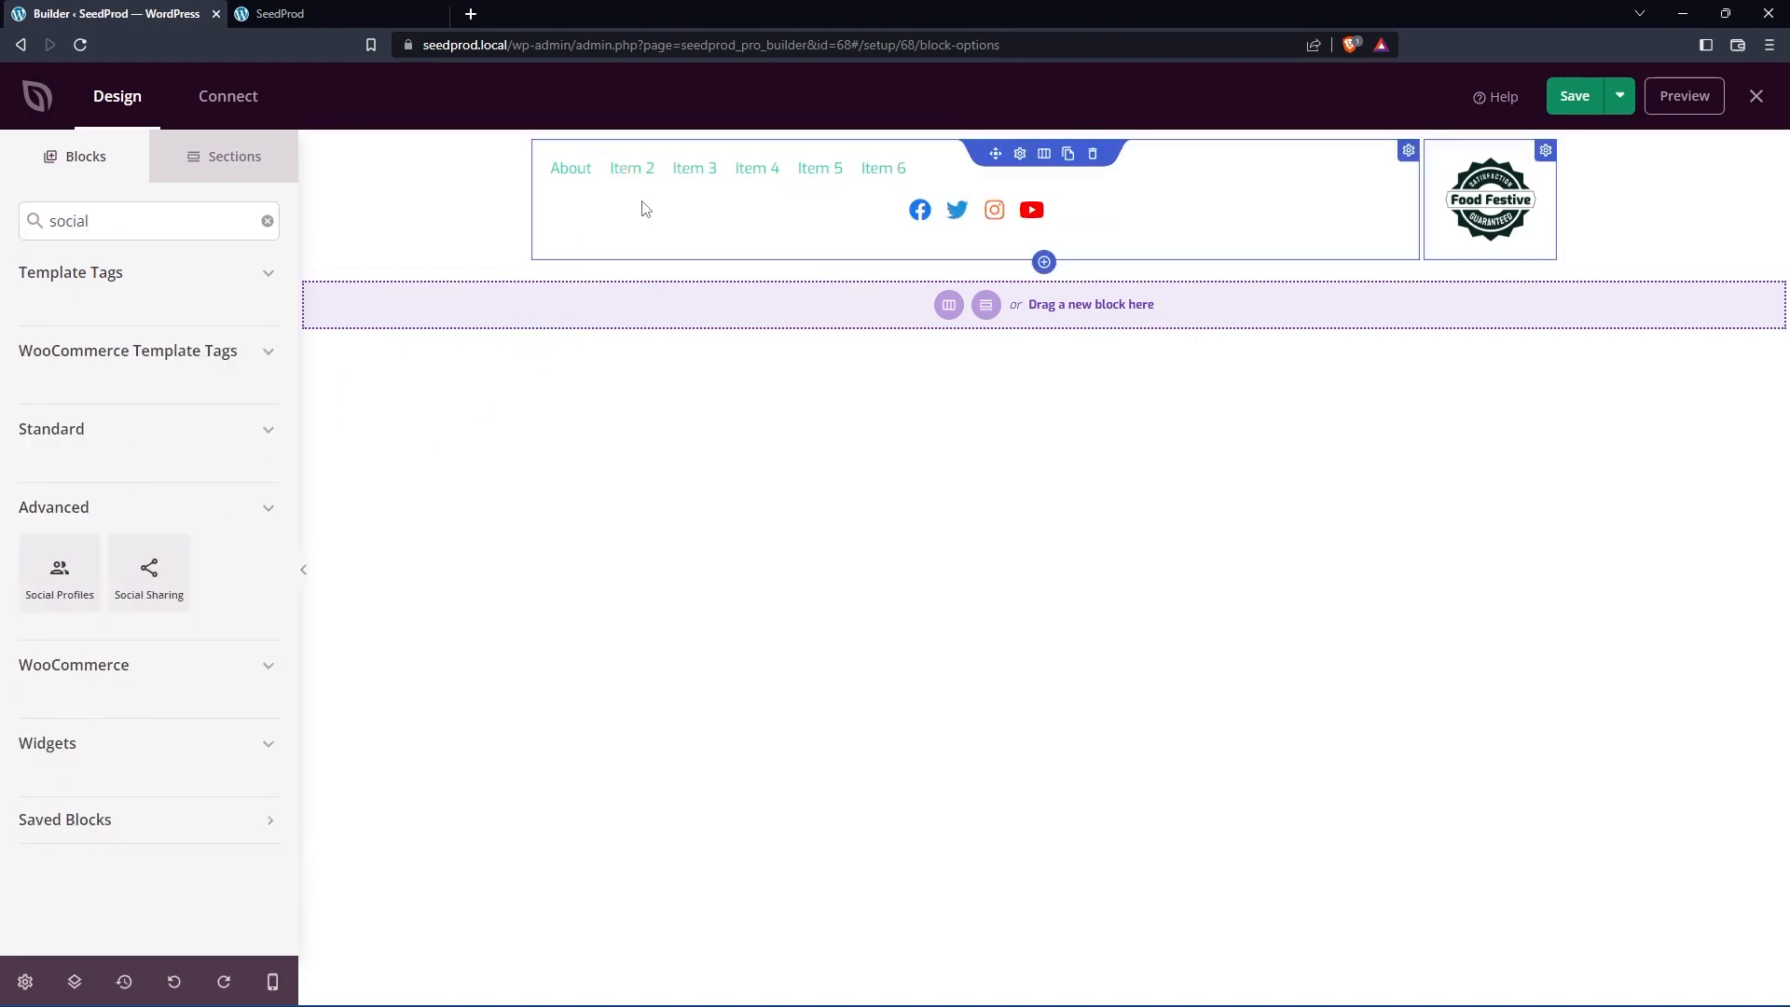
left_click(973, 209)
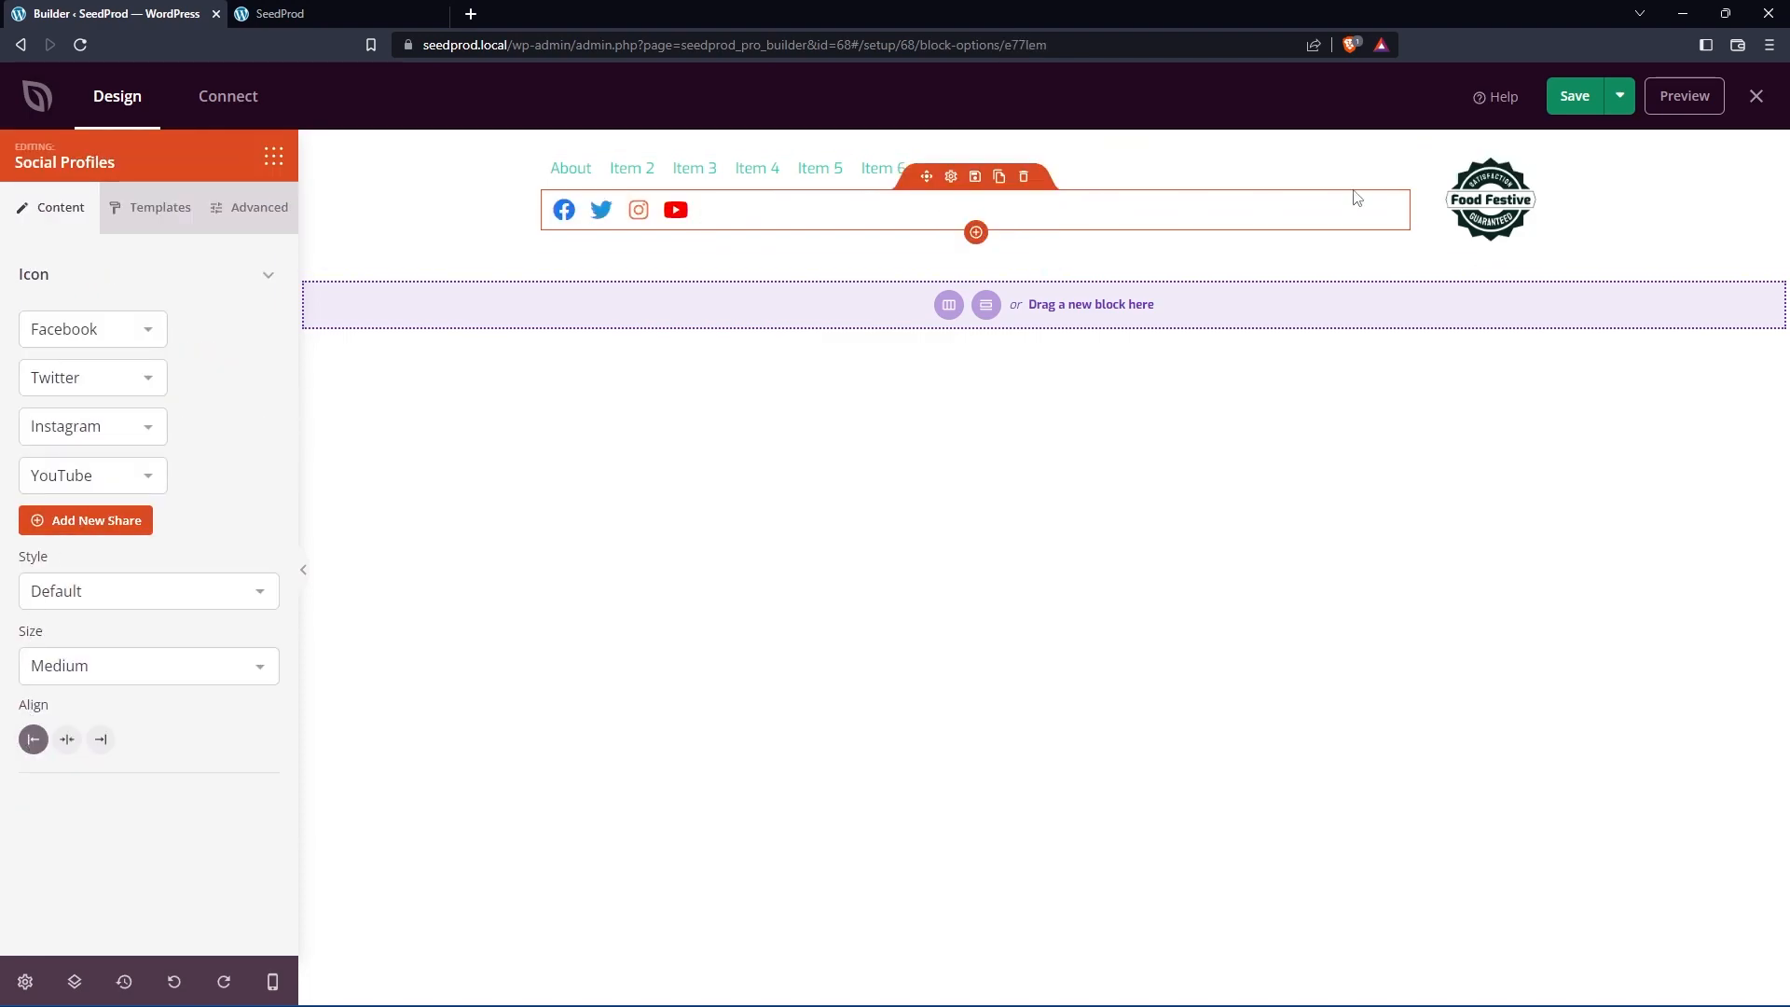
mouse_move(1018, 153)
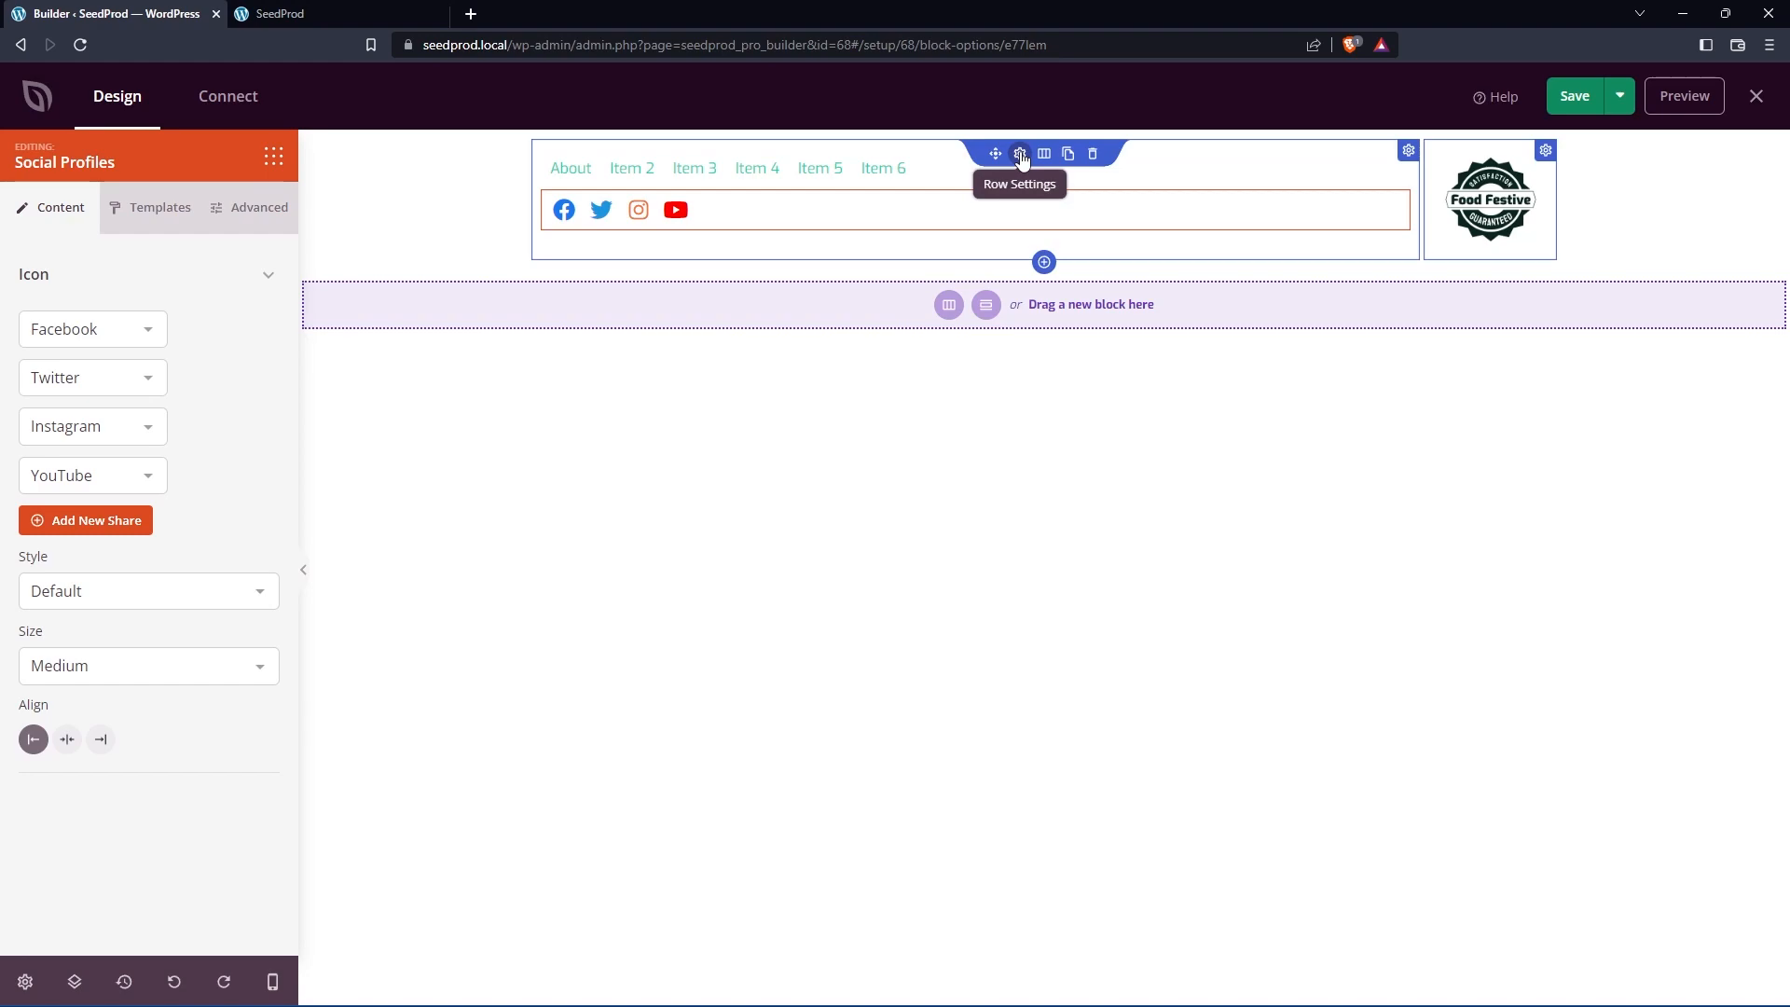
left_click(1018, 152)
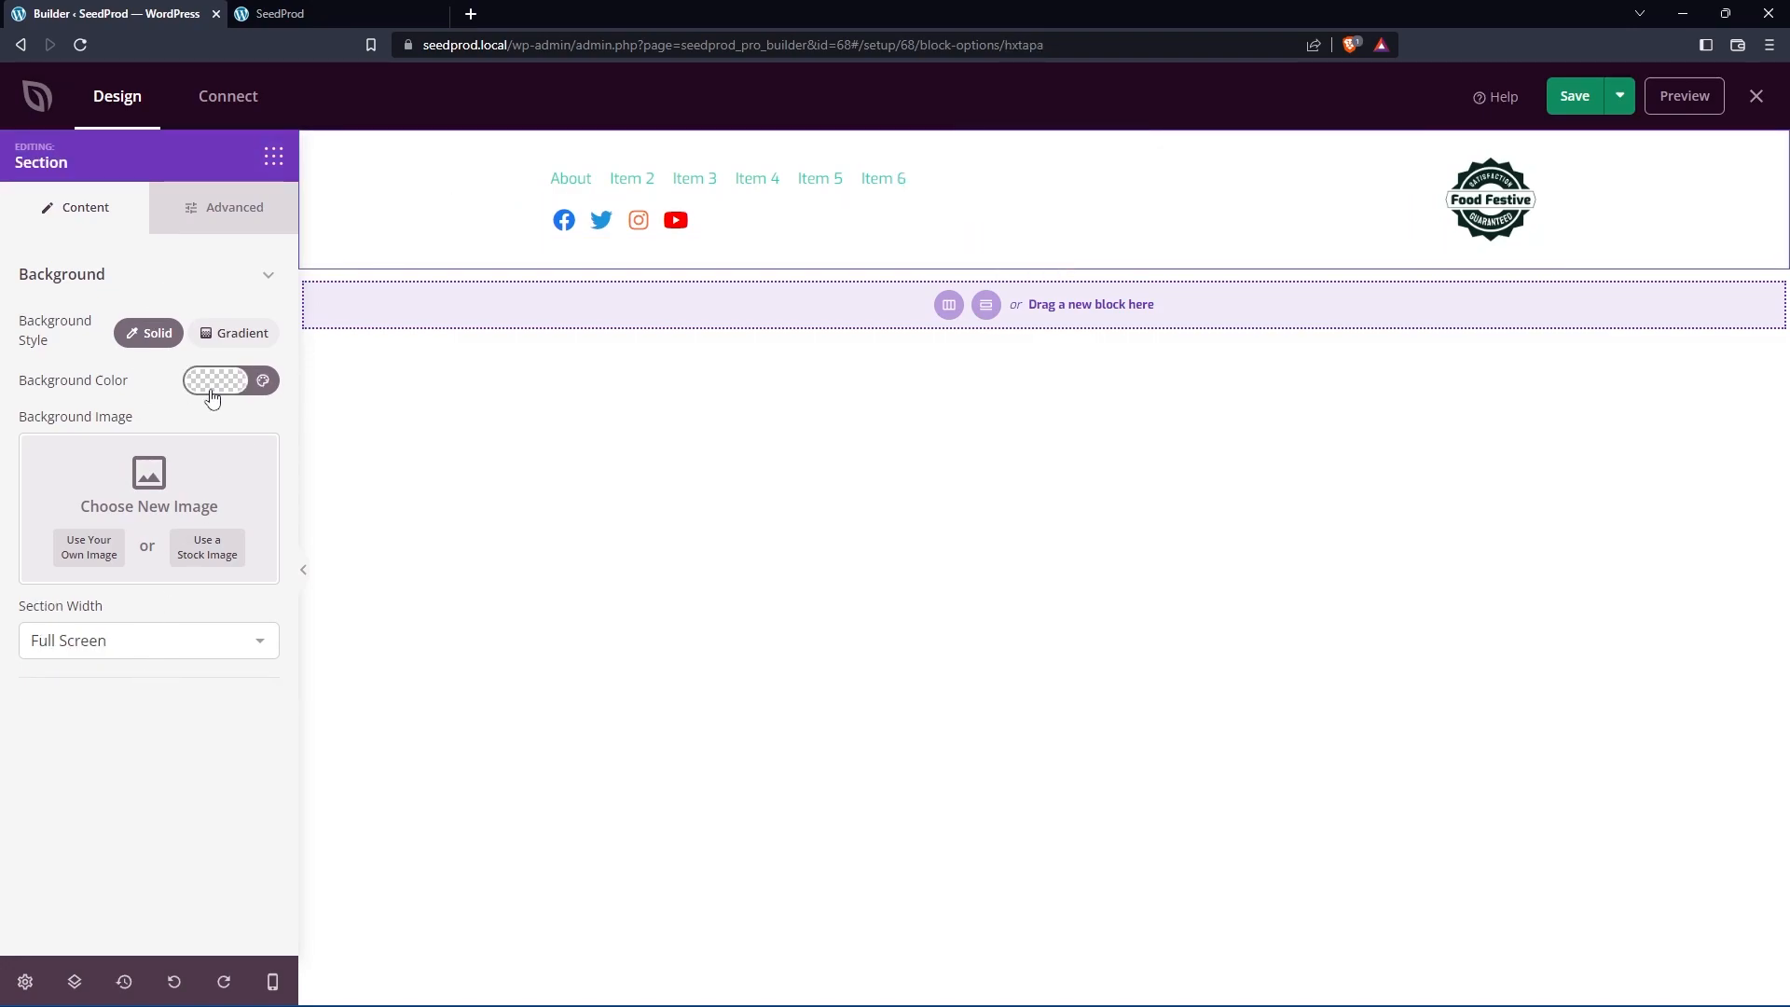
Step: Give the footer row a gray background and add a small, left-aligned Call To Action button under the icons
left_click(214, 378)
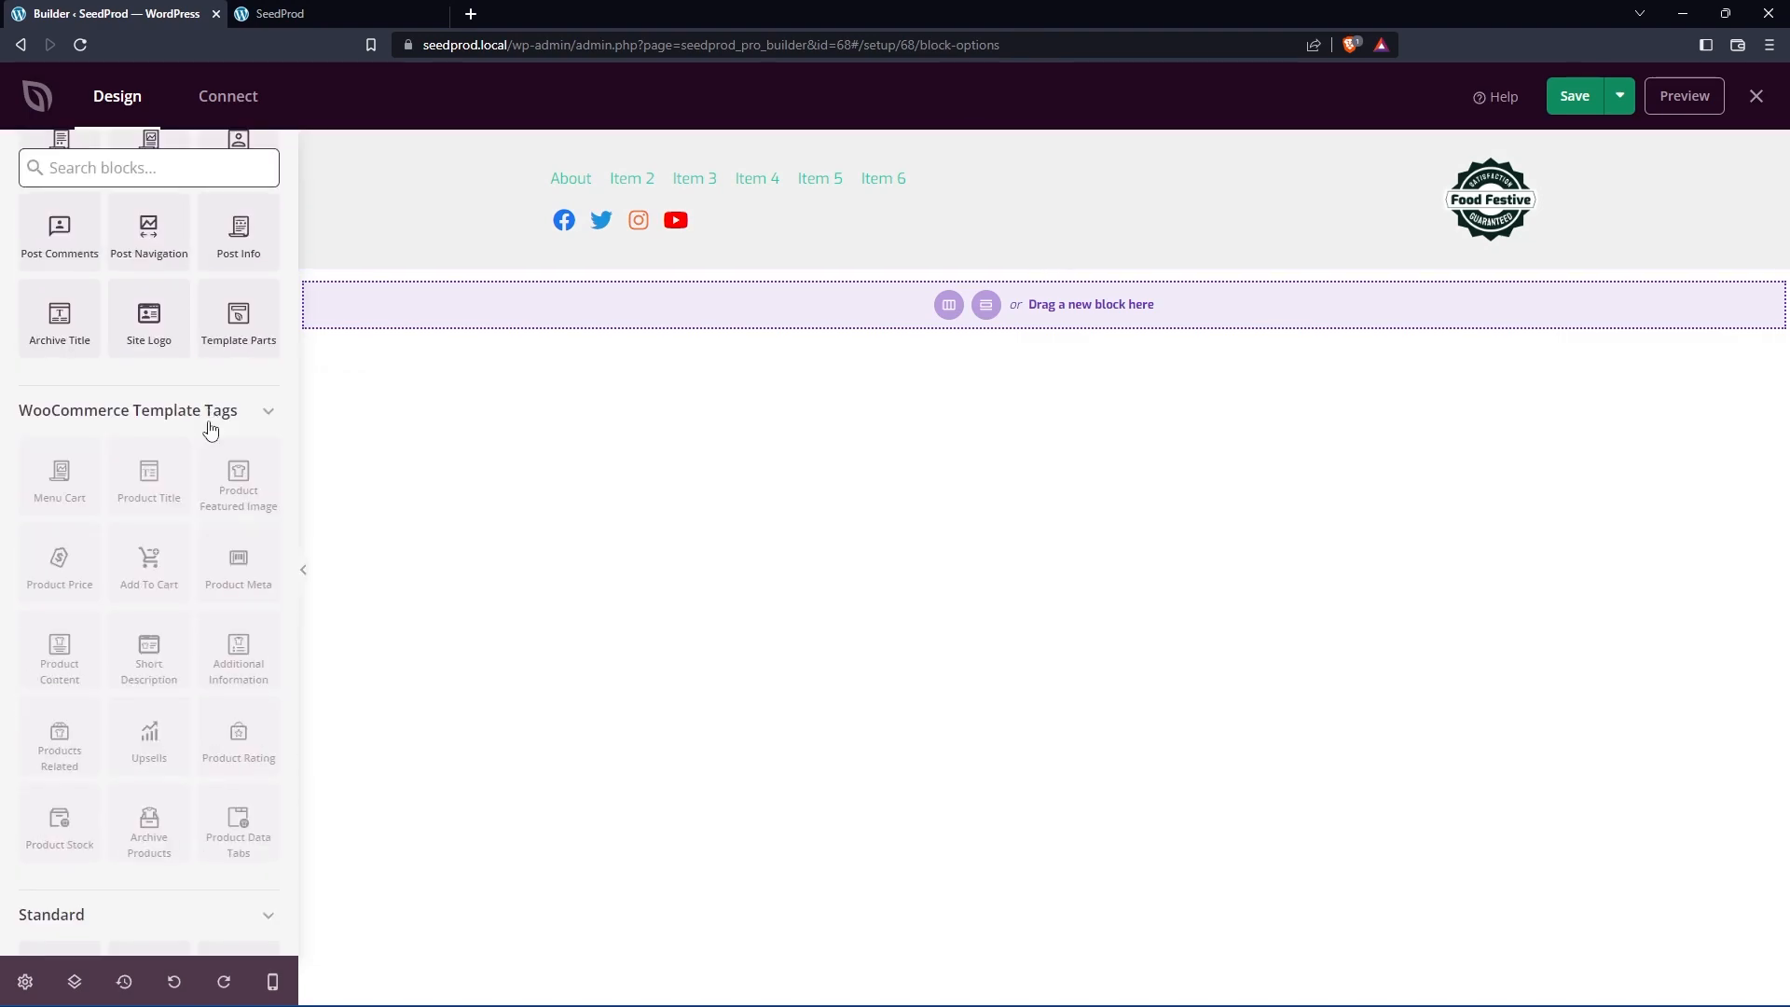
scroll("down", 3)
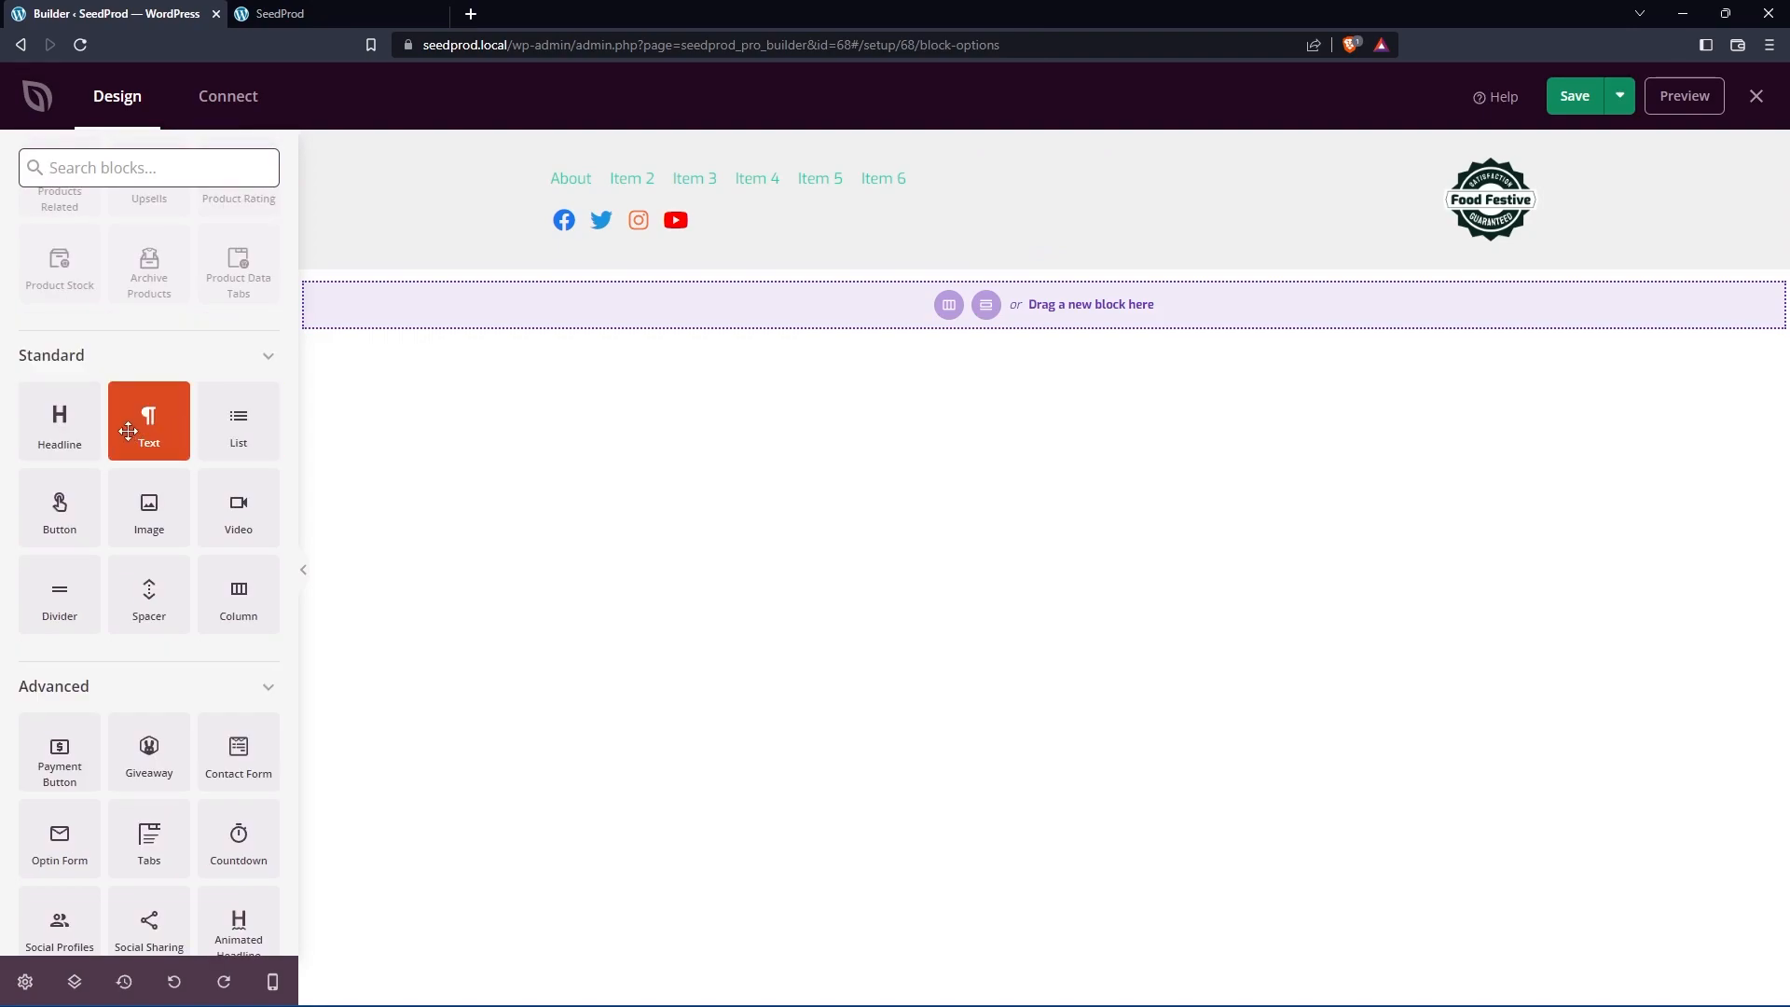
mouse_move(60, 507)
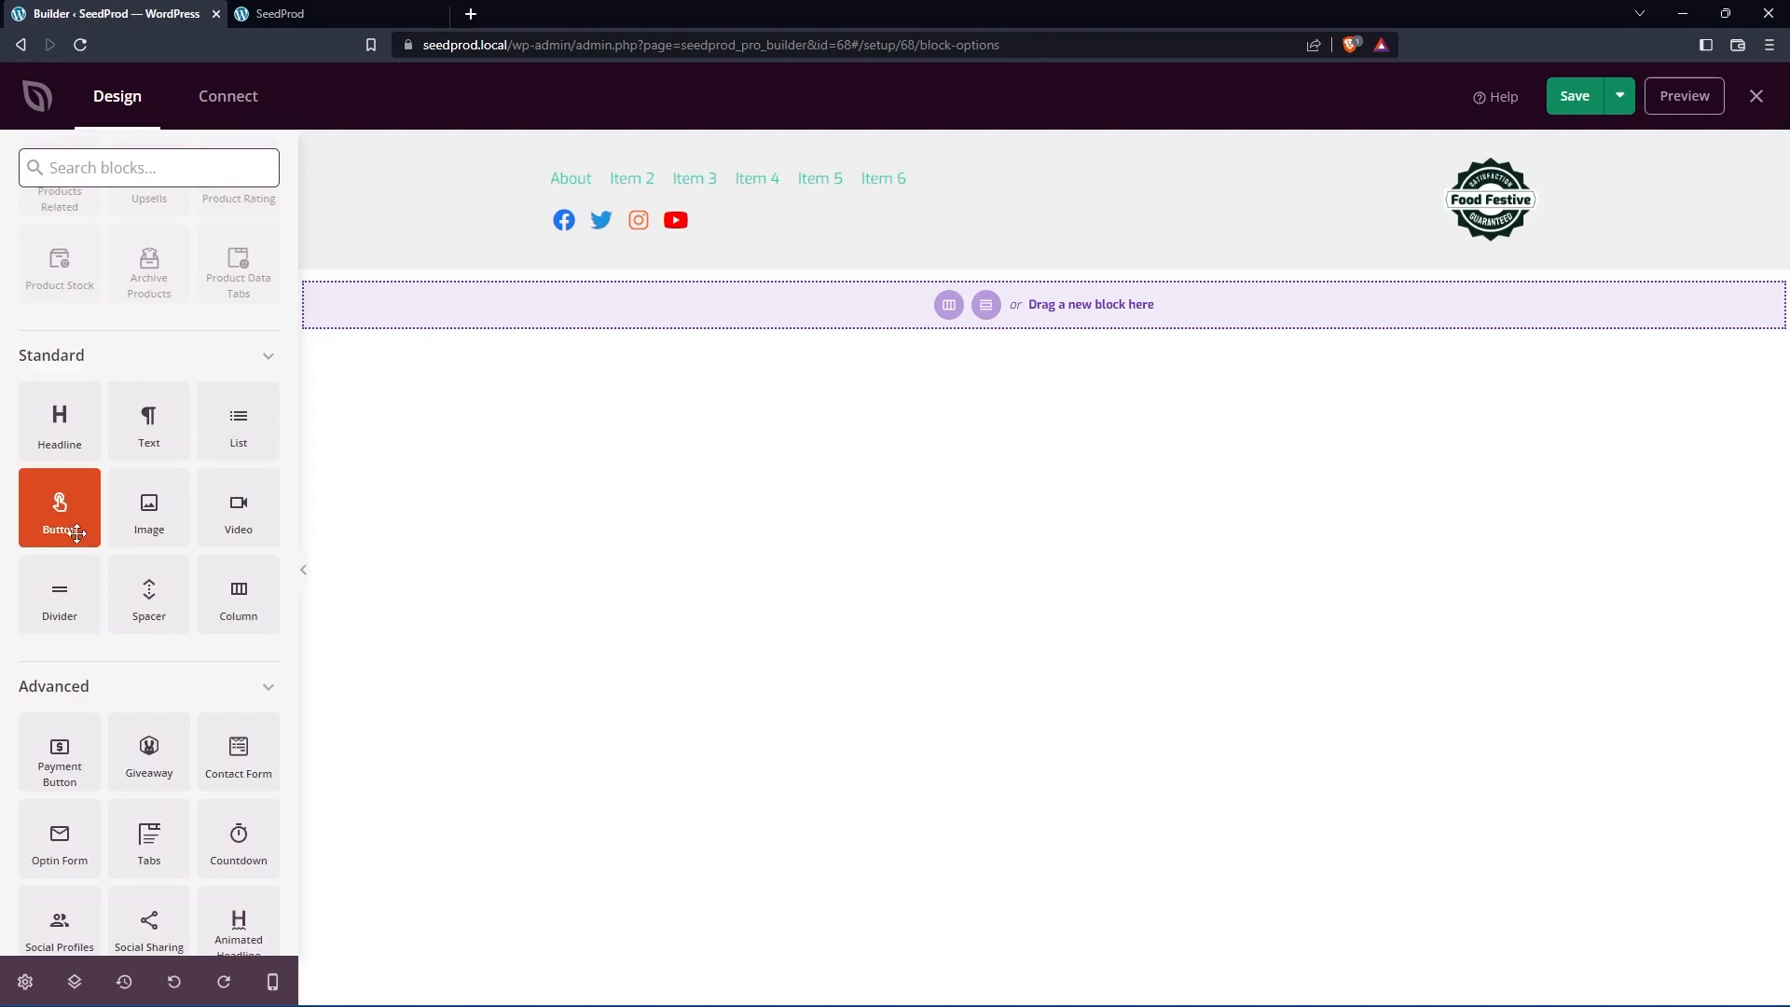
left_click_drag(60, 507, 975, 263)
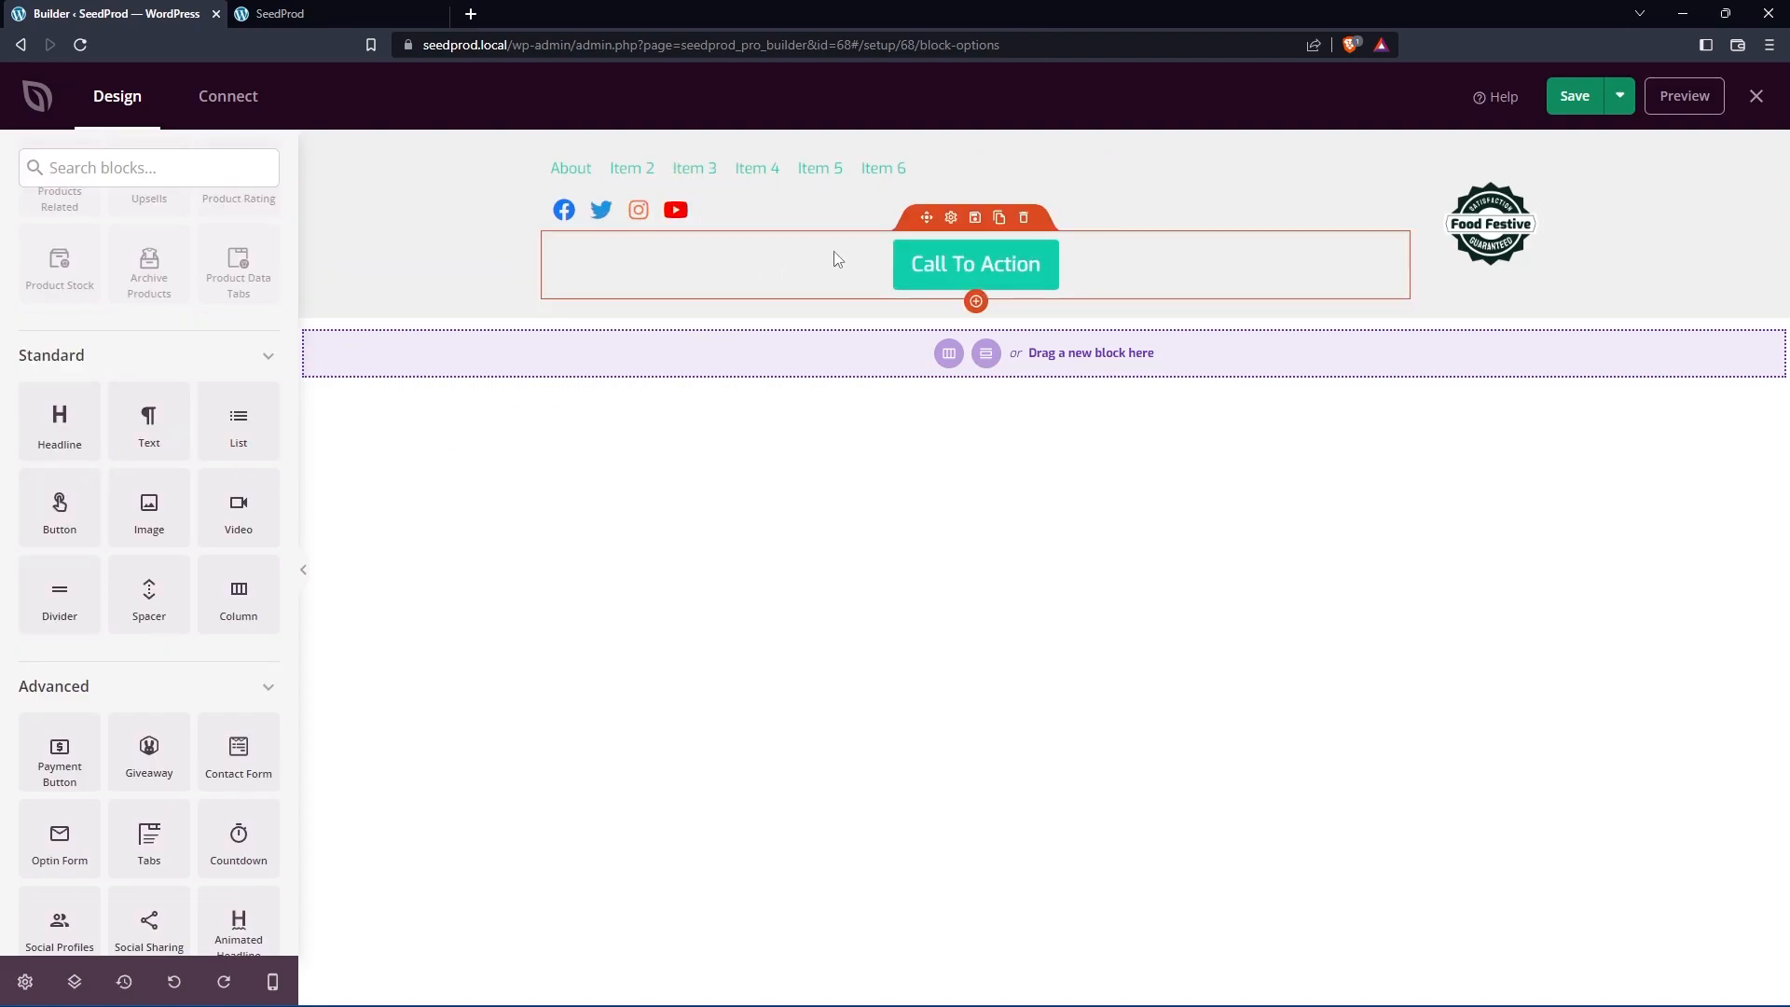
left_click(975, 263)
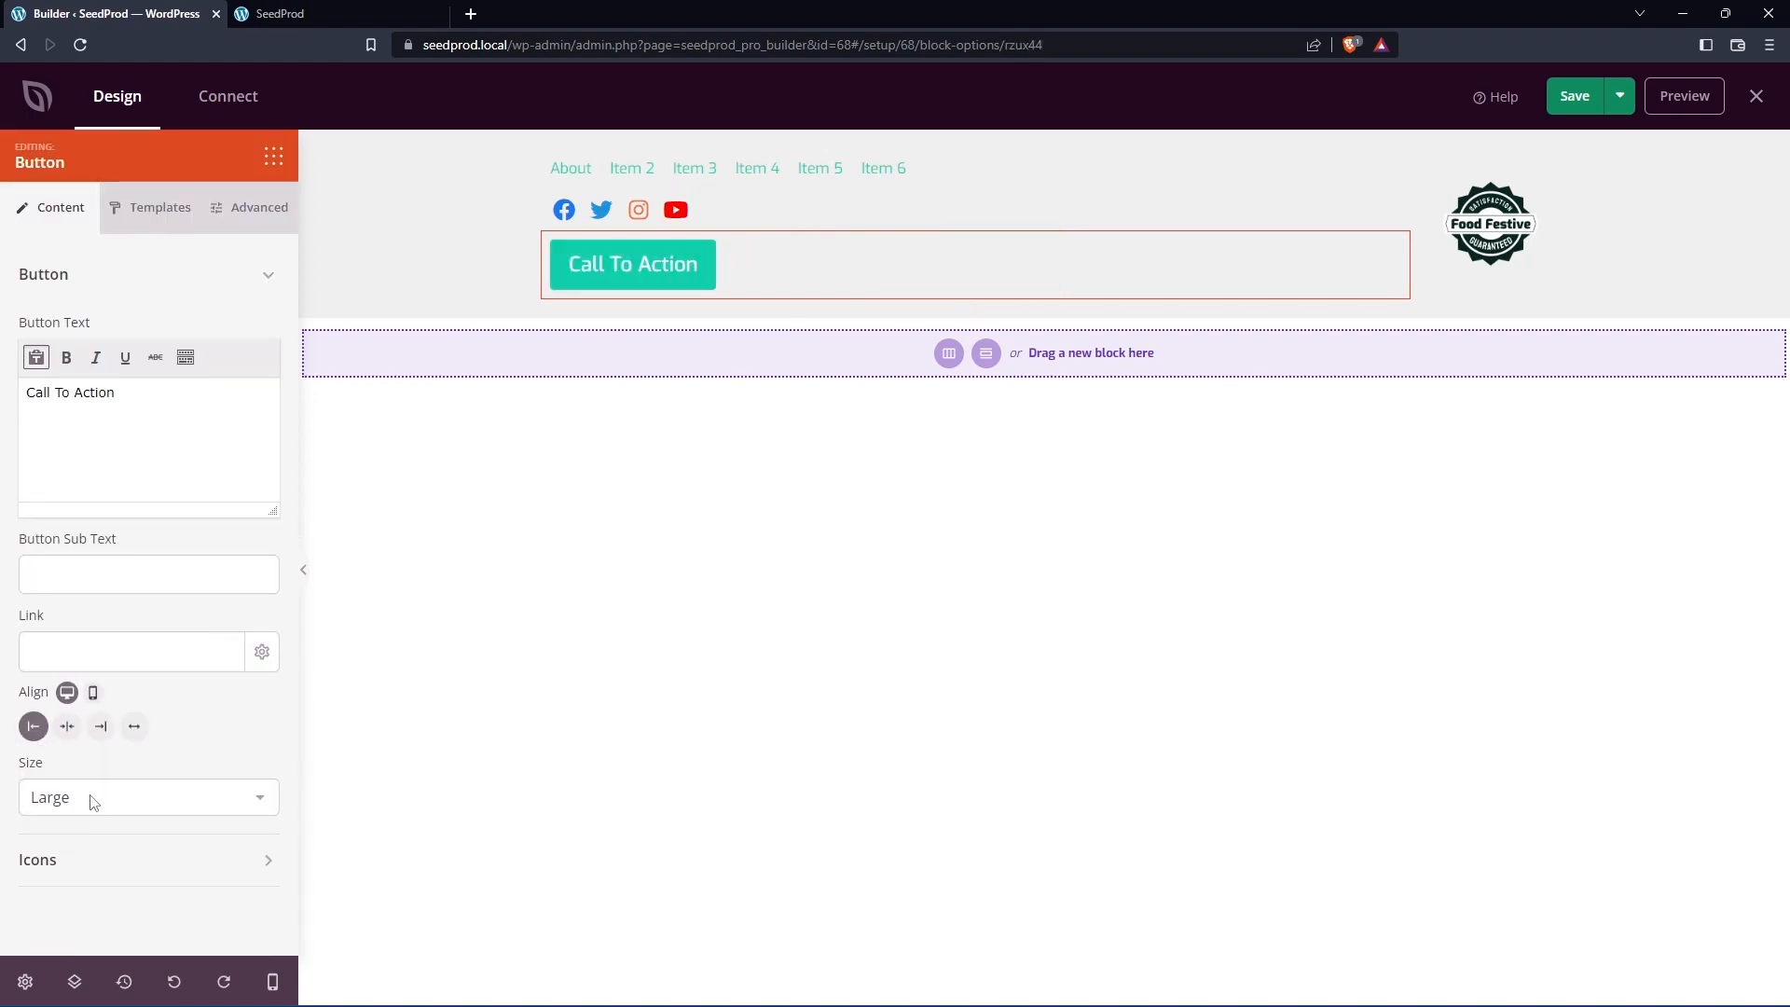
left_click(149, 796)
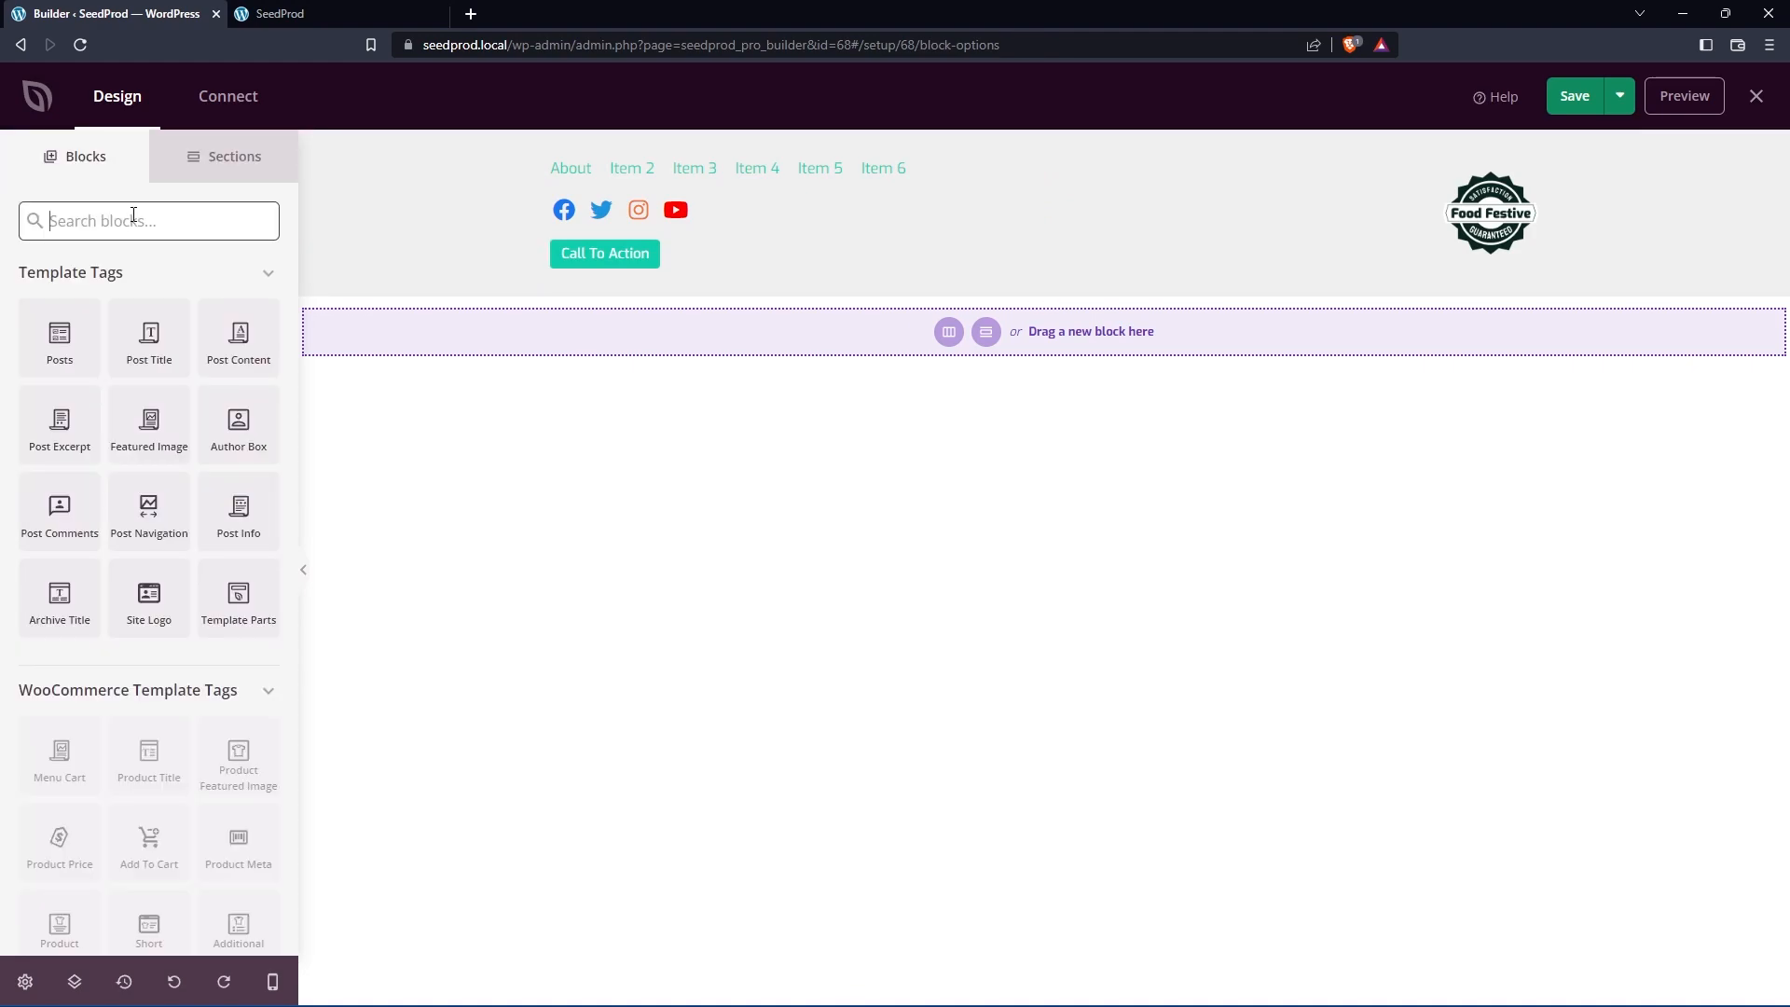
Step: Search the blocks for an optin form
type("optin")
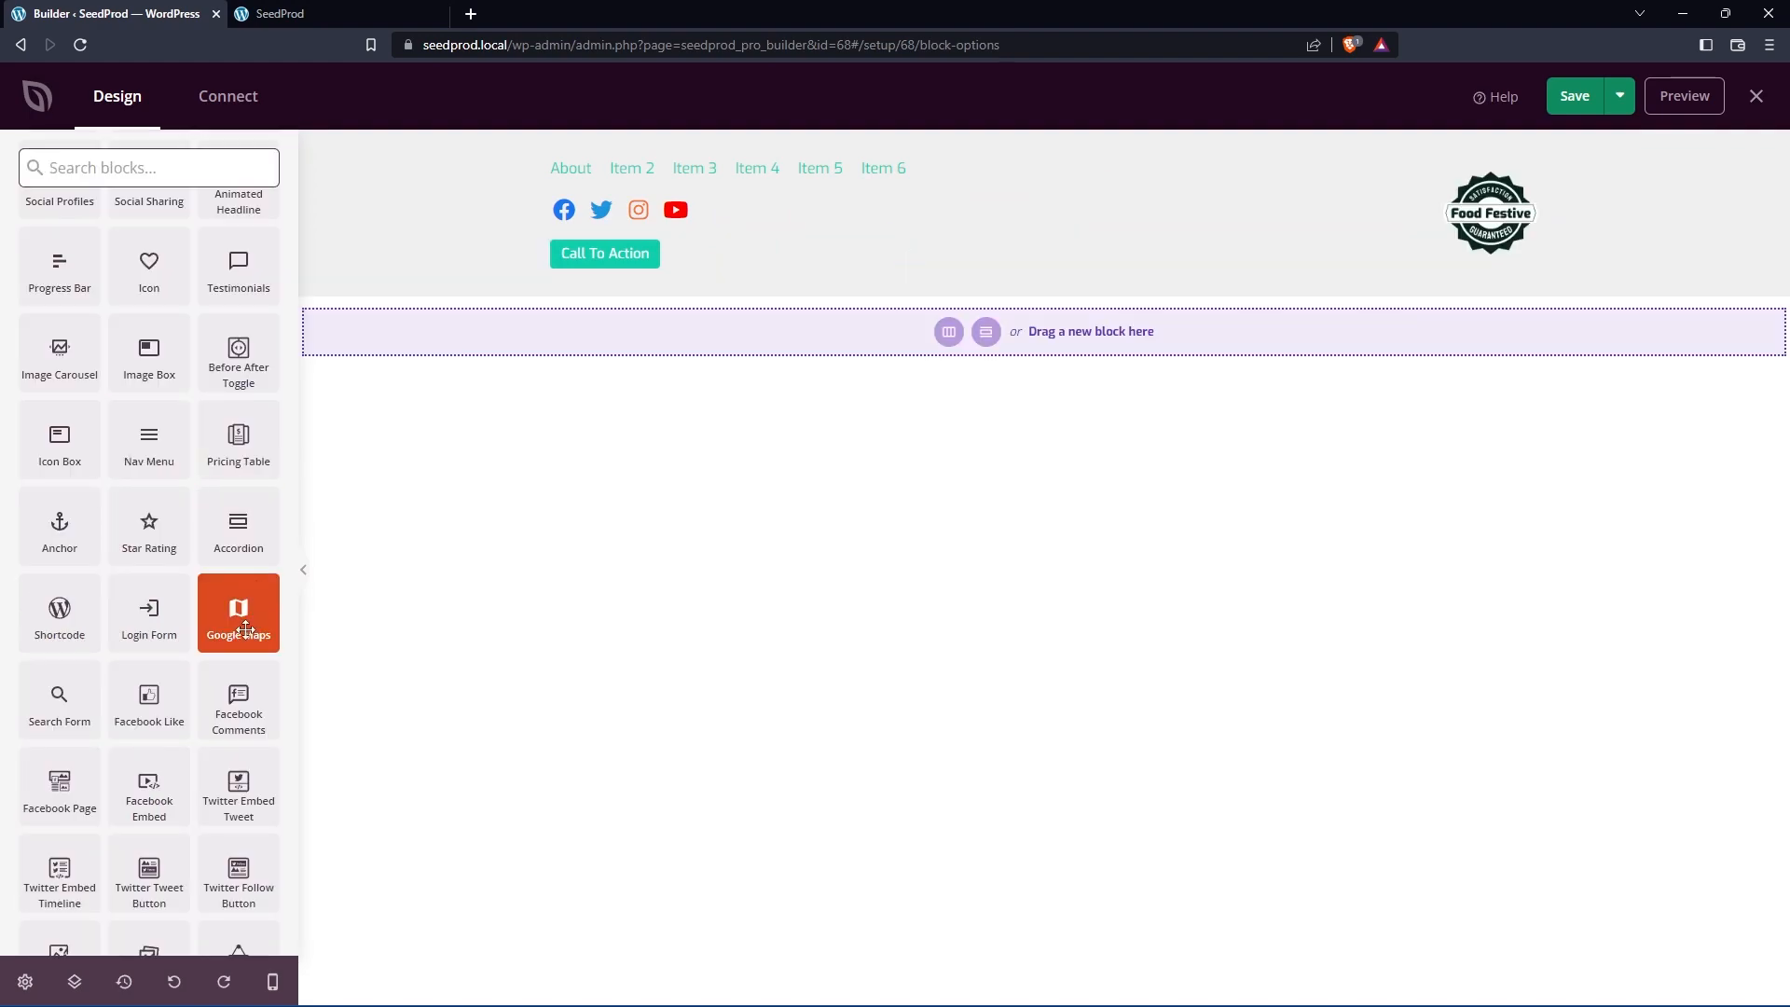
scroll("down", 3)
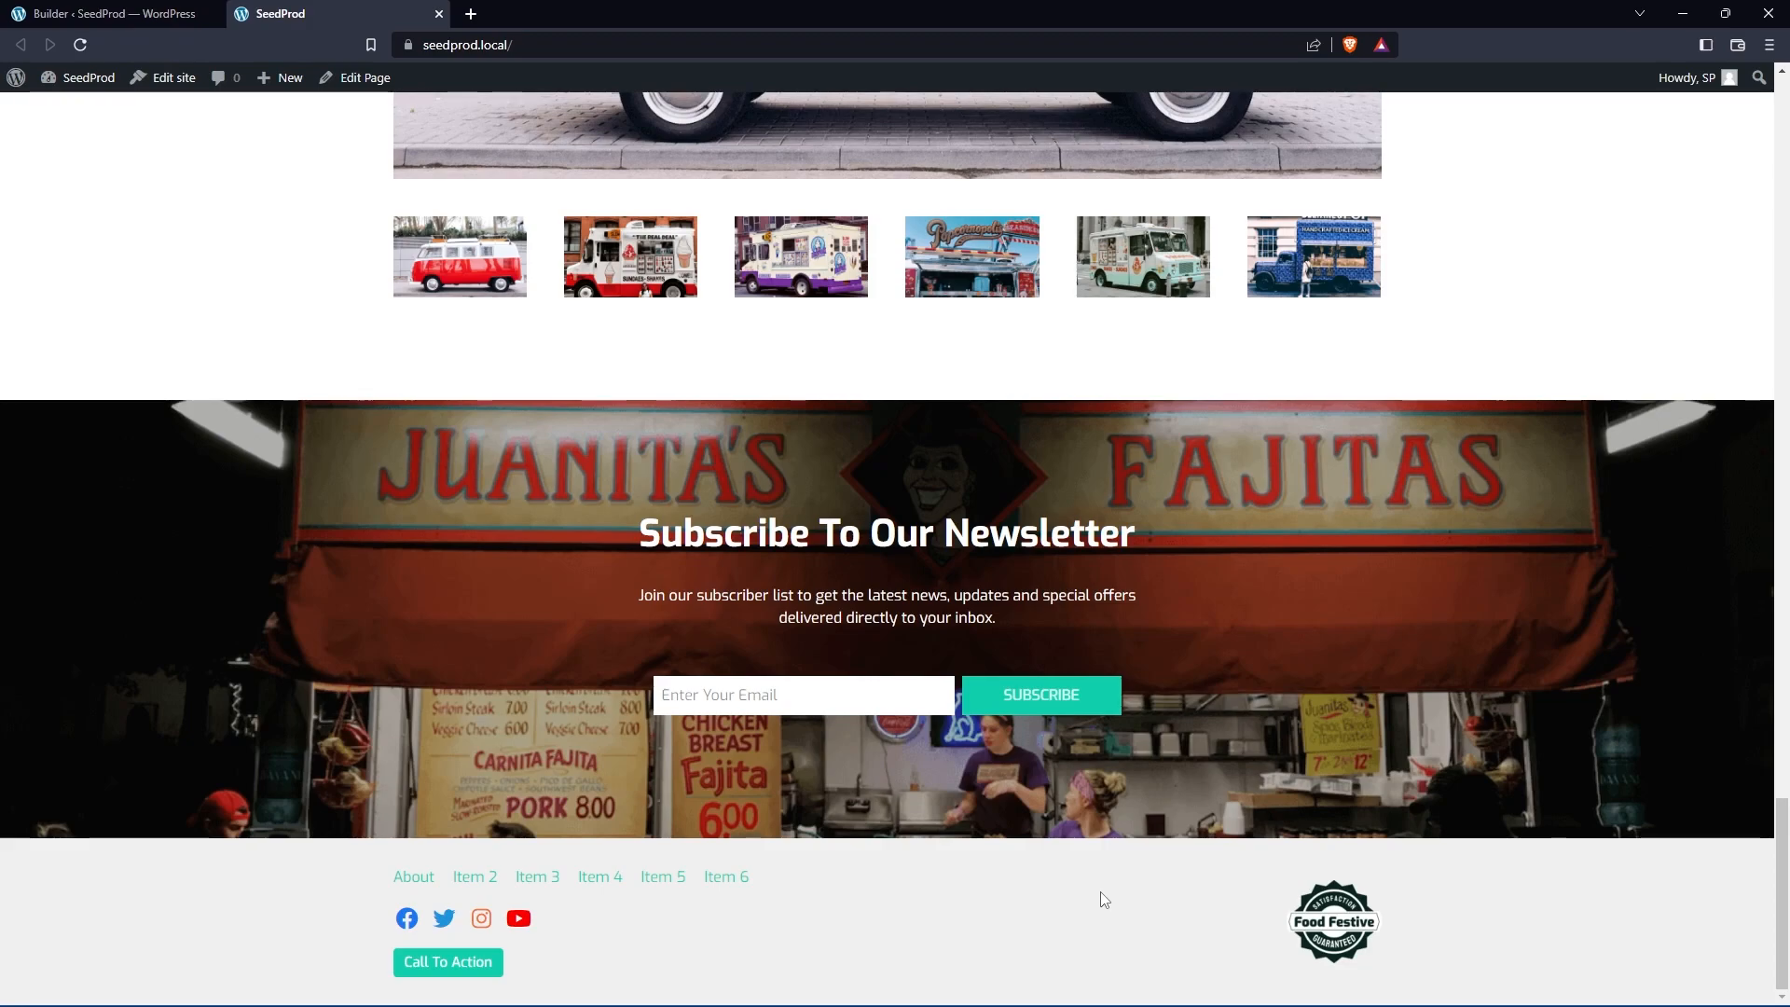
mouse_move(1568, 922)
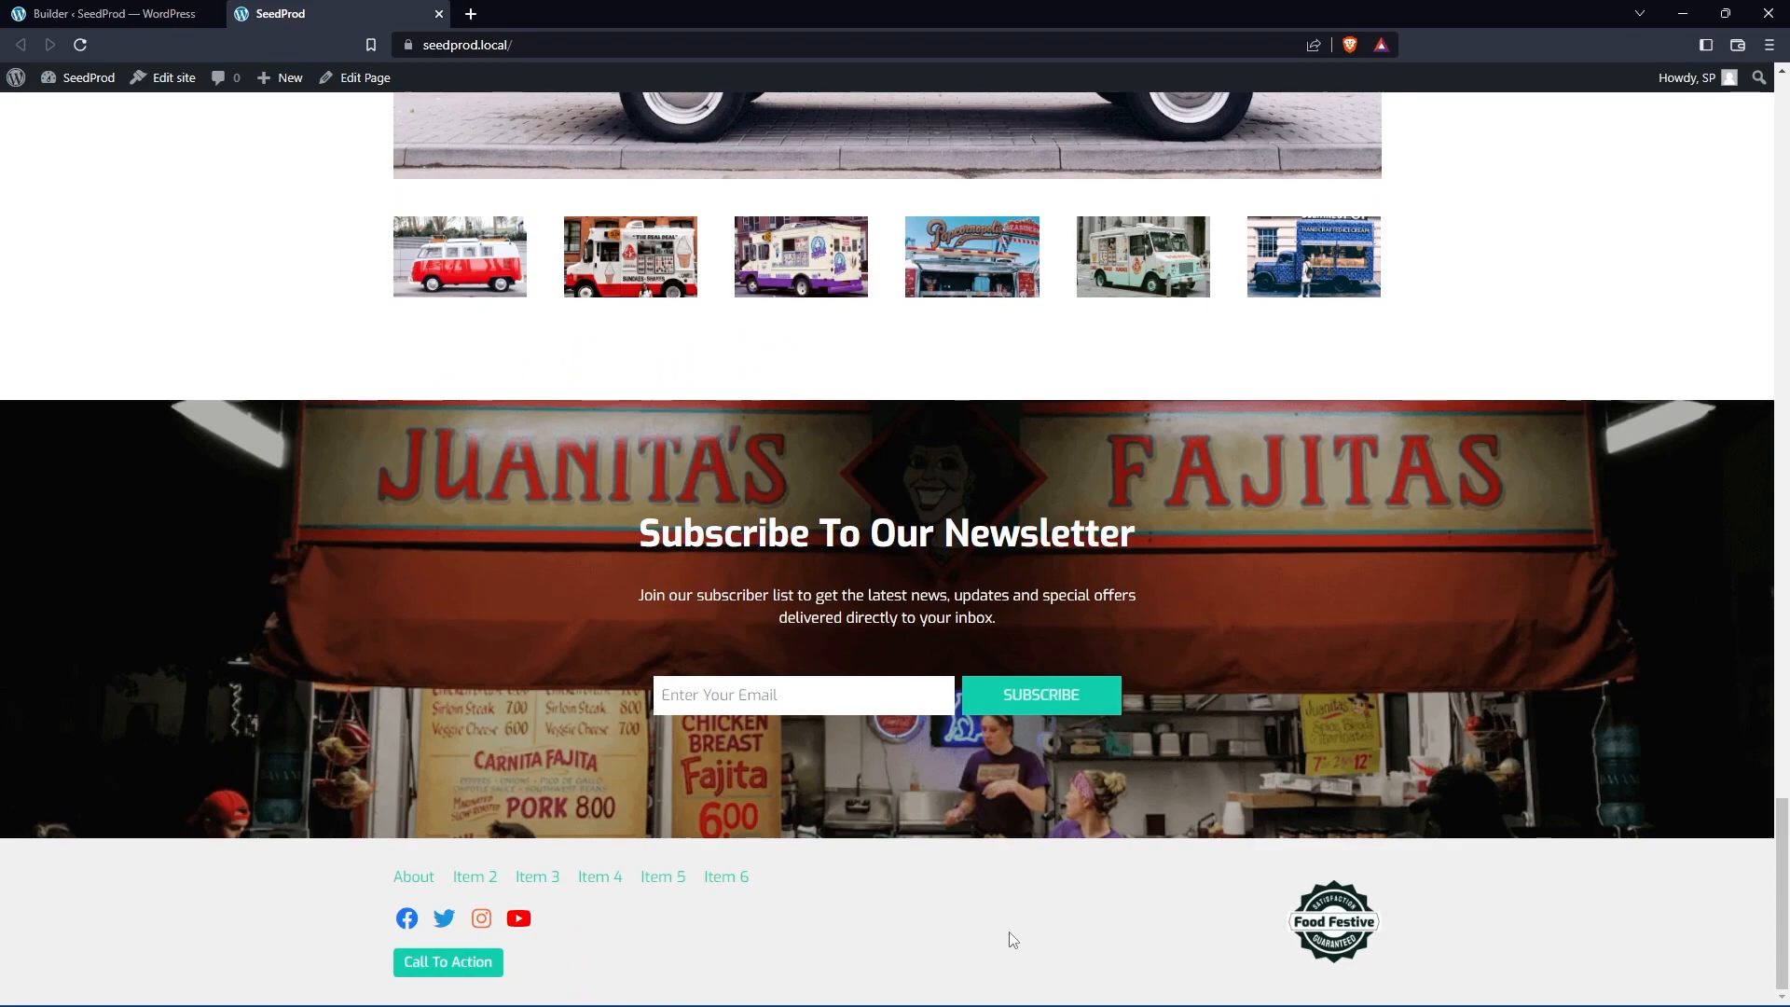
mouse_move(1777, 932)
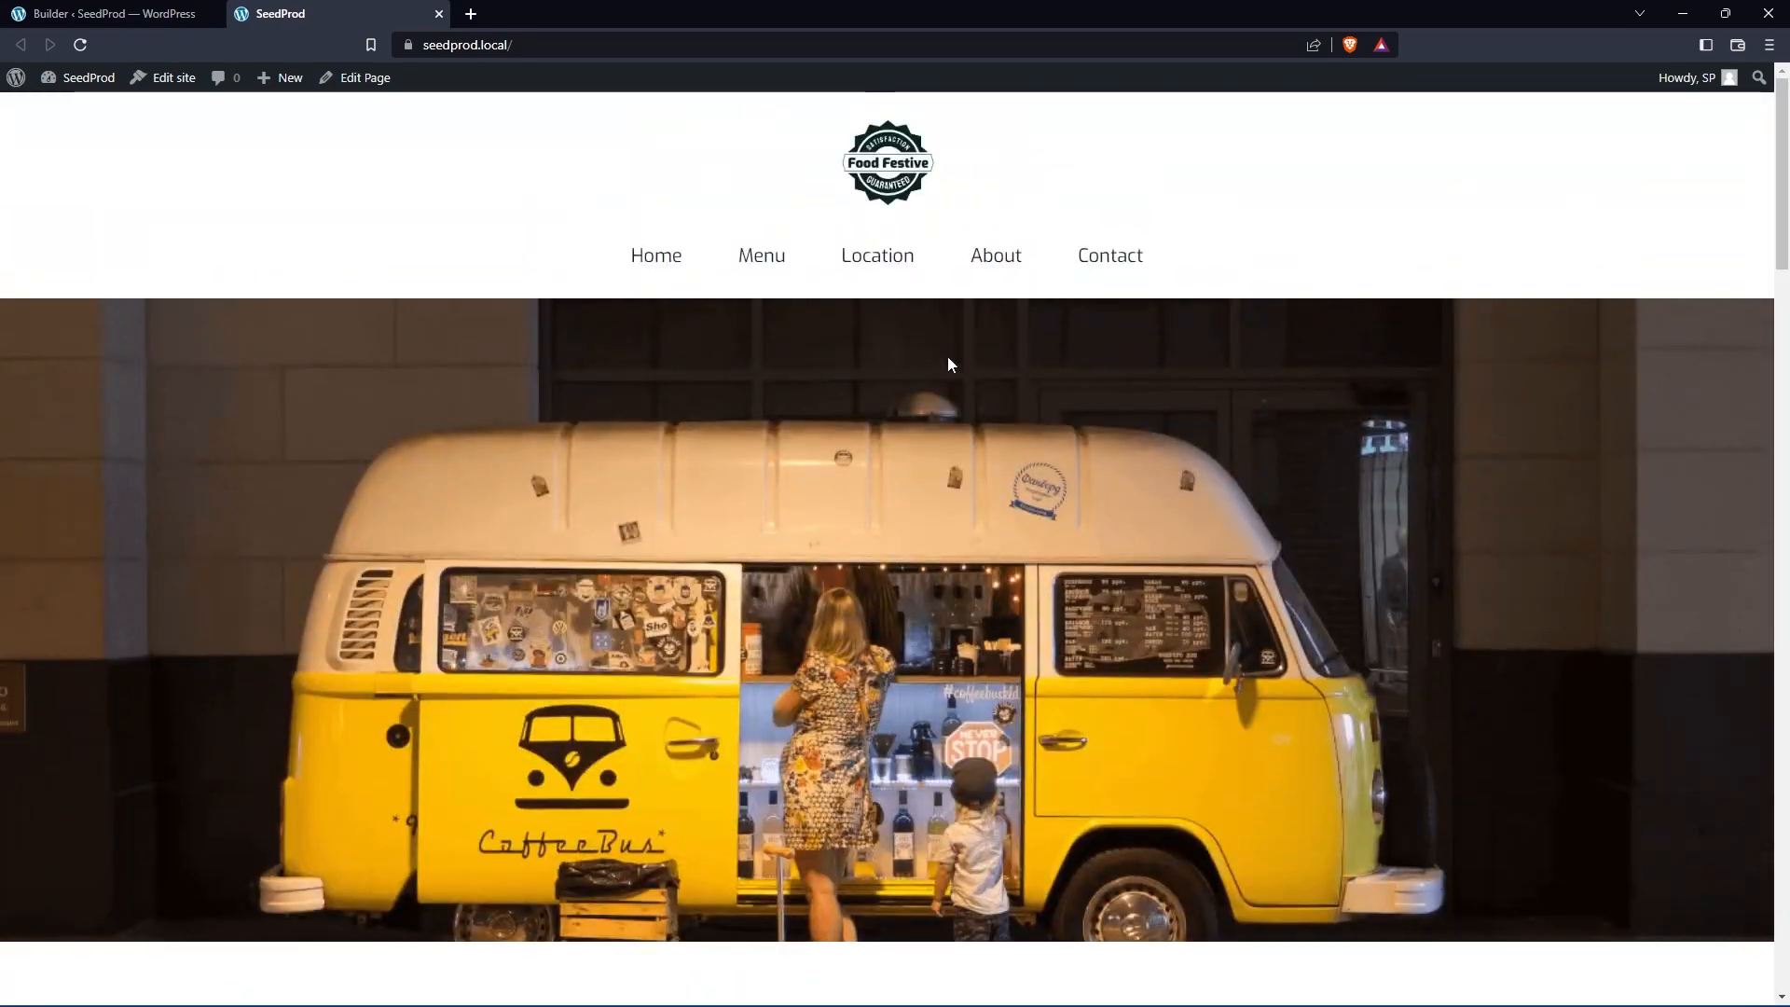
Step: Return from the live homepage to the footer builder tab
left_click(876, 255)
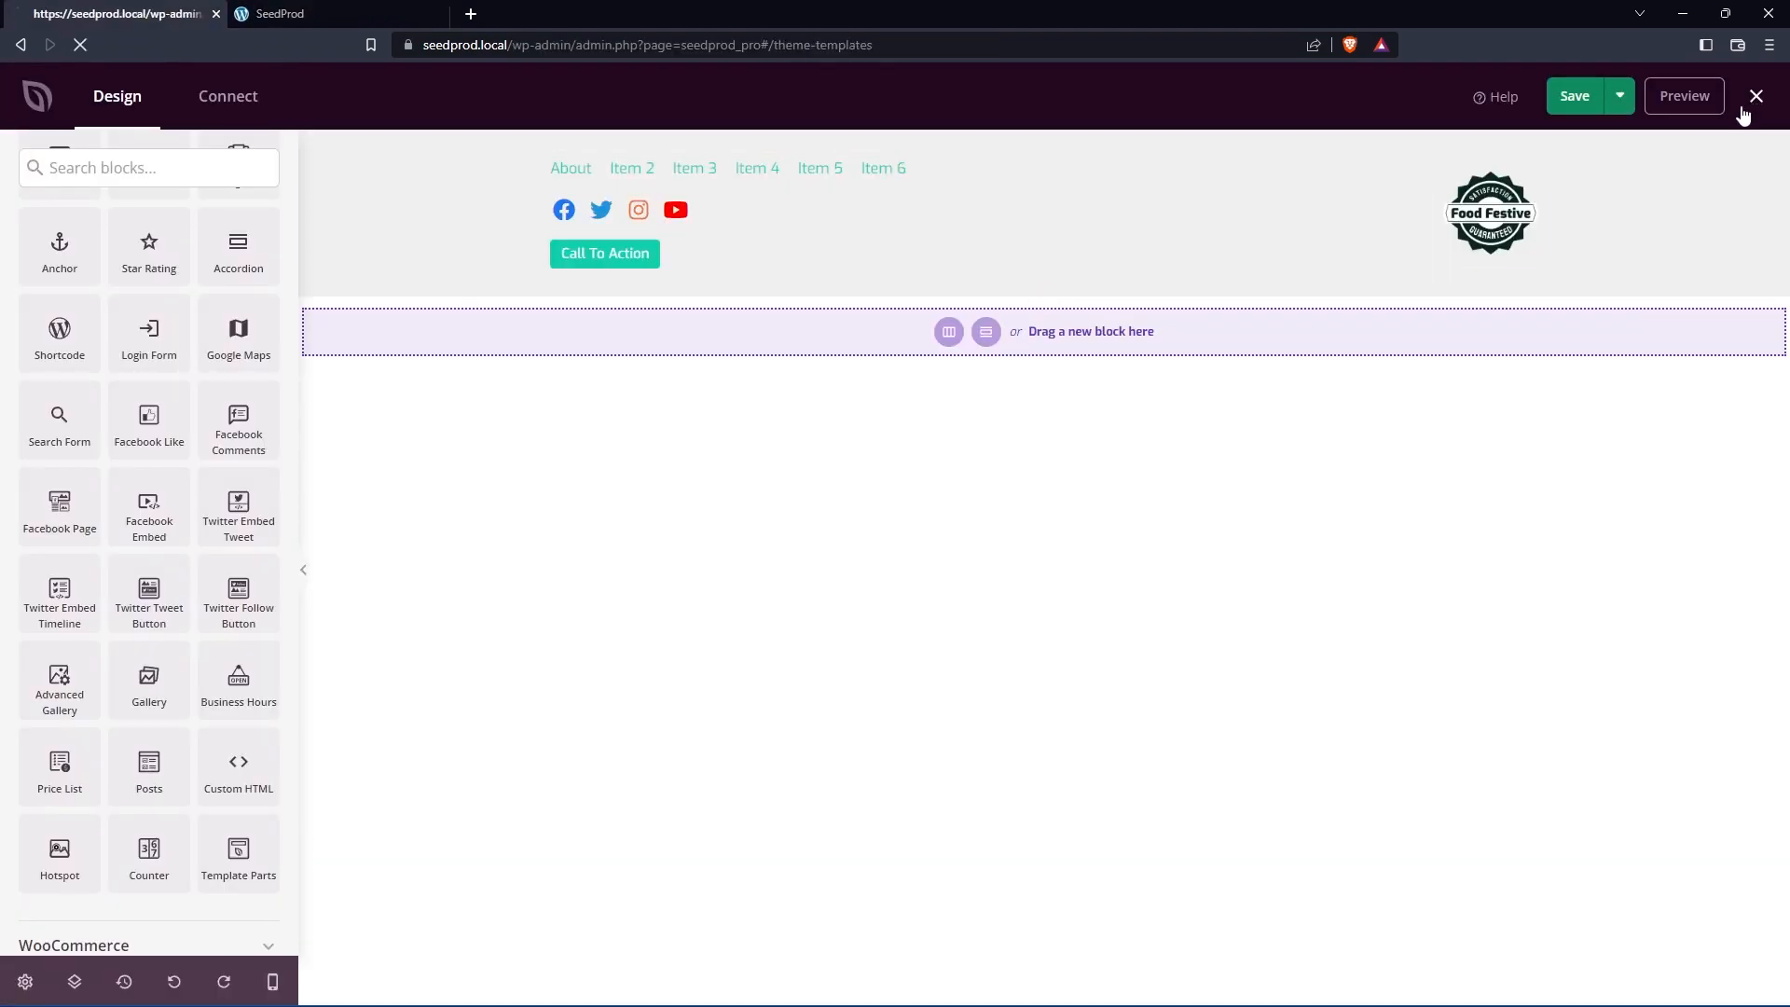
Step: Create a new theme template 'Footer - Custom 2' of type Footer for the entire site and save it
left_click(1756, 95)
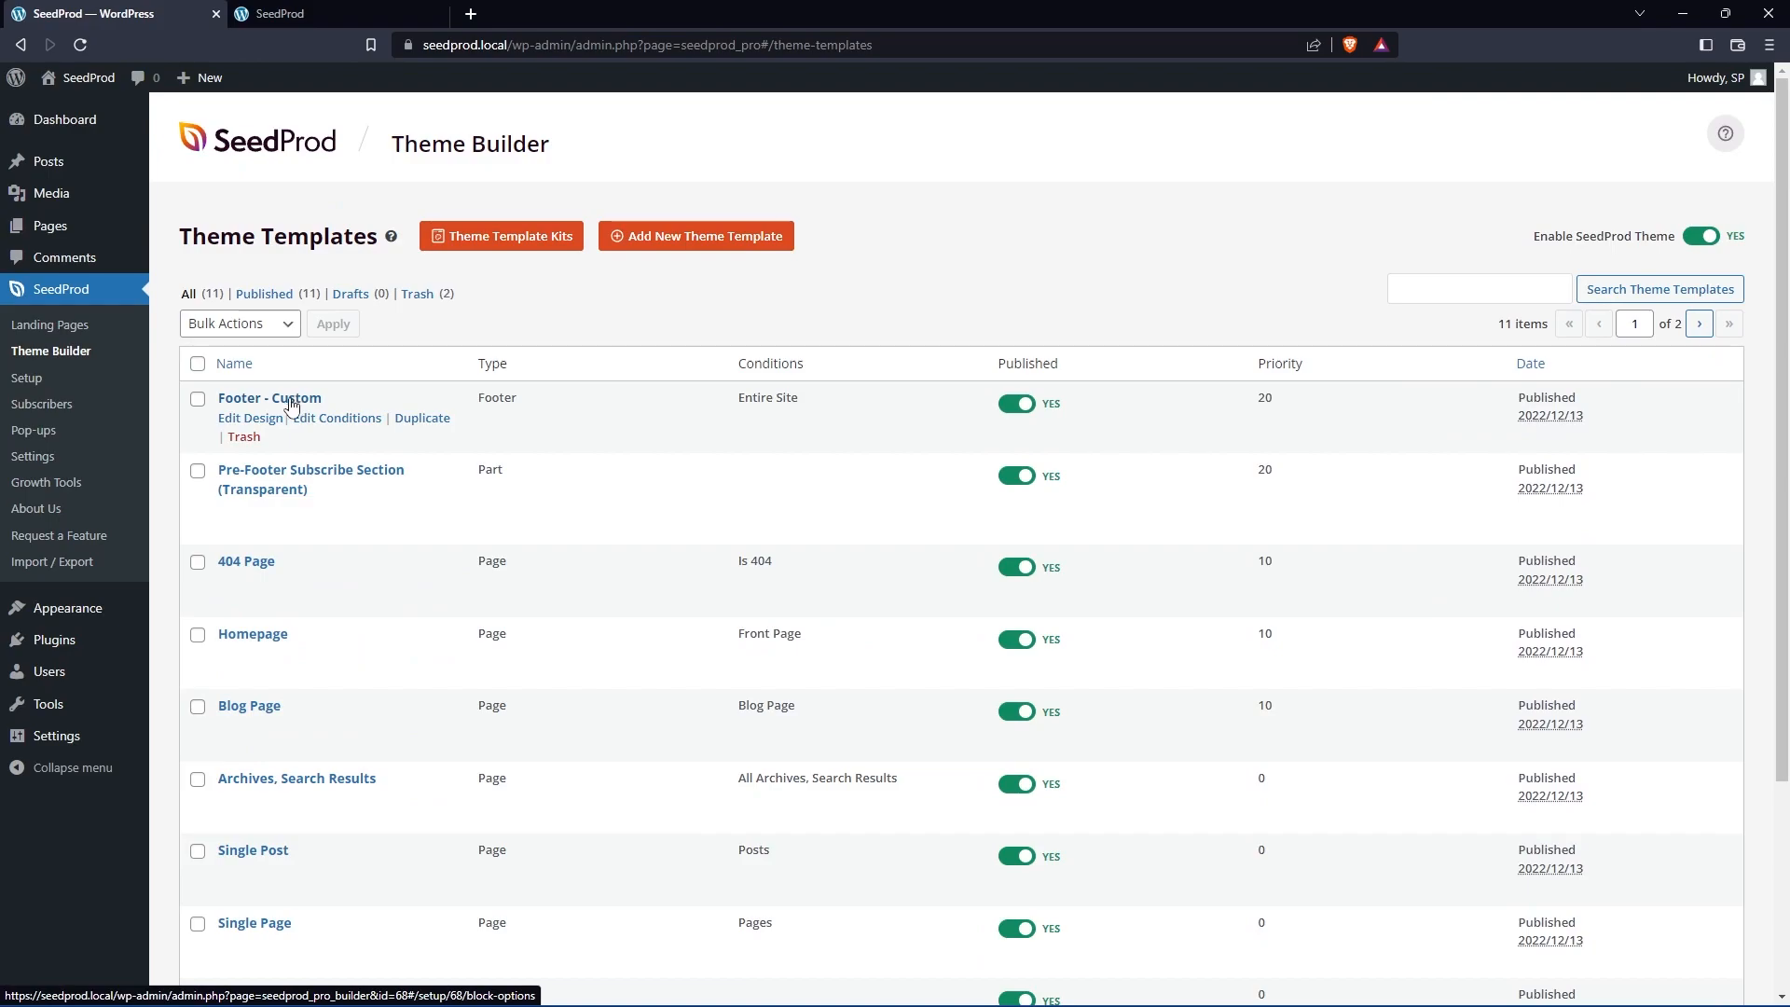
left_click(695, 235)
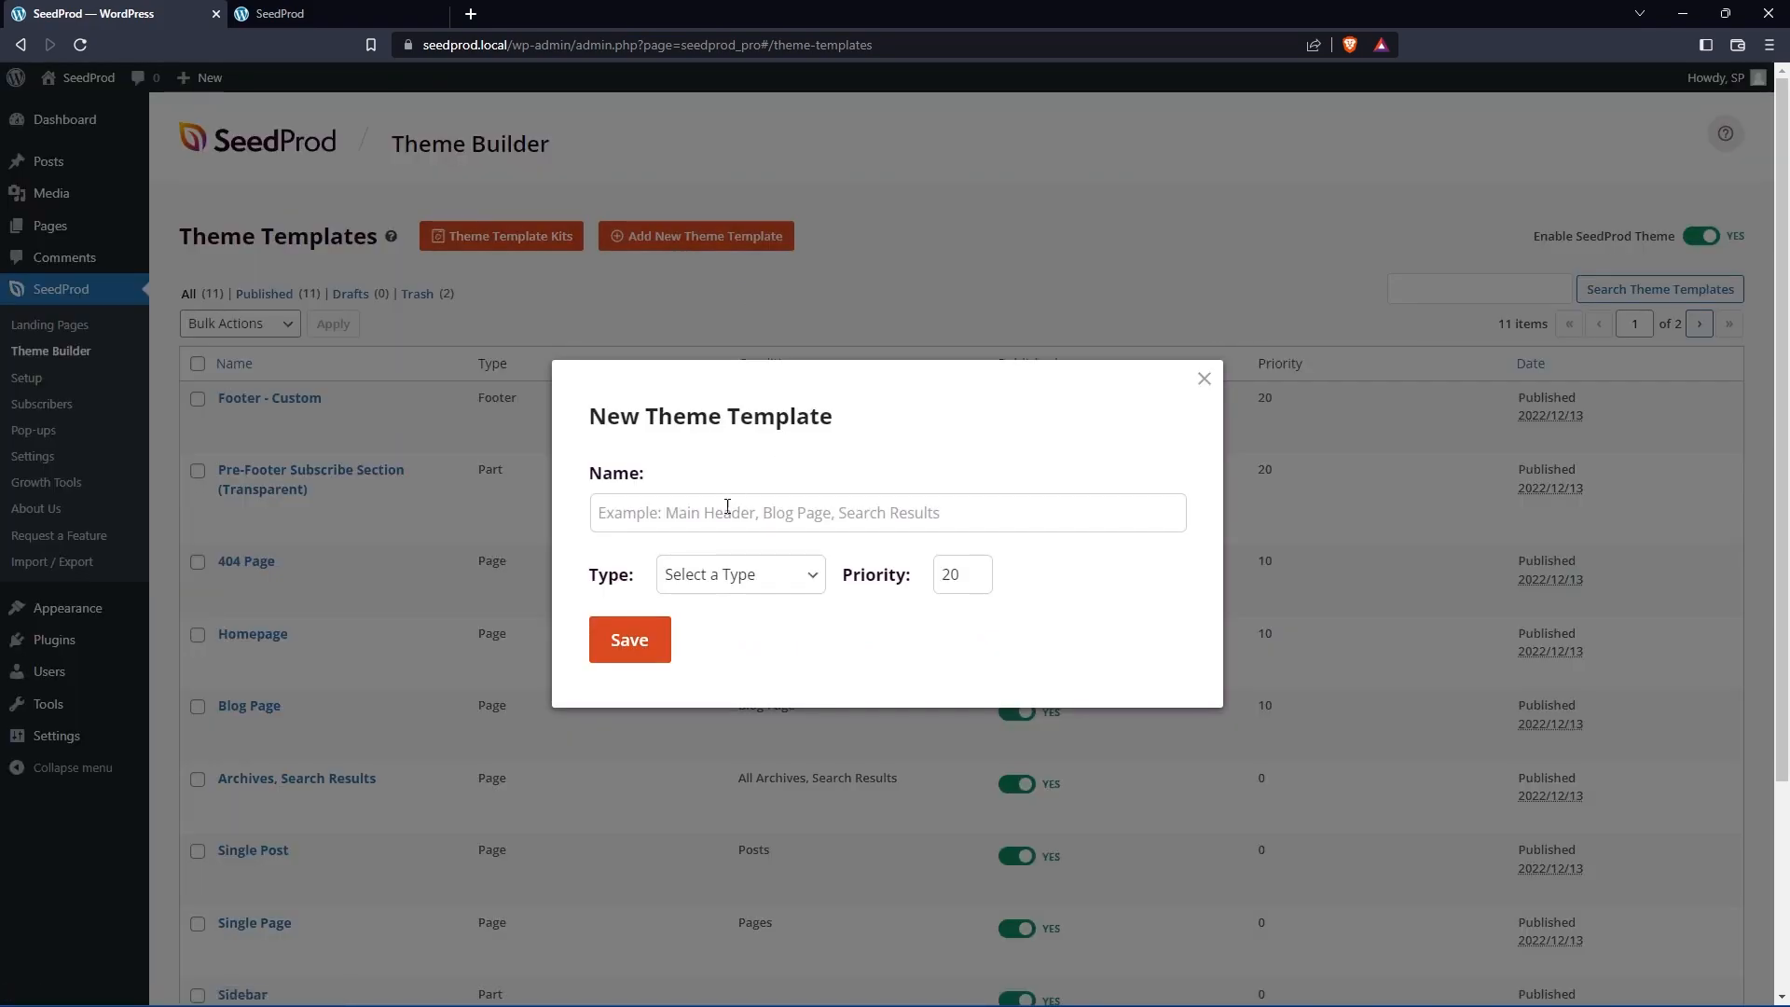
type("Footer - Custom 2")
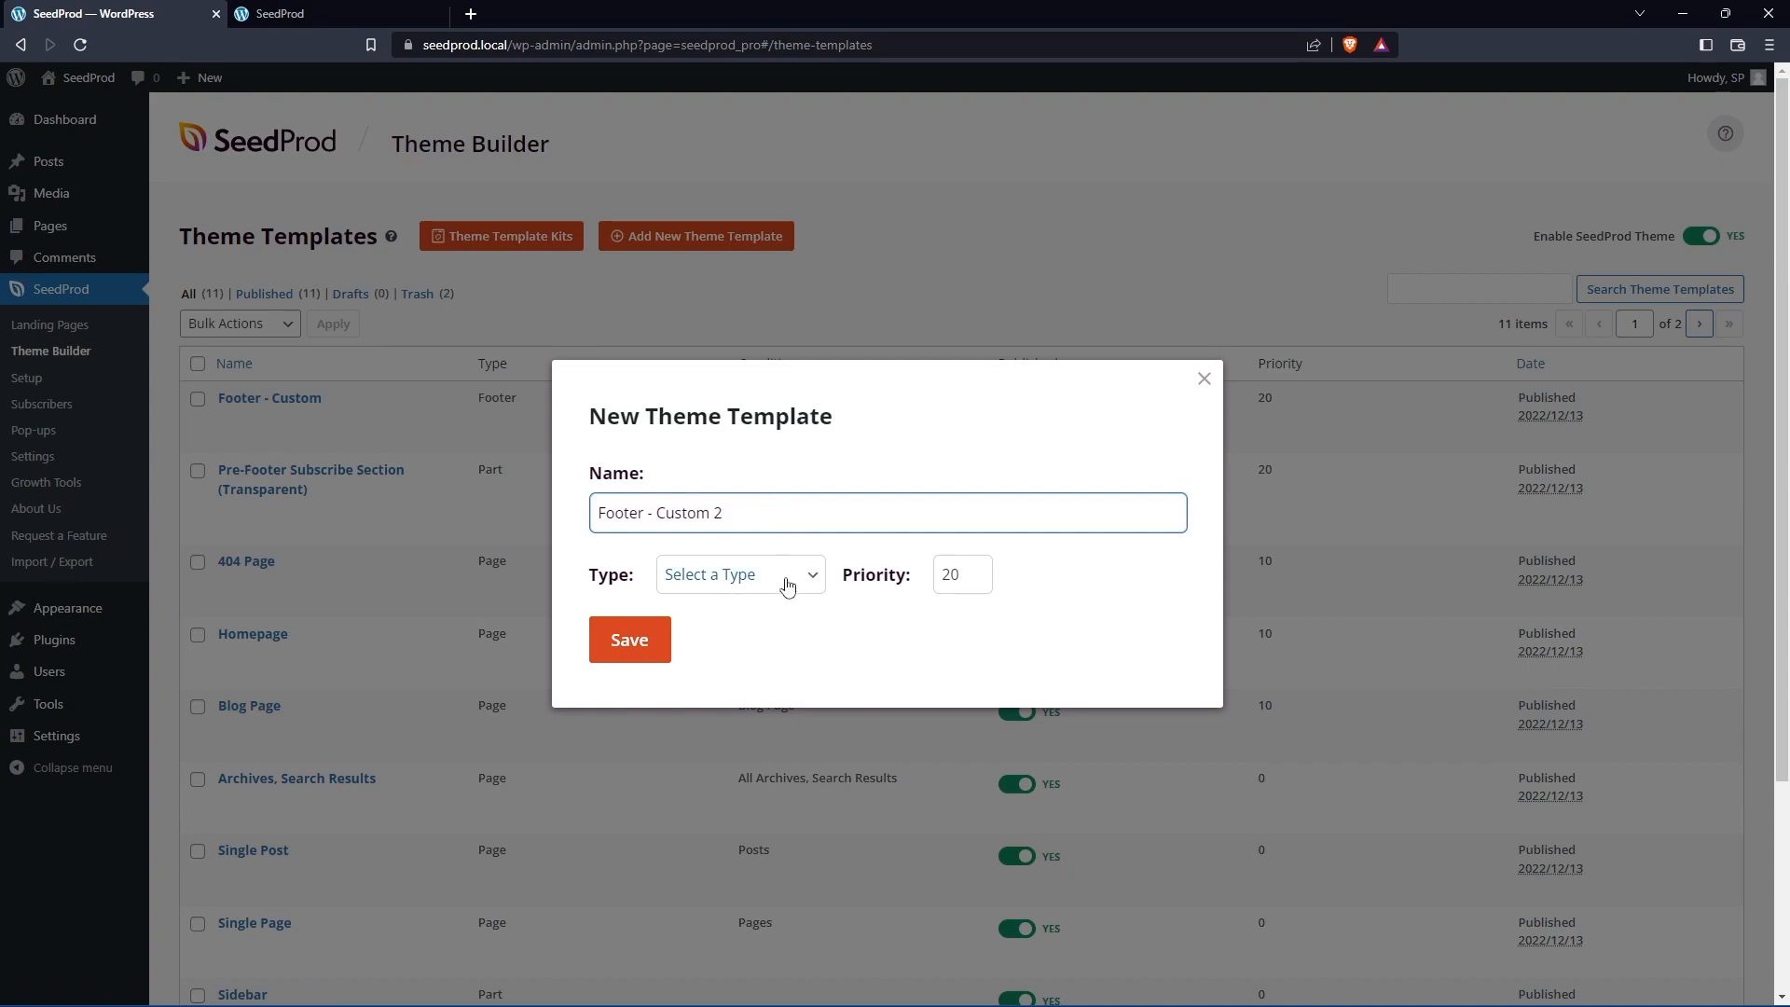
left_click(740, 575)
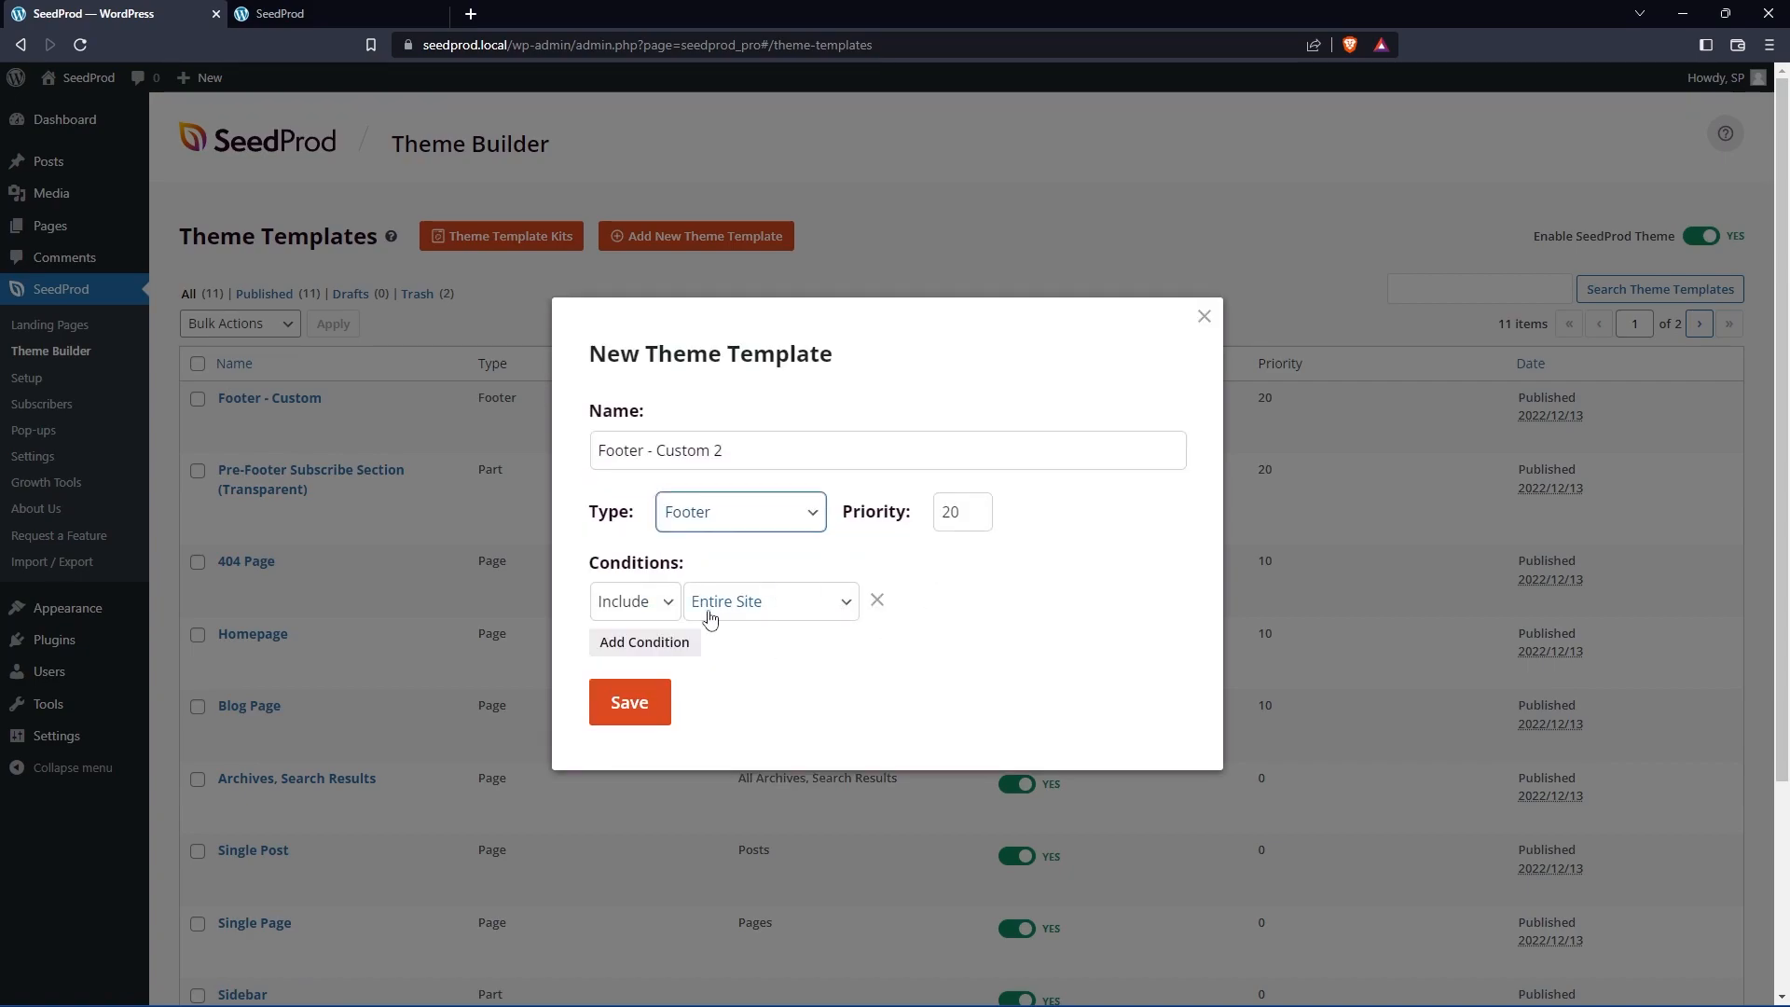
mouse_move(716, 704)
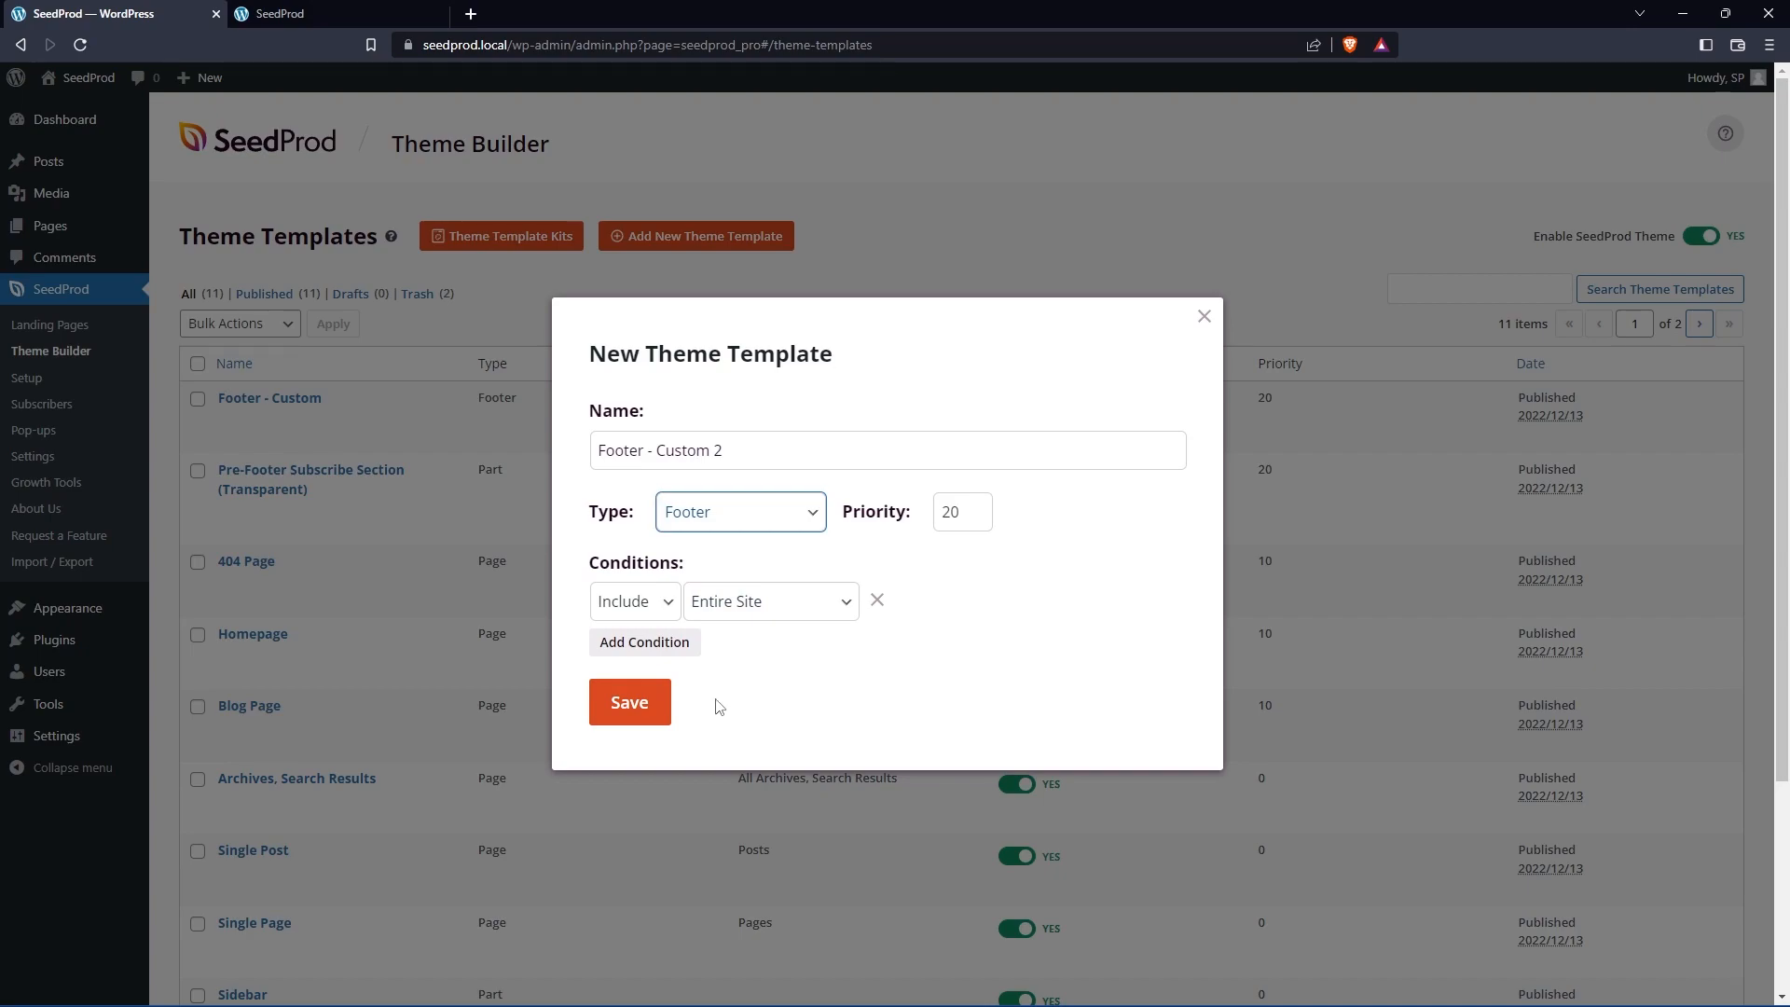
left_click(628, 703)
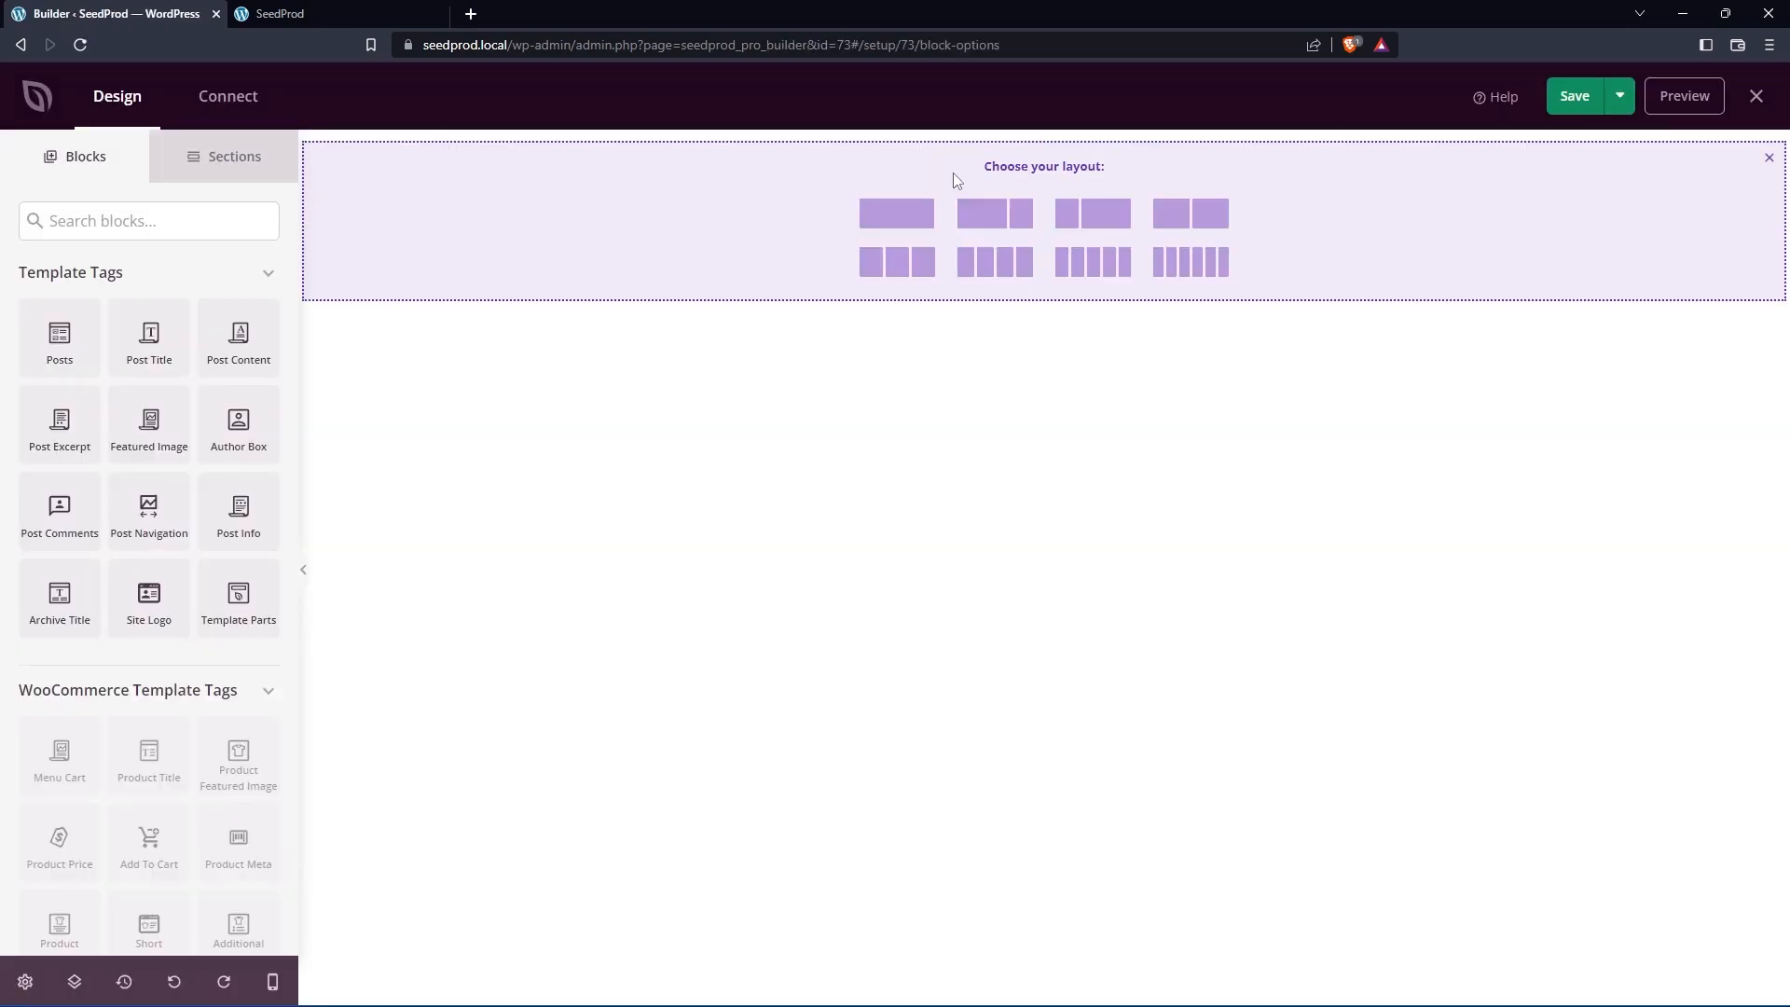
Step: Insert a ready-made Contact section from the Footer category into Footer - Custom 2
left_click(233, 156)
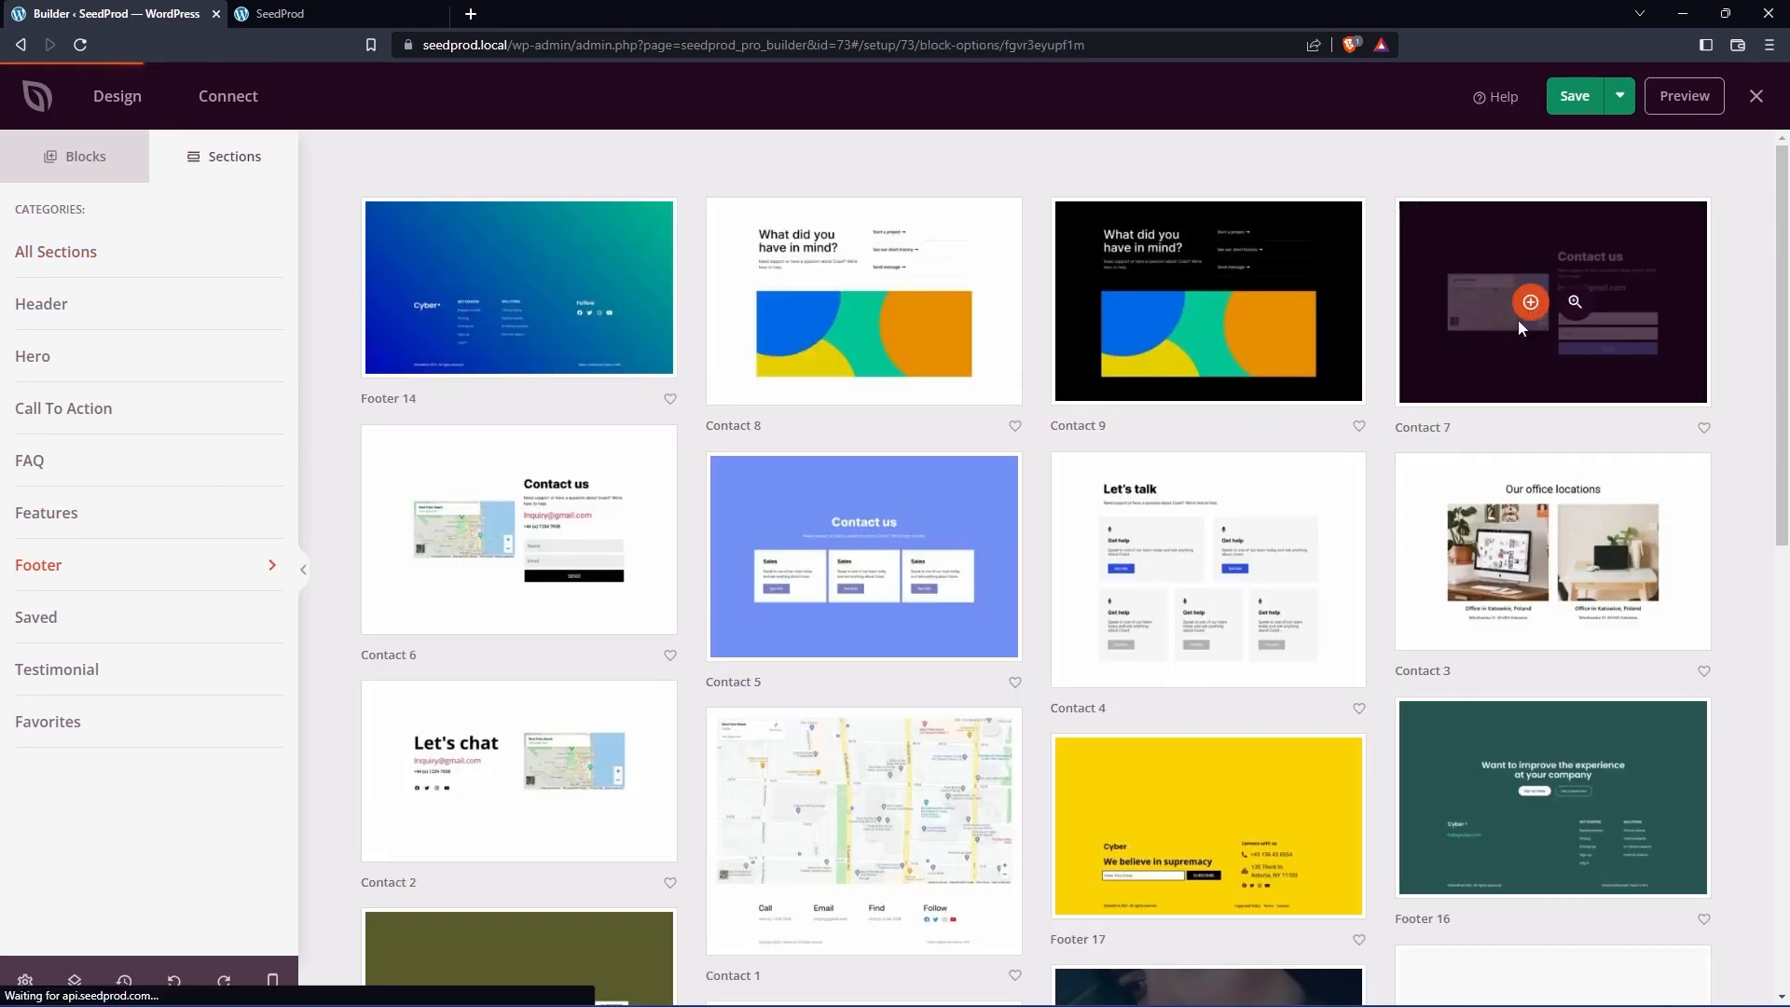
left_click(1528, 302)
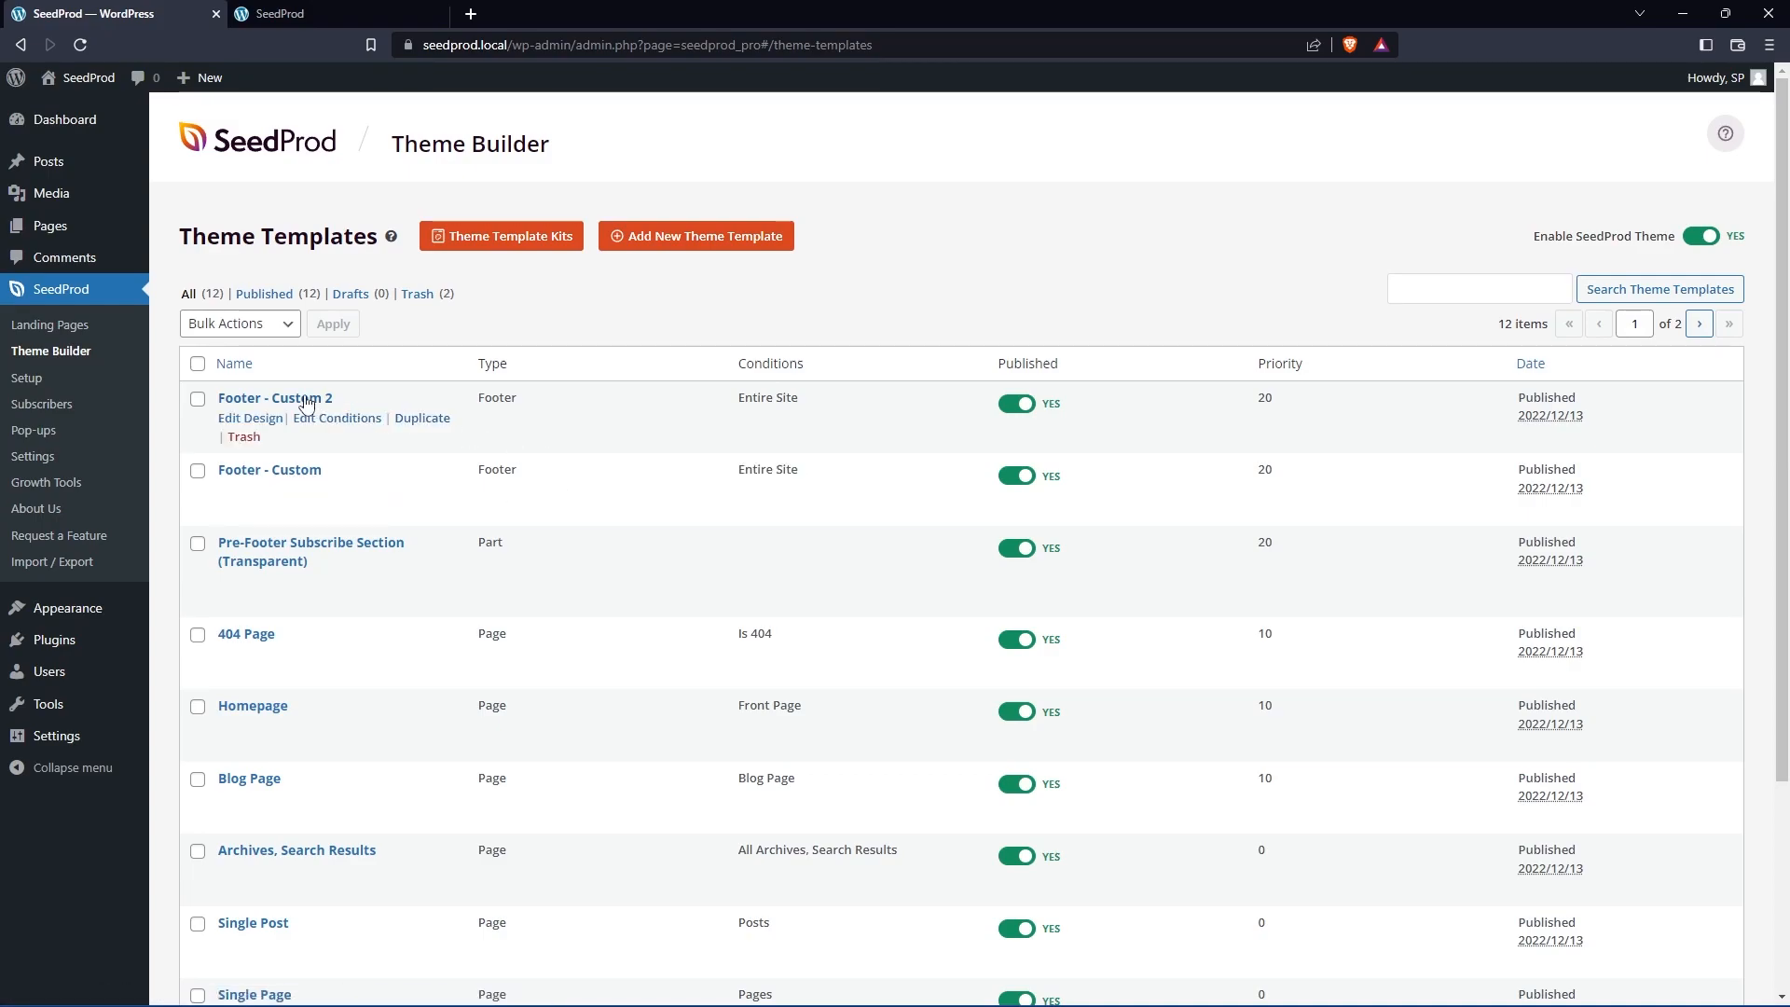
mouse_move(800, 416)
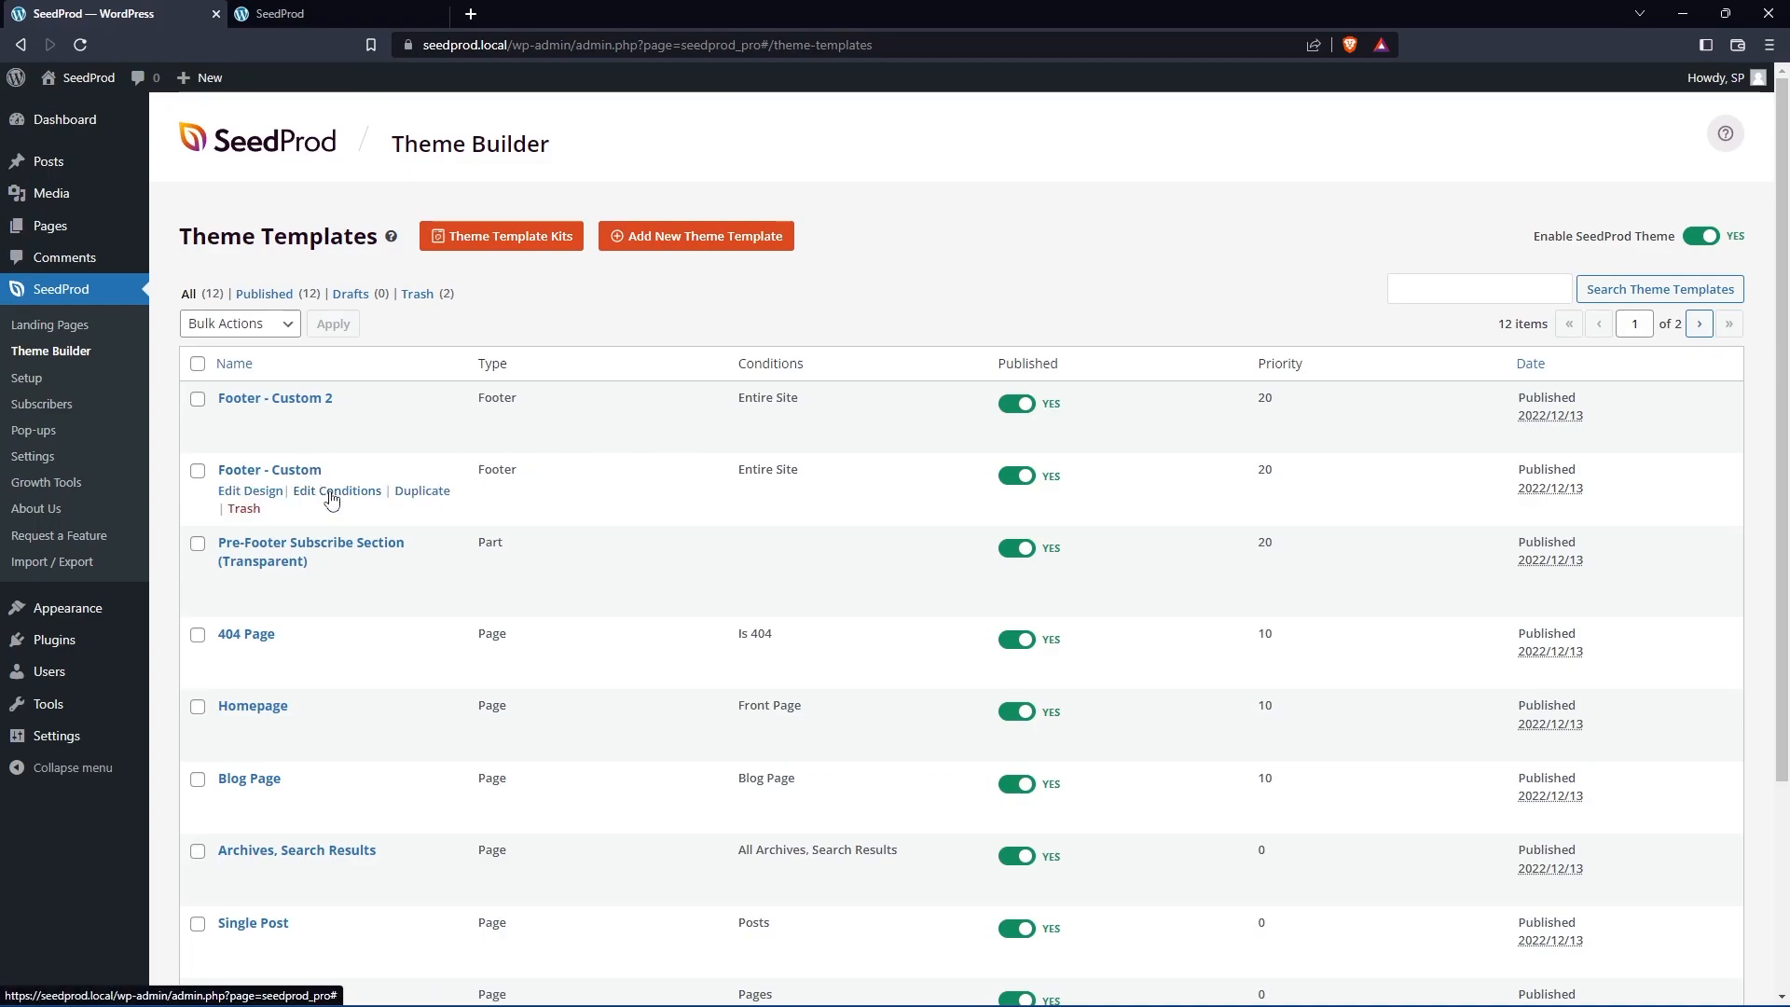
Step: Set Footer - Custom's display condition to Front Page only and save it
left_click(338, 490)
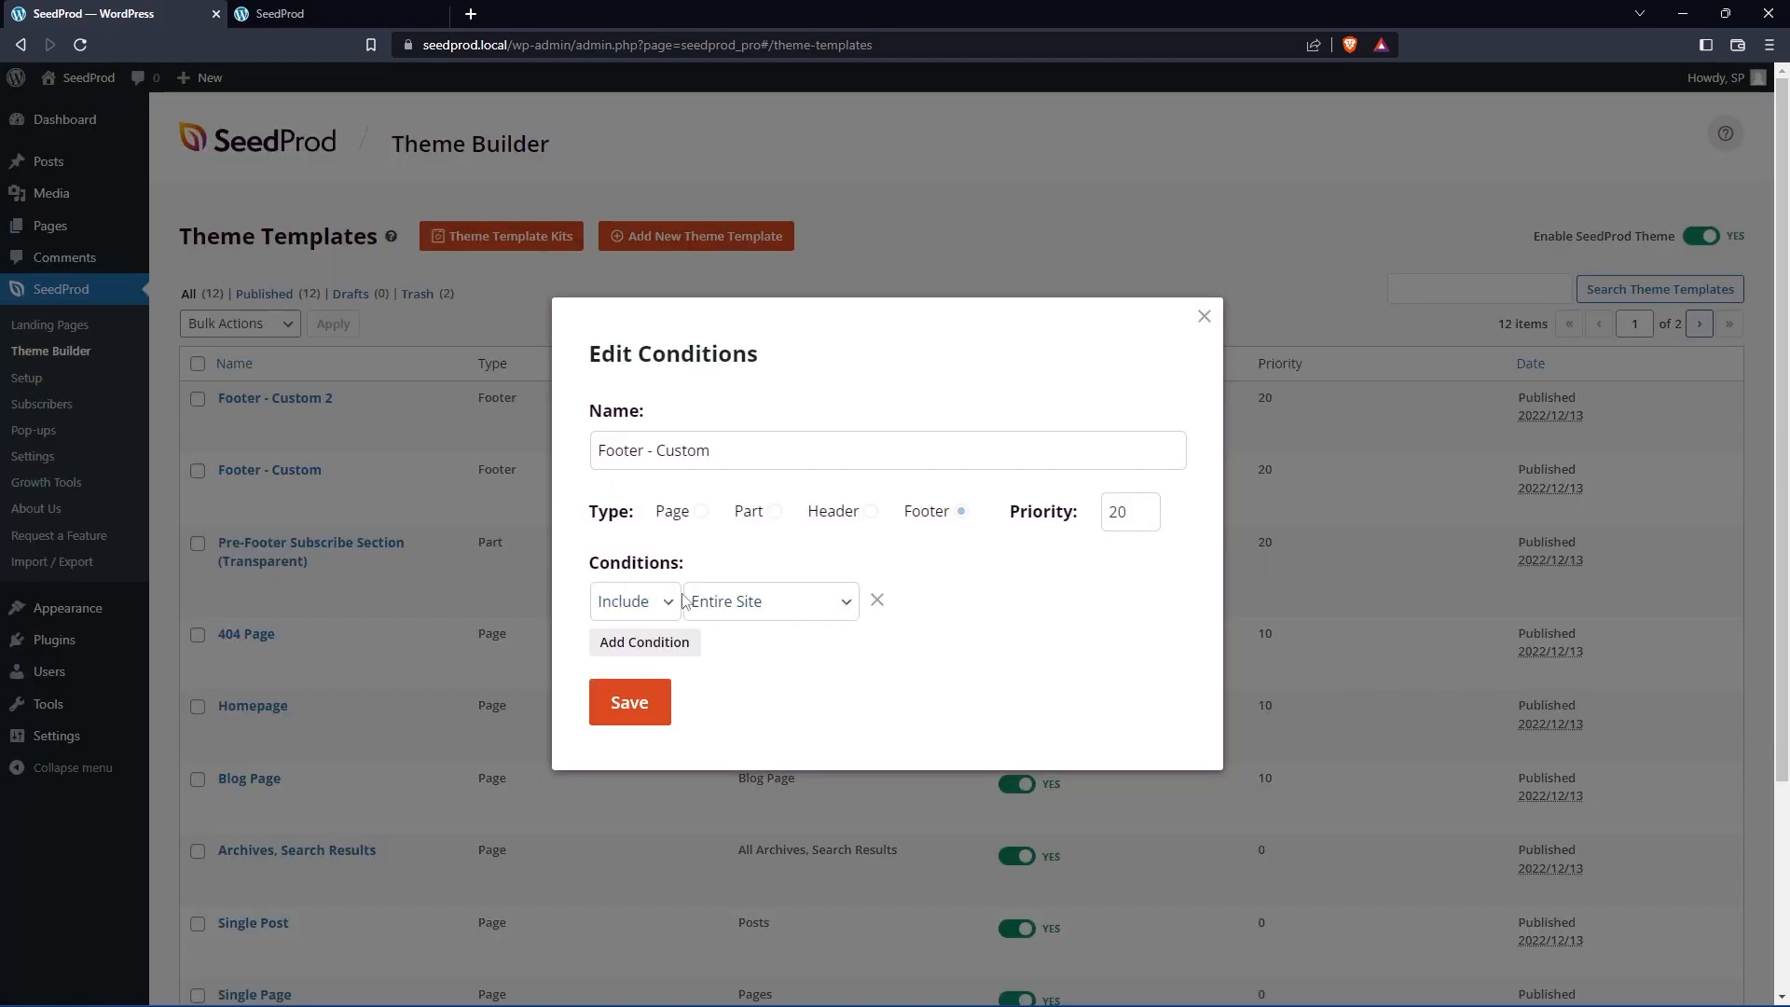
left_click(766, 602)
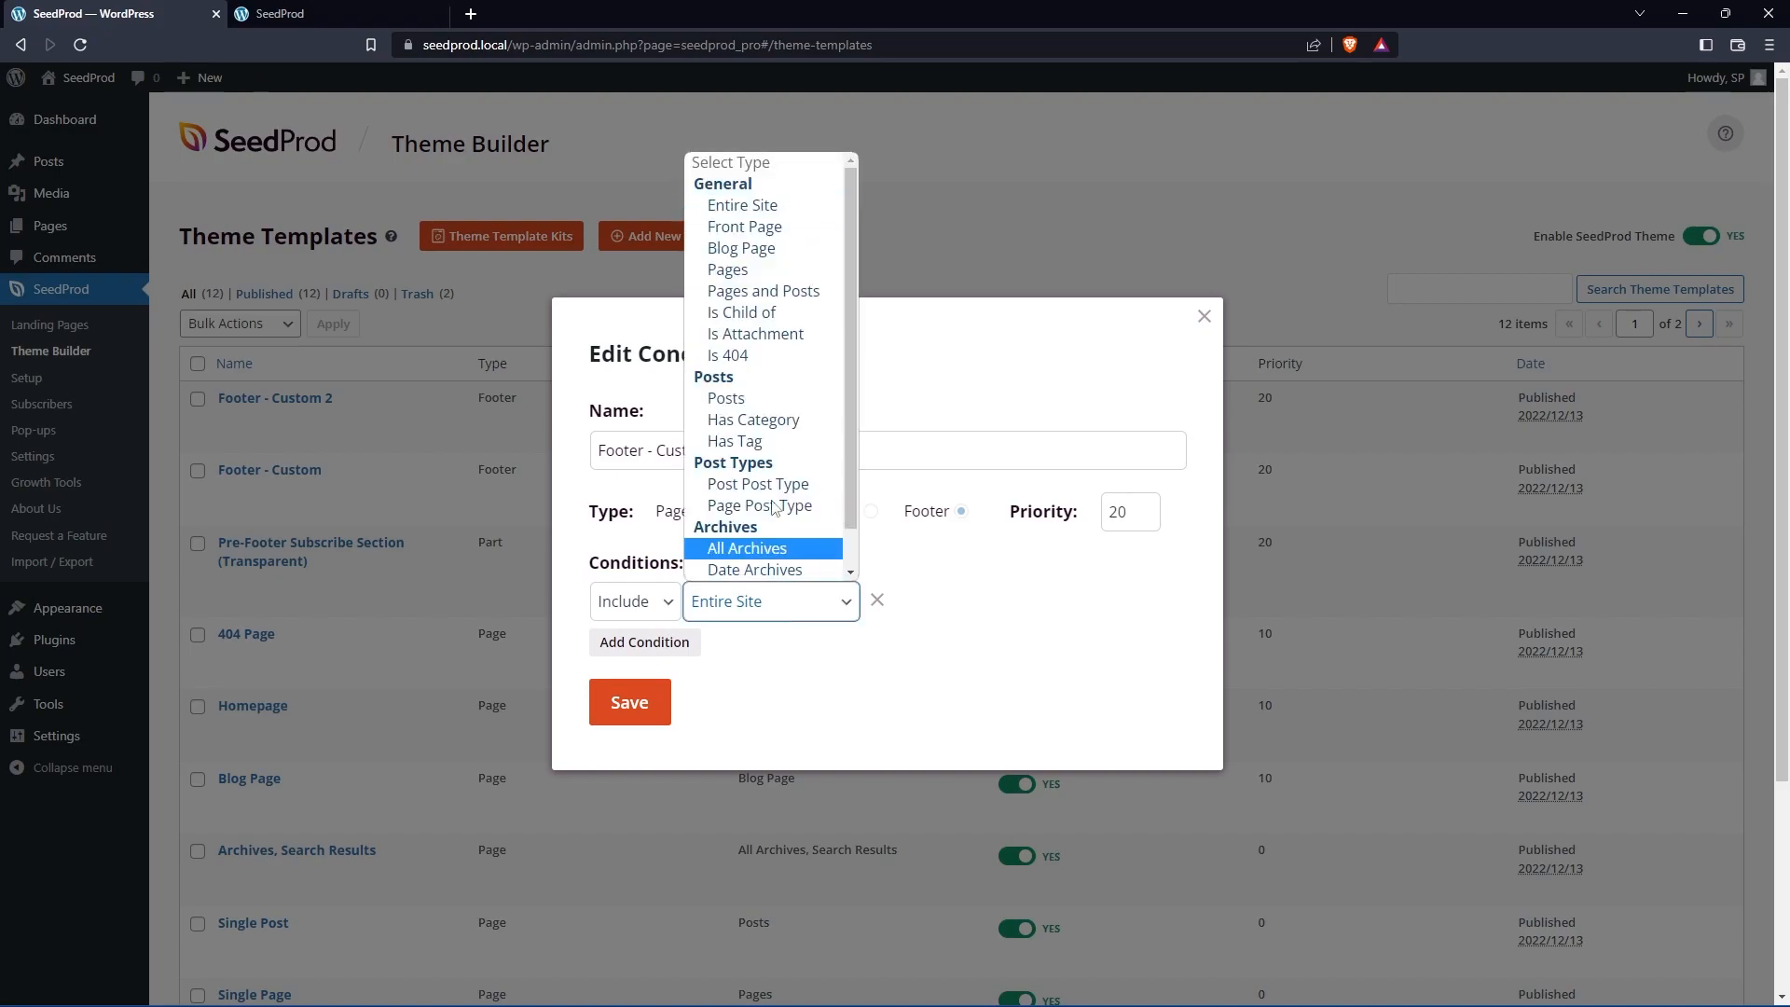
left_click(744, 226)
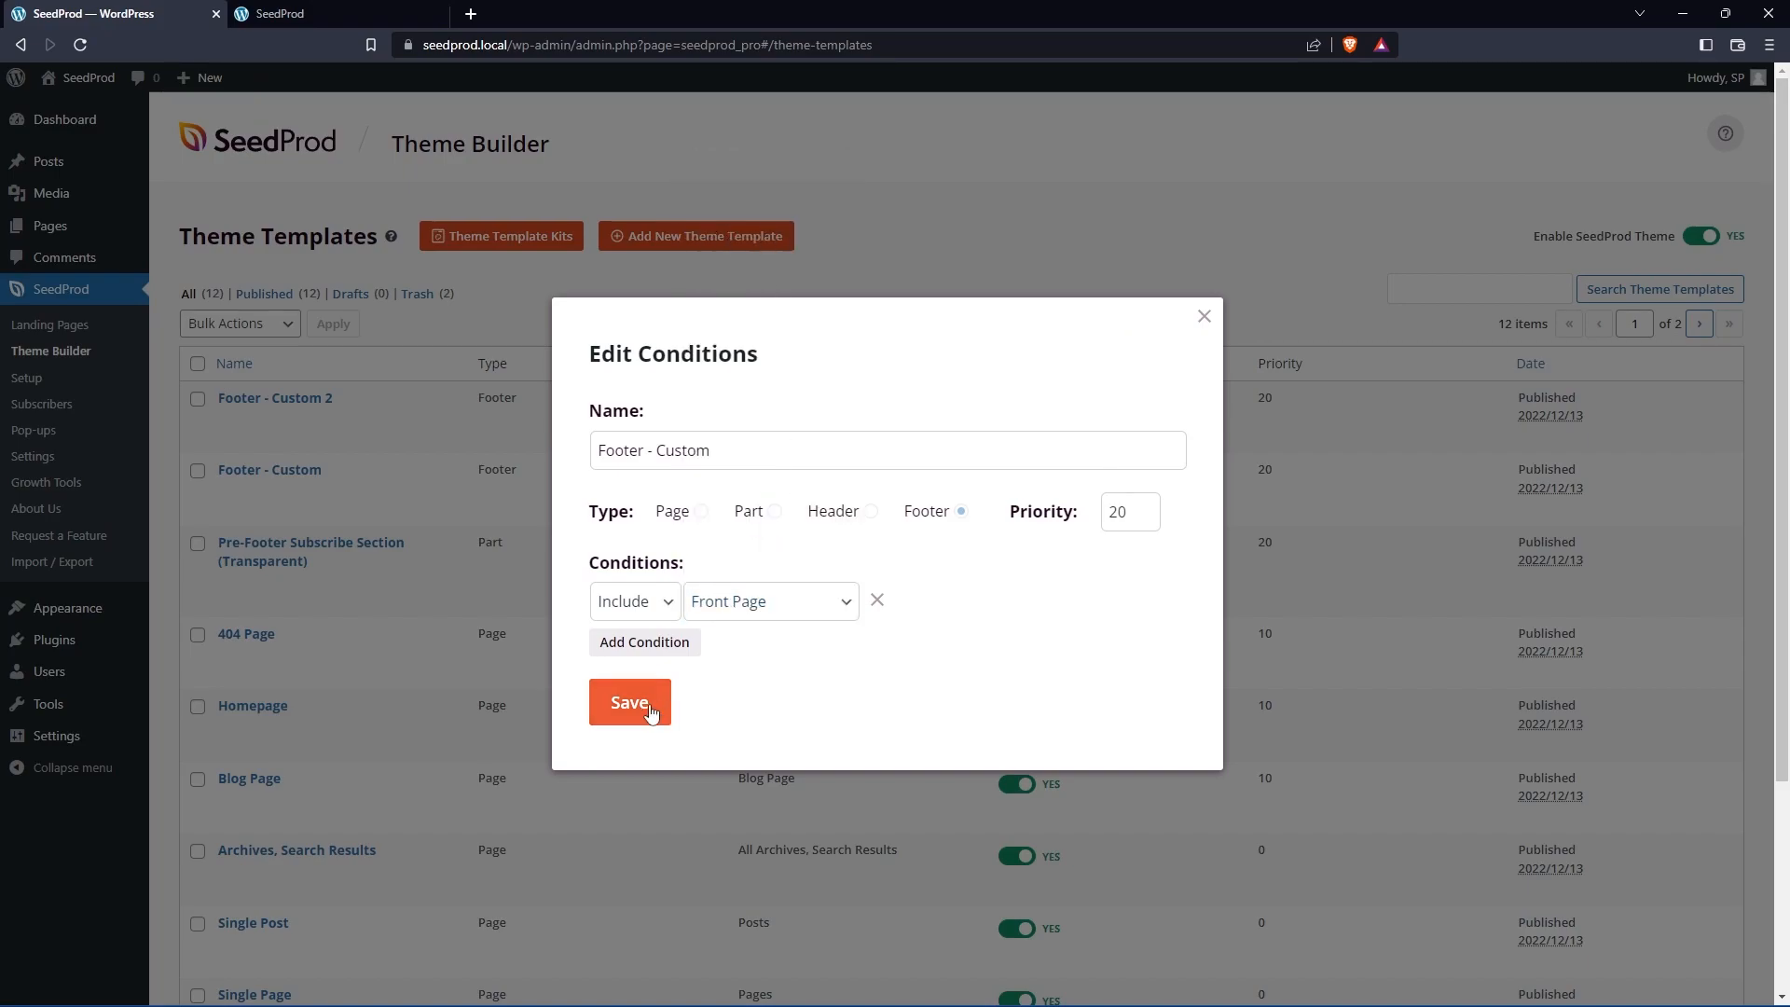
left_click(628, 703)
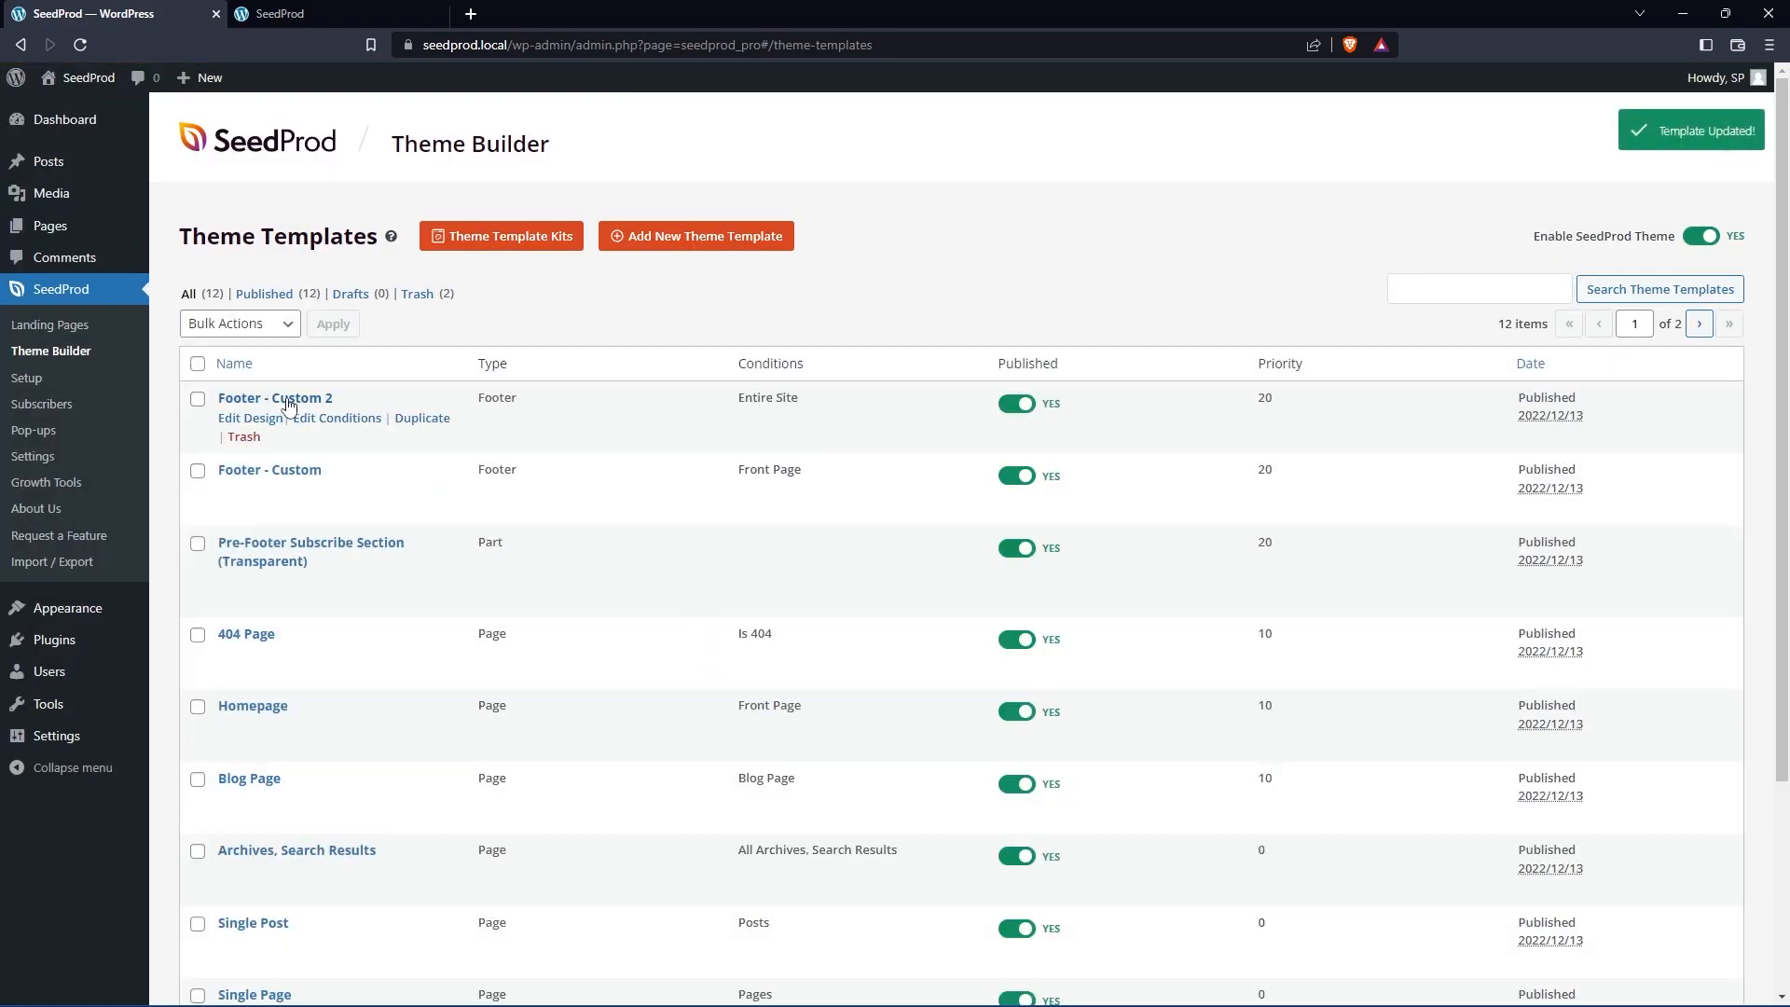
Step: Review the include/exclude display conditions for Footer - Custom 2
left_click(337, 416)
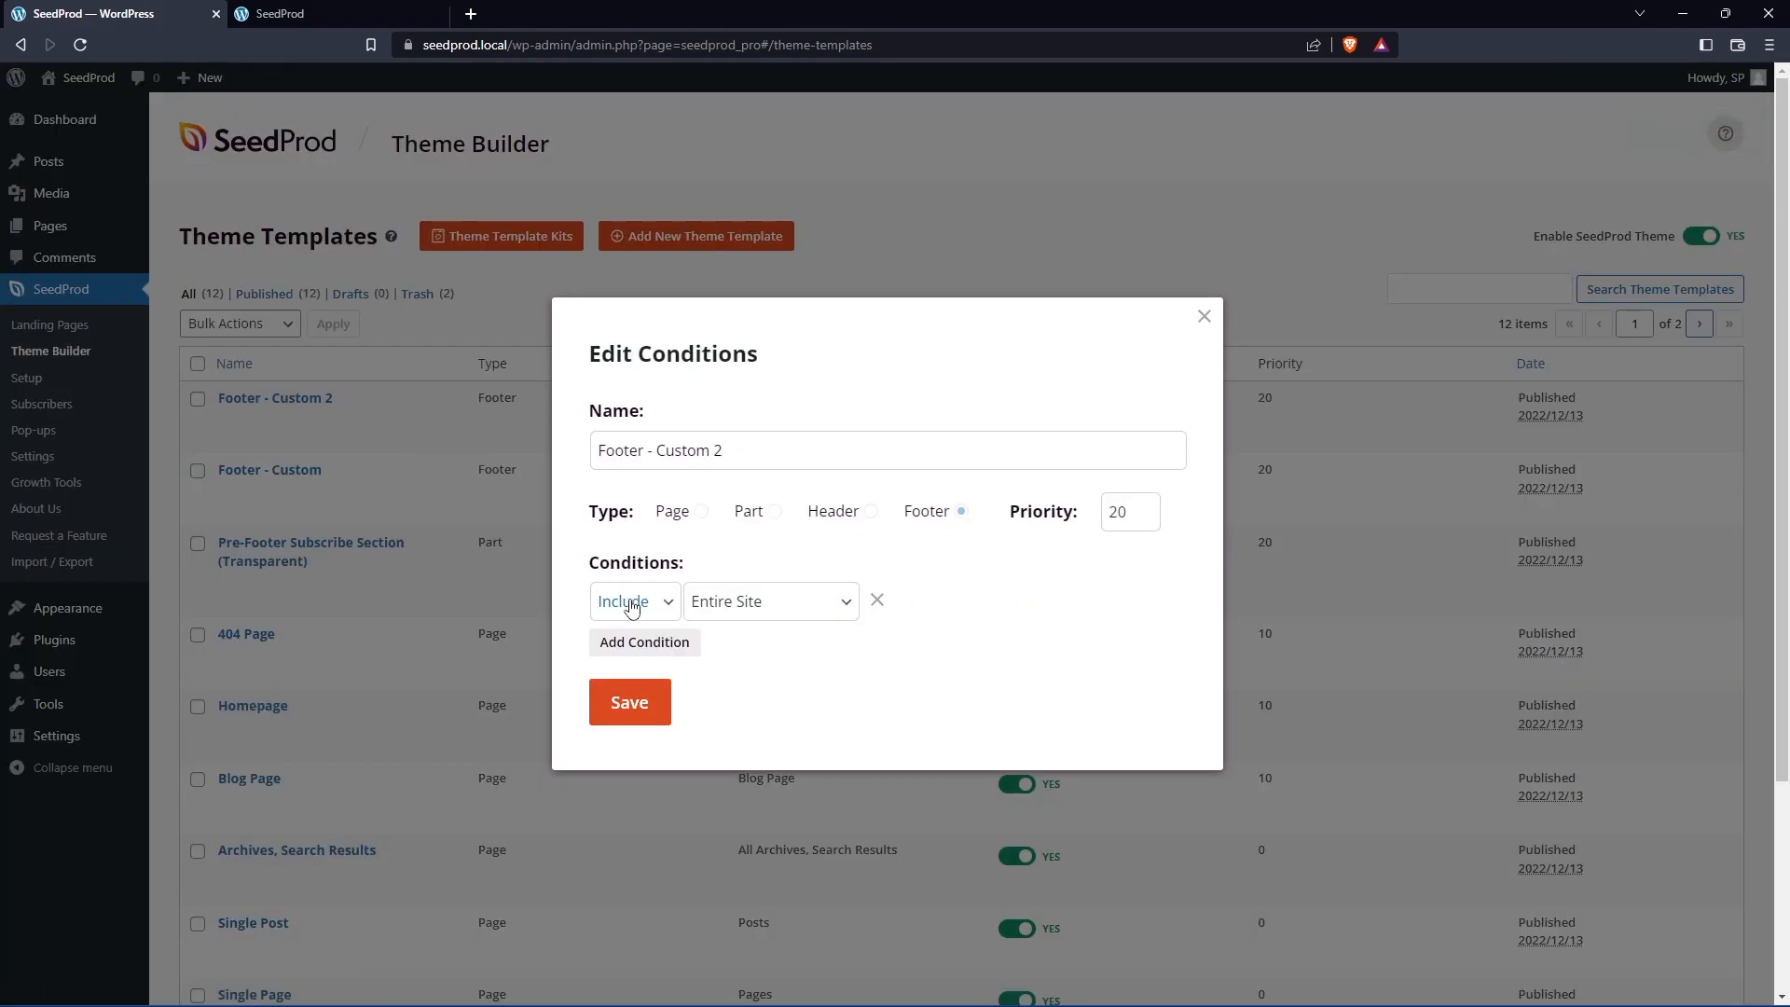
left_click(643, 640)
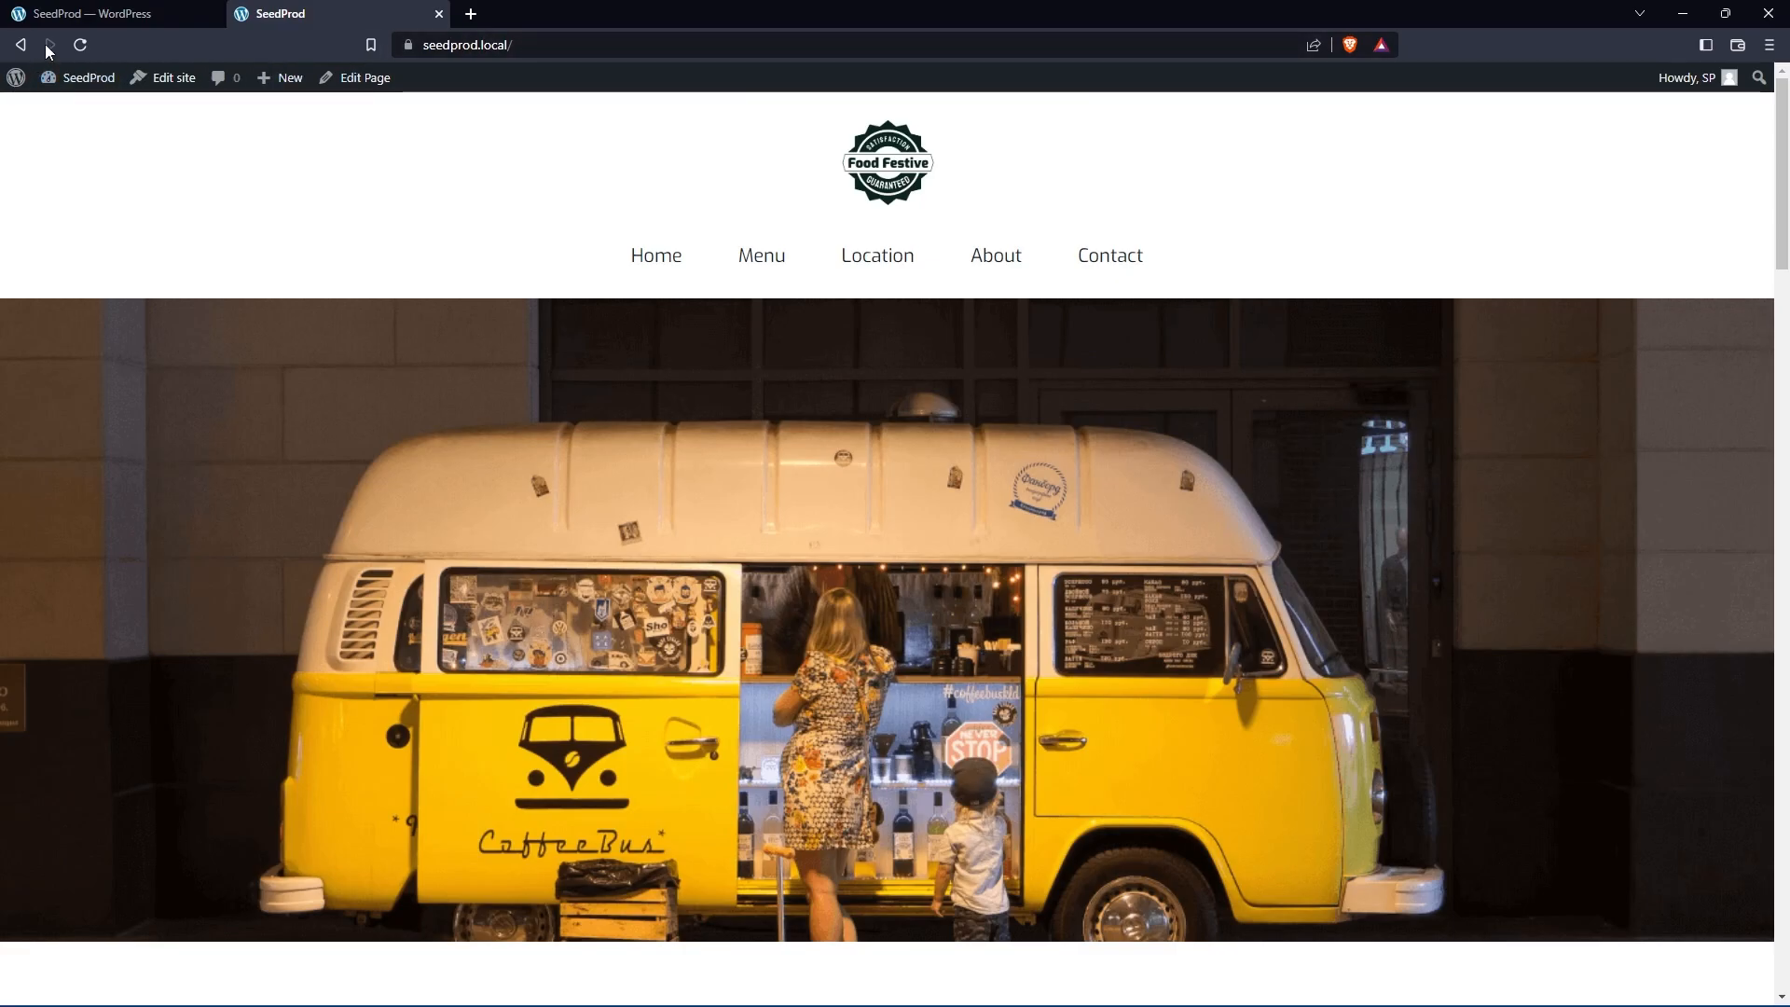
Step: Scroll down the Menu page to the contact footer with map and form
scroll("down", 3)
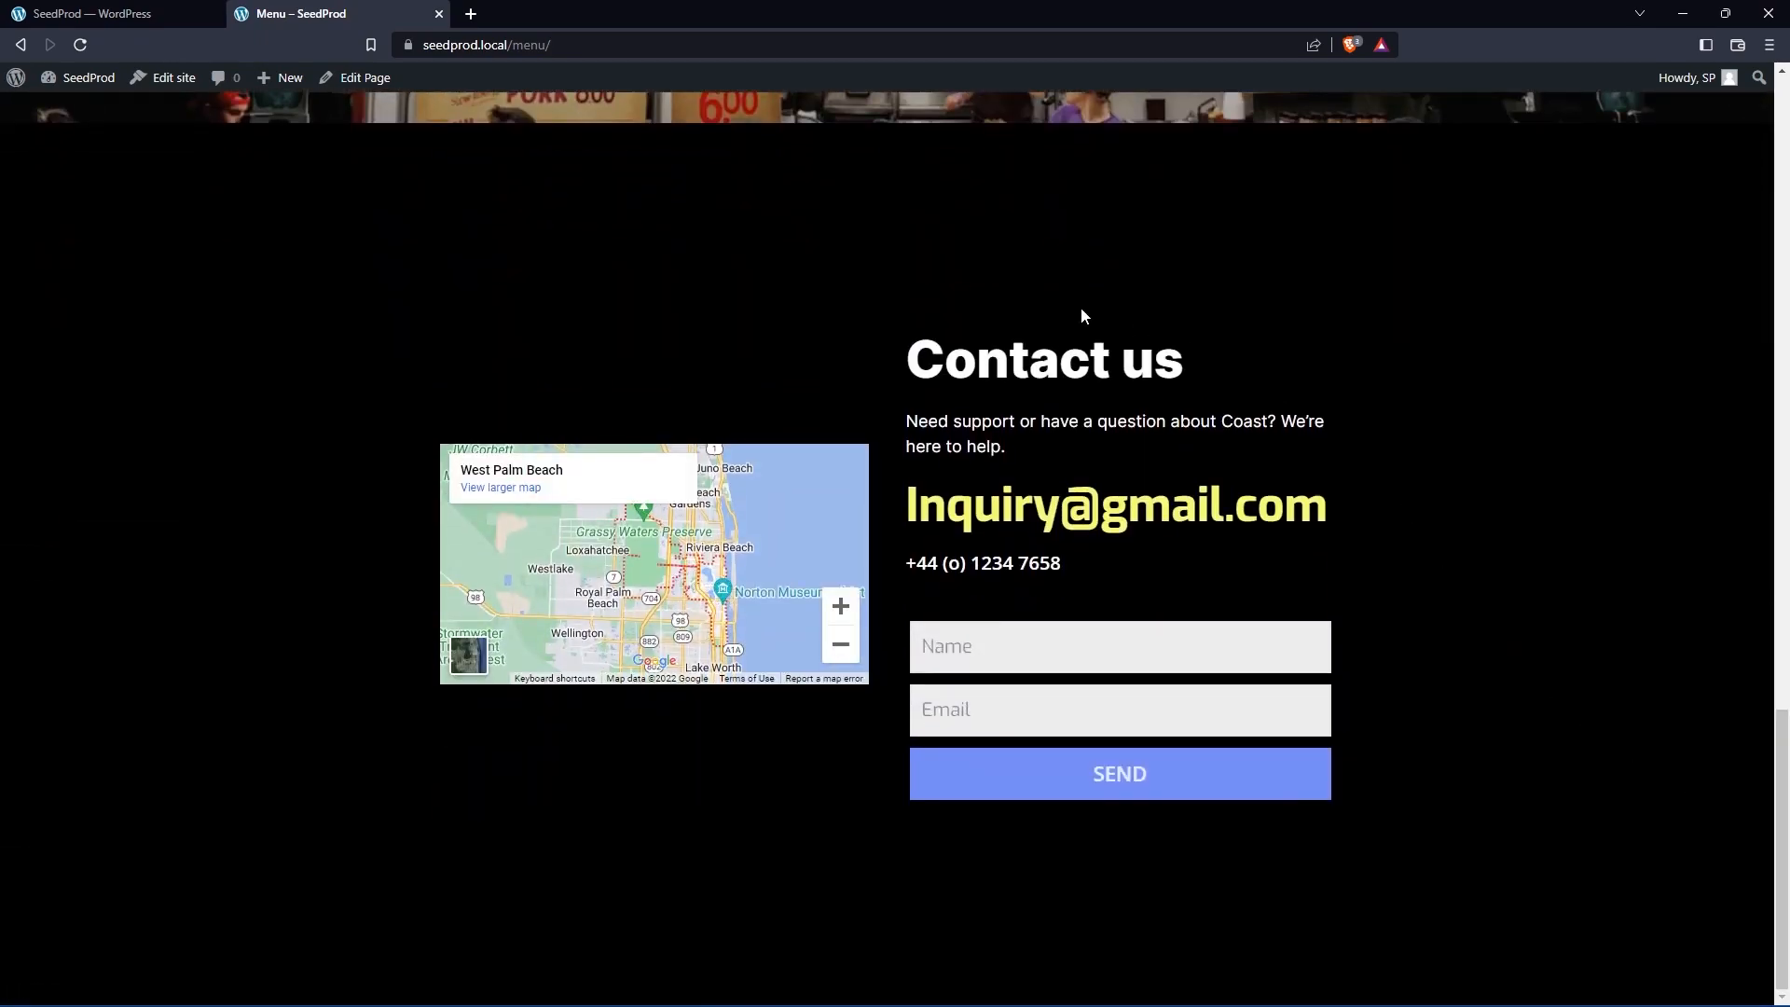
mouse_move(1266, 393)
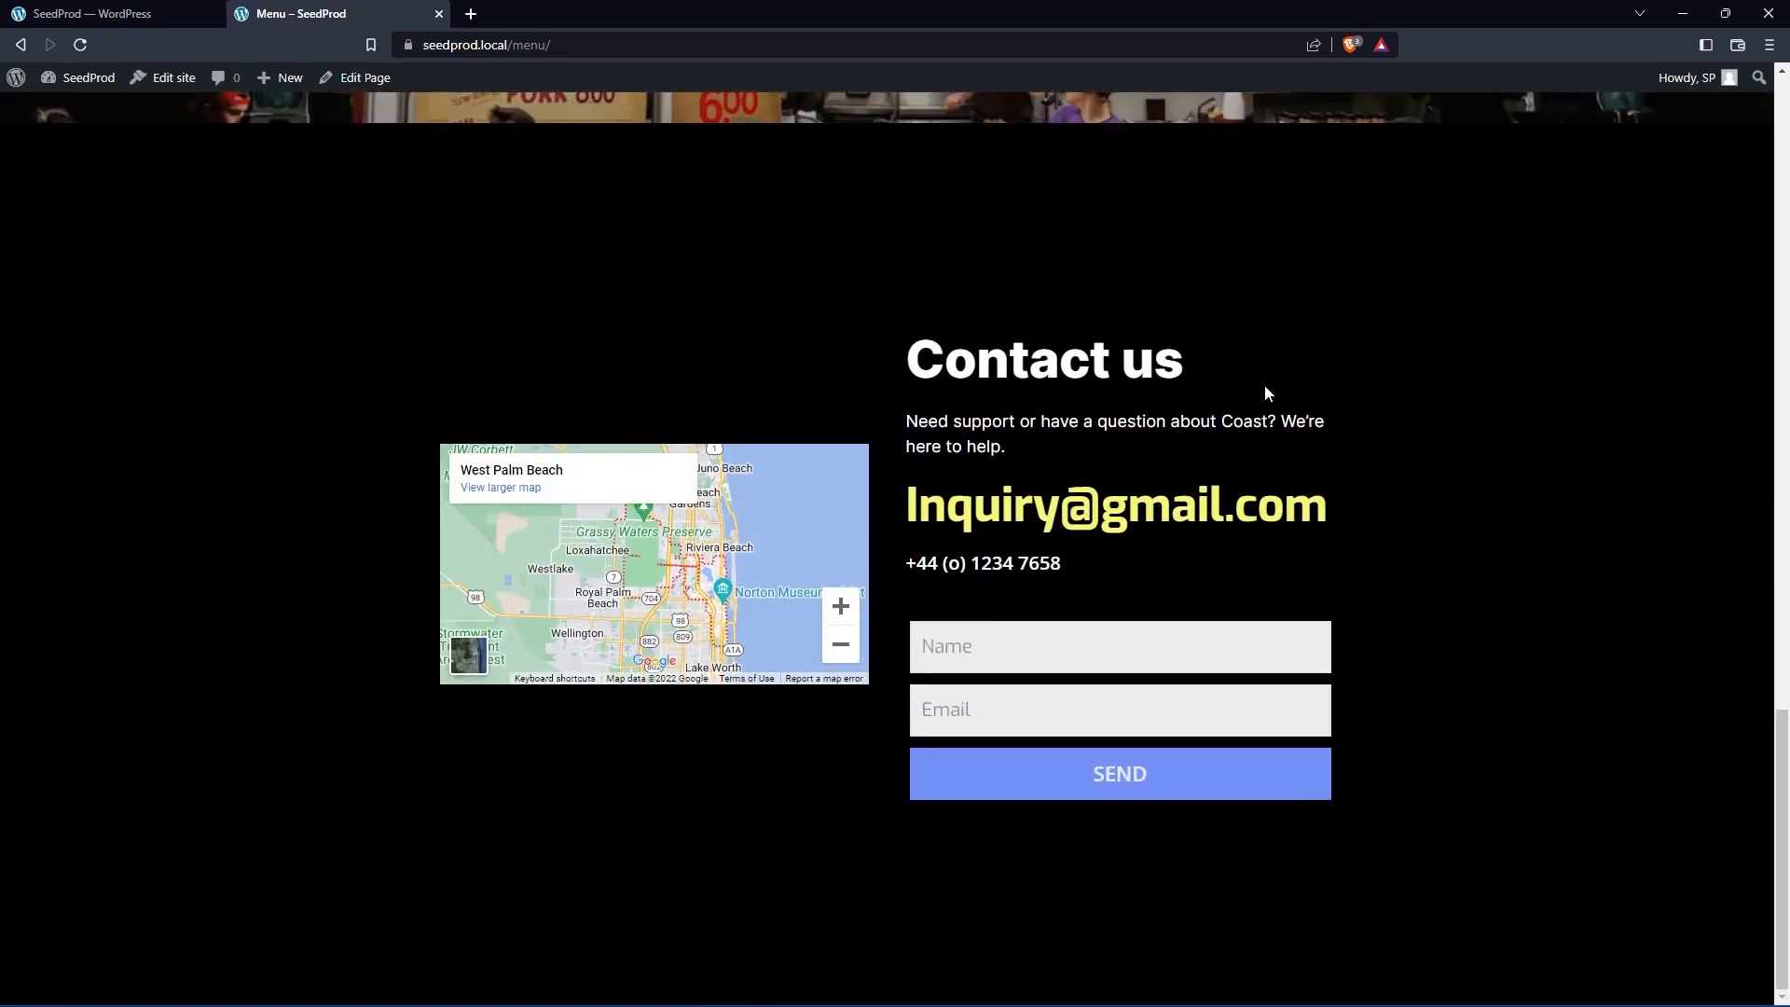